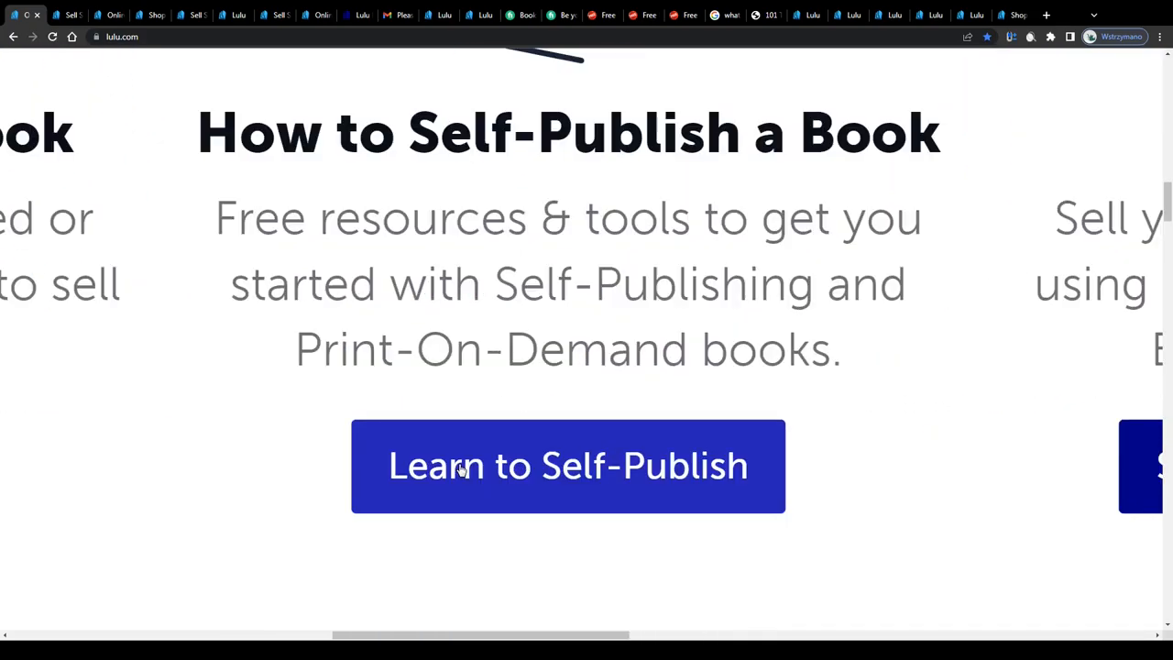
pyautogui.moveTo(535, 451)
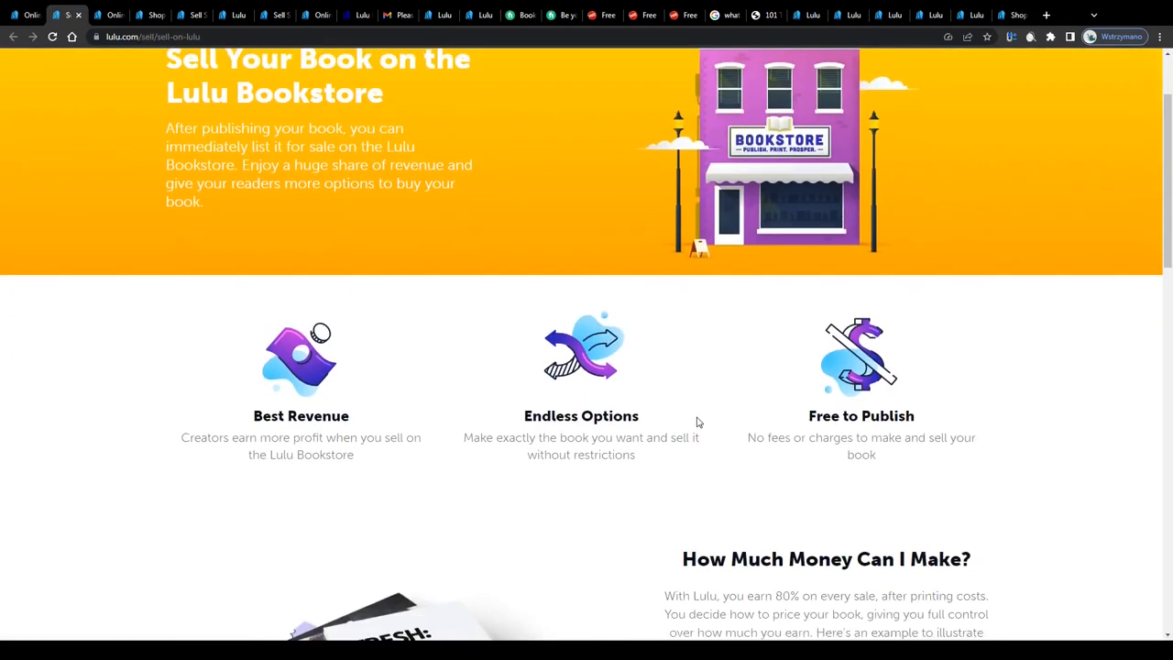
# Step: Return to the Lulu homepage and review its publish, sell and shop sections
pyautogui.scroll(-3)
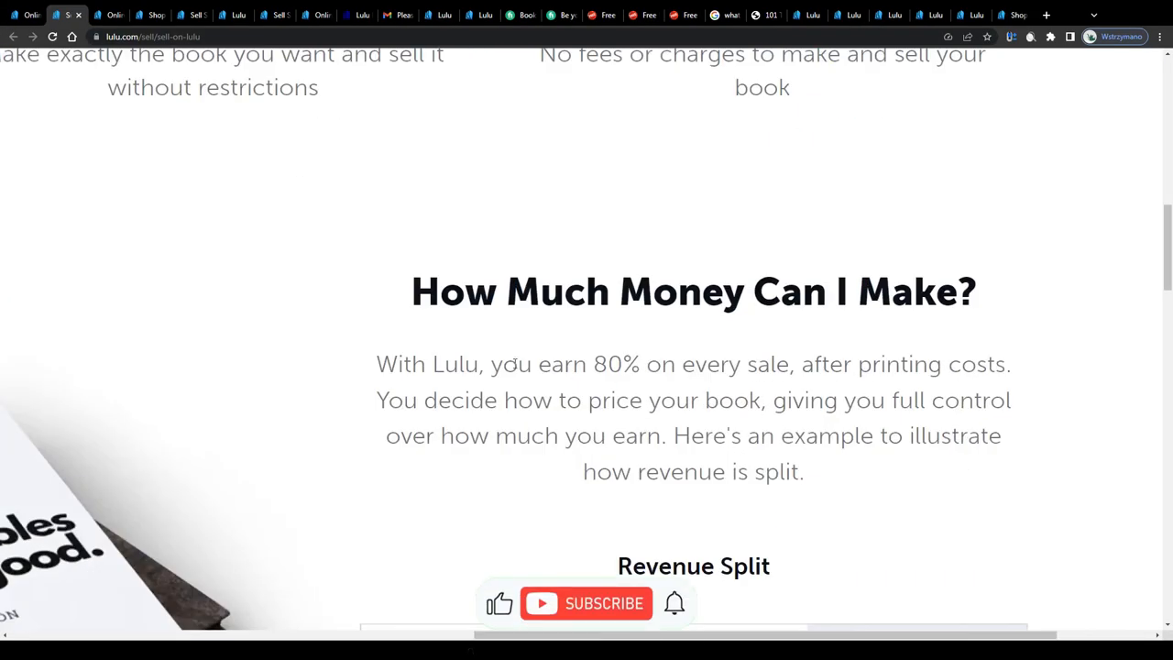
pyautogui.click(587, 603)
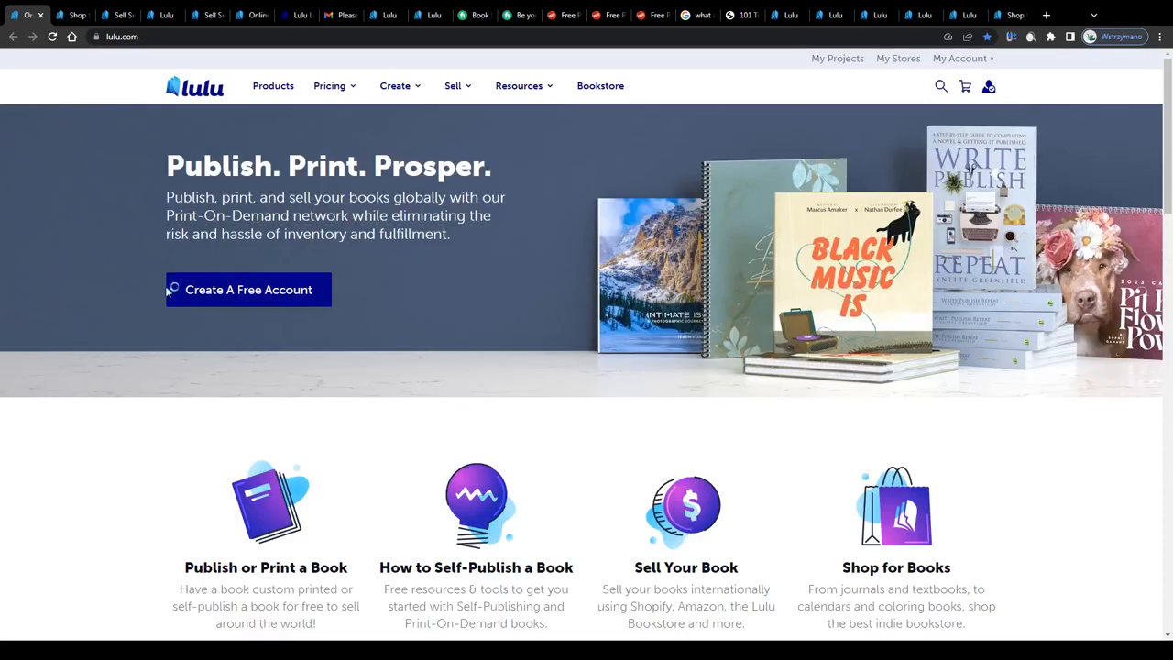
pyautogui.scroll(-3)
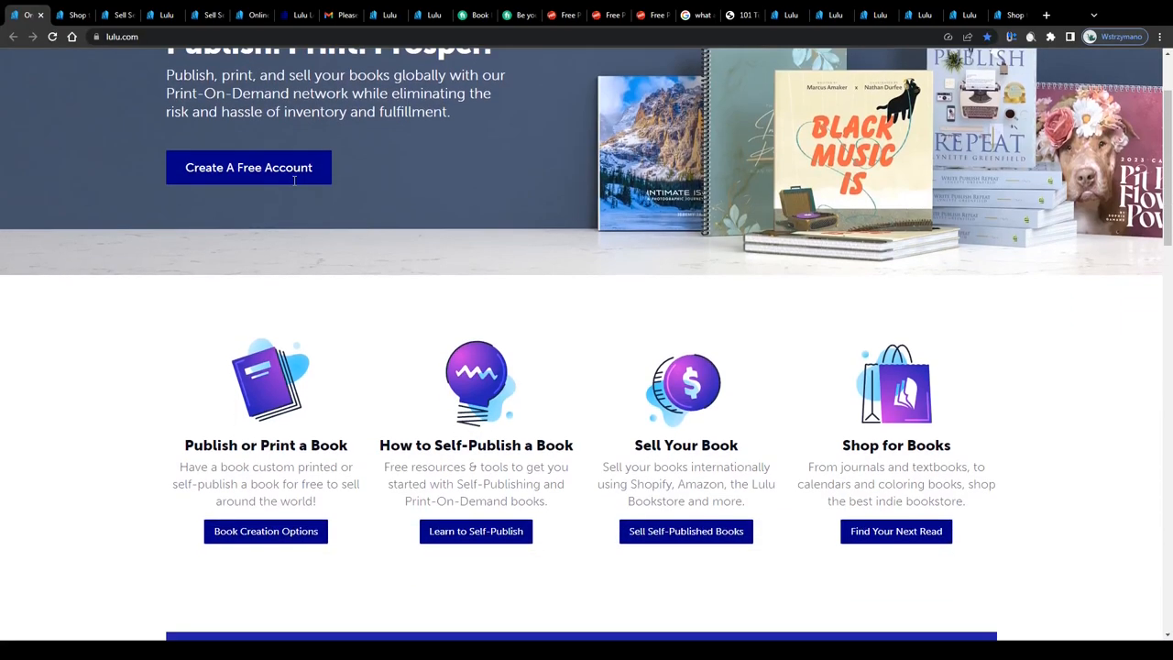
pyautogui.scroll(-3)
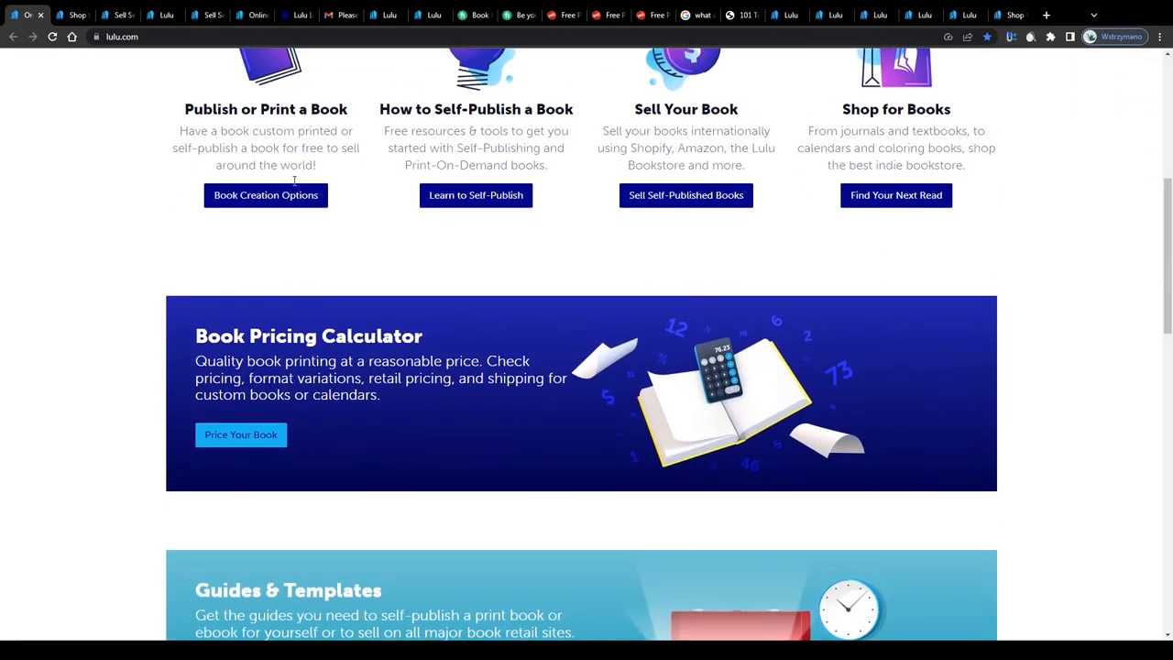
pyautogui.scroll(3)
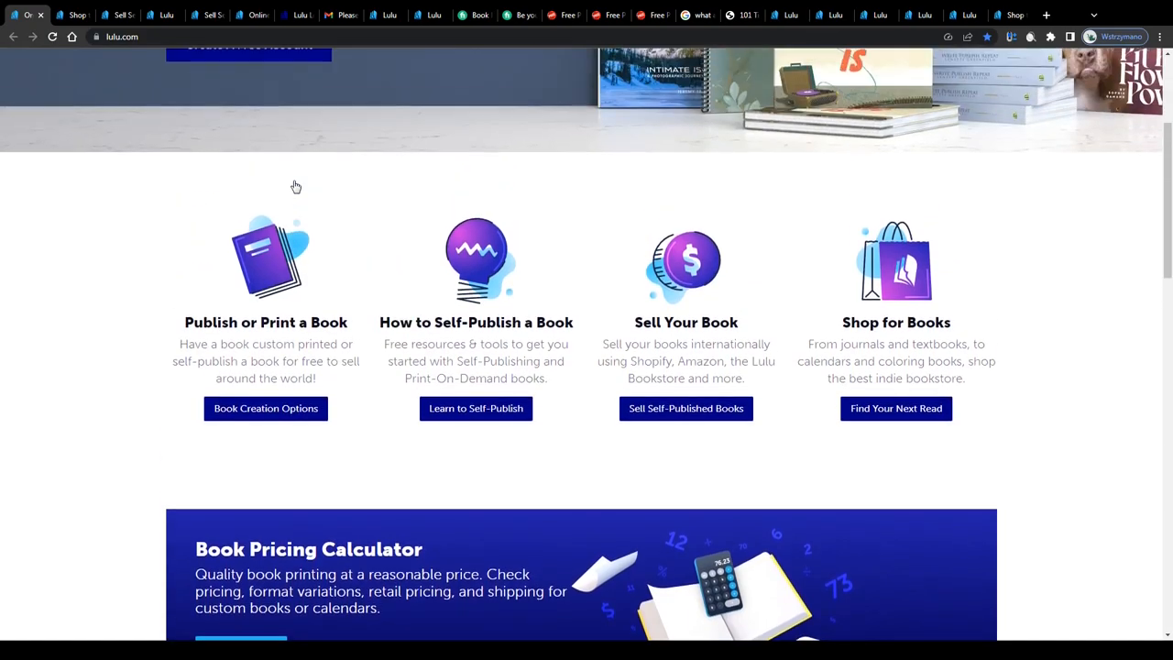
pyautogui.scroll(3)
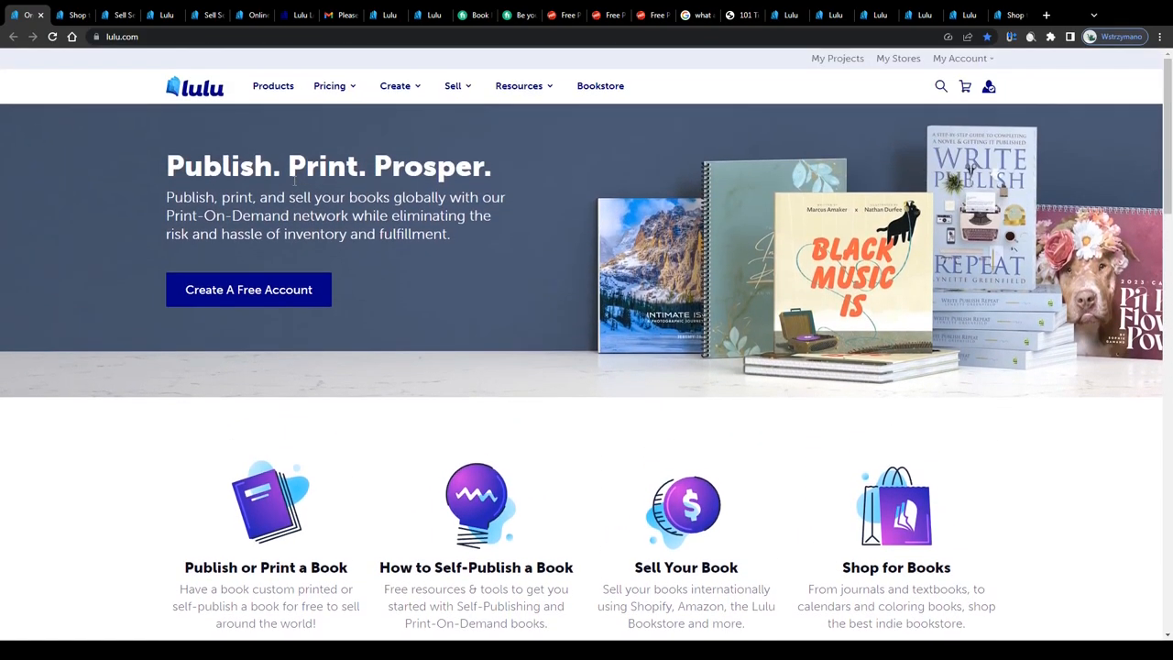
pyautogui.scroll(-3)
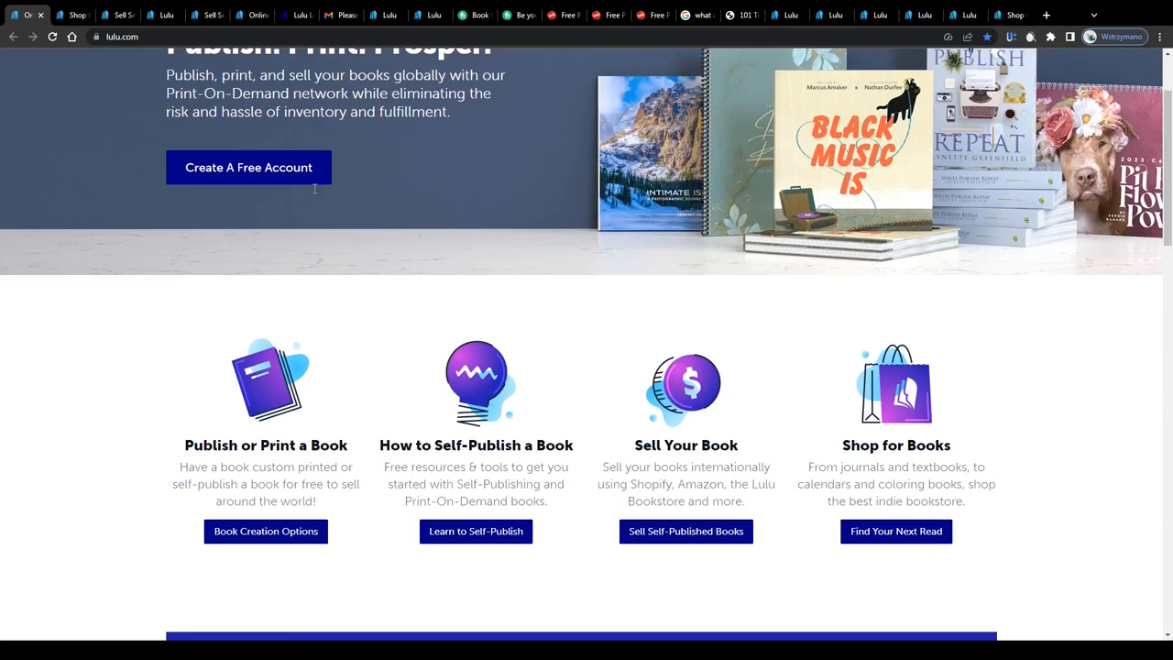
pyautogui.scroll(3)
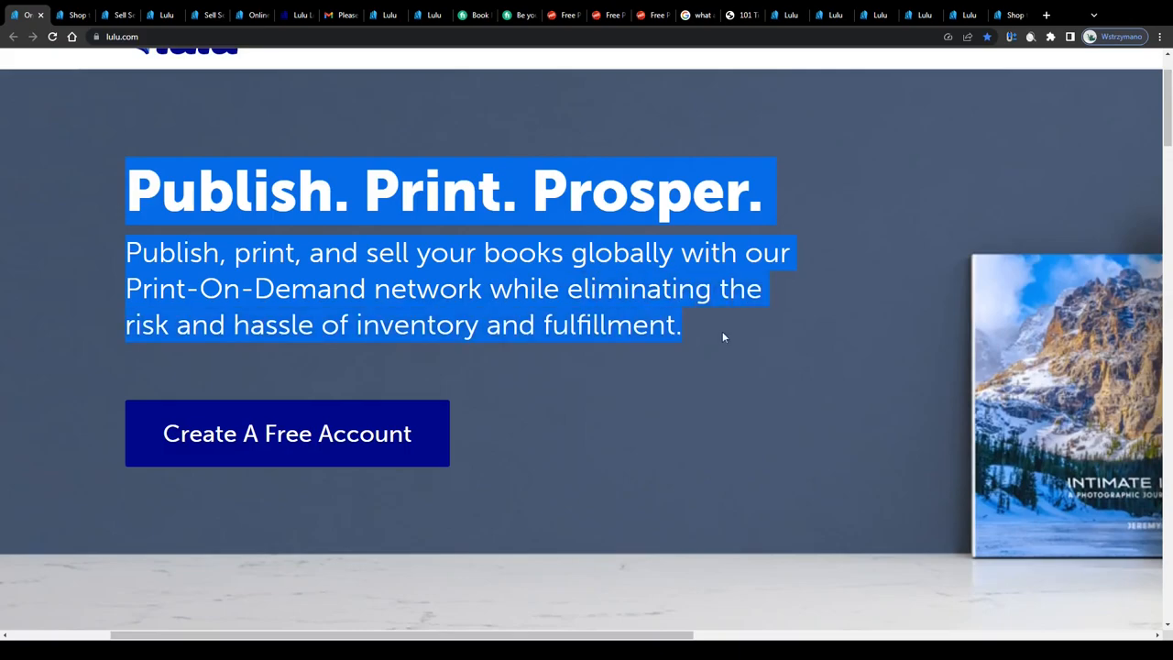
# Step: Clear the banner highlight and highlight the Sell Your Book heading and description
pyautogui.click(723, 337)
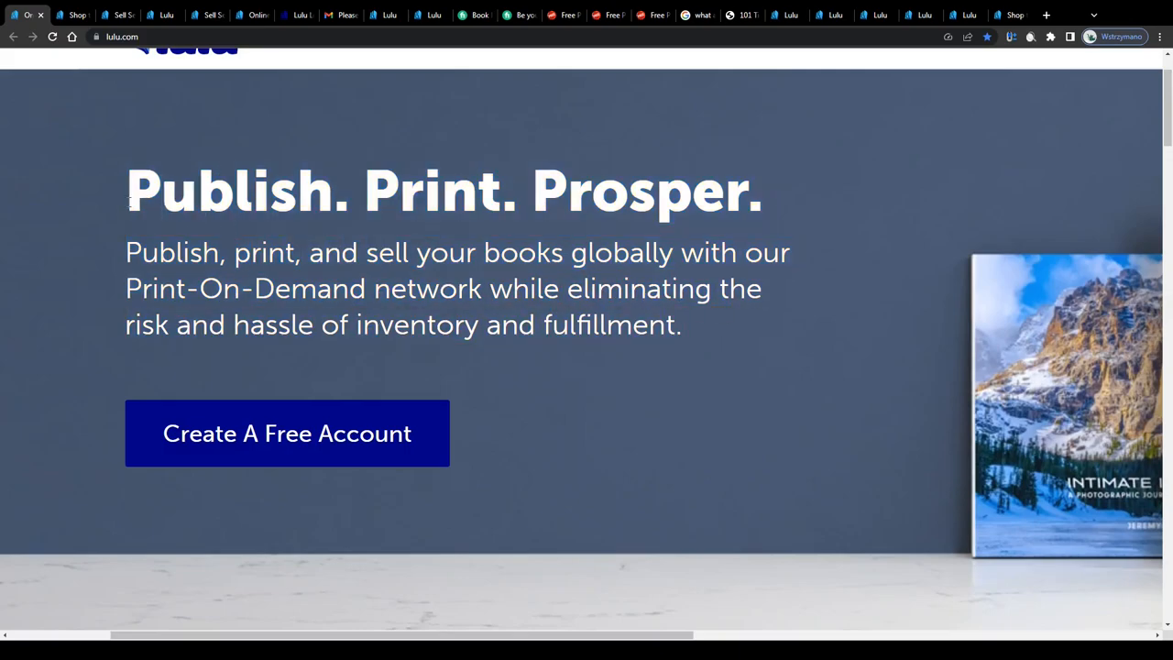
pyautogui.scroll(3)
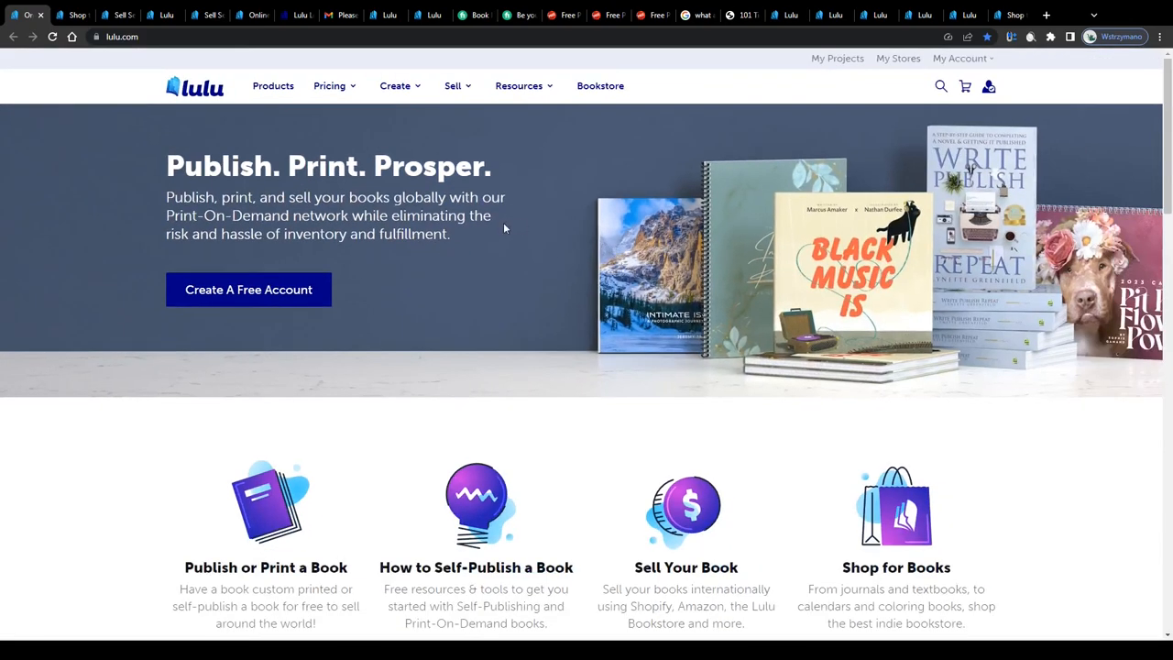
pyautogui.scroll(-3)
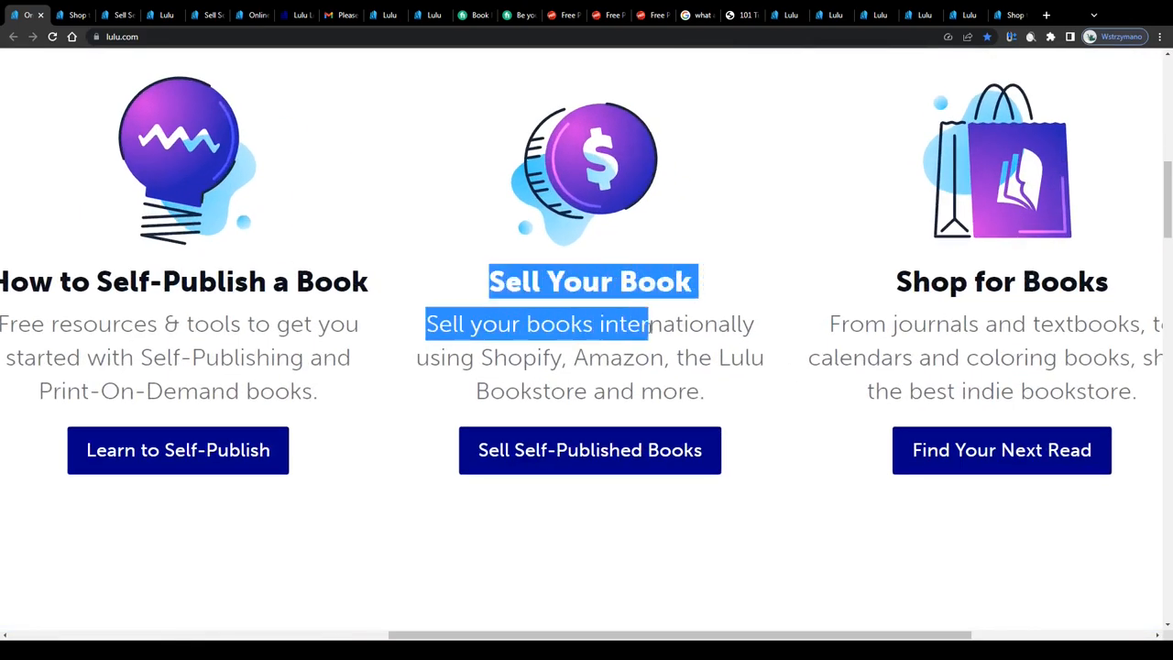
pyautogui.moveTo(645, 322); pyautogui.dragTo(548, 393)
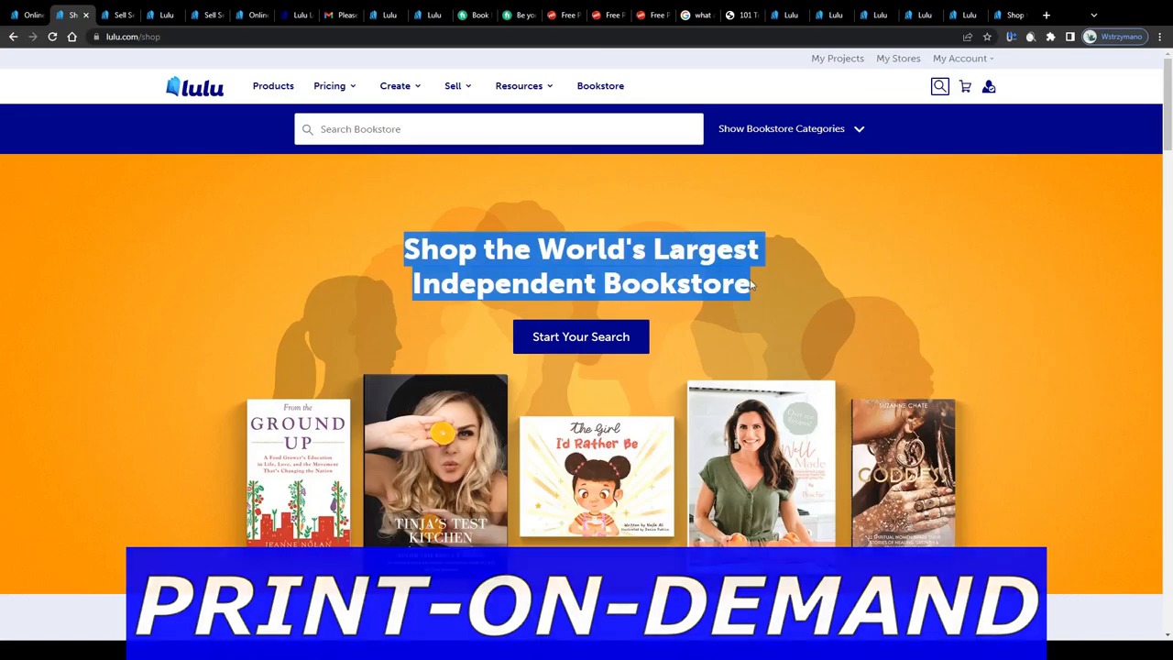
# Step: Browse the bookstore's women's history and foodie cookbook collections
pyautogui.scroll(-3)
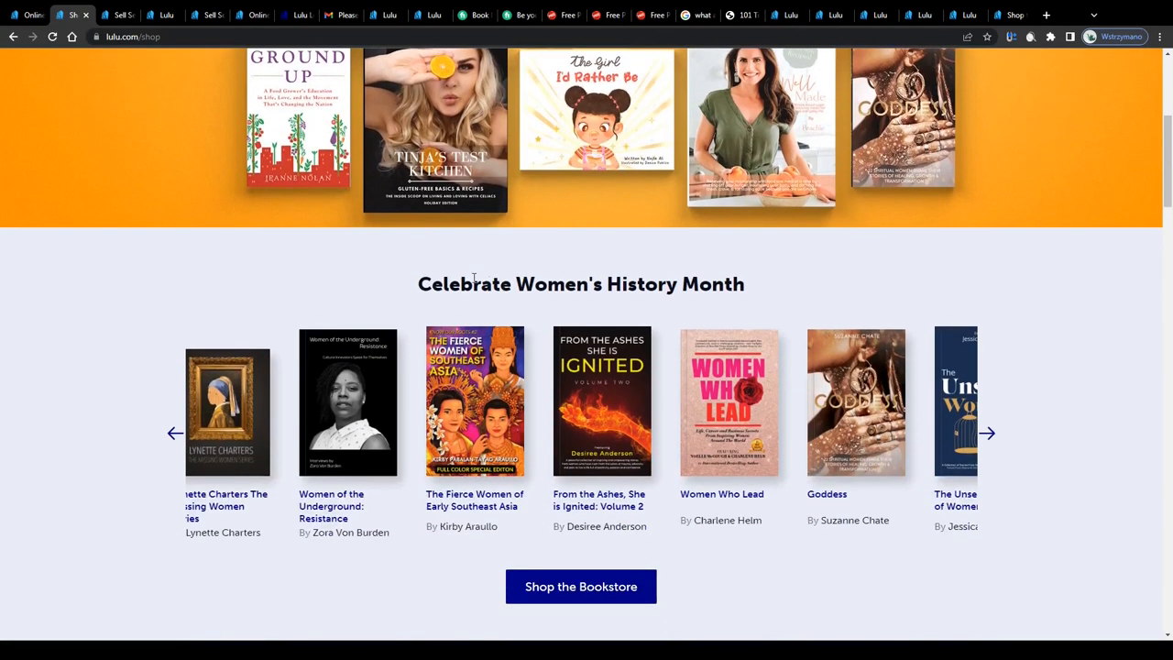
pyautogui.scroll(-3)
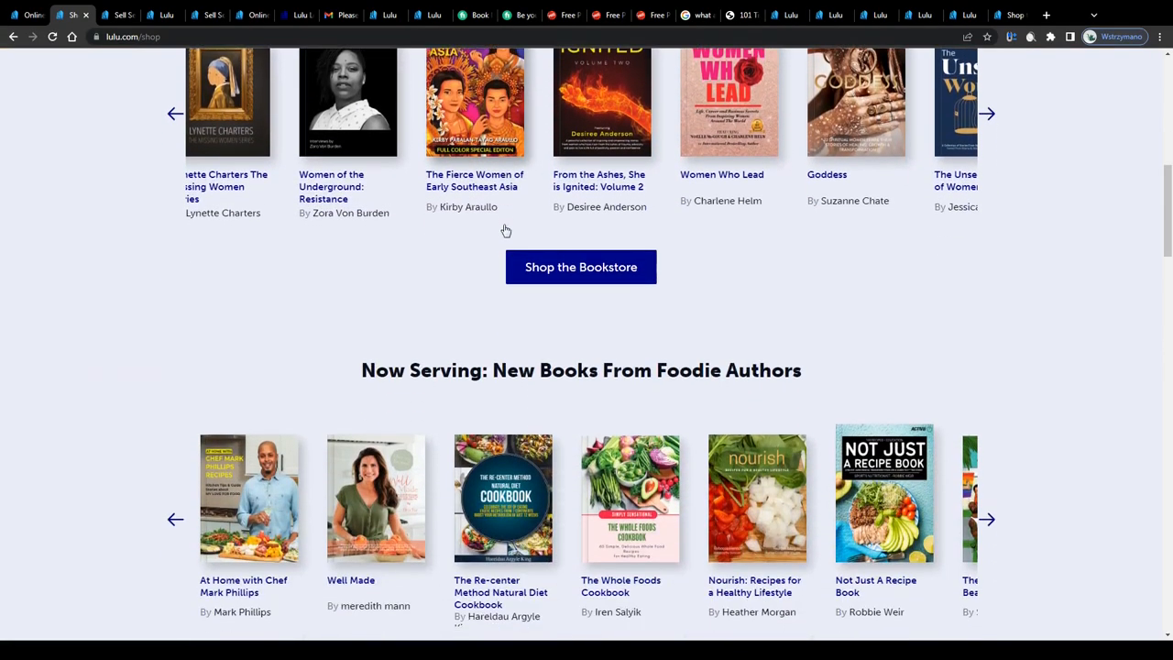
pyautogui.scroll(-3)
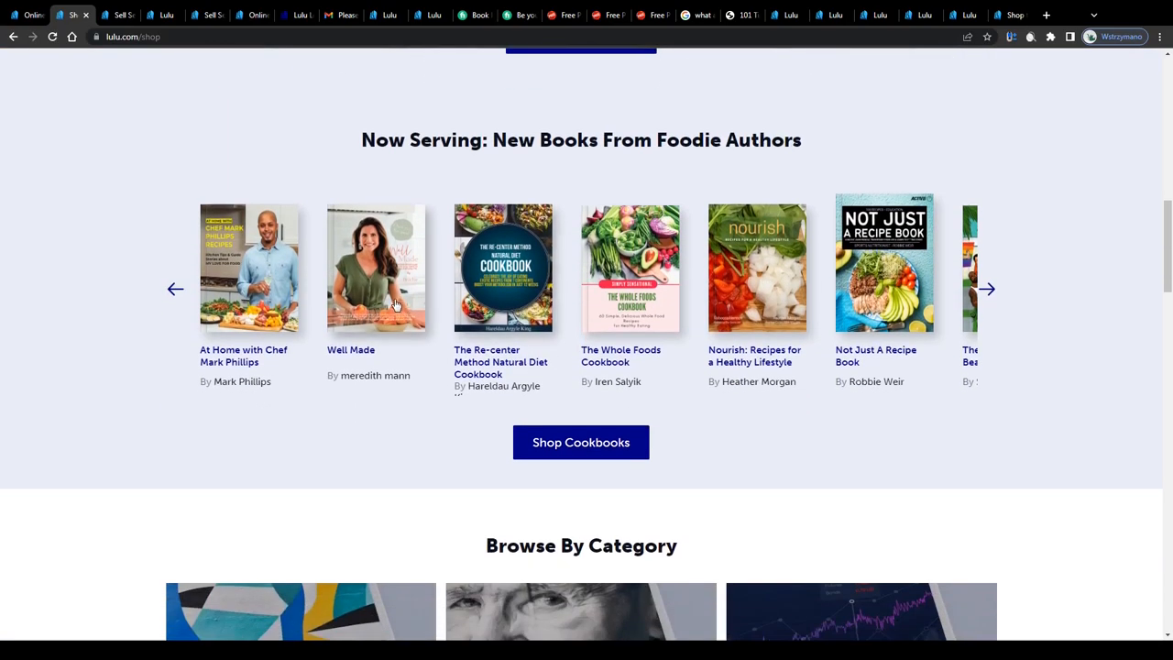
pyautogui.scroll(-3)
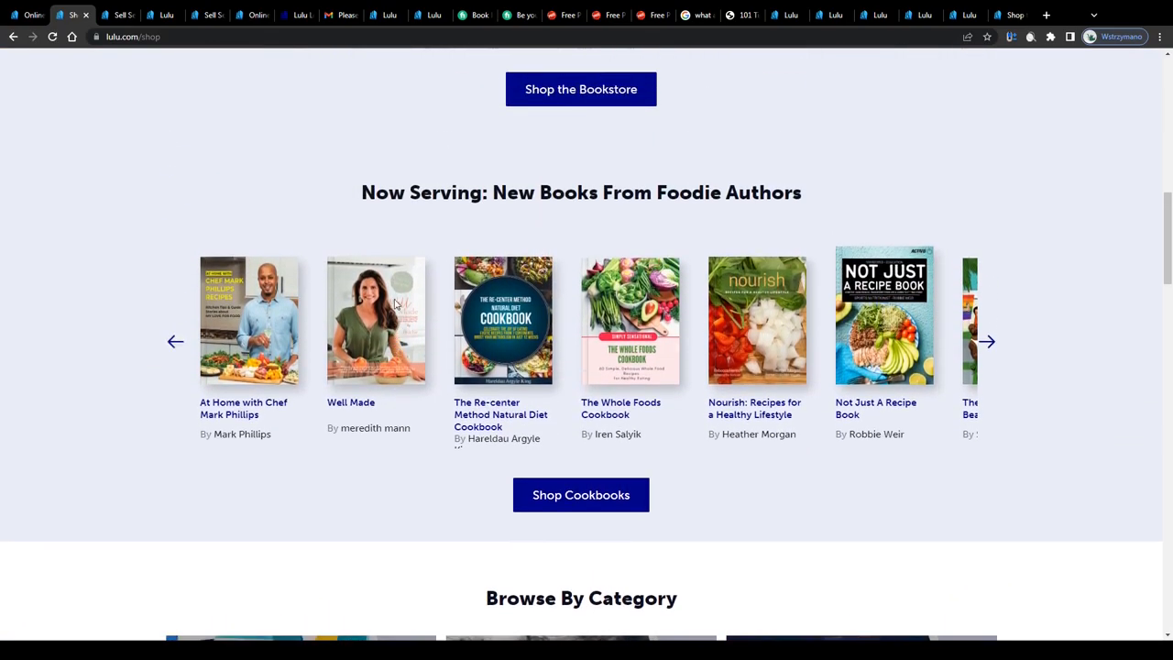
pyautogui.scroll(3)
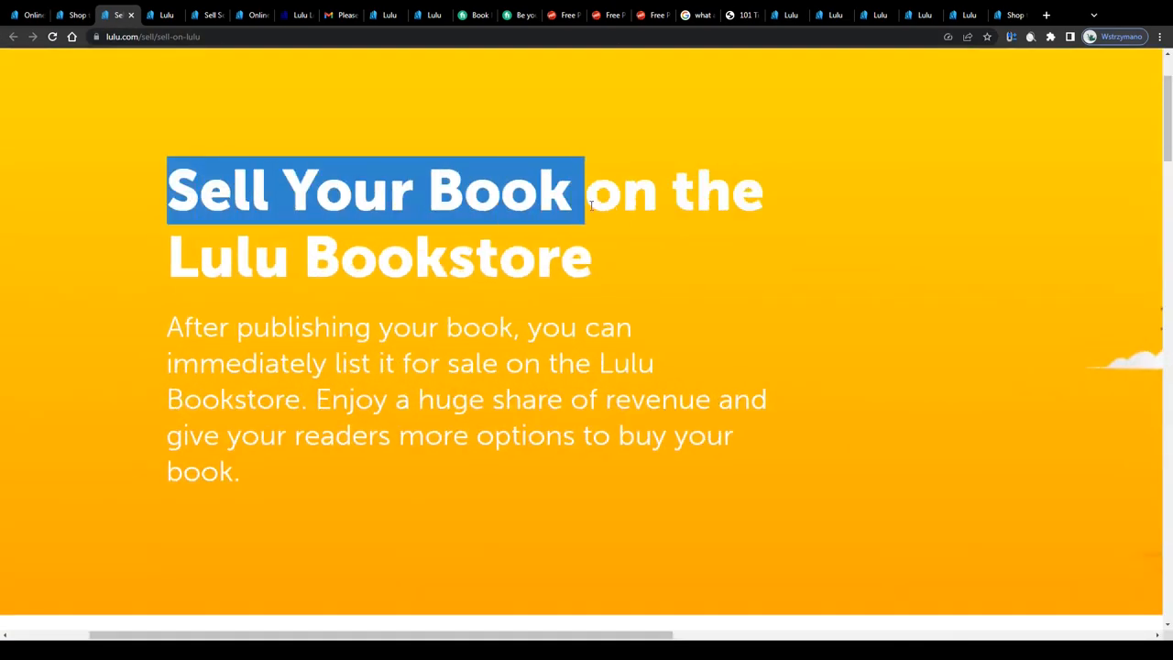
# Step: Read the Sell on Lulu revenue split and book-creation sections, then switch to the bookstore shop page
pyautogui.click(156, 172)
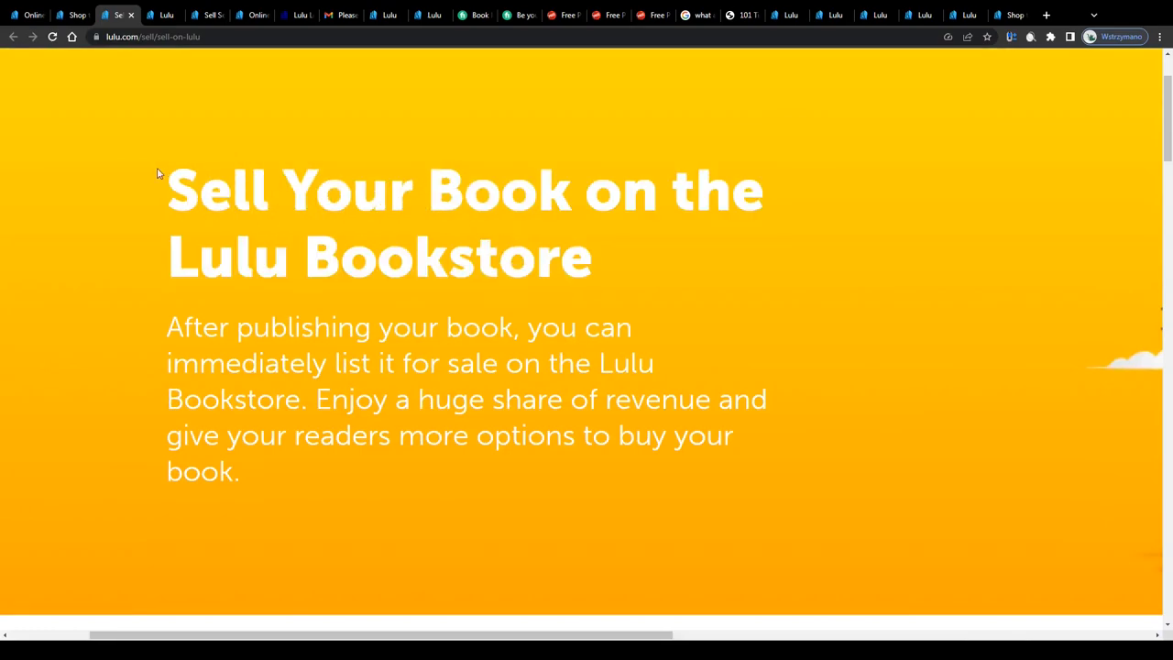
pyautogui.scroll(-3)
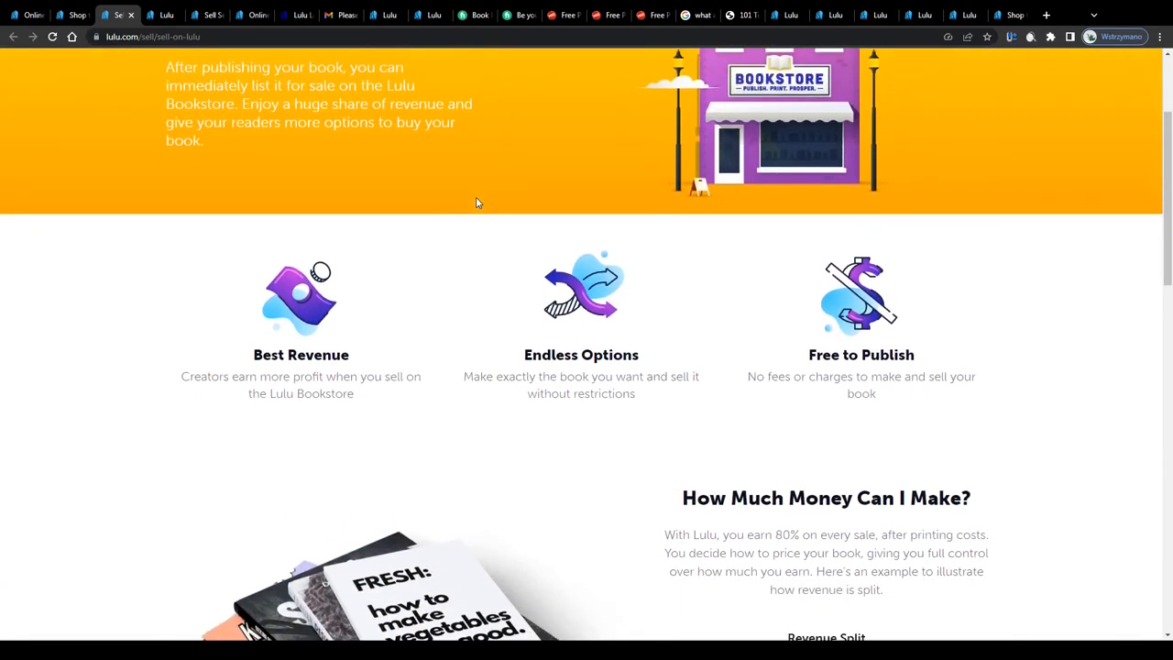
pyautogui.scroll(-3)
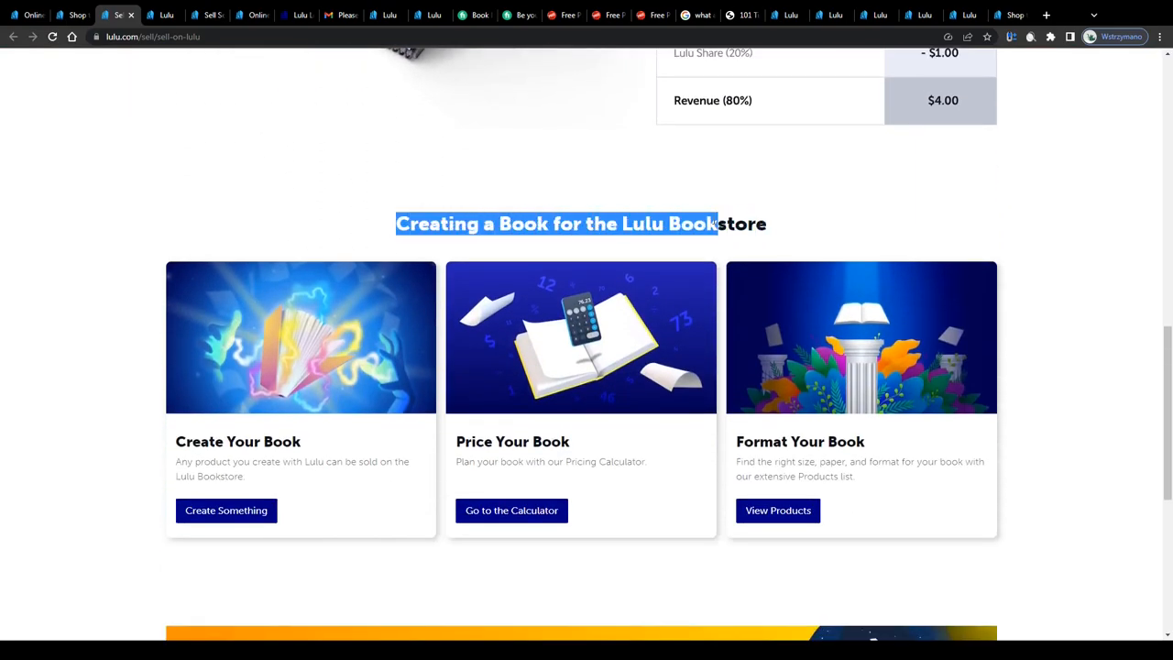
pyautogui.scroll(-3)
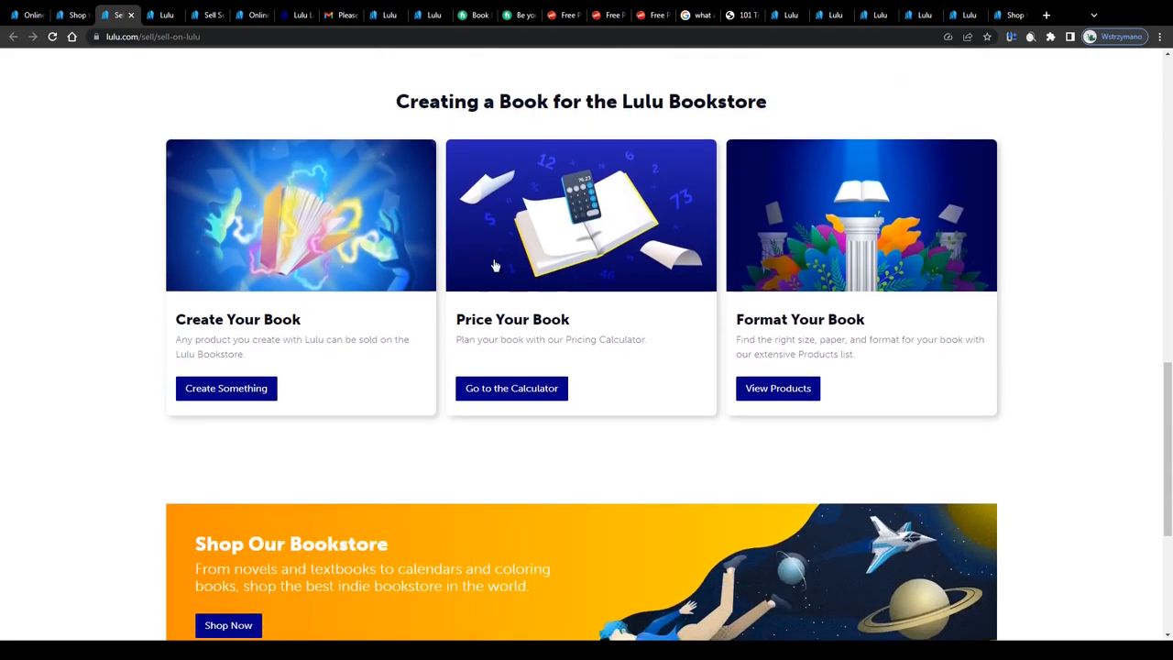
pyautogui.scroll(-3)
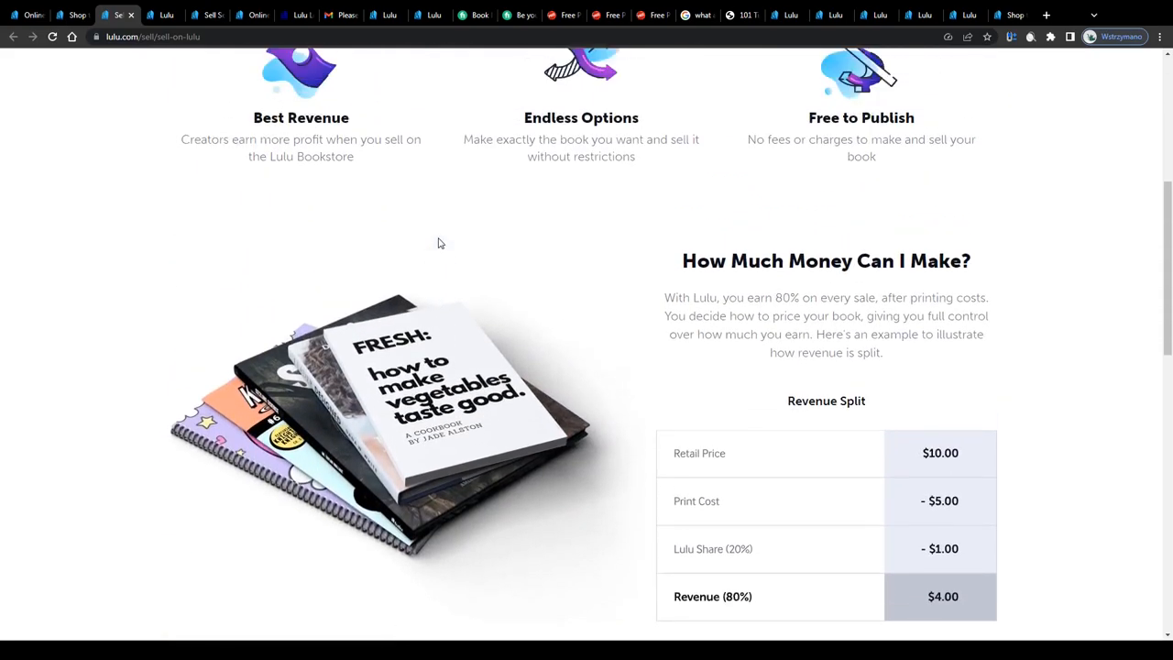
pyautogui.click(72, 14)
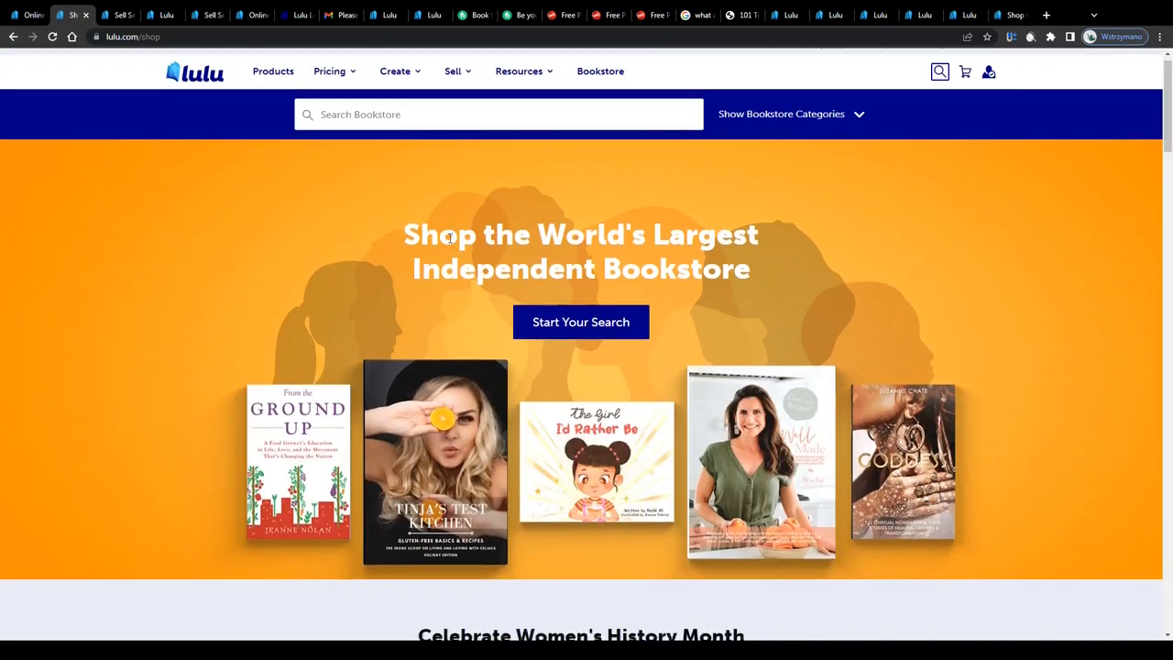
# Step: Browse the bookstore's Women's History Month collection row
pyautogui.scroll(-3)
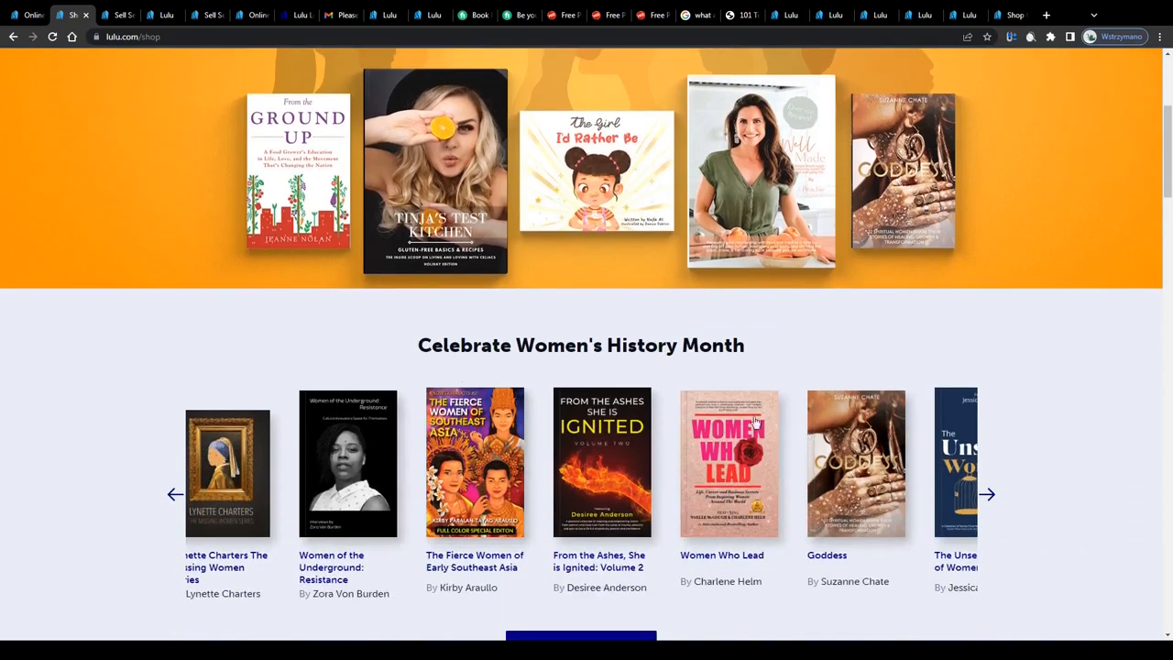
pyautogui.scroll(-3)
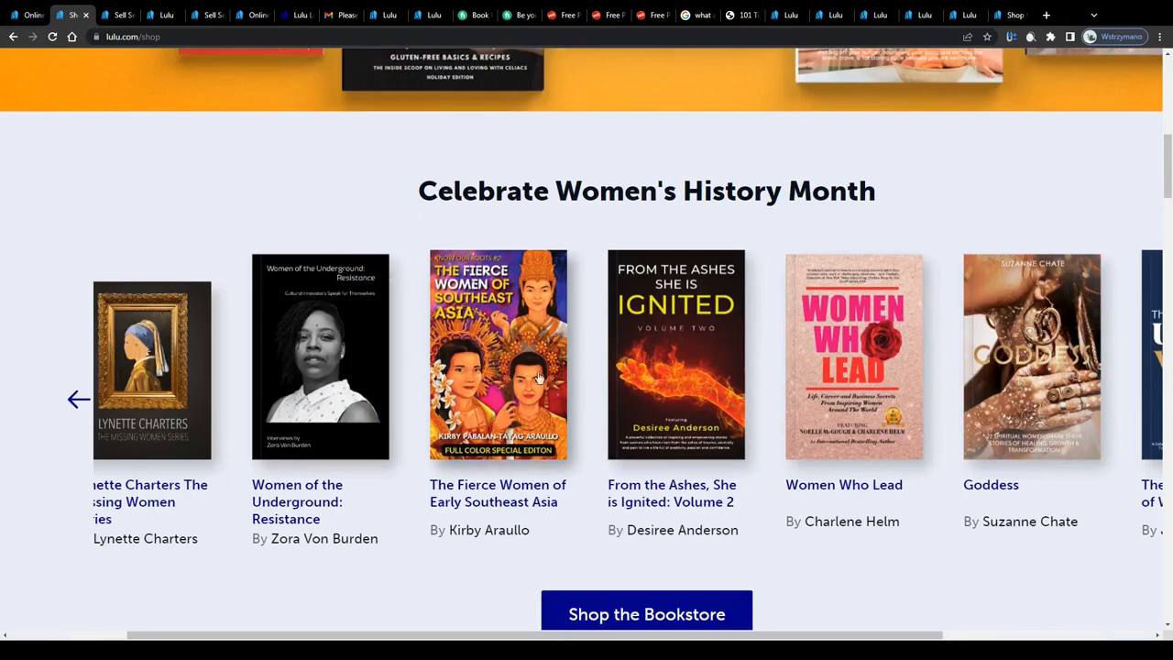
pyautogui.scroll(-3)
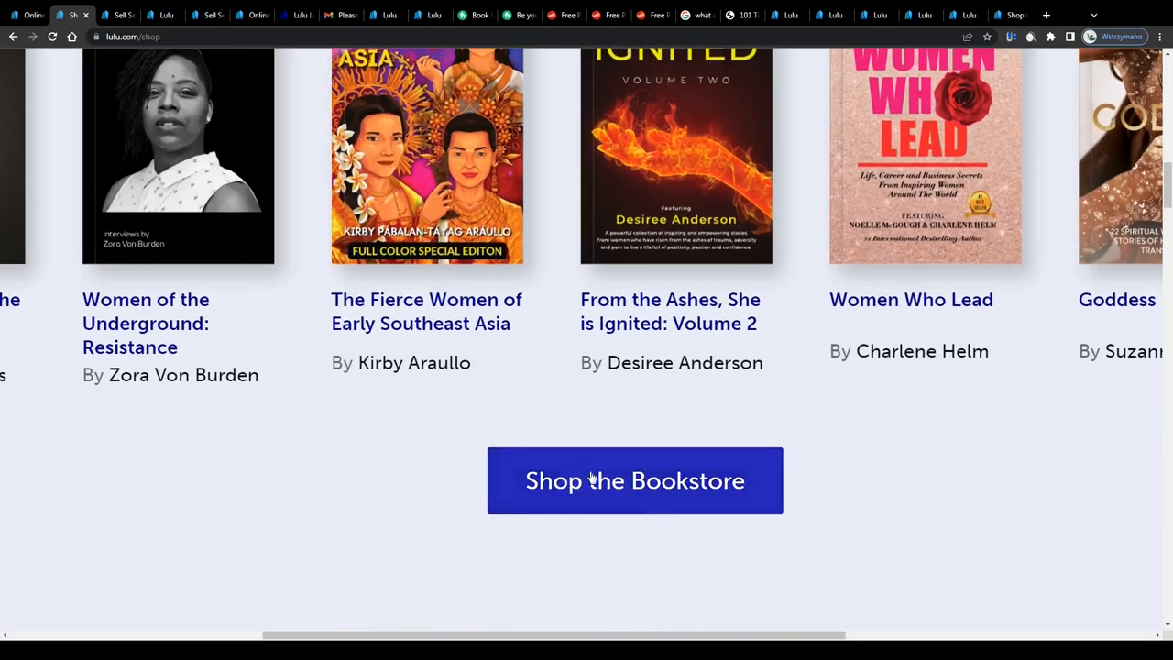
pyautogui.scroll(3)
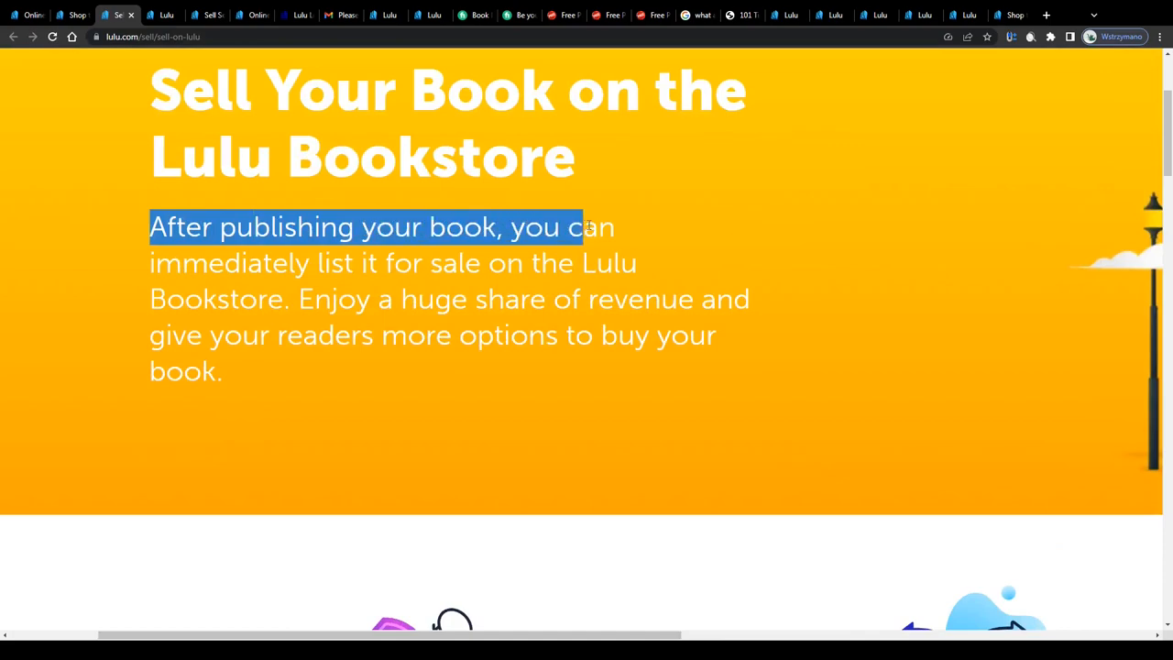
pyautogui.moveTo(590, 227); pyautogui.dragTo(293, 264)
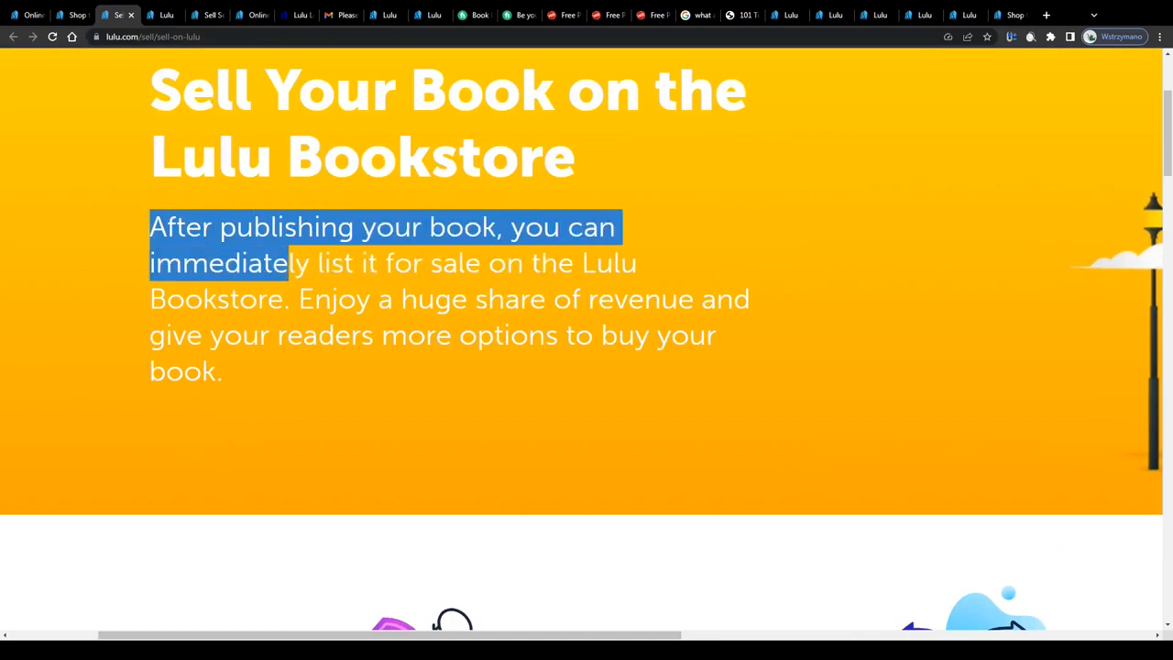
pyautogui.moveTo(315, 264); pyautogui.dragTo(192, 334)
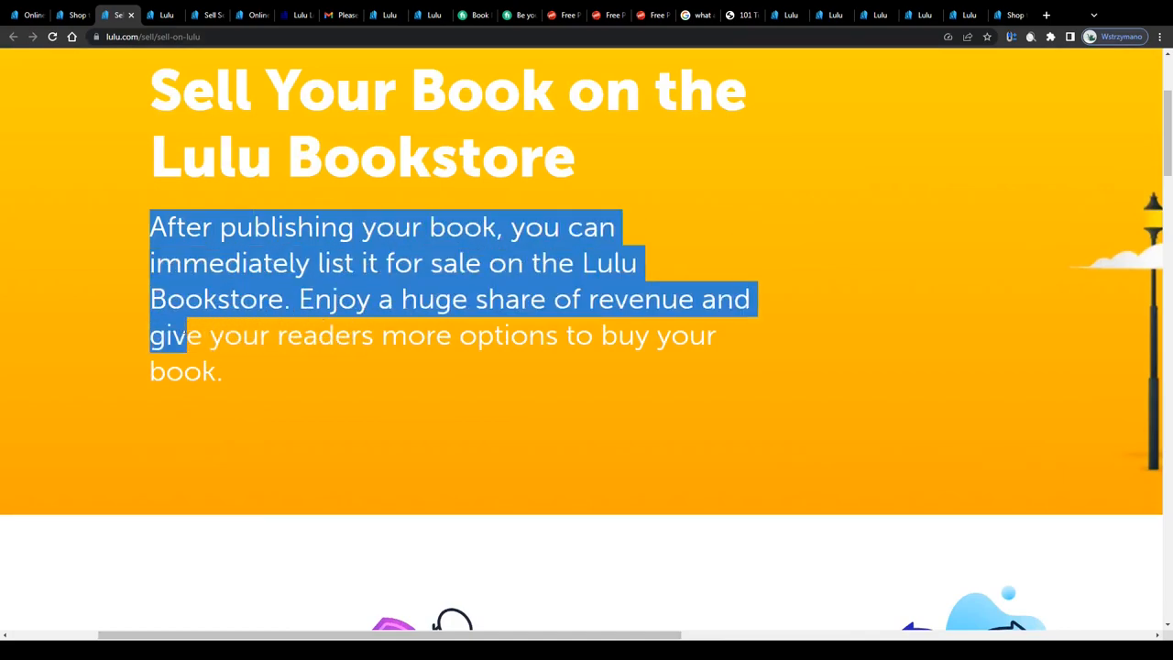
pyautogui.click(131, 237)
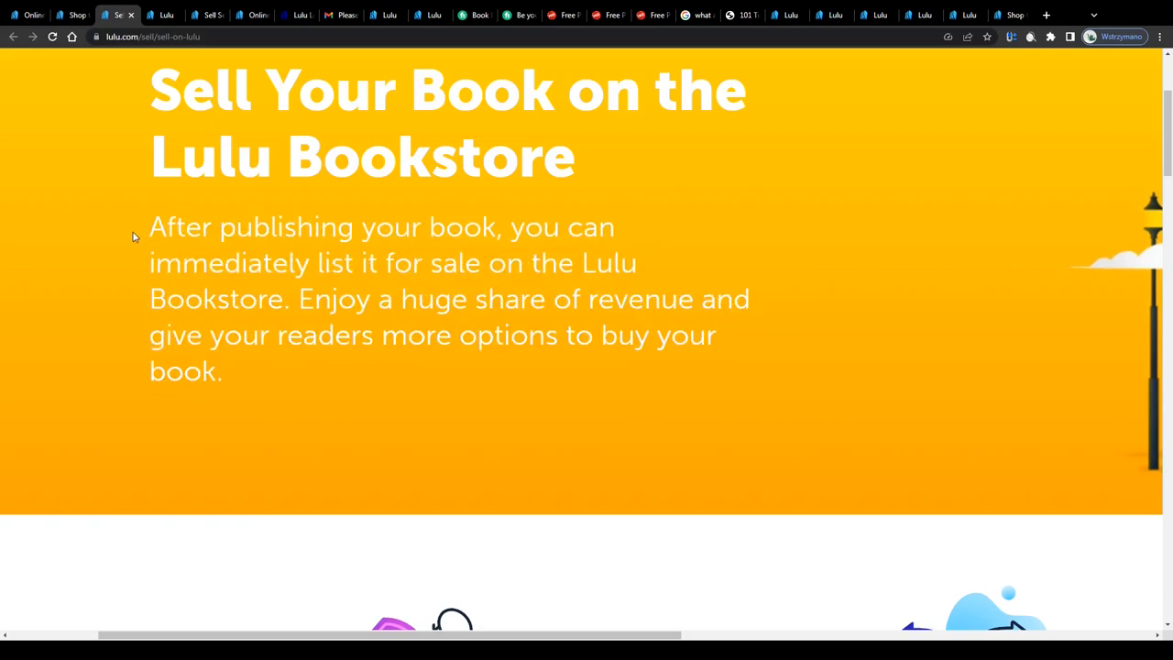
pyautogui.scroll(3)
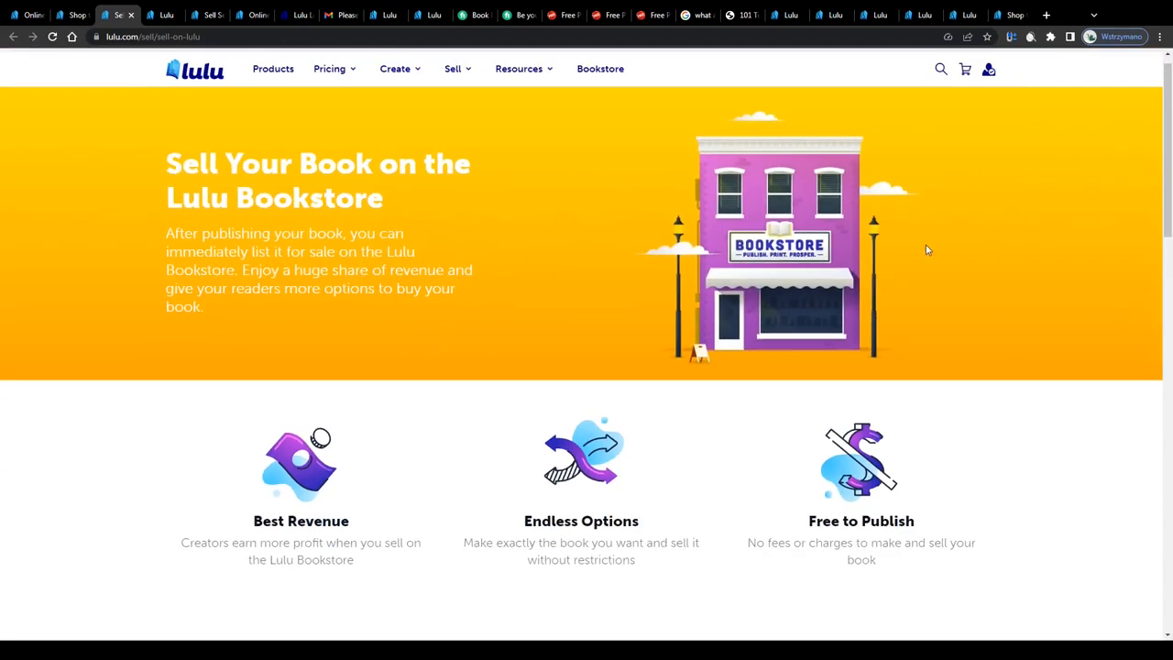
pyautogui.scroll(-3)
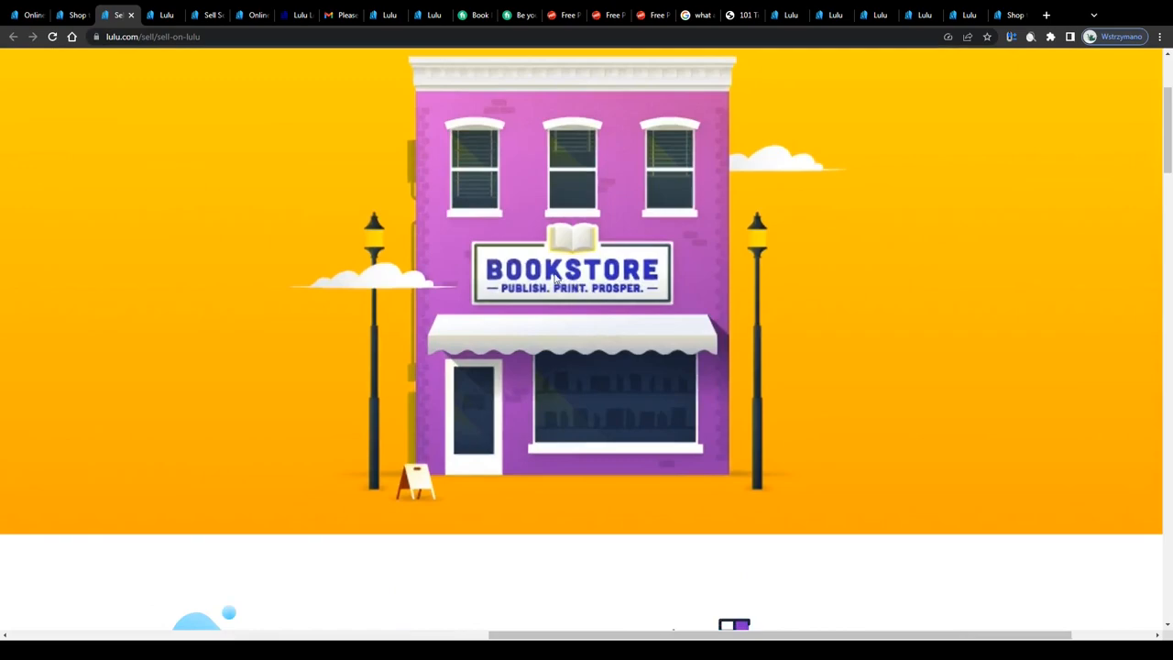
pyautogui.scroll(3)
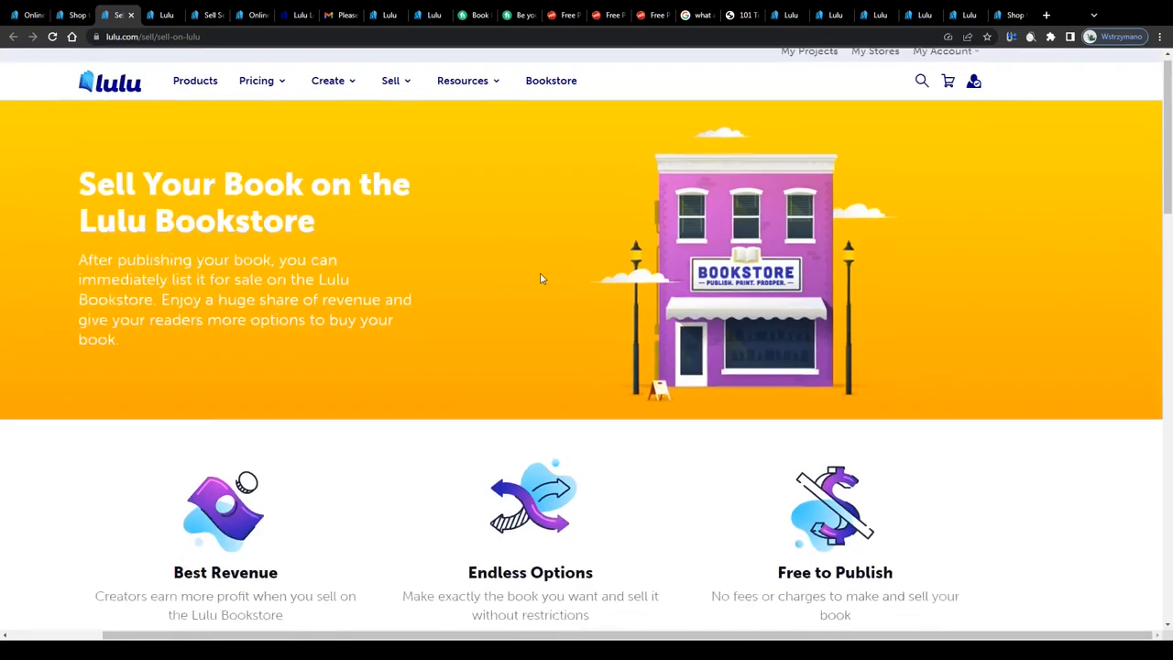
pyautogui.scroll(-3)
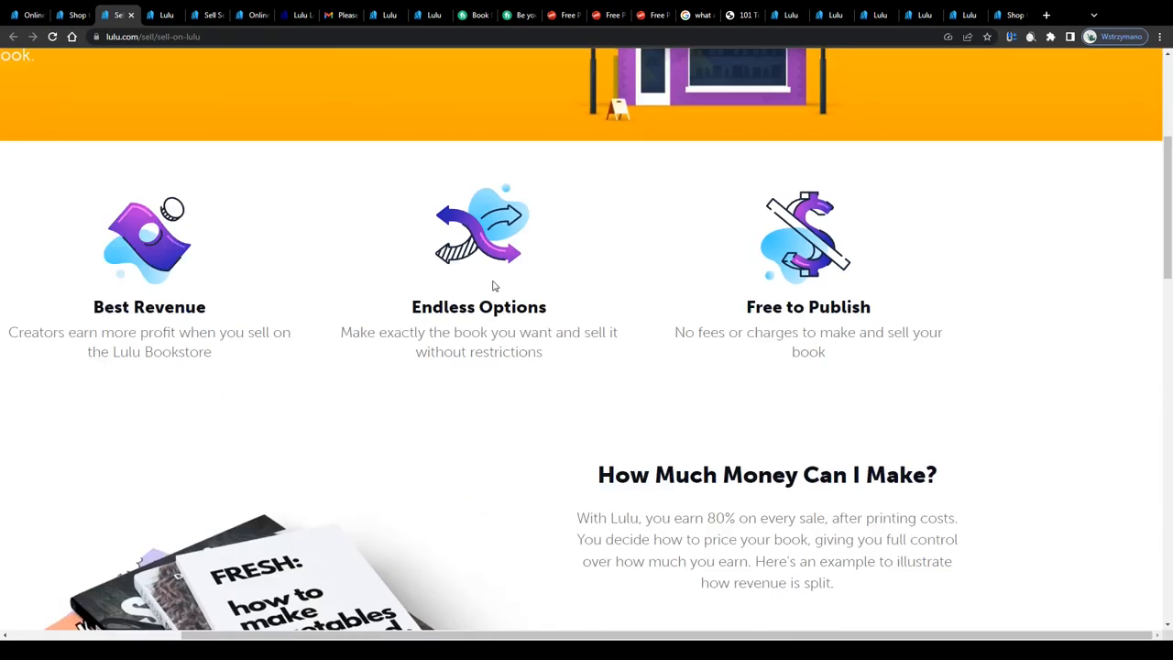
pyautogui.scroll(3)
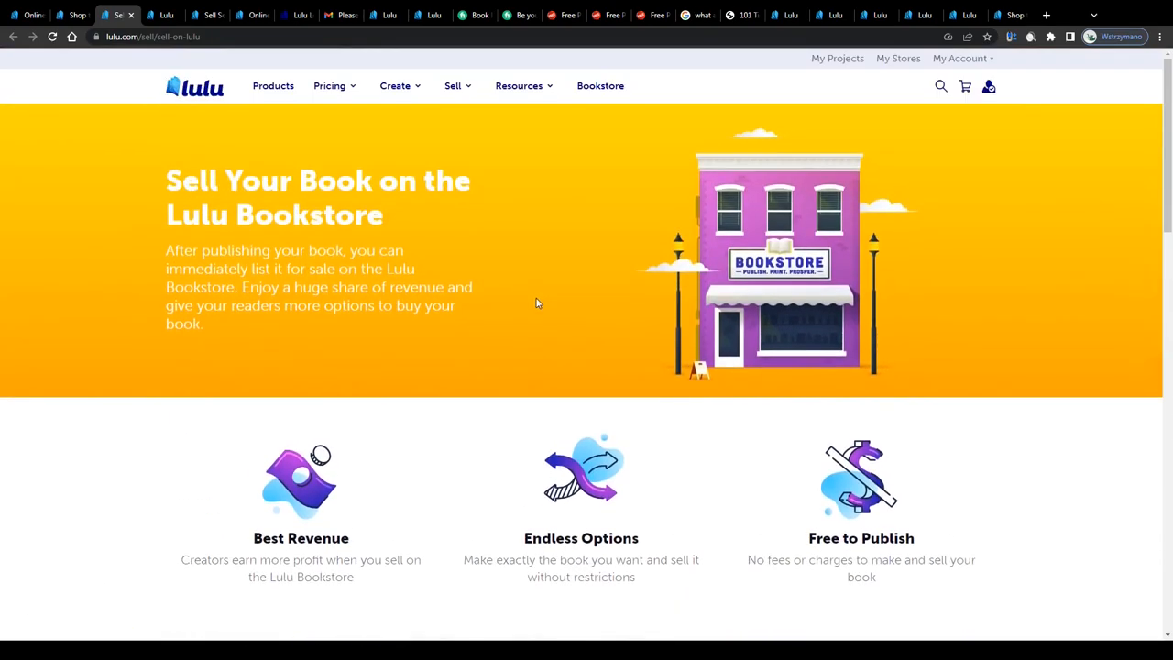
pyautogui.moveTo(222, 488)
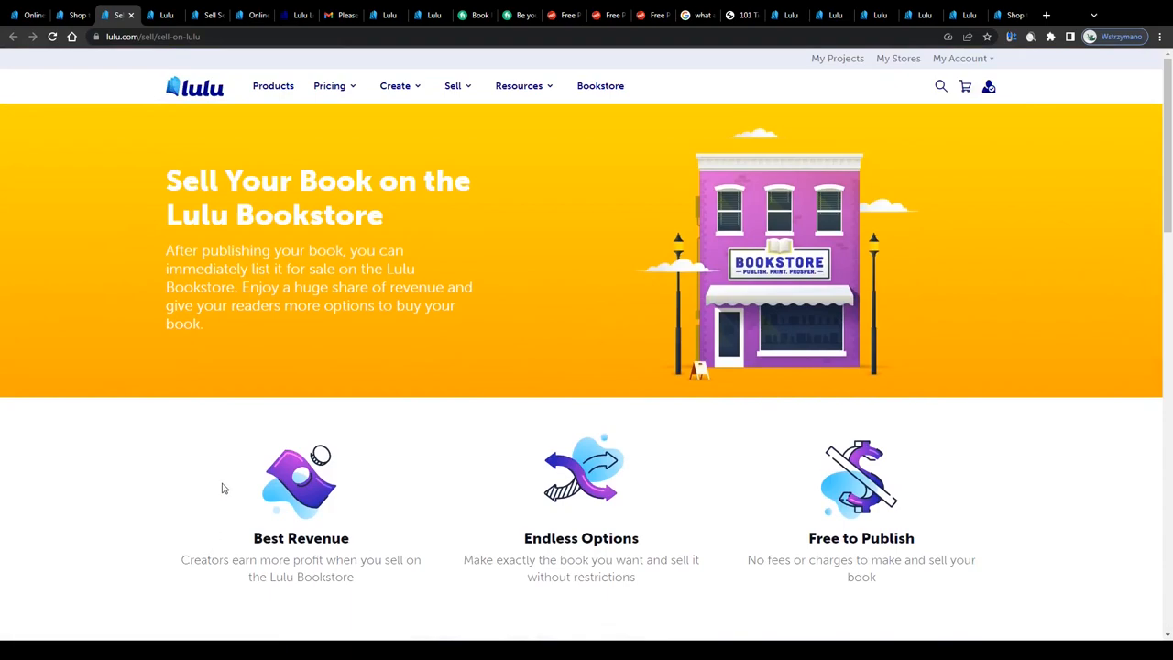
pyautogui.moveTo(472, 139)
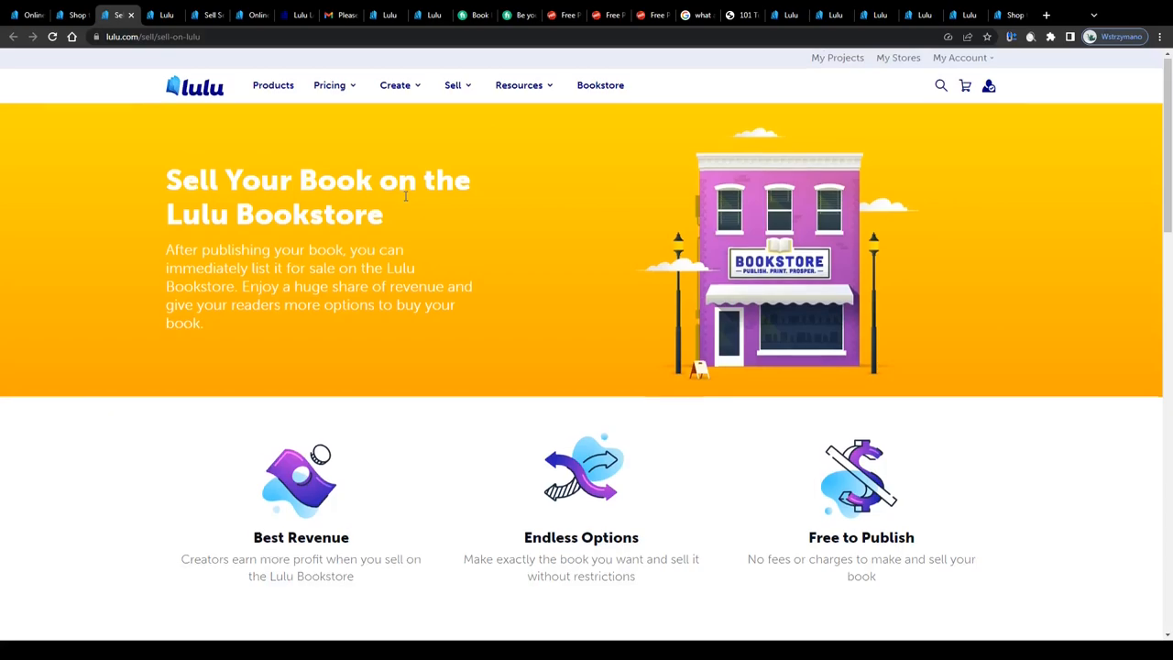
pyautogui.scroll(-3)
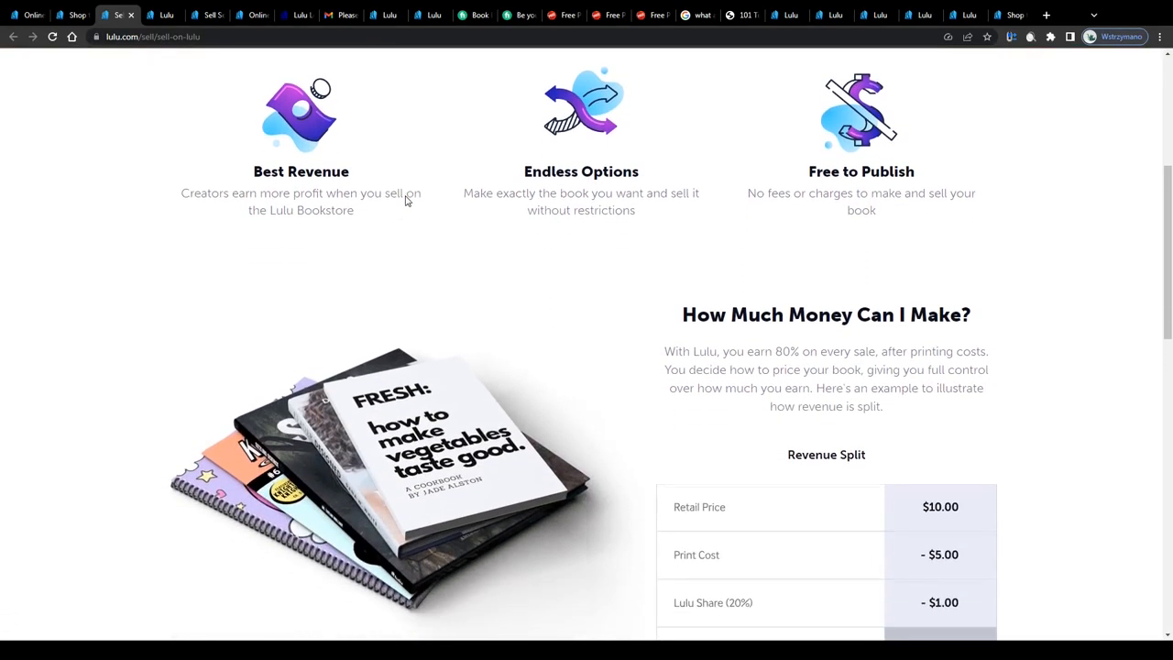
pyautogui.scroll(-3)
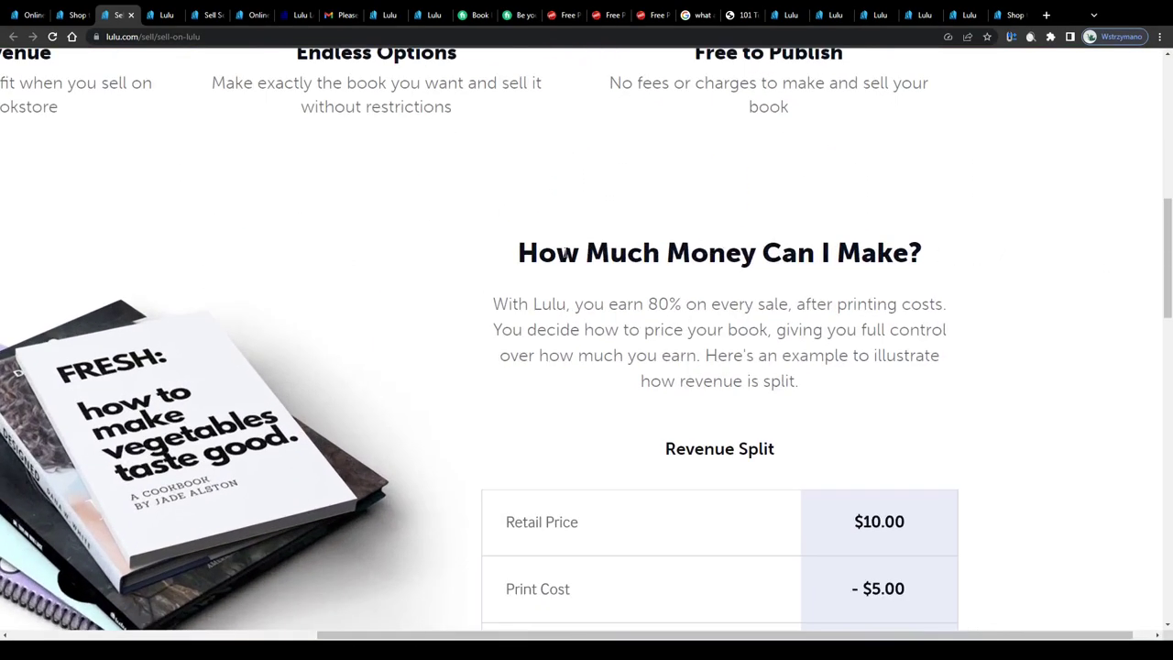
pyautogui.tripleClick(718, 253)
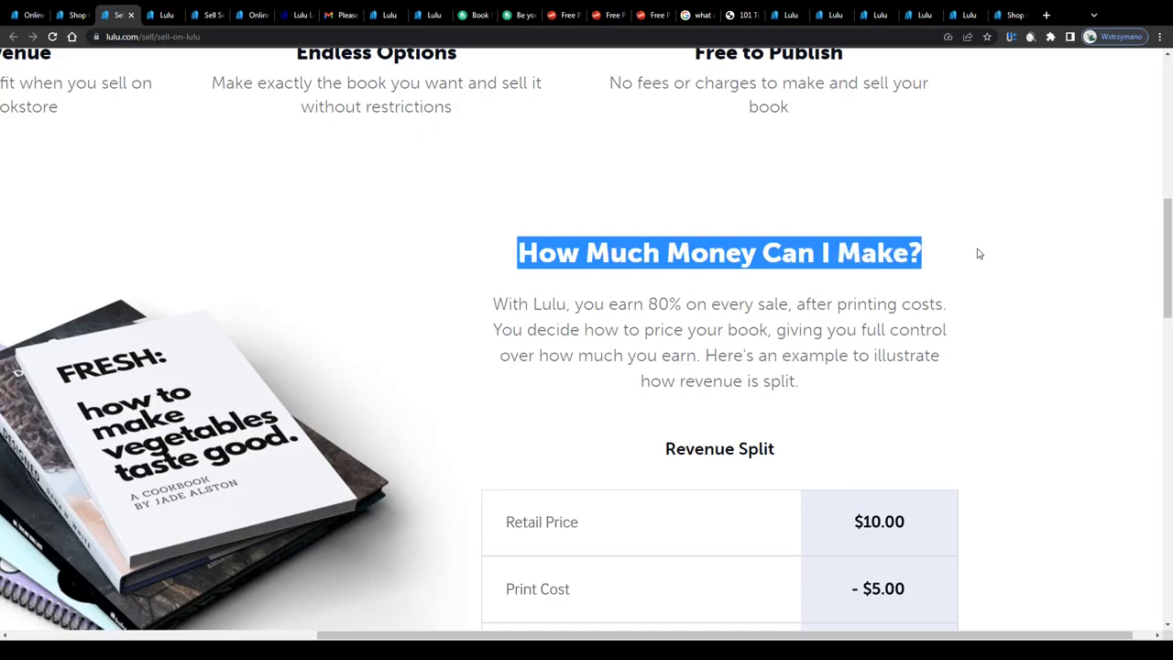
pyautogui.click(978, 253)
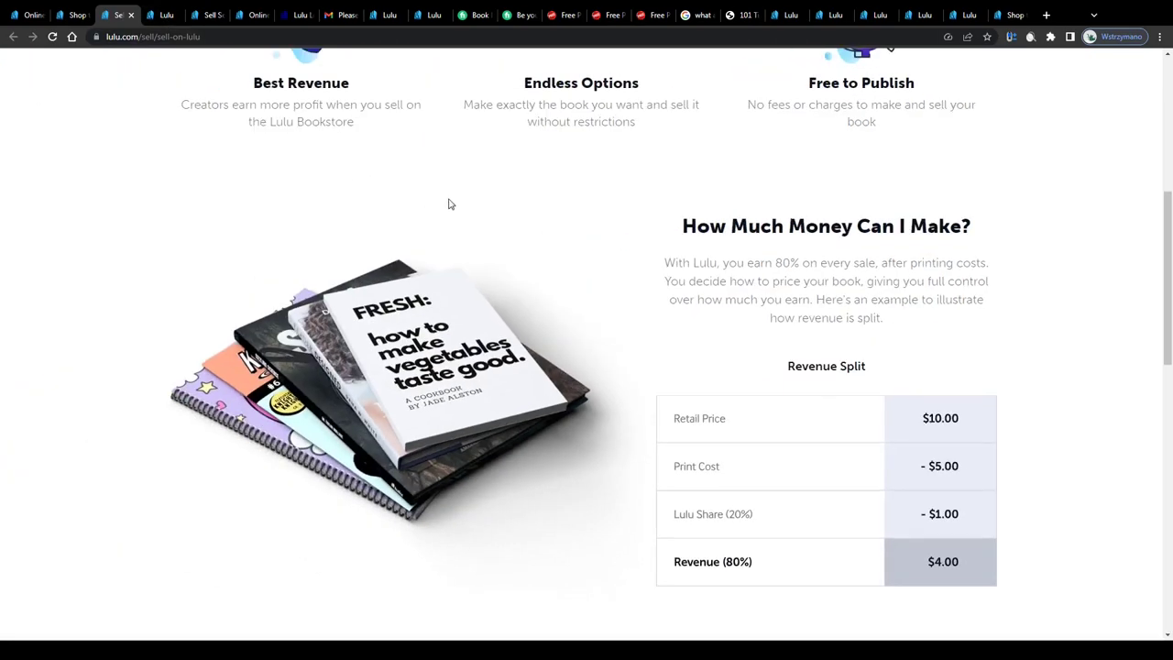
pyautogui.scroll(-3)
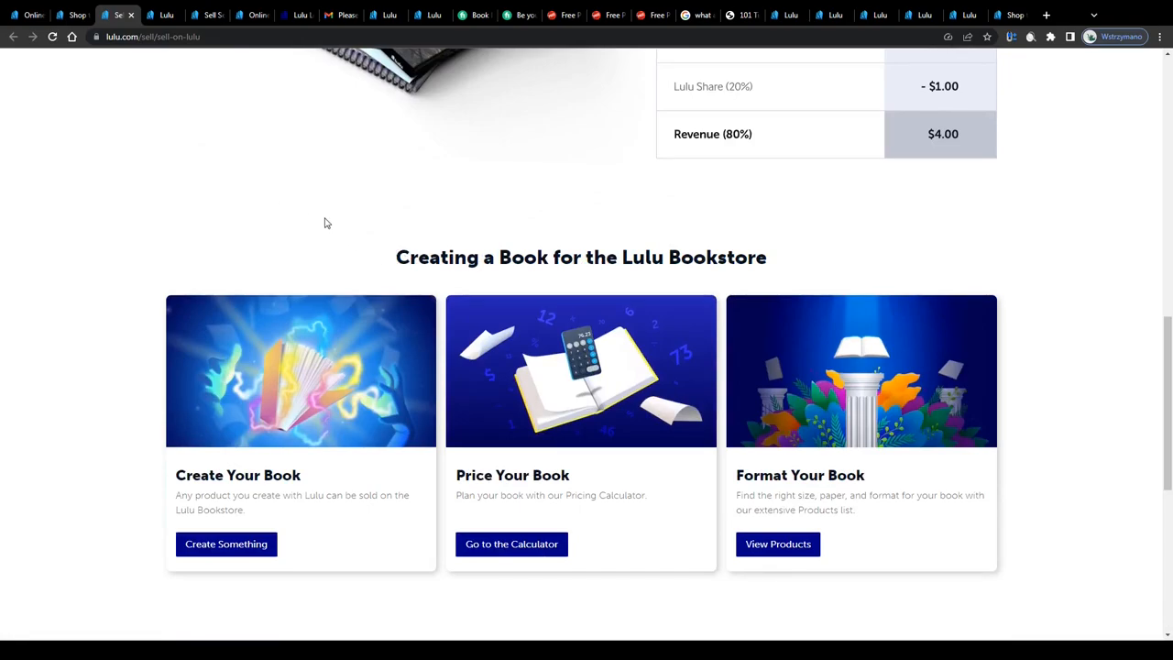
pyautogui.click(227, 542)
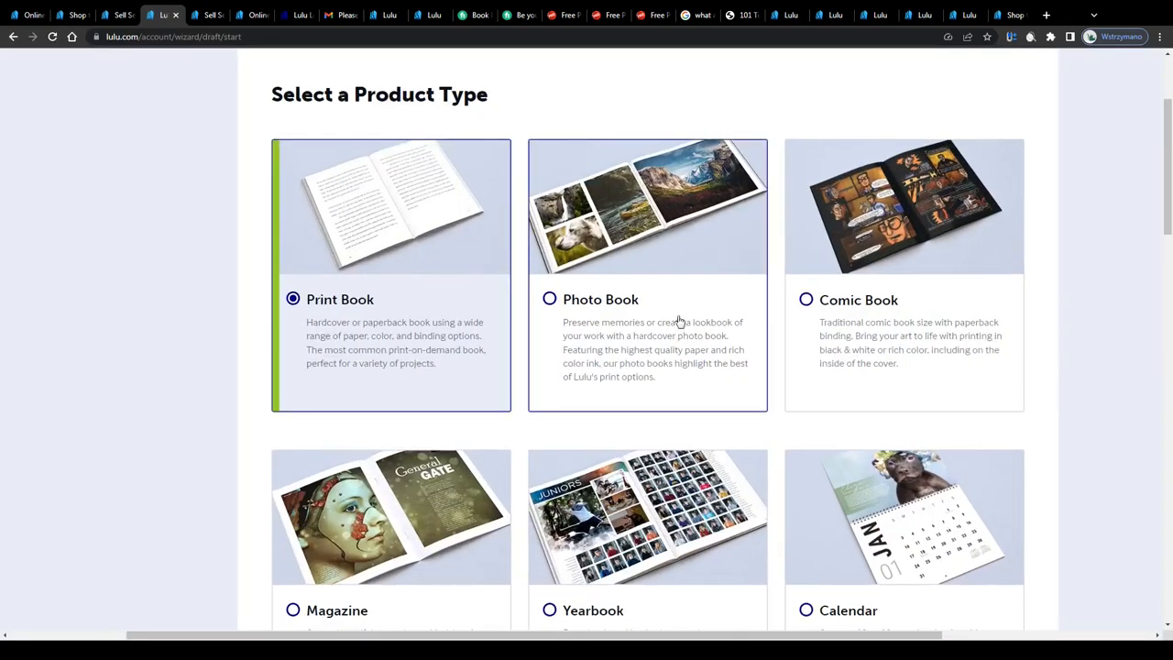
pyautogui.scroll(-3)
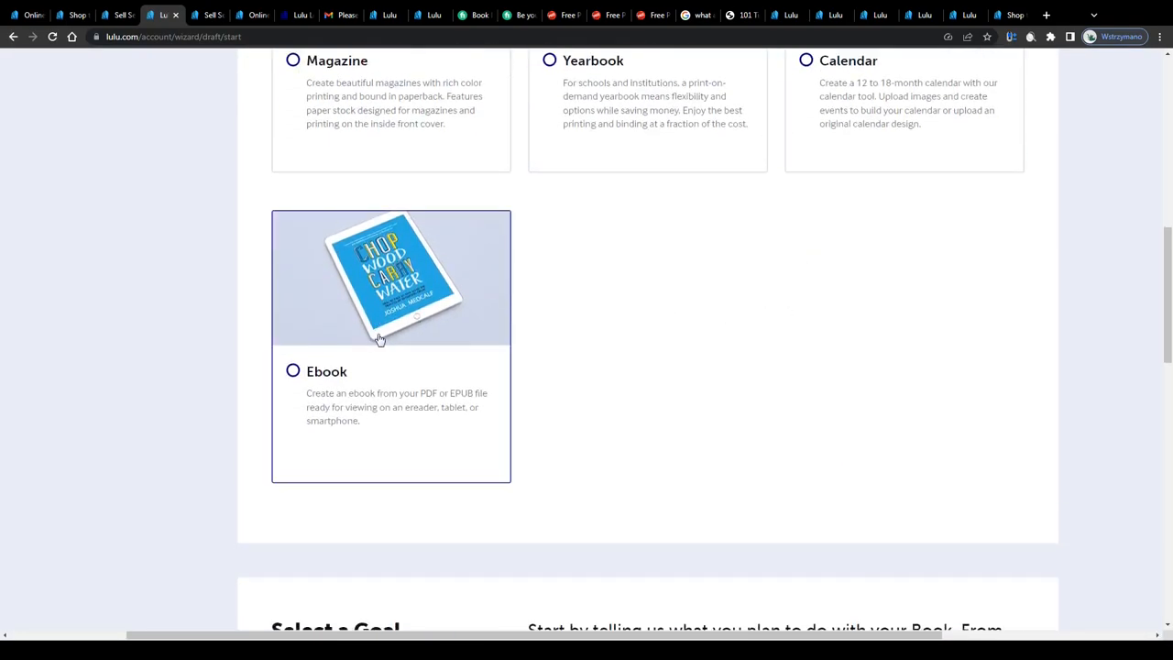
pyautogui.scroll(-3)
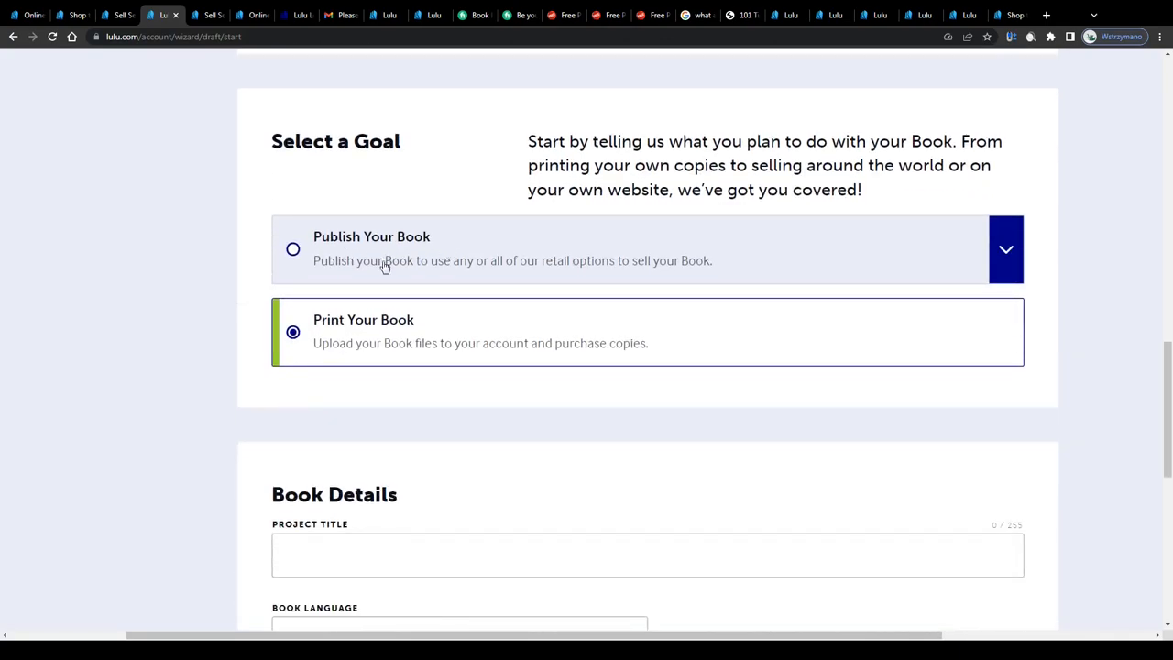
pyautogui.scroll(-3)
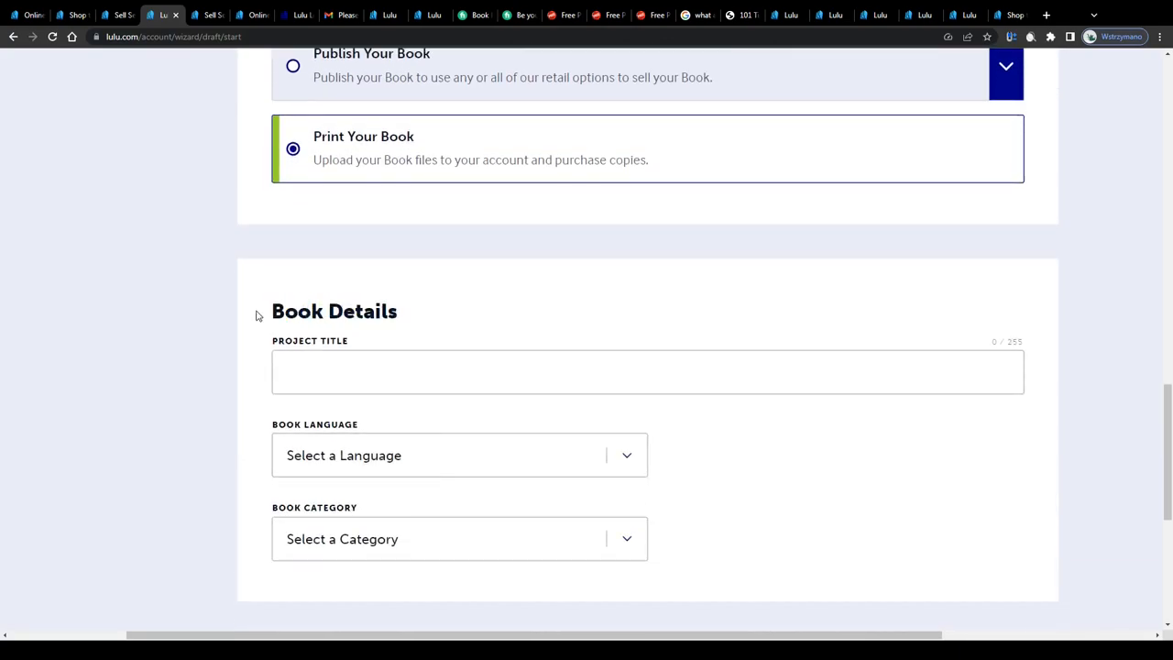
pyautogui.scroll(-3)
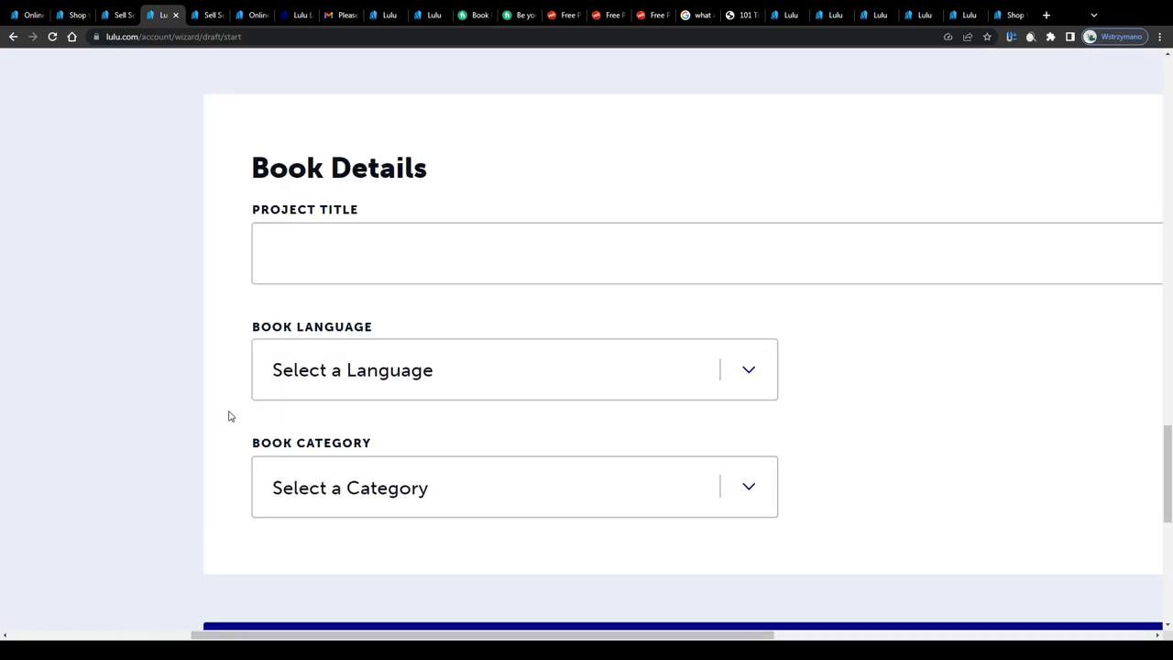
pyautogui.scroll(-3)
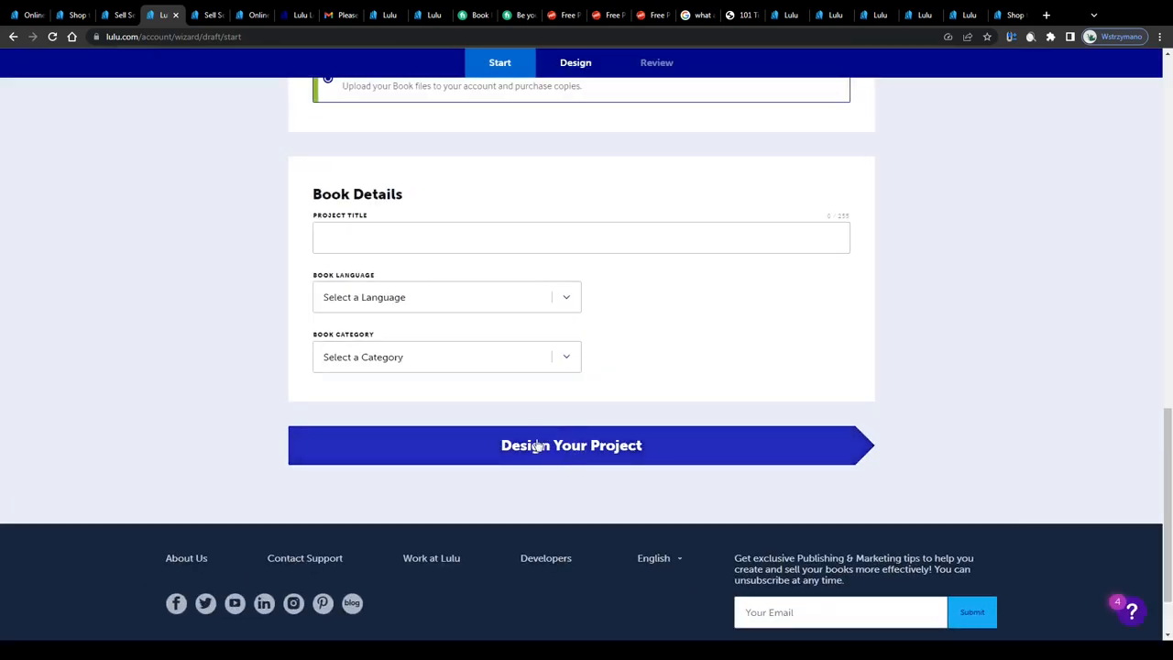
pyautogui.moveTo(565, 458)
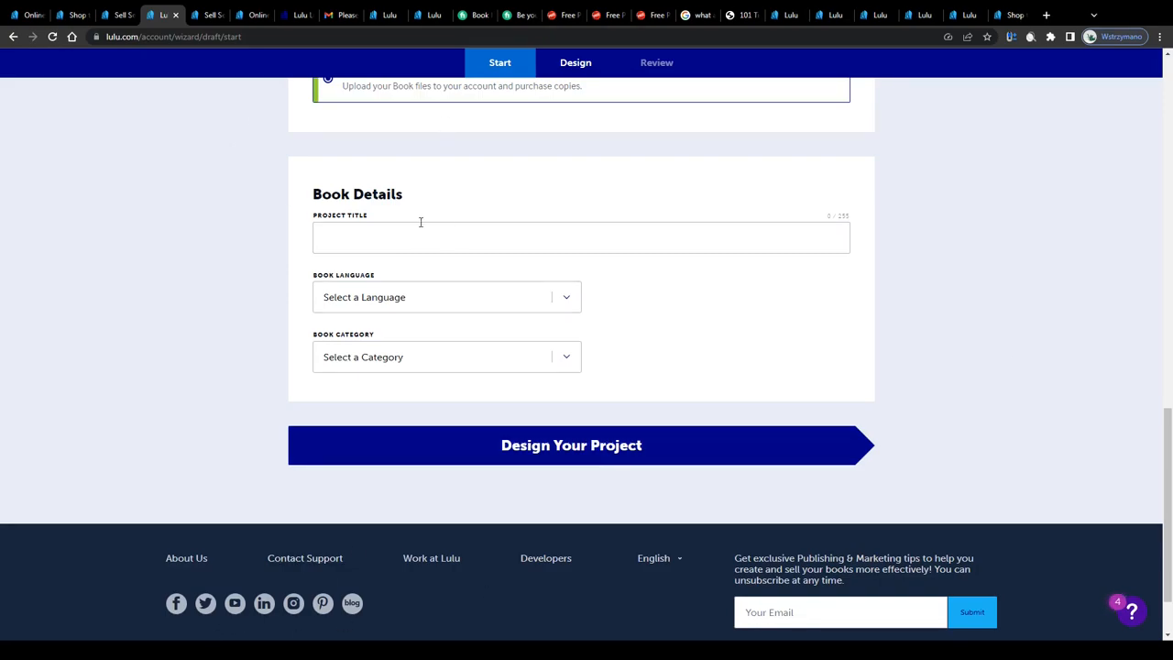
pyautogui.click(205, 15)
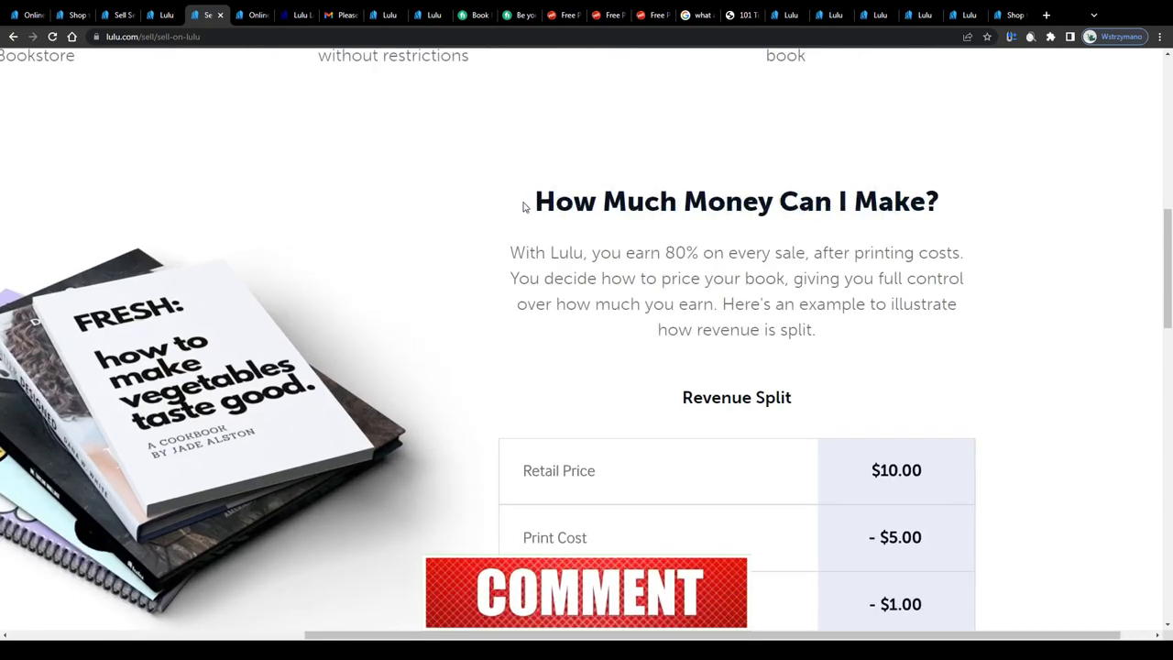
pyautogui.scroll(3)
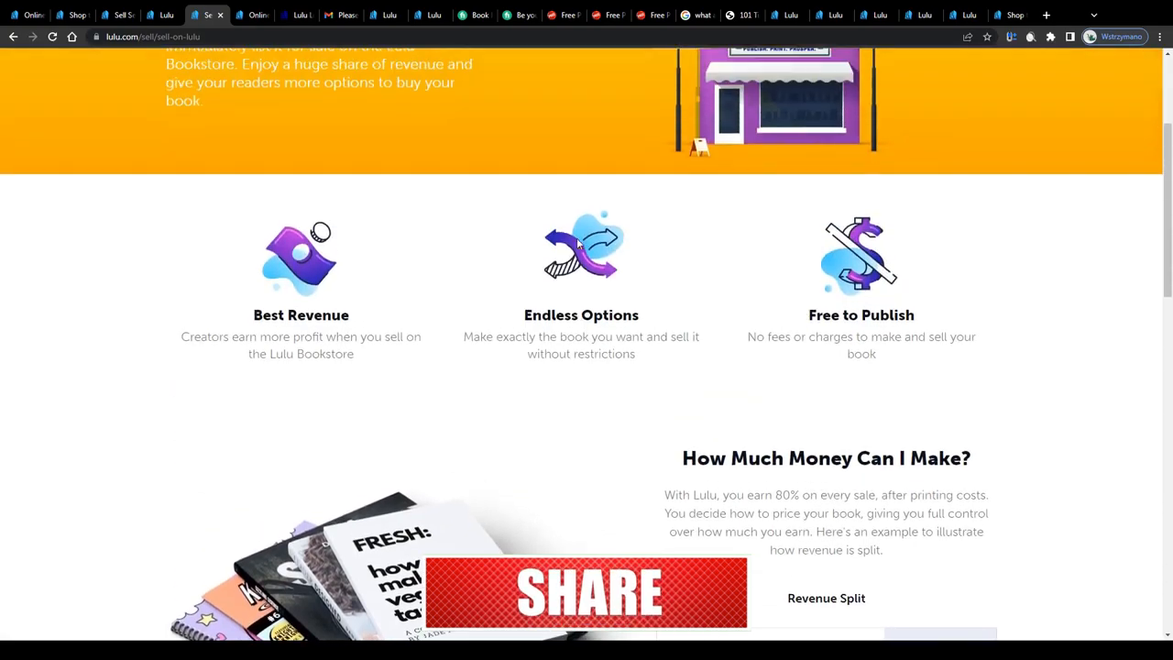
pyautogui.scroll(-3)
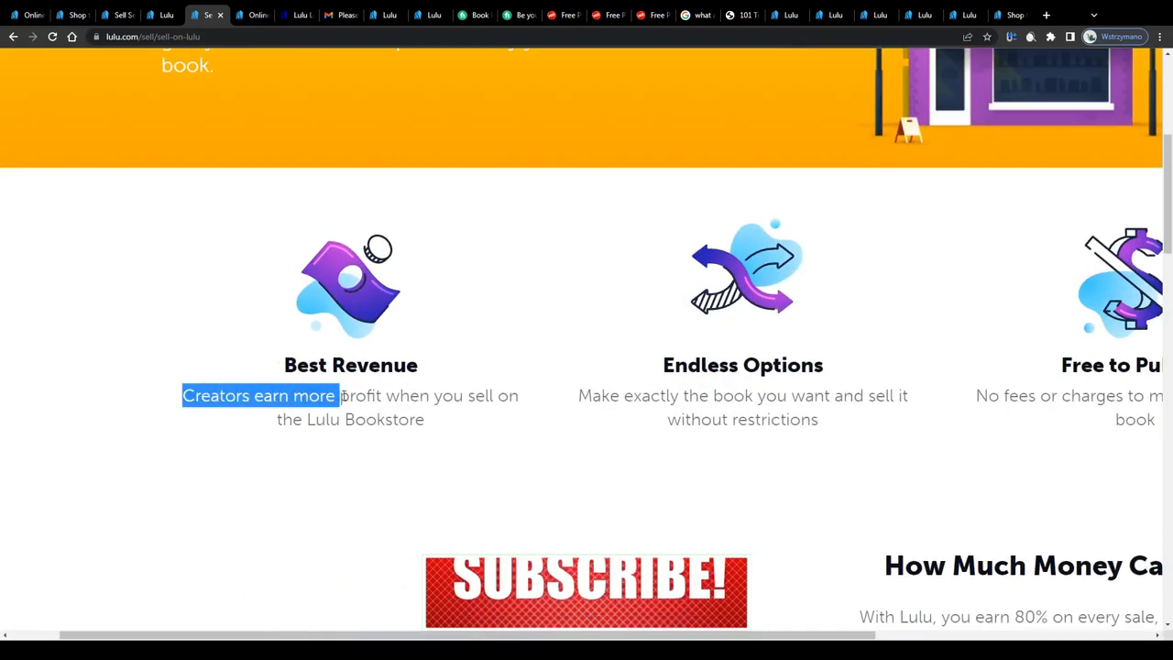
pyautogui.moveTo(333, 395); pyautogui.dragTo(308, 418)
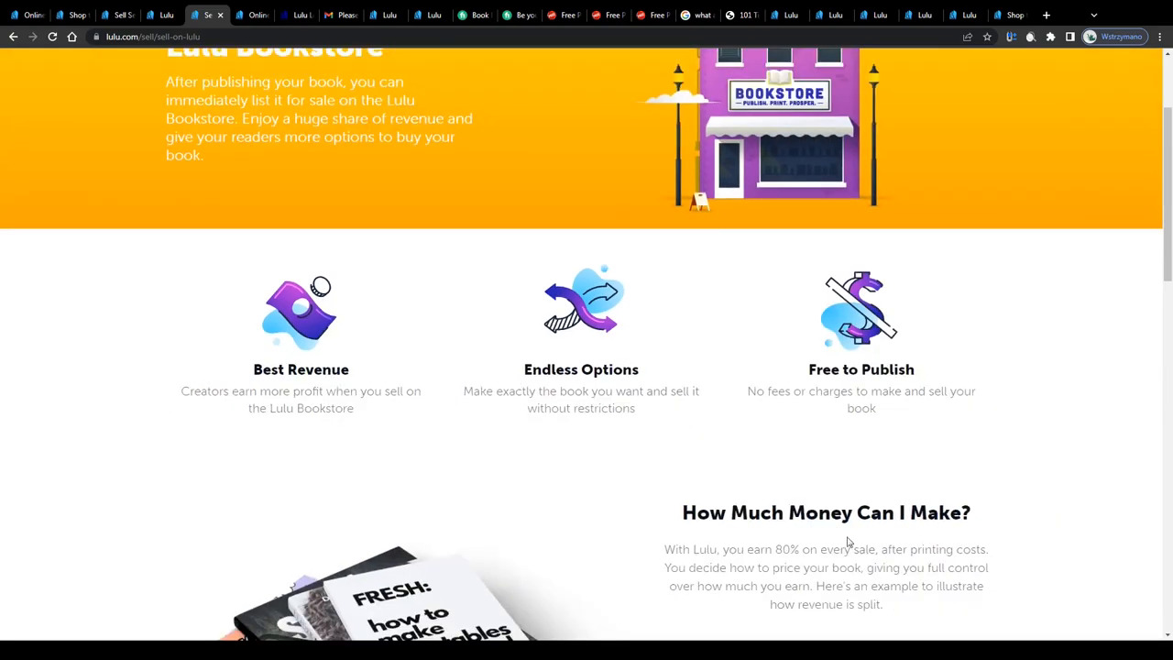
pyautogui.scroll(-3)
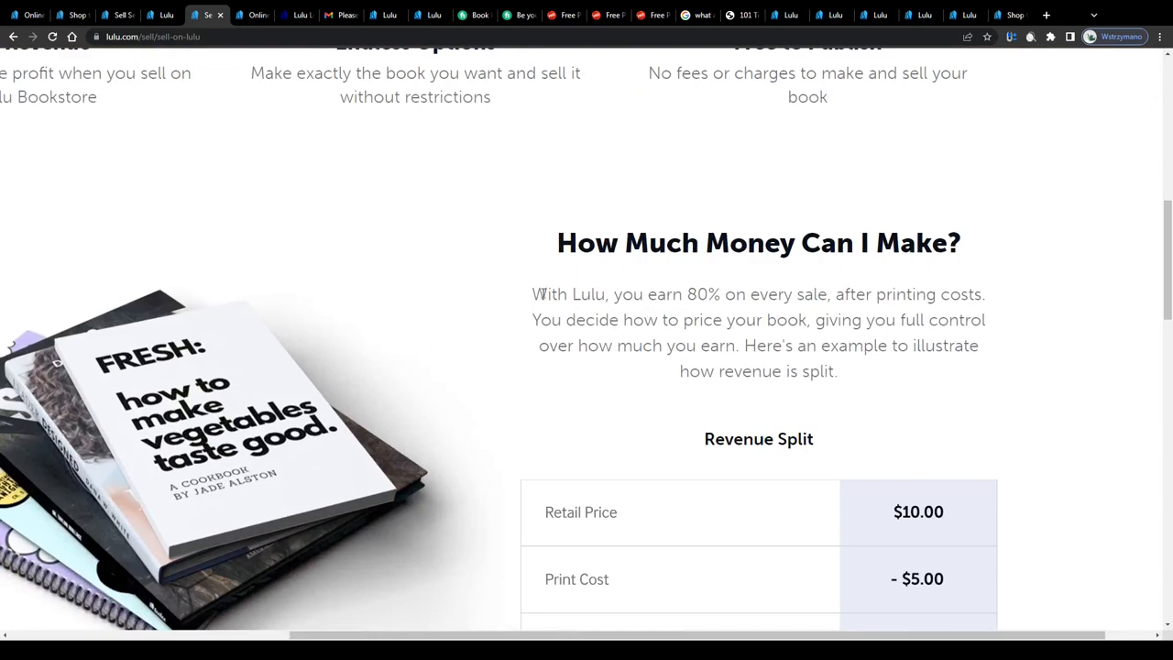
pyautogui.moveTo(531, 293); pyautogui.dragTo(807, 293)
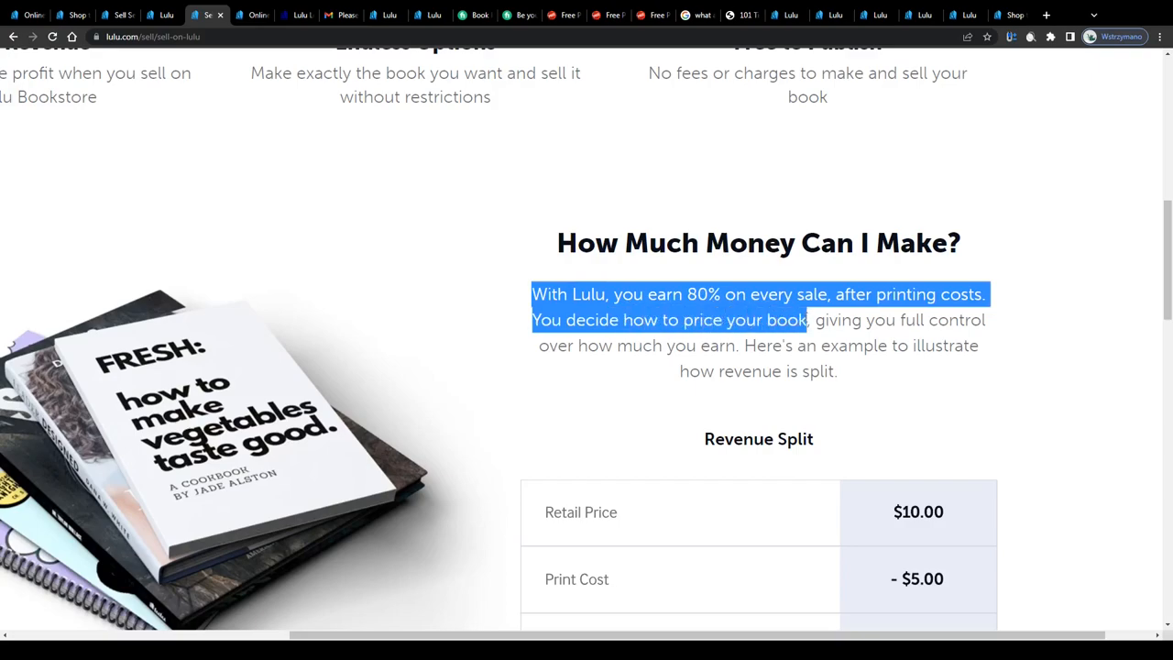
pyautogui.moveTo(806, 319); pyautogui.dragTo(667, 344)
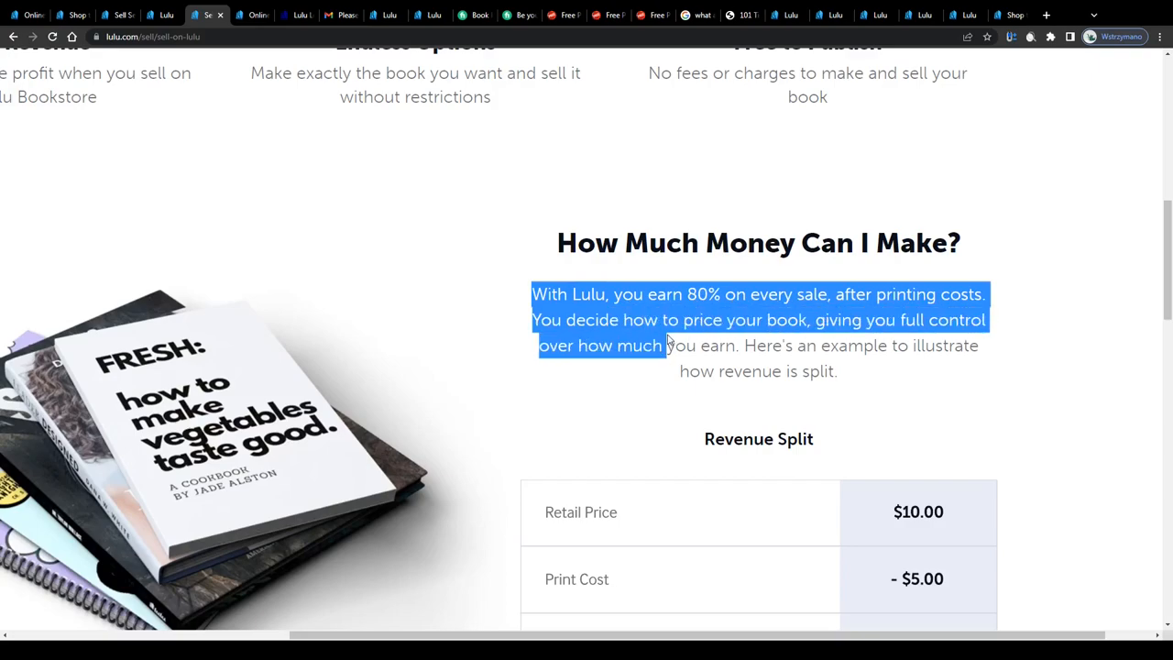
pyautogui.click(668, 342)
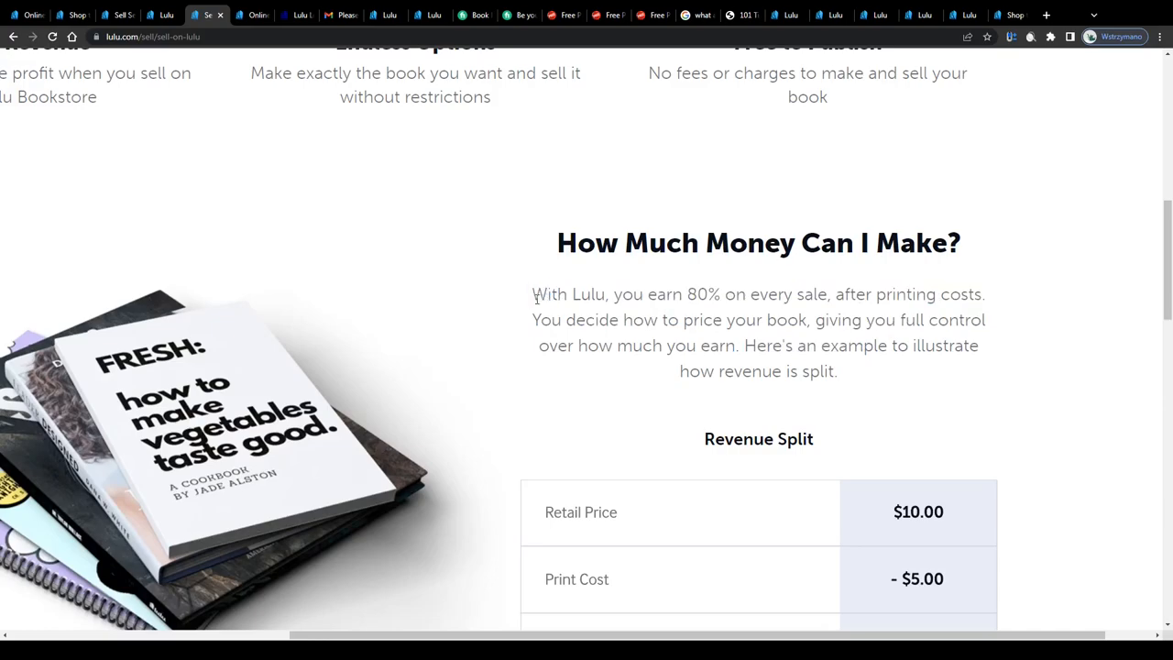
pyautogui.scroll(3)
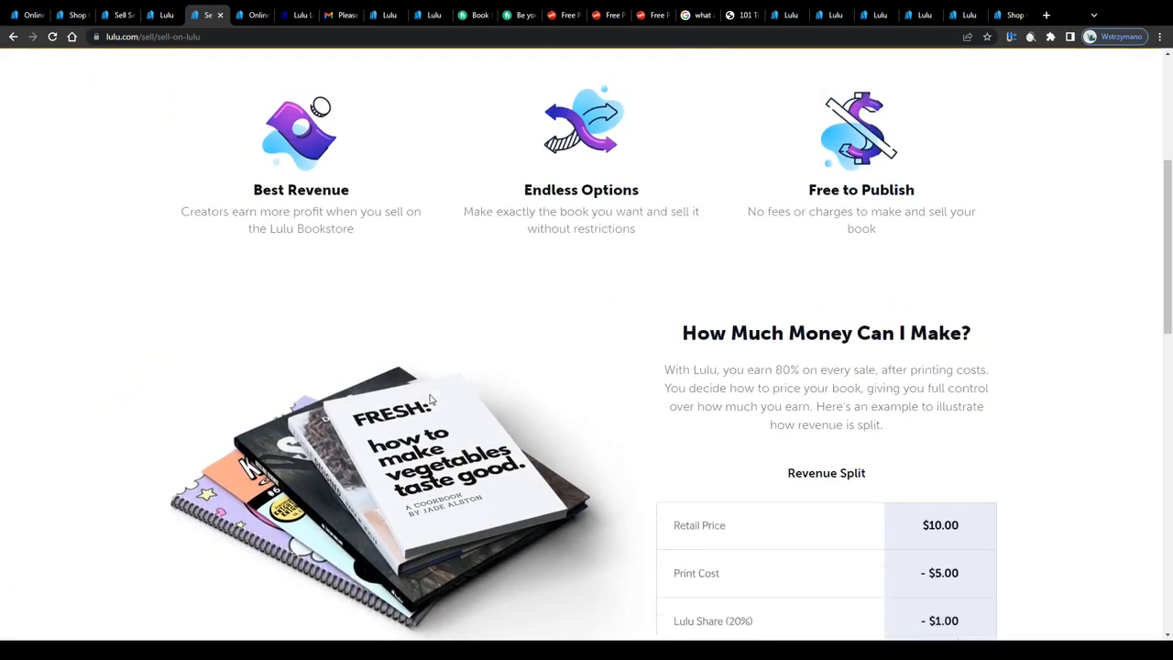
pyautogui.scroll(3)
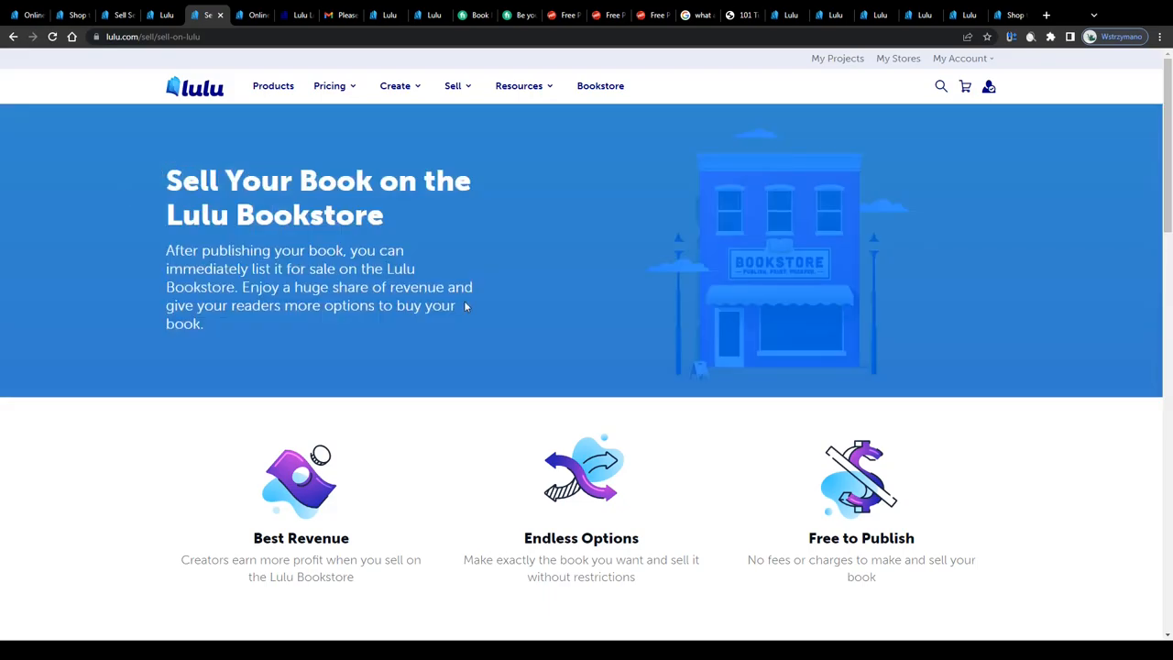
# Step: Examine the Revenue Split table showing a $10 price leaving $4 earnings
pyautogui.scroll(-3)
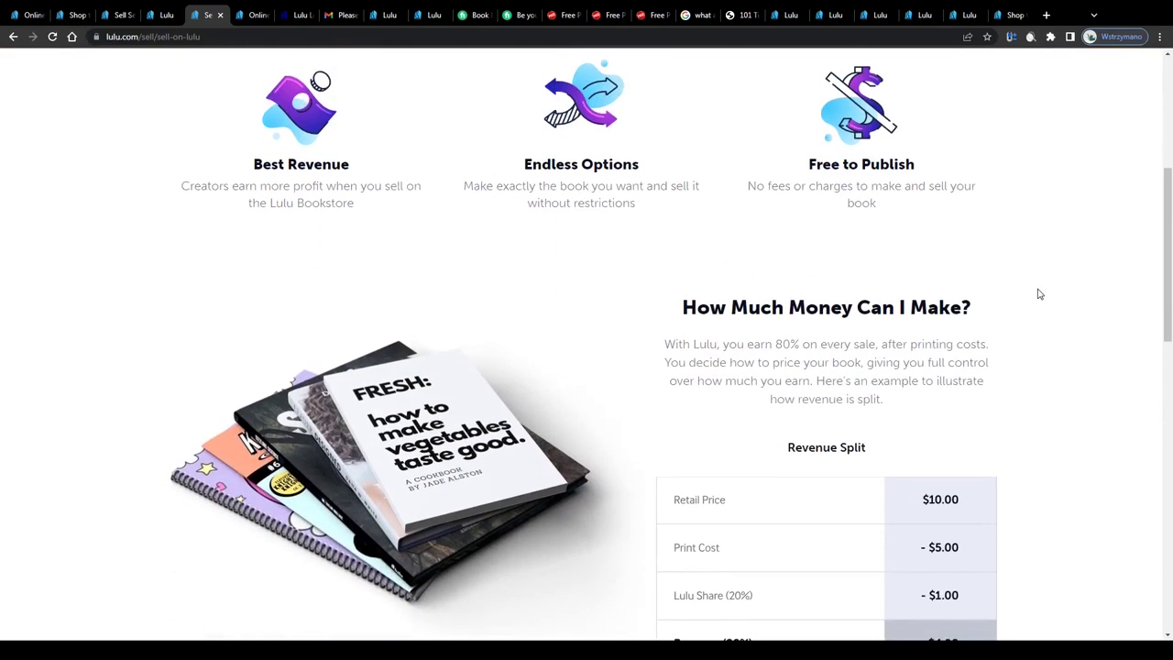
pyautogui.scroll(-3)
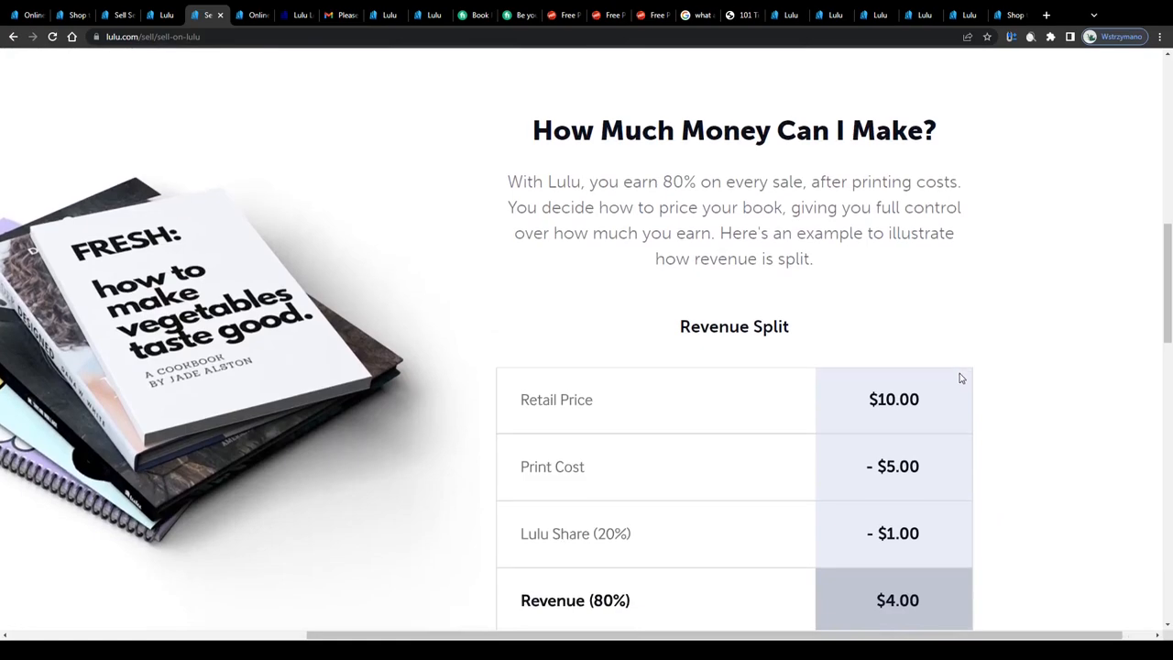
pyautogui.scroll(-3)
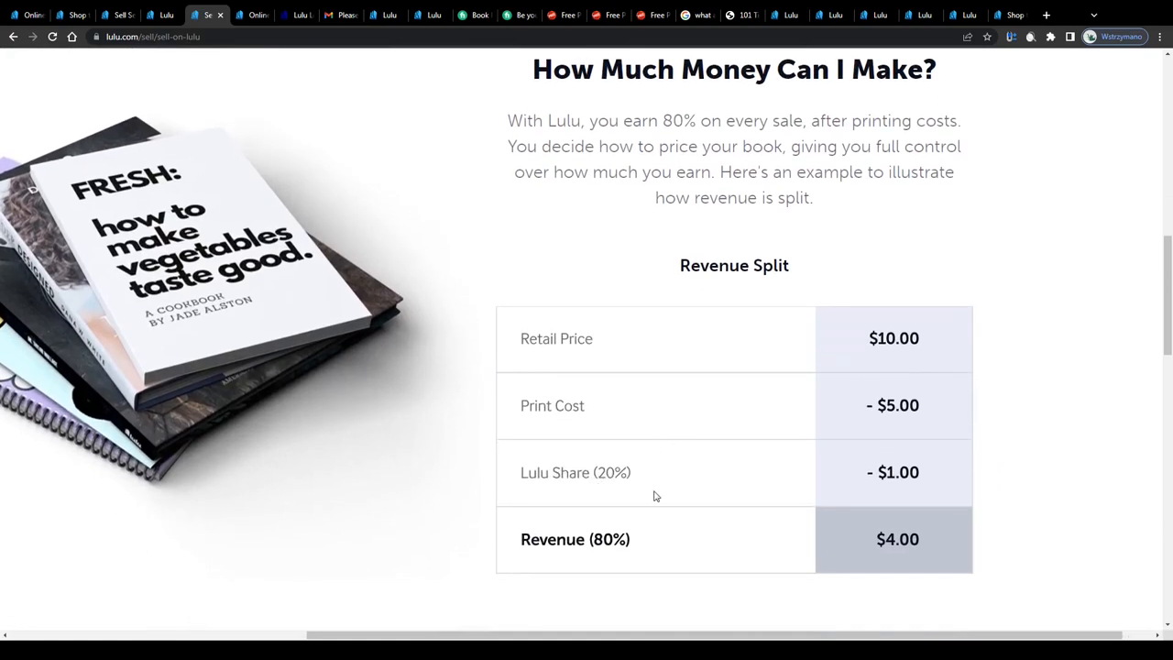
pyautogui.scroll(-3)
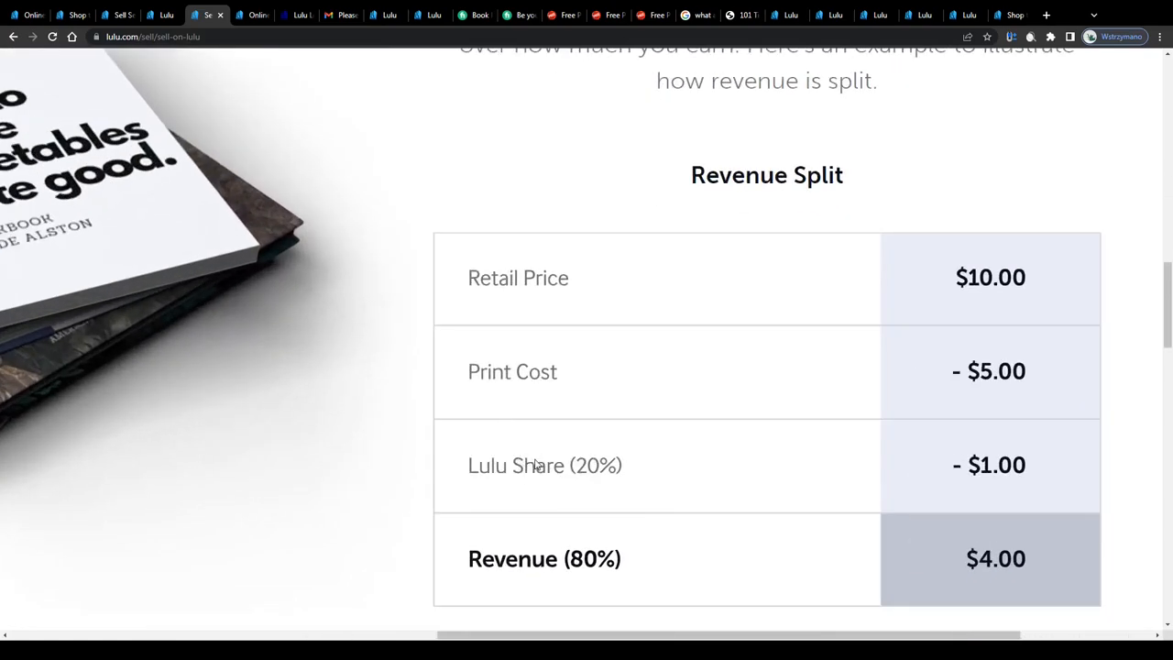
pyautogui.scroll(-3)
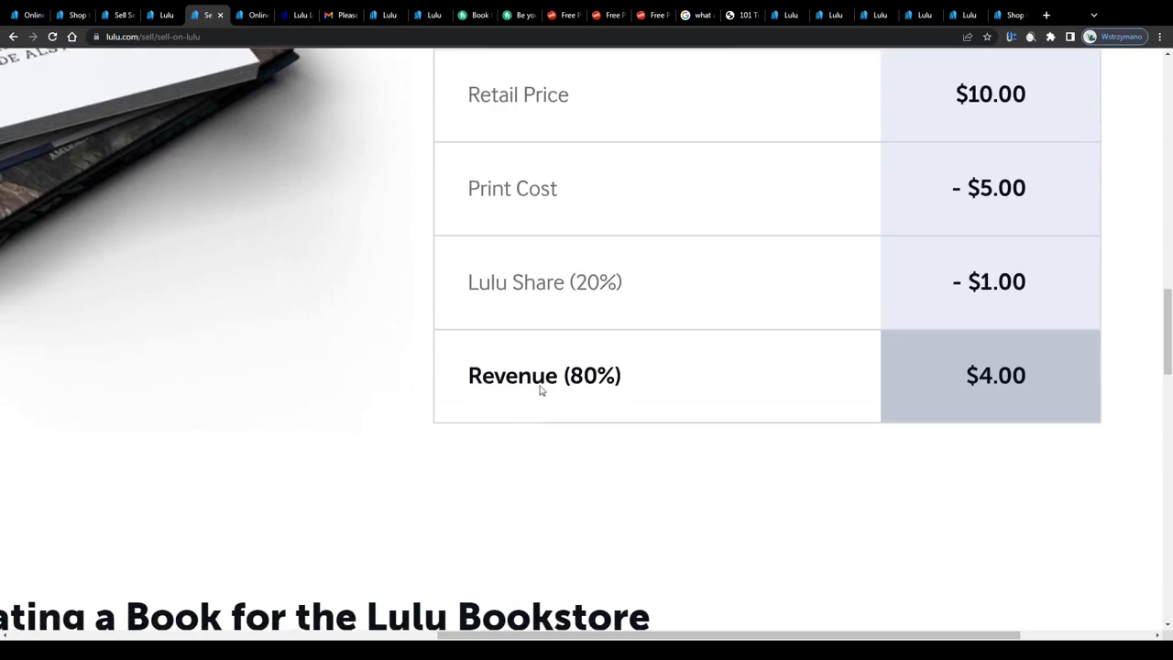
pyautogui.moveTo(553, 394)
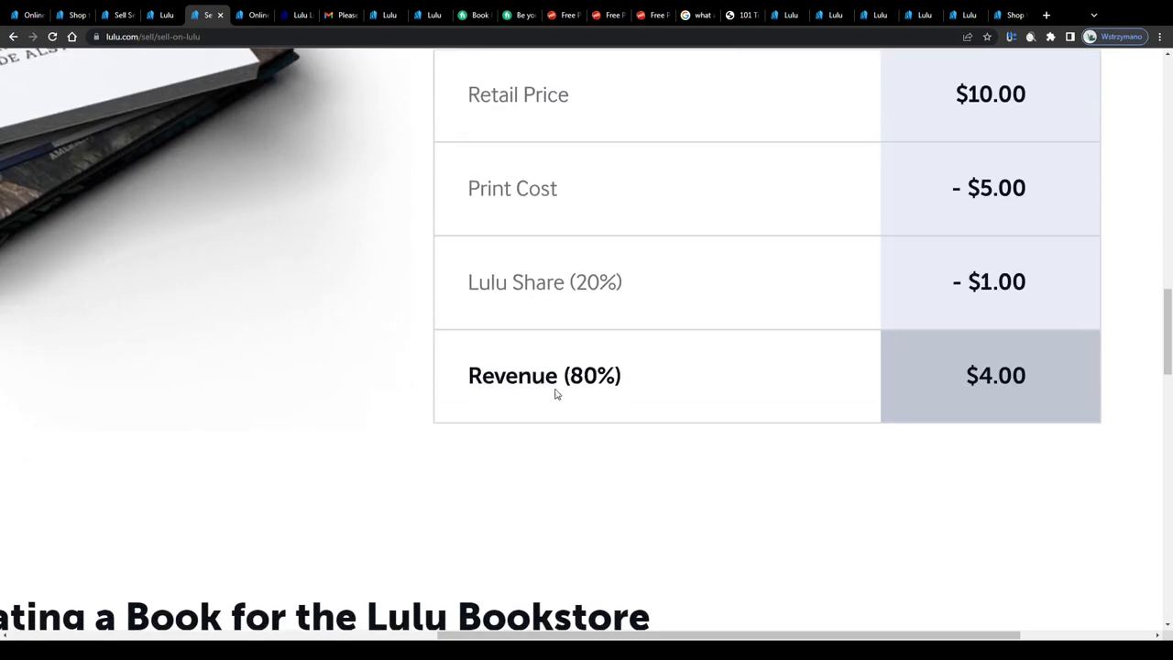
pyautogui.scroll(3)
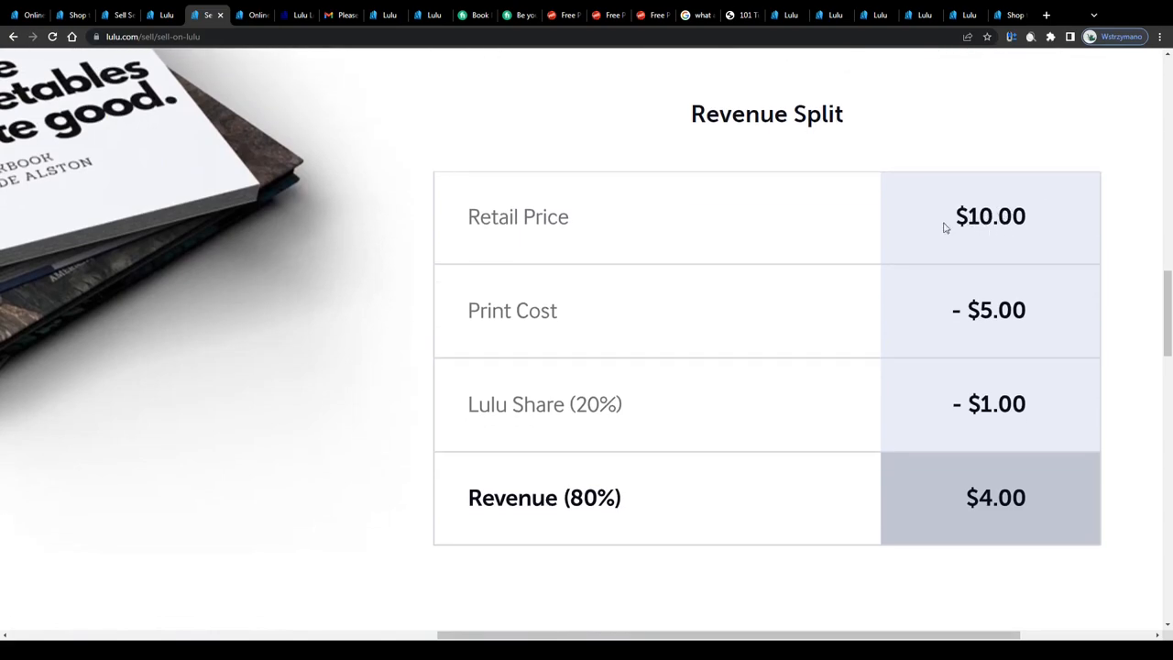
pyautogui.moveTo(1000, 513)
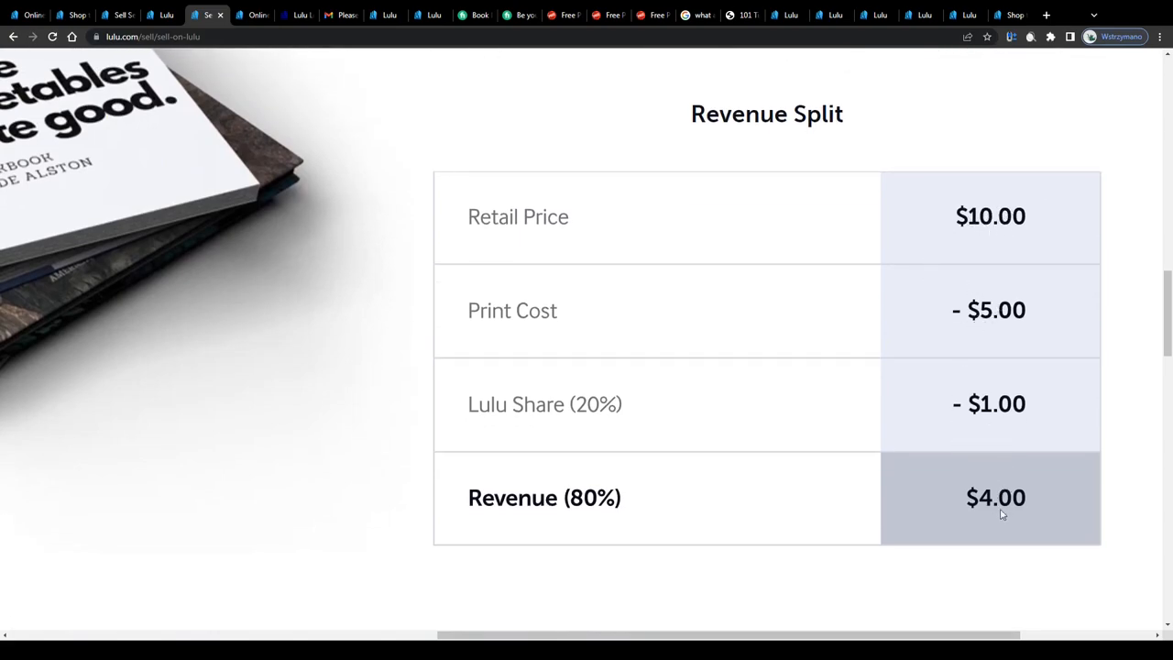
pyautogui.moveTo(997, 491)
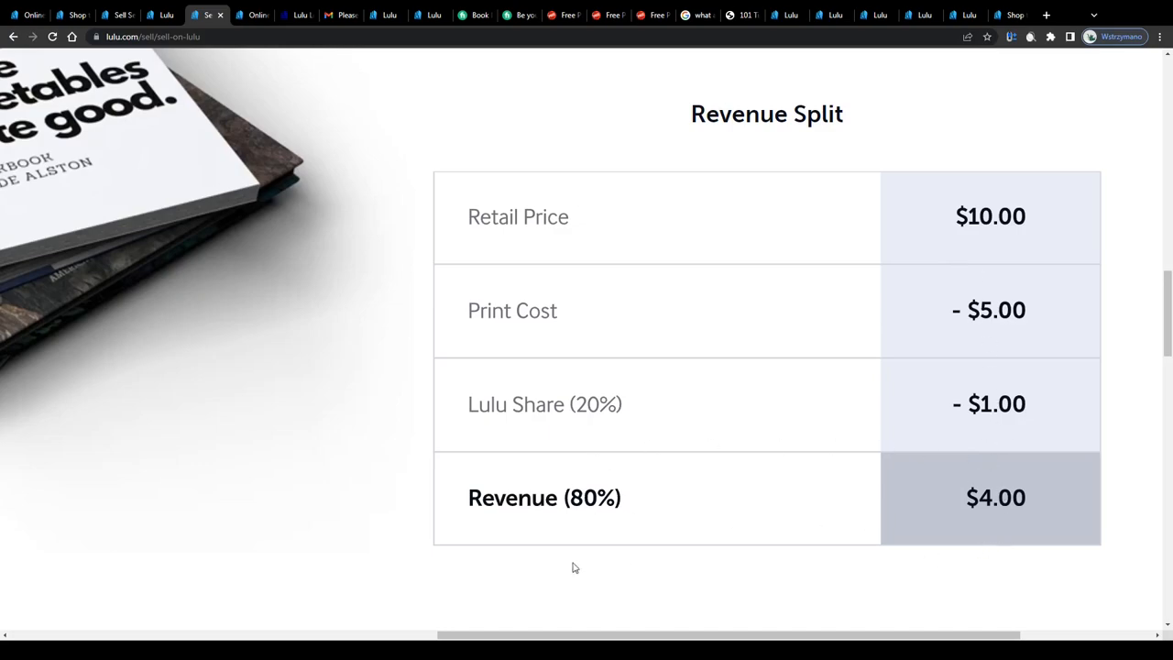
pyautogui.scroll(-3)
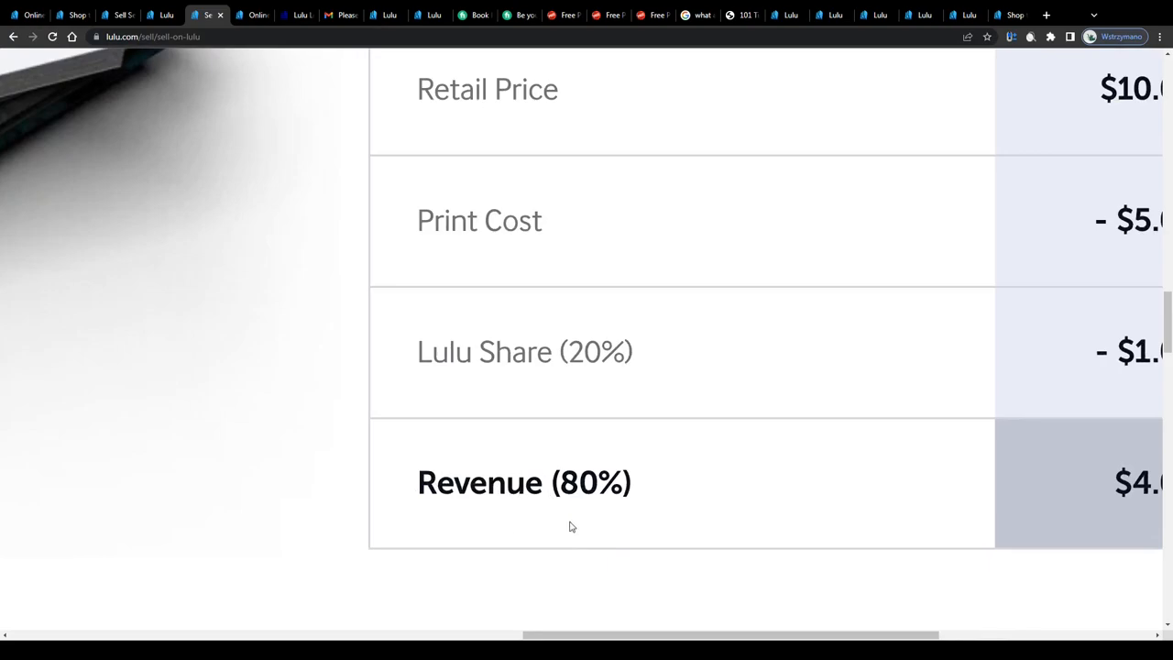
pyautogui.moveTo(546, 484)
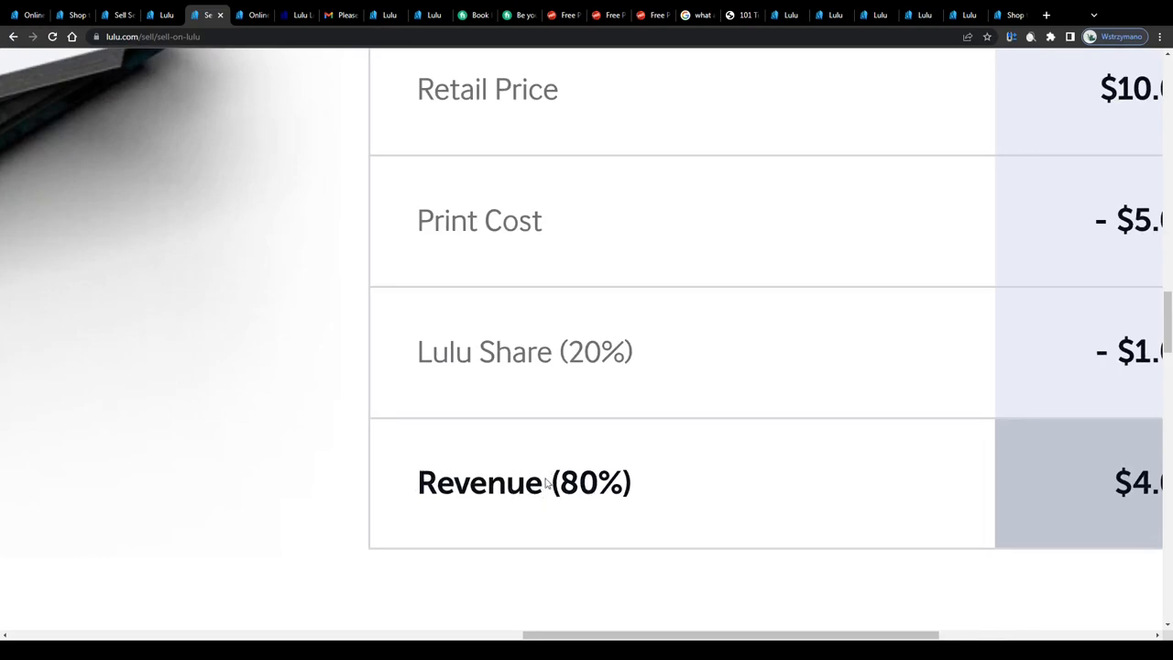
pyautogui.scroll(3)
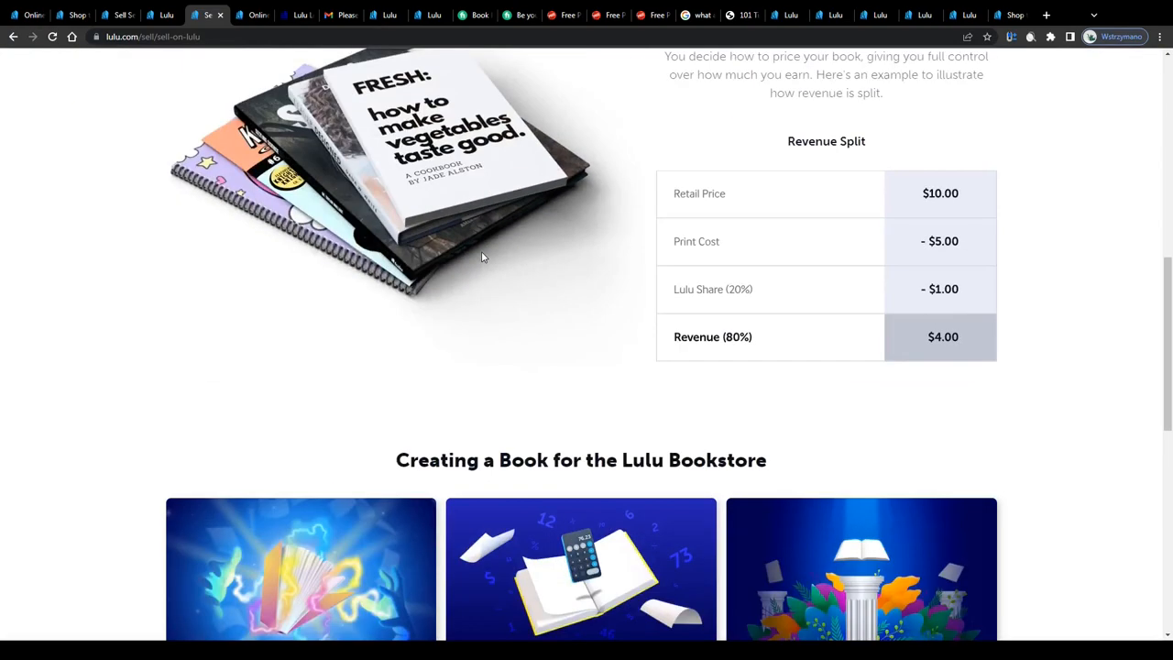
pyautogui.scroll(-3)
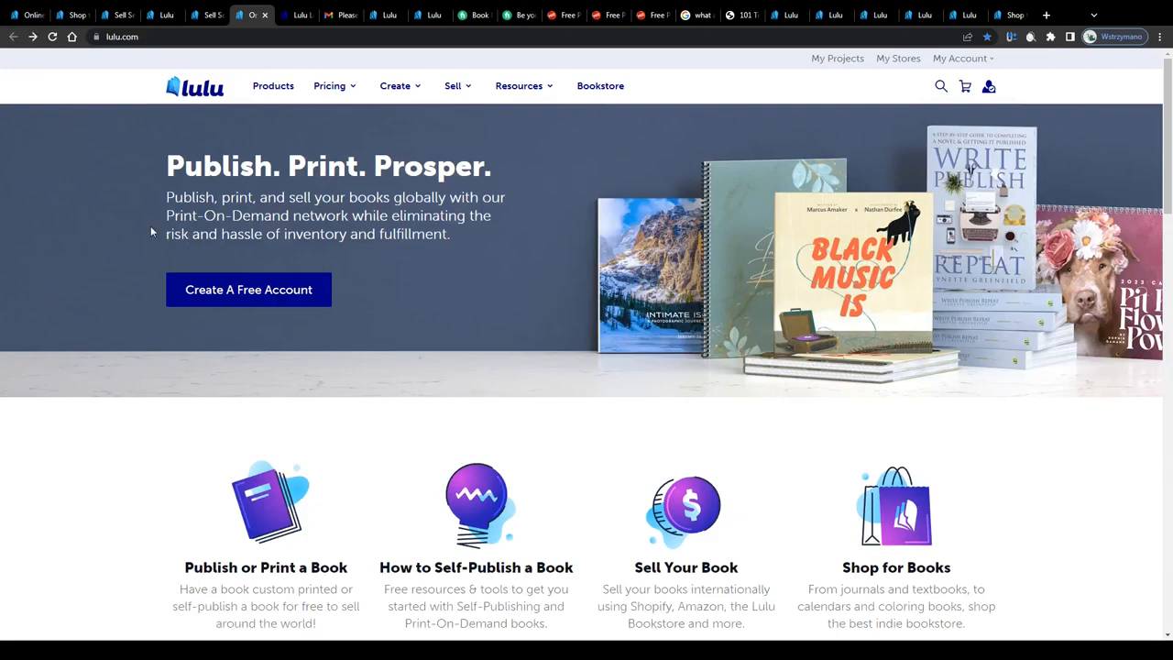
# Step: Start Create A Free Account registration and check the Welcome to Lulu email
pyautogui.scroll(-3)
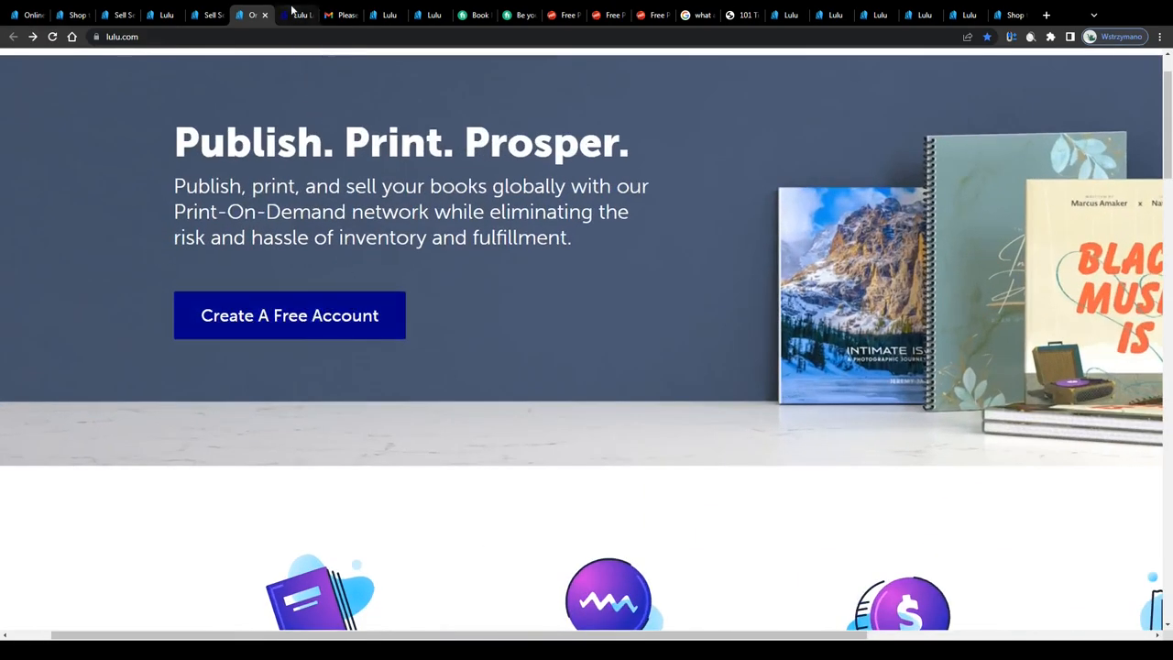
pyautogui.click(290, 315)
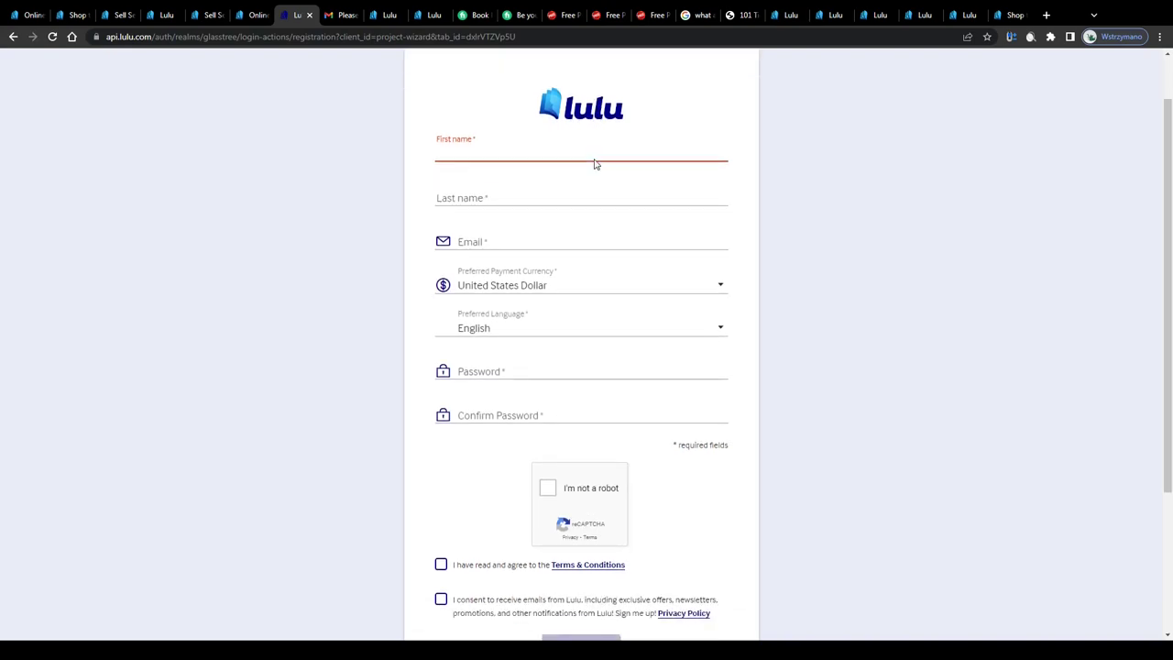
pyautogui.click(340, 15)
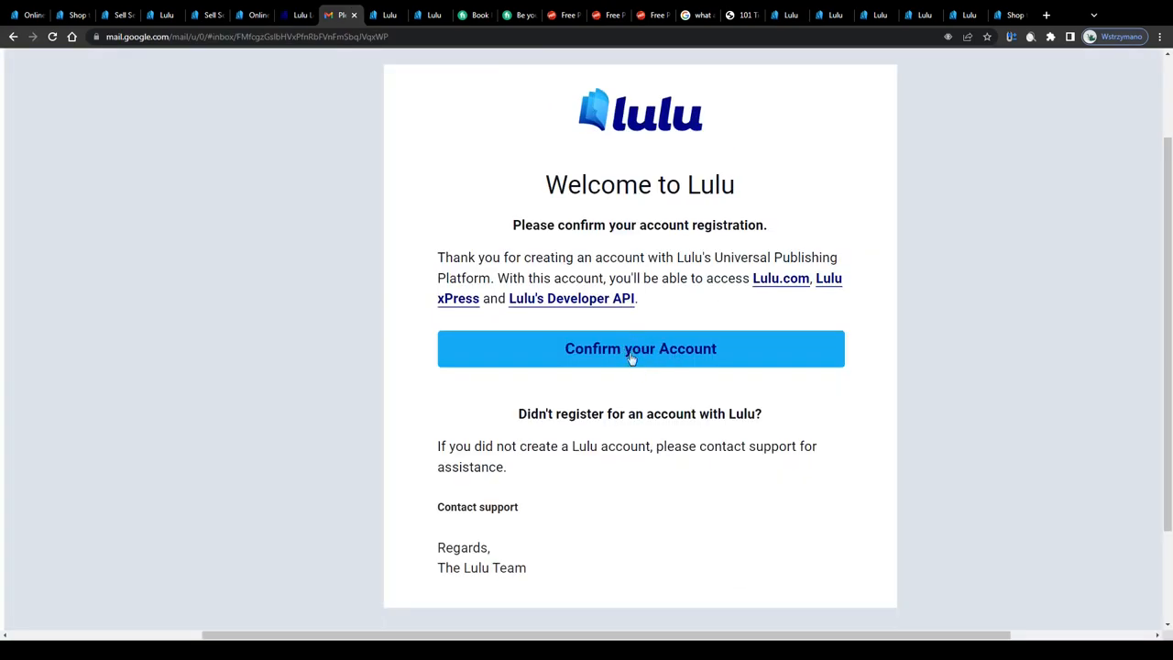
pyautogui.moveTo(601, 241)
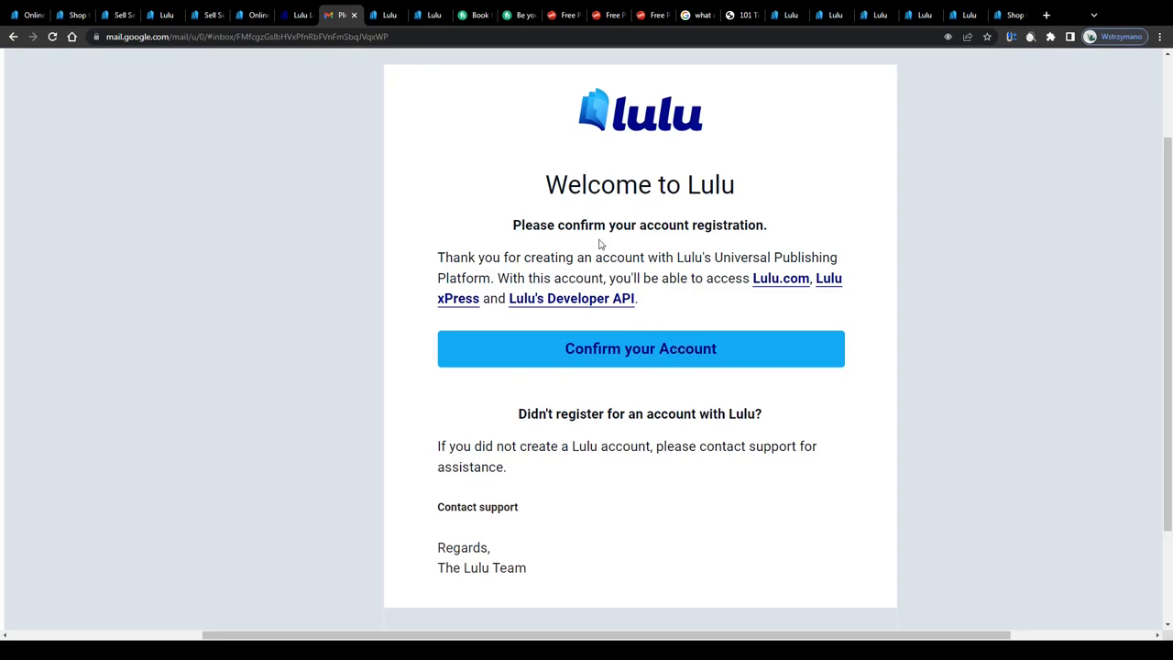
pyautogui.moveTo(263, 435)
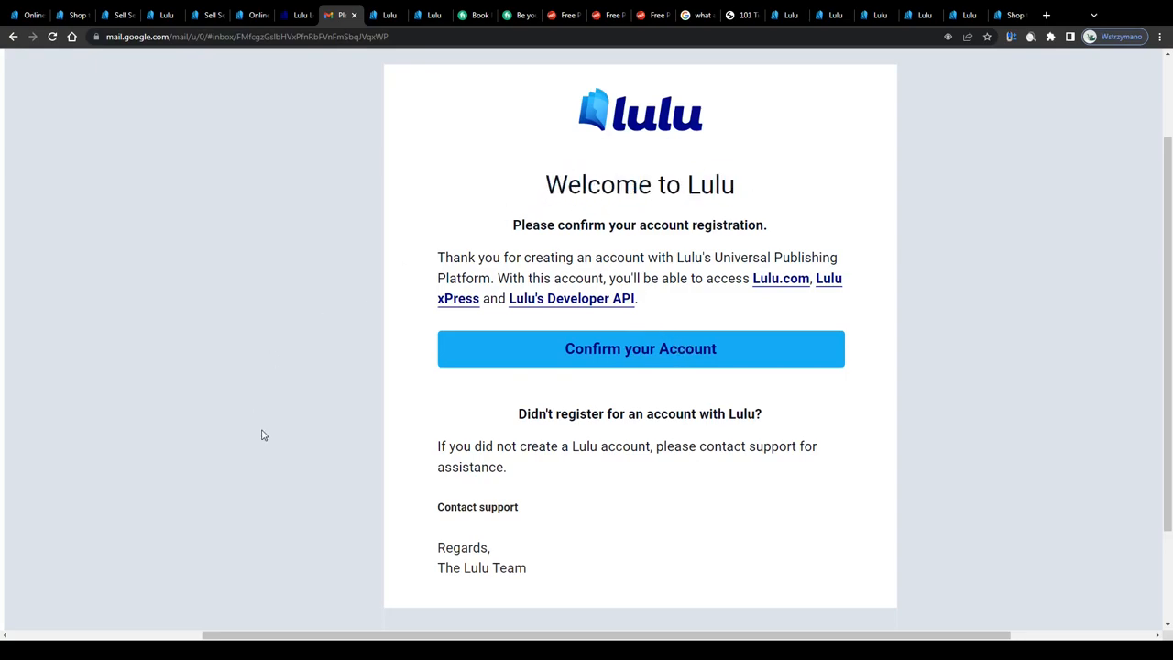
pyautogui.moveTo(235, 564)
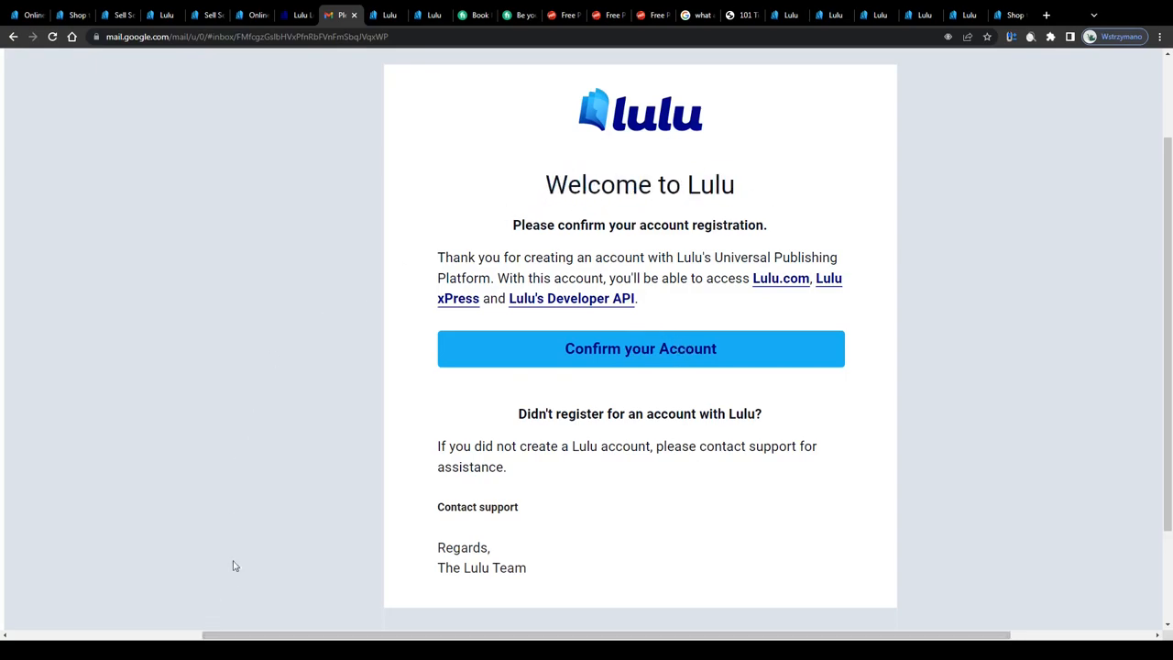
# Step: Go from the welcome email to the Lulu My Projects page showing no projects yet
pyautogui.click(639, 348)
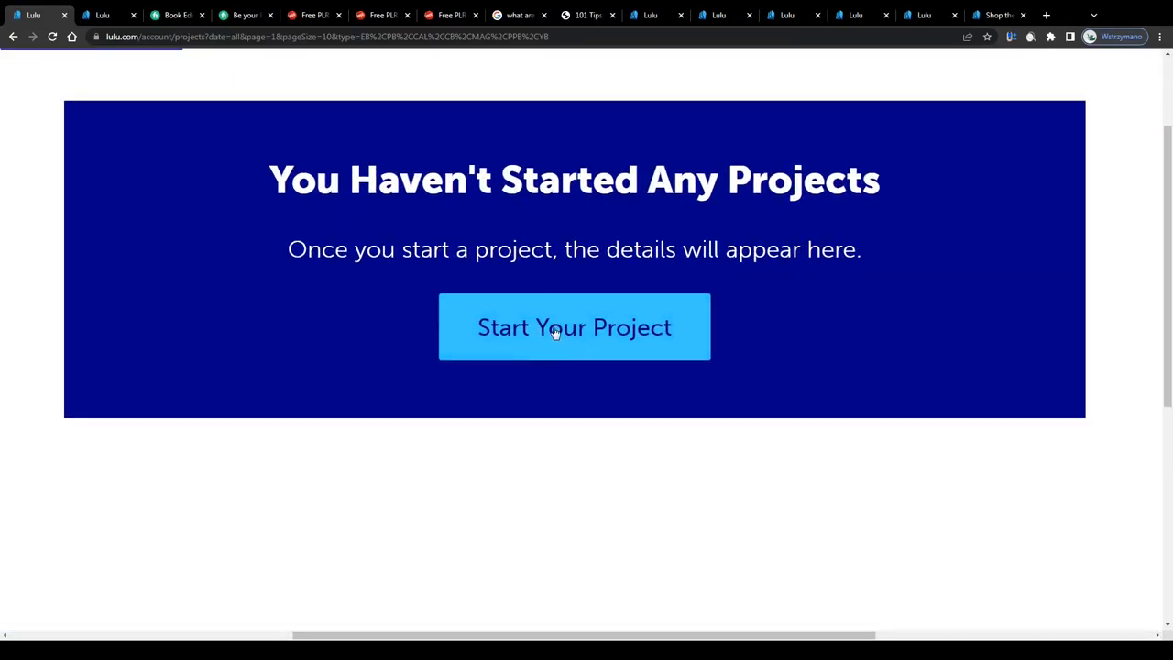
# Step: Start a new book project with the Publish Your Book goal, Lulu Bookstore and Global Distribution
pyautogui.click(576, 326)
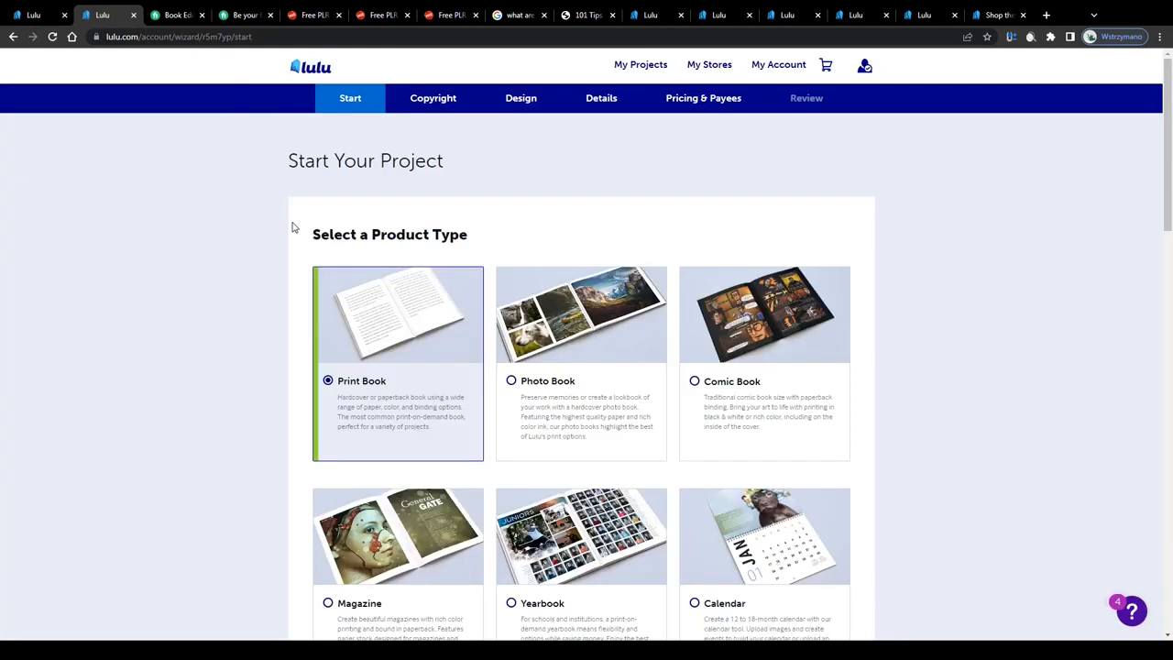
pyautogui.scroll(-3)
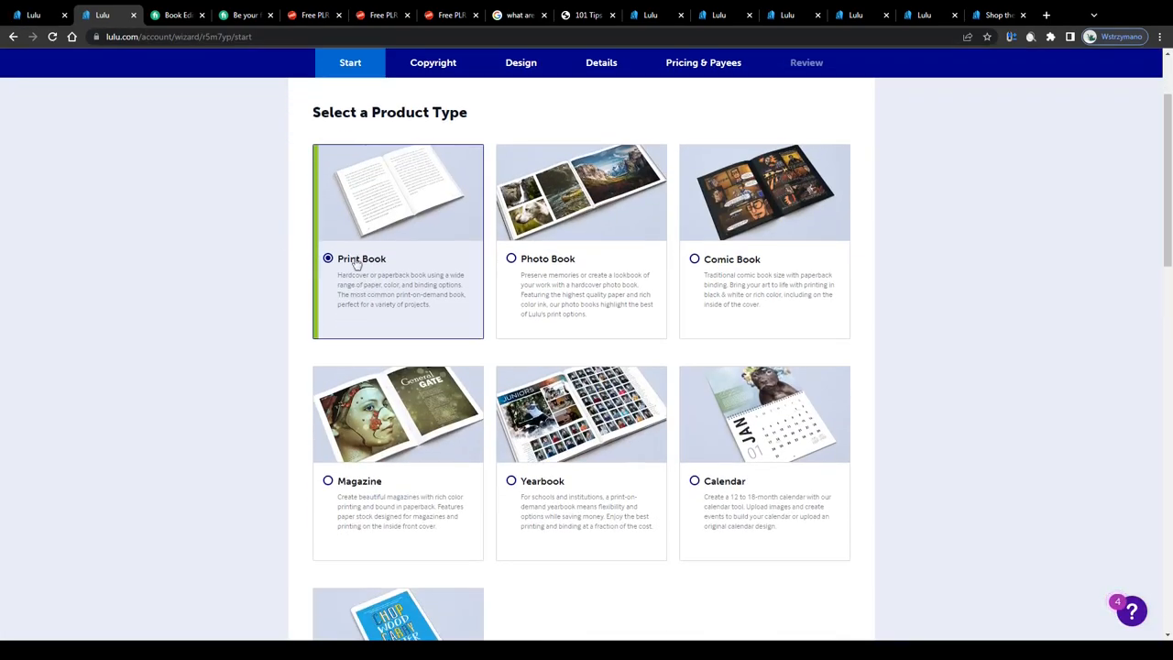
pyautogui.scroll(-3)
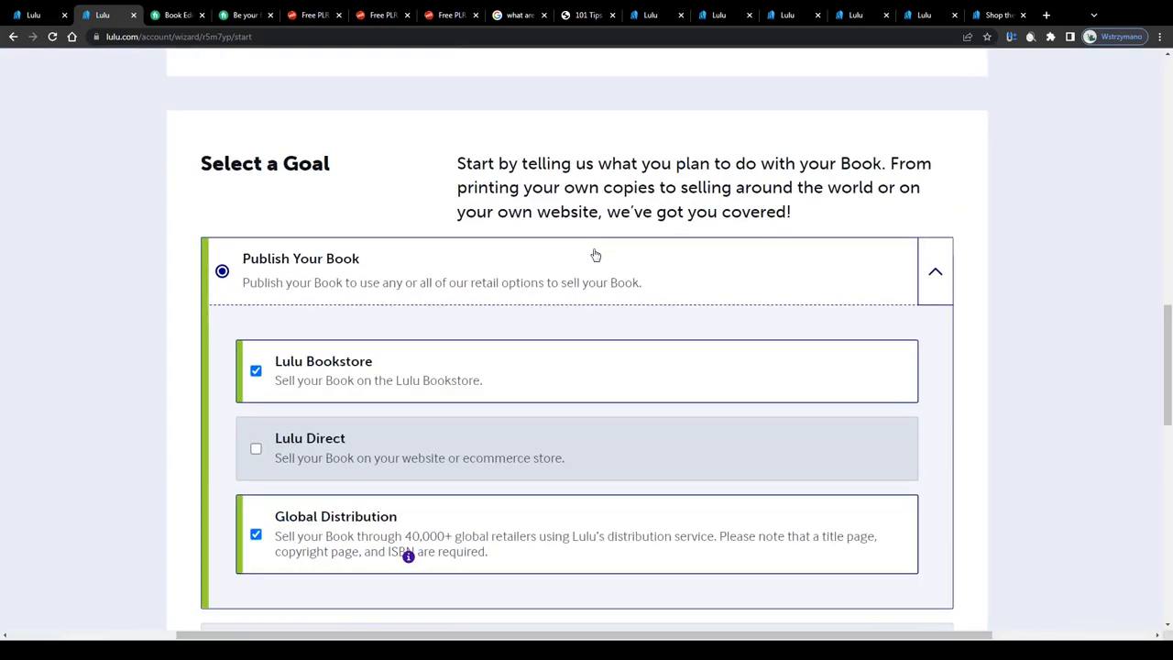
pyautogui.scroll(-3)
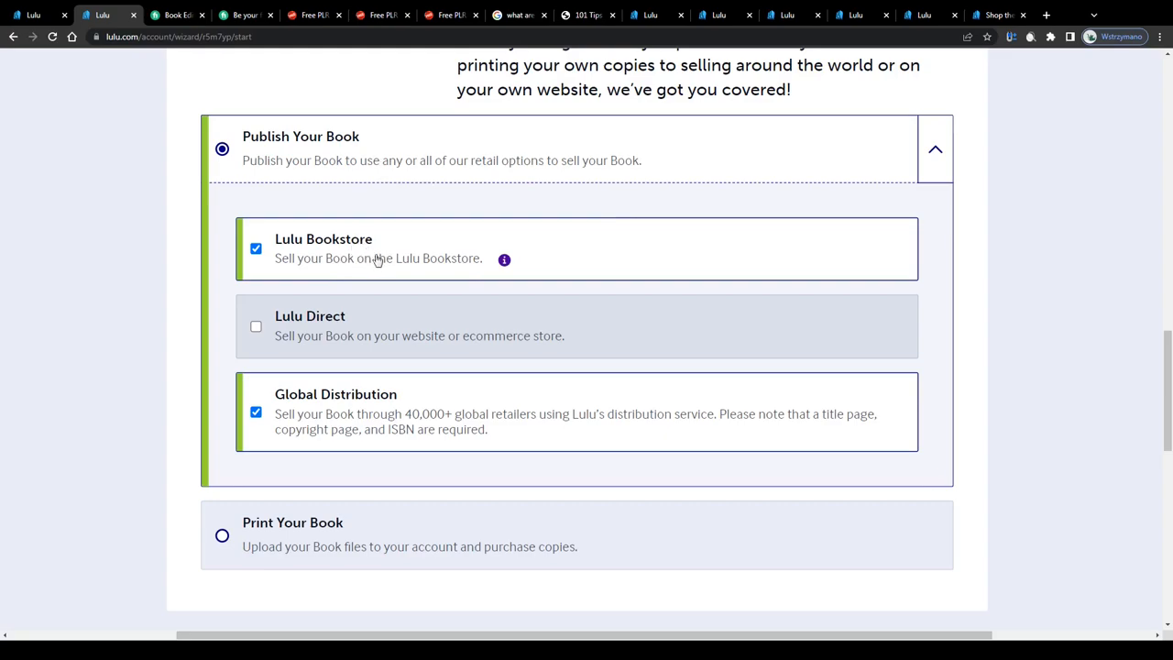
pyautogui.moveTo(339, 335)
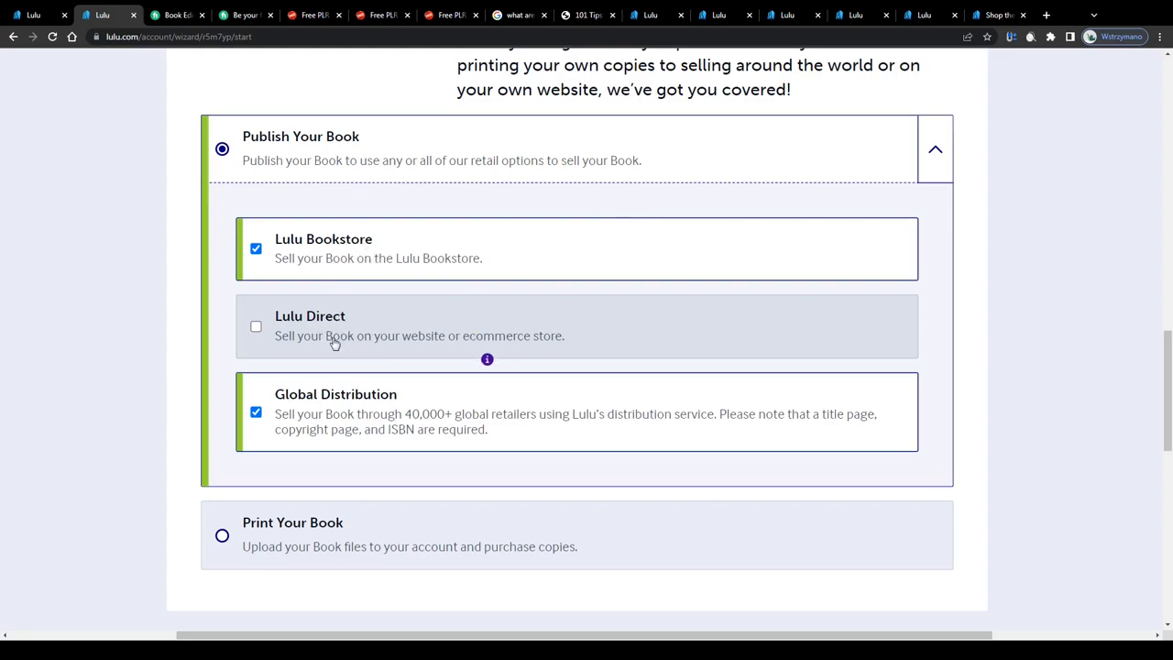
pyautogui.moveTo(352, 414)
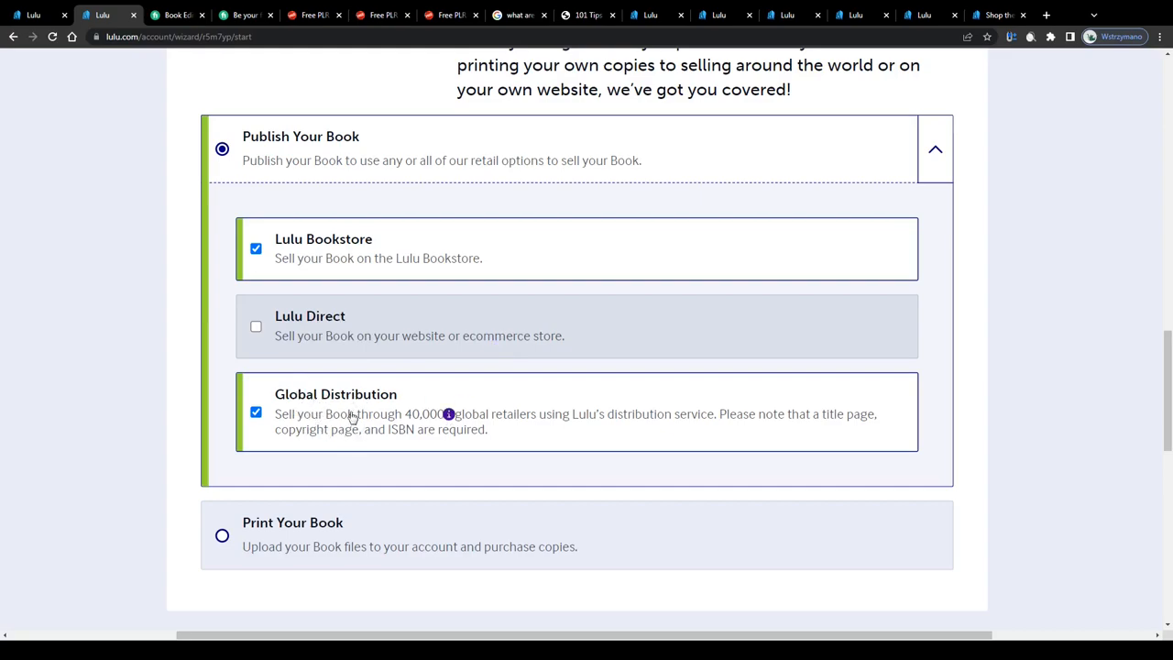
pyautogui.moveTo(733, 421)
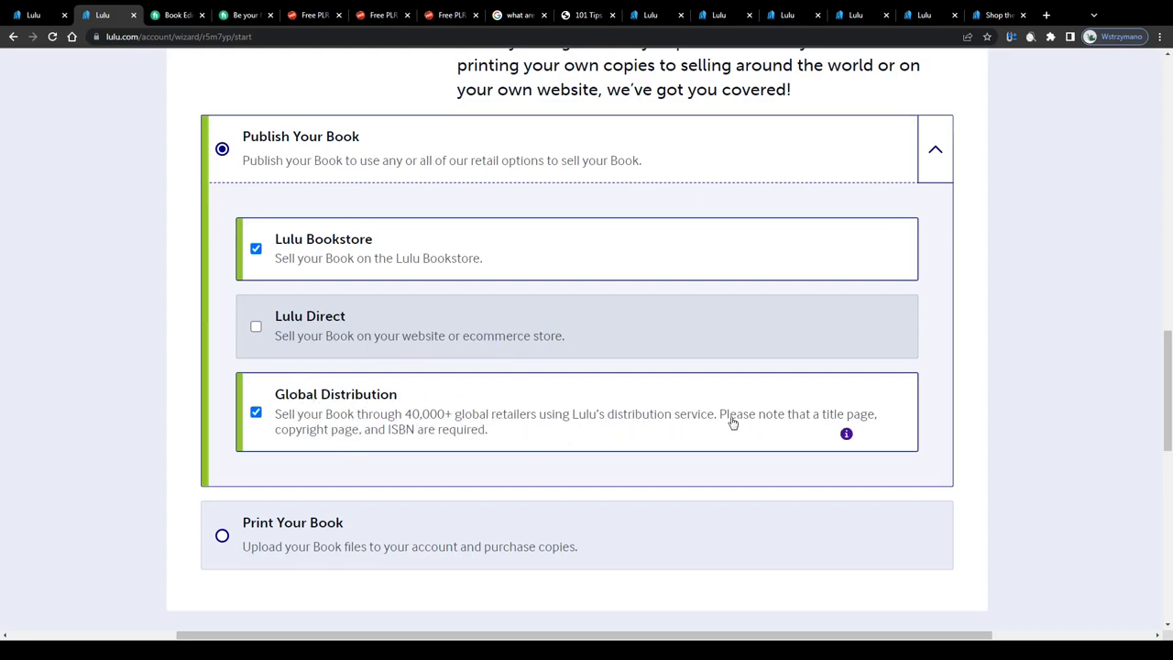
pyautogui.moveTo(605, 414)
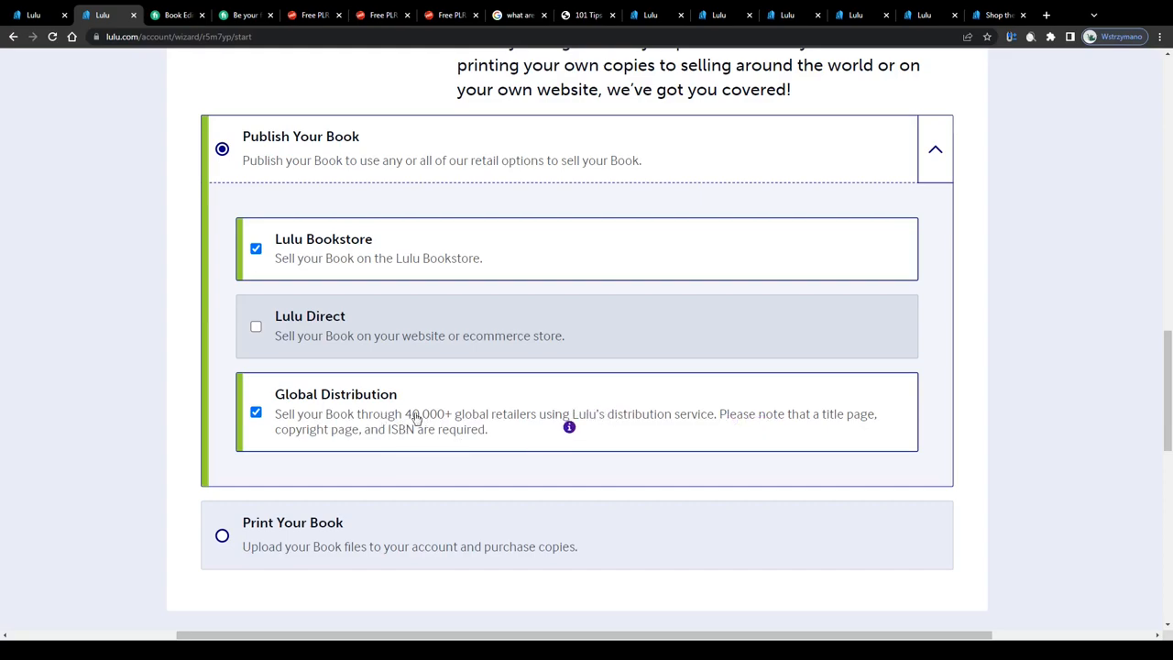
pyautogui.scroll(-3)
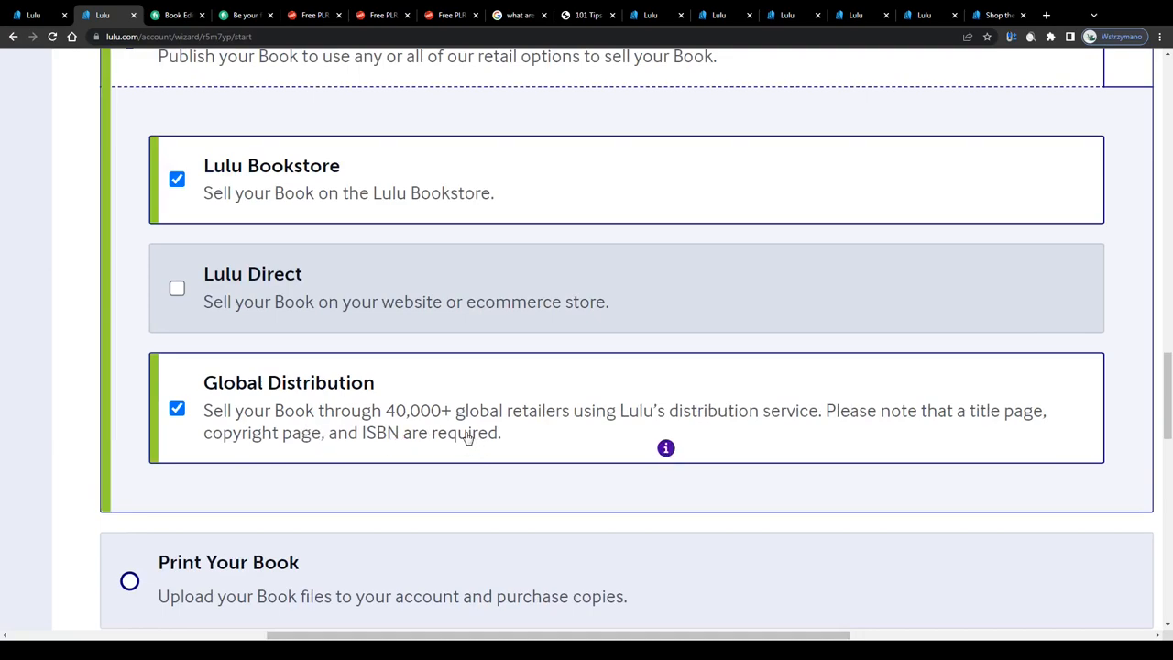
pyautogui.scroll(3)
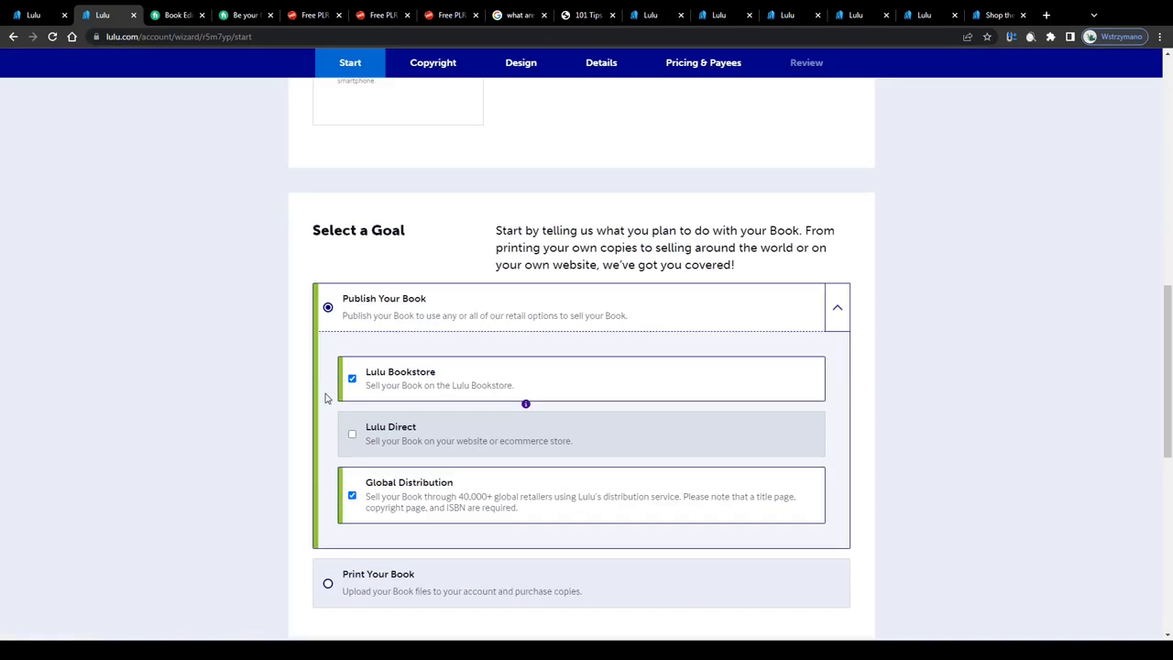
pyautogui.scroll(-3)
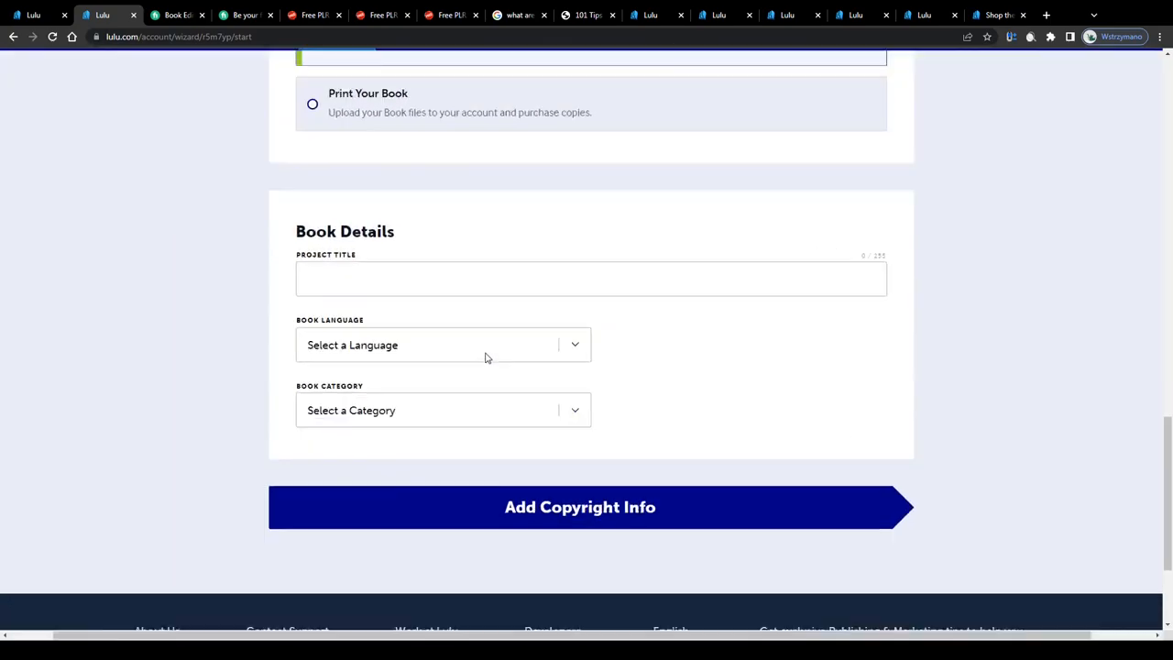
pyautogui.click(443, 345)
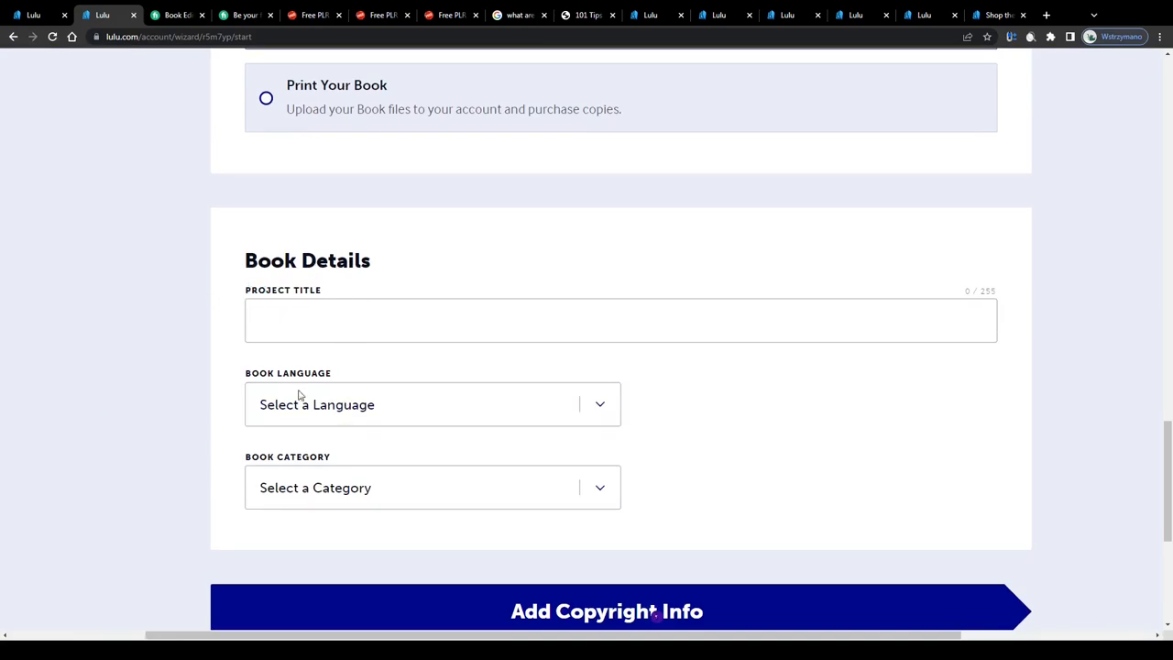
pyautogui.click(432, 487)
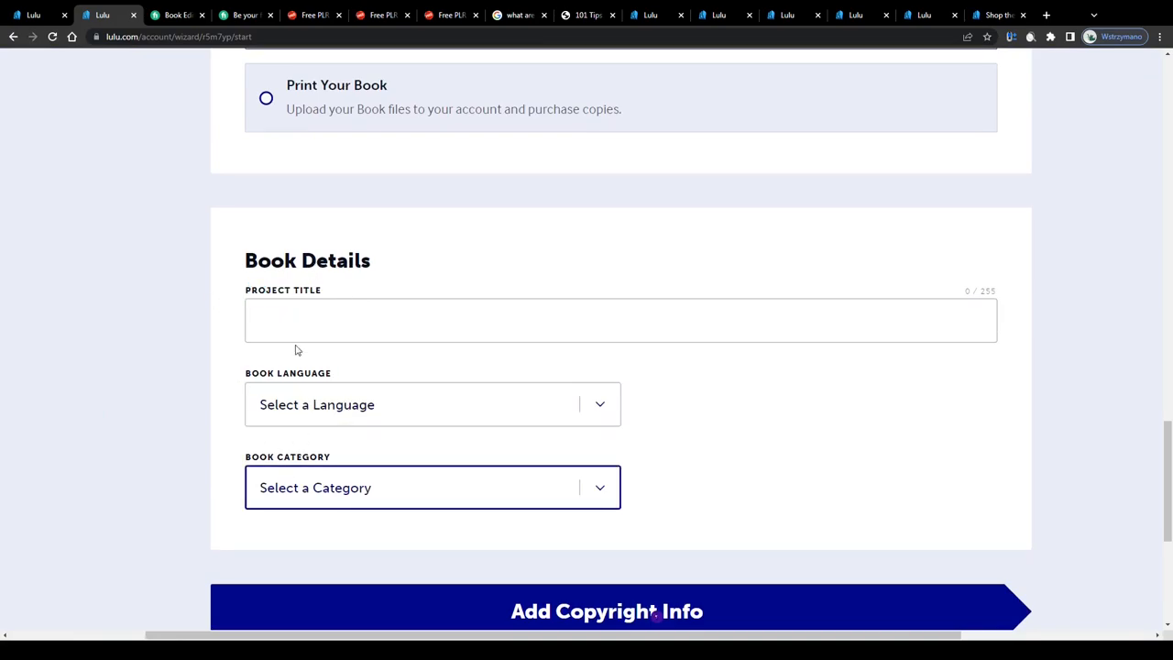
pyautogui.scroll(-3)
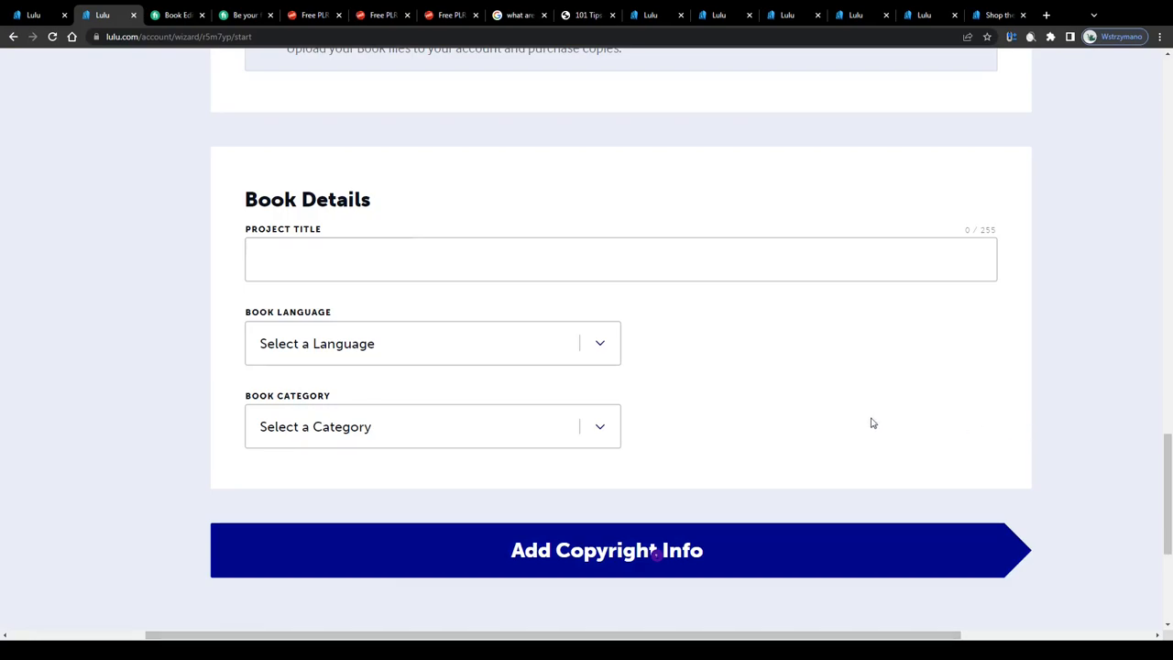
pyautogui.scroll(3)
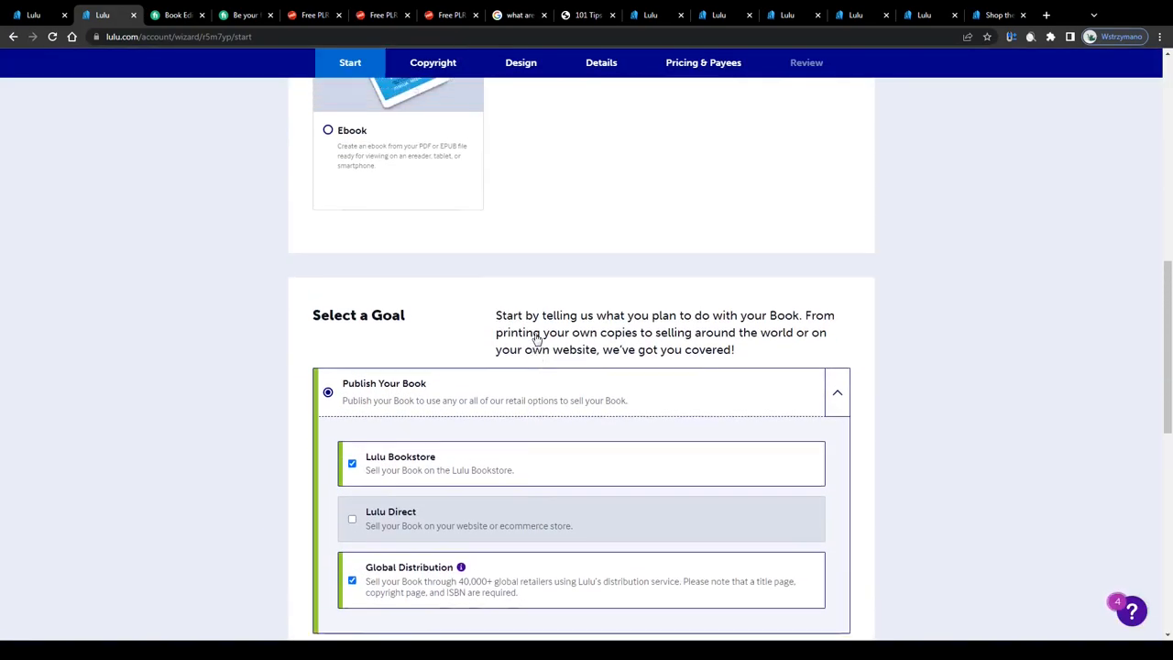
pyautogui.scroll(3)
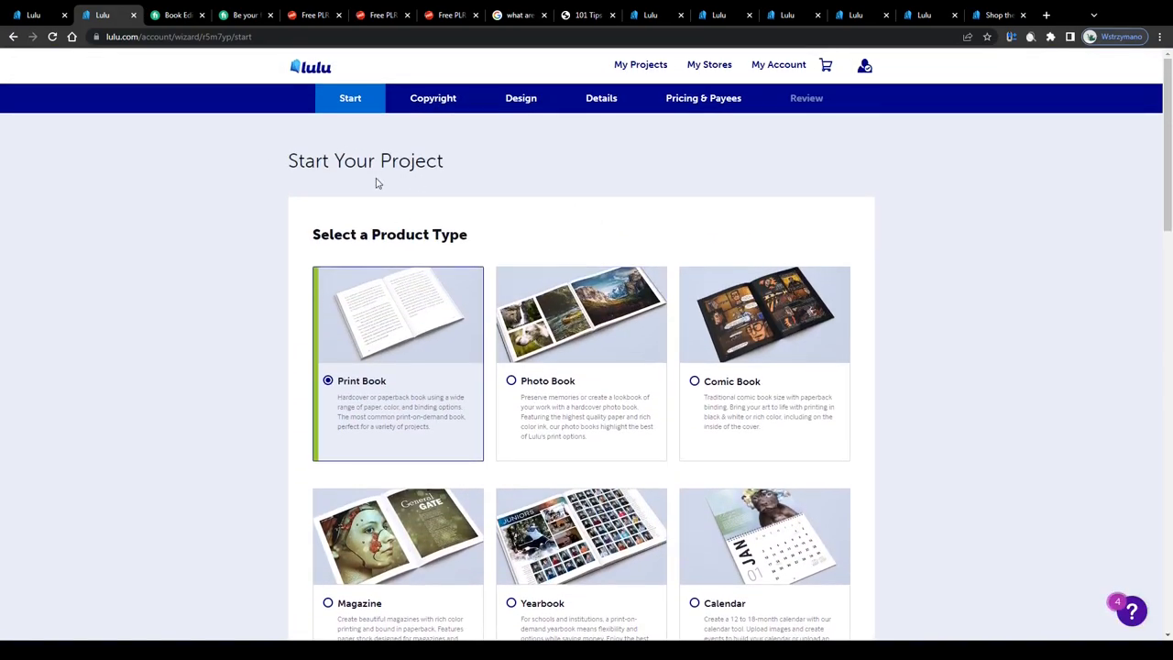
pyautogui.doubleClick(302, 161)
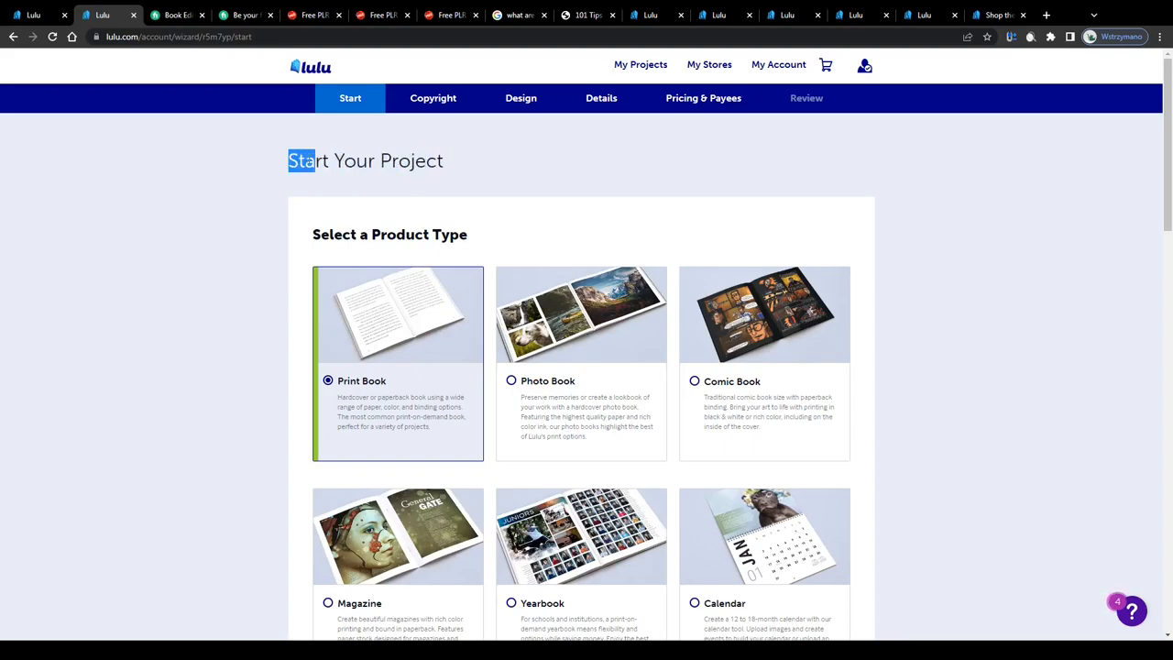
pyautogui.scroll(-3)
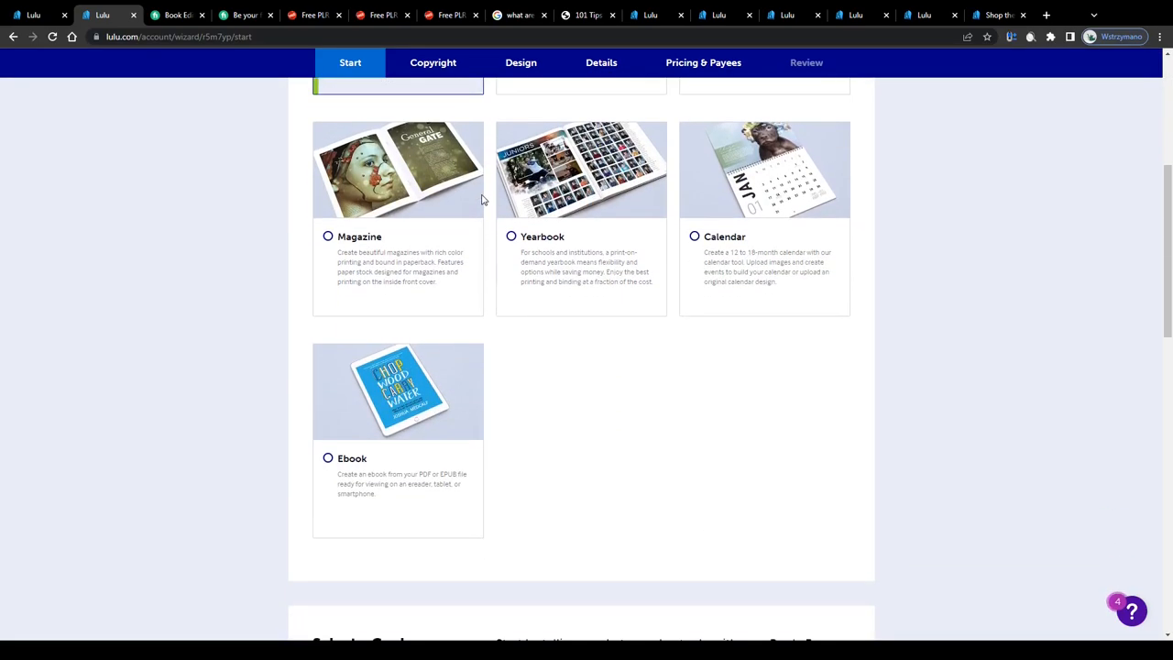
pyautogui.scroll(3)
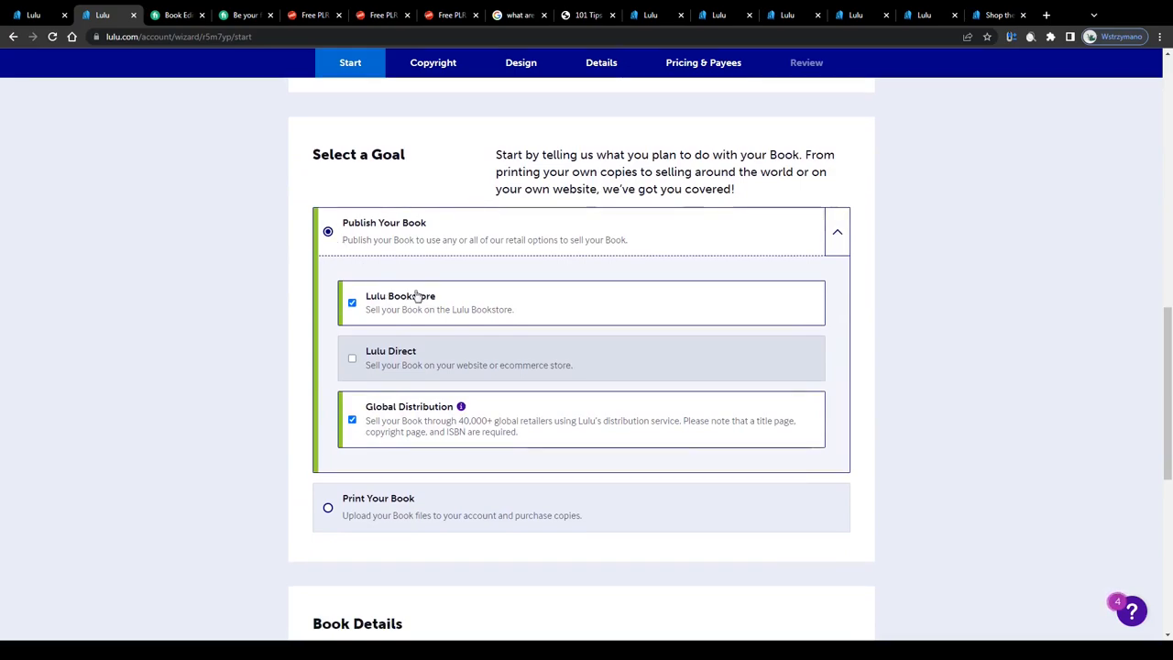
pyautogui.scroll(-3)
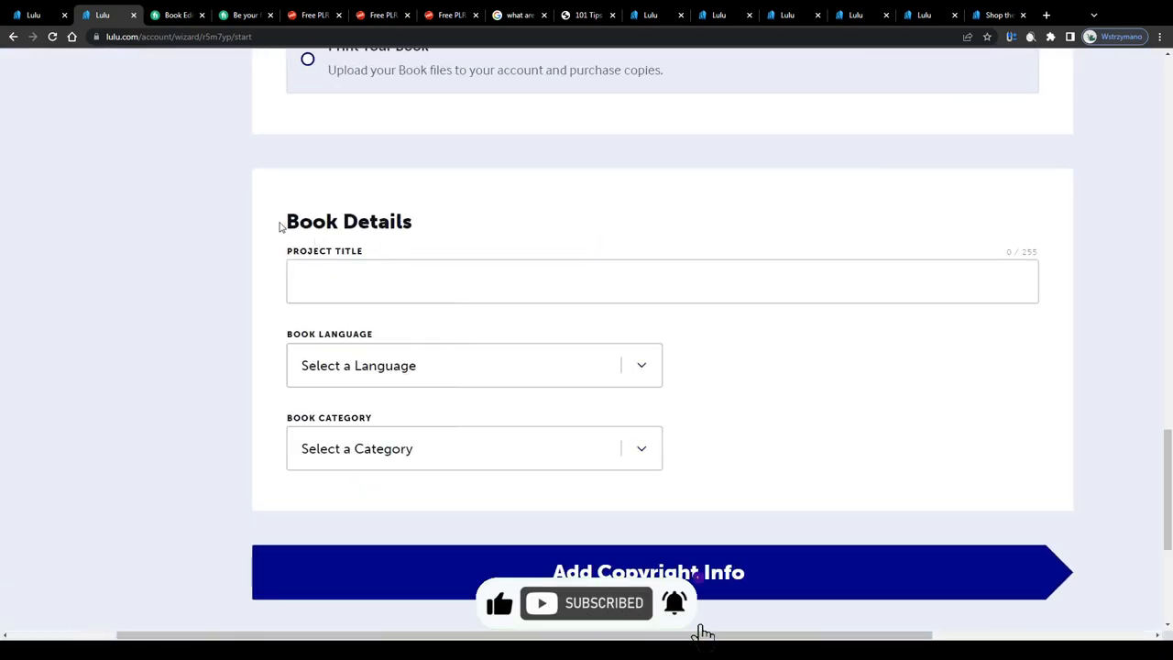
pyautogui.doubleClick(348, 220)
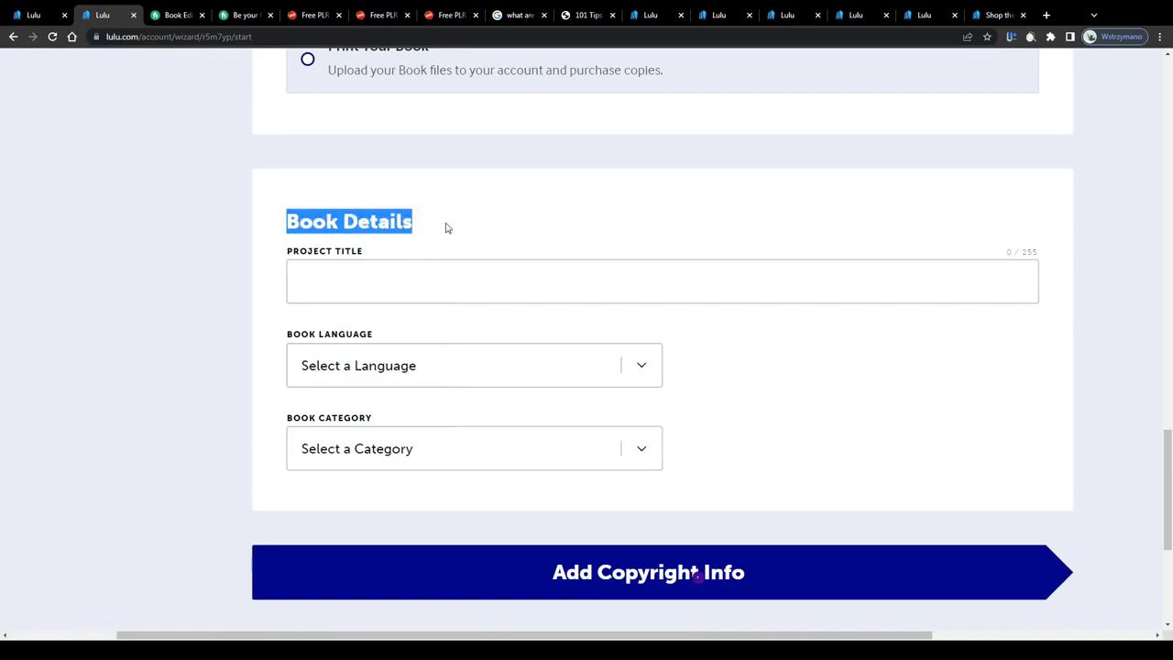
pyautogui.scroll(3)
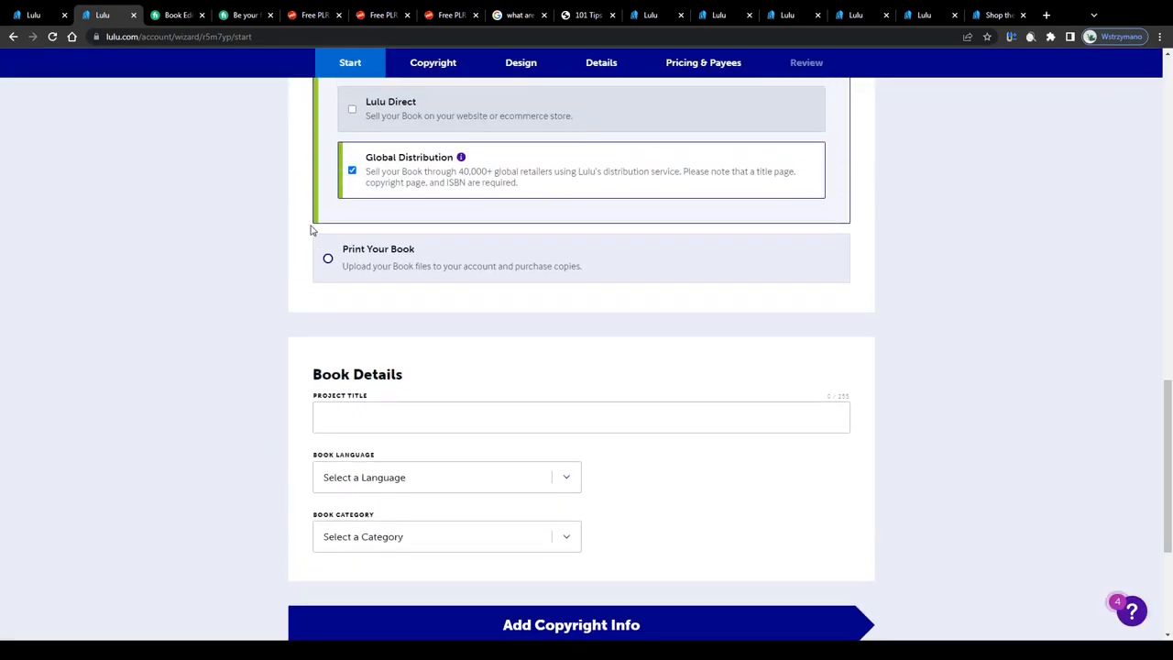
pyautogui.scroll(3)
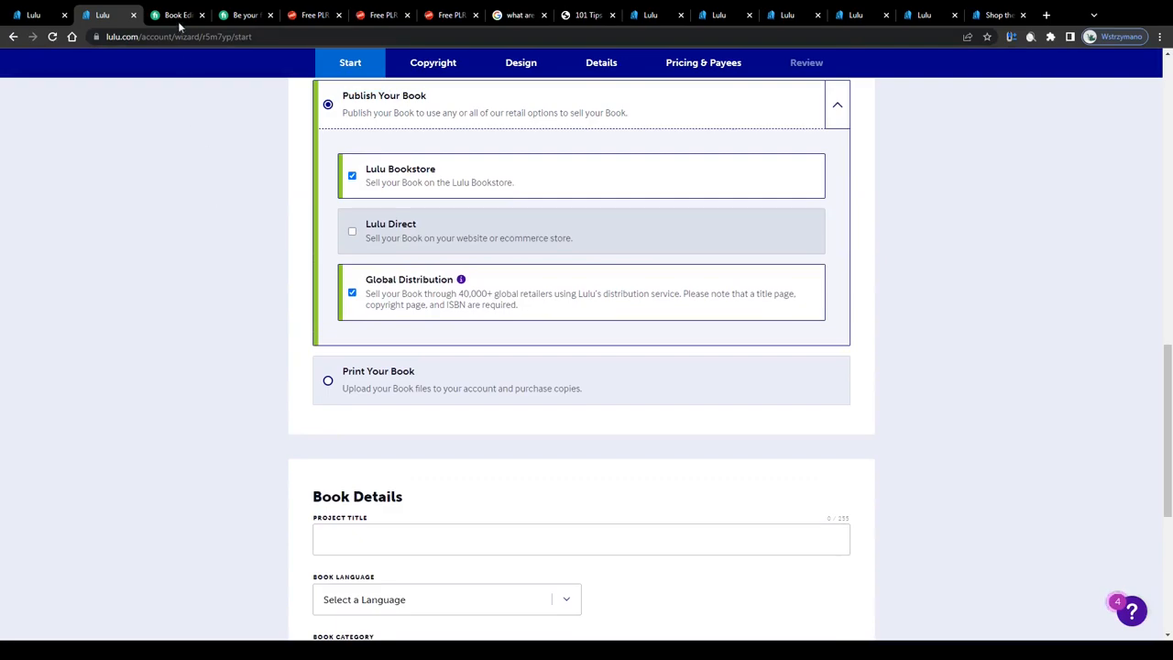
pyautogui.click(175, 15)
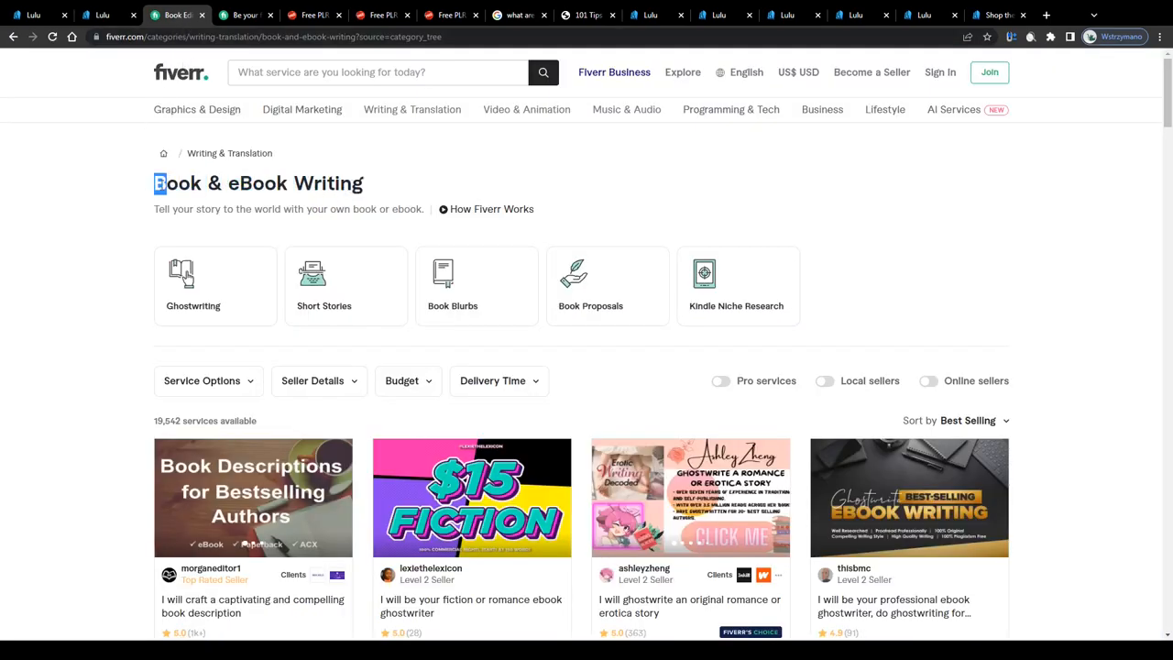
pyautogui.scroll(-3)
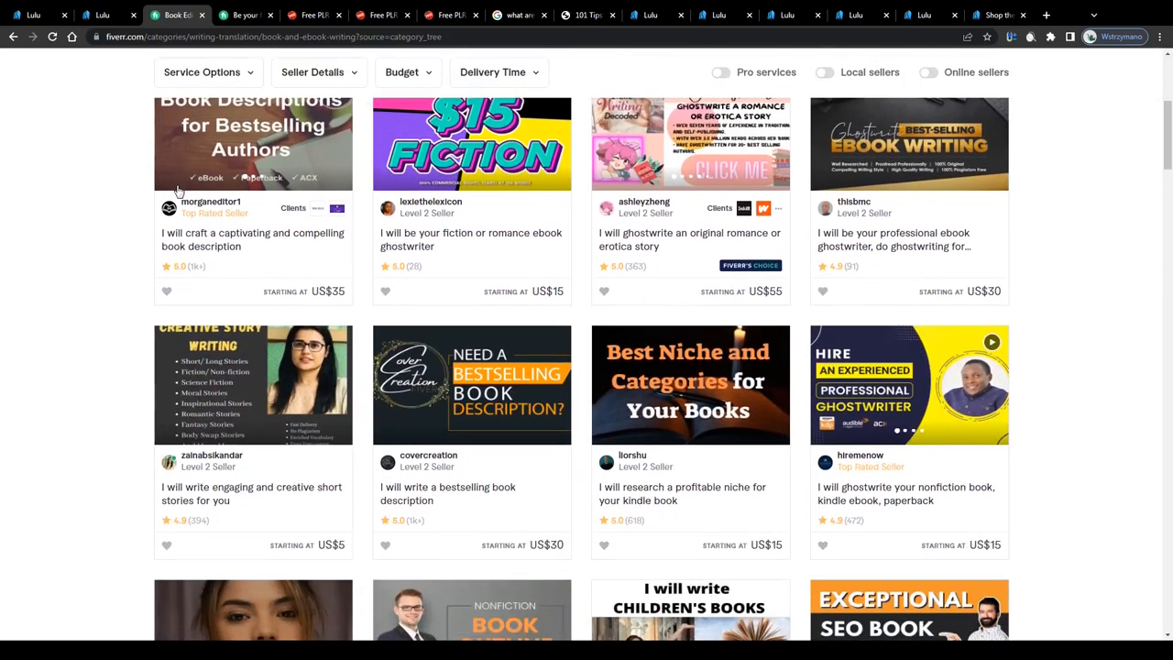
pyautogui.scroll(-3)
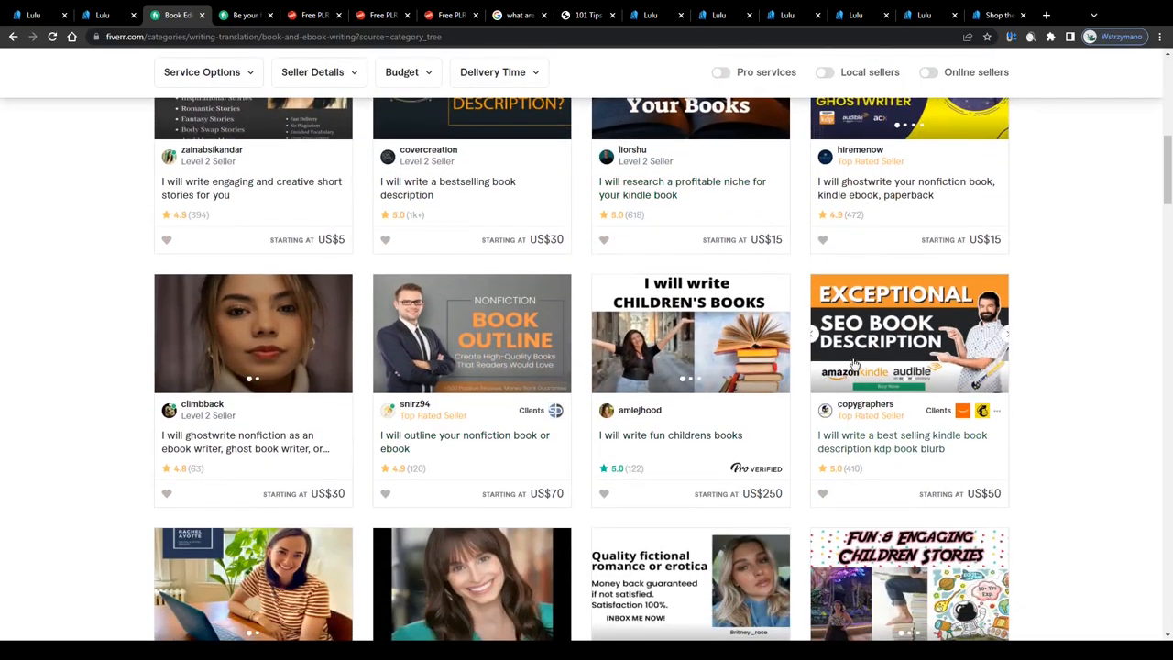
pyautogui.scroll(-3)
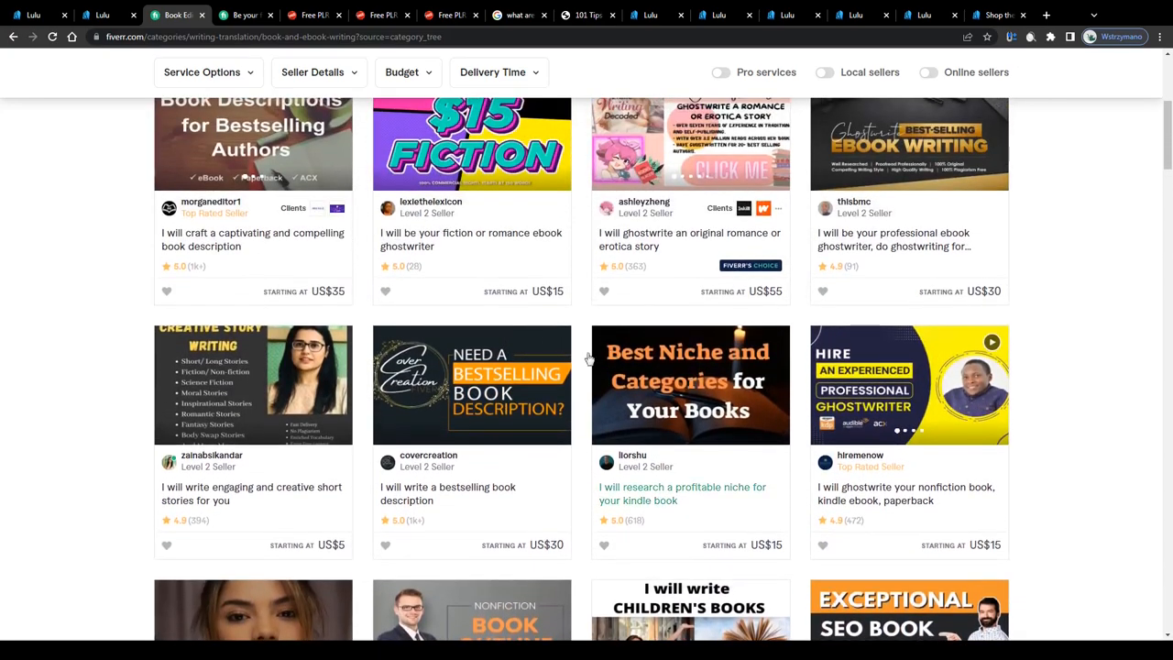
pyautogui.click(102, 15)
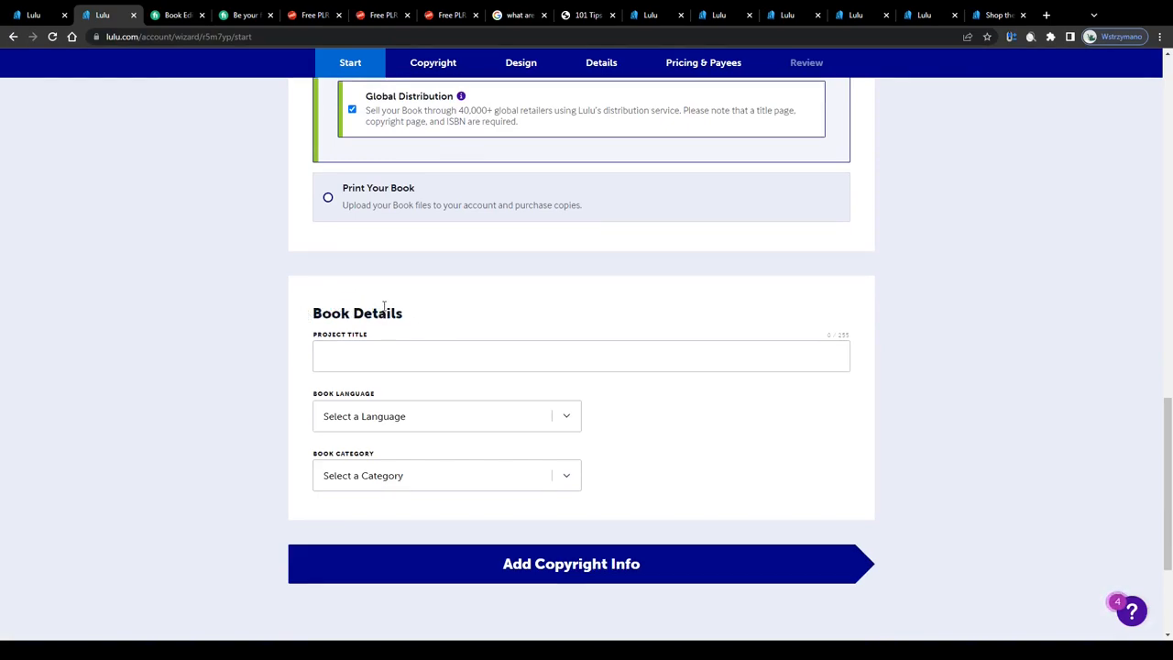
pyautogui.click(175, 14)
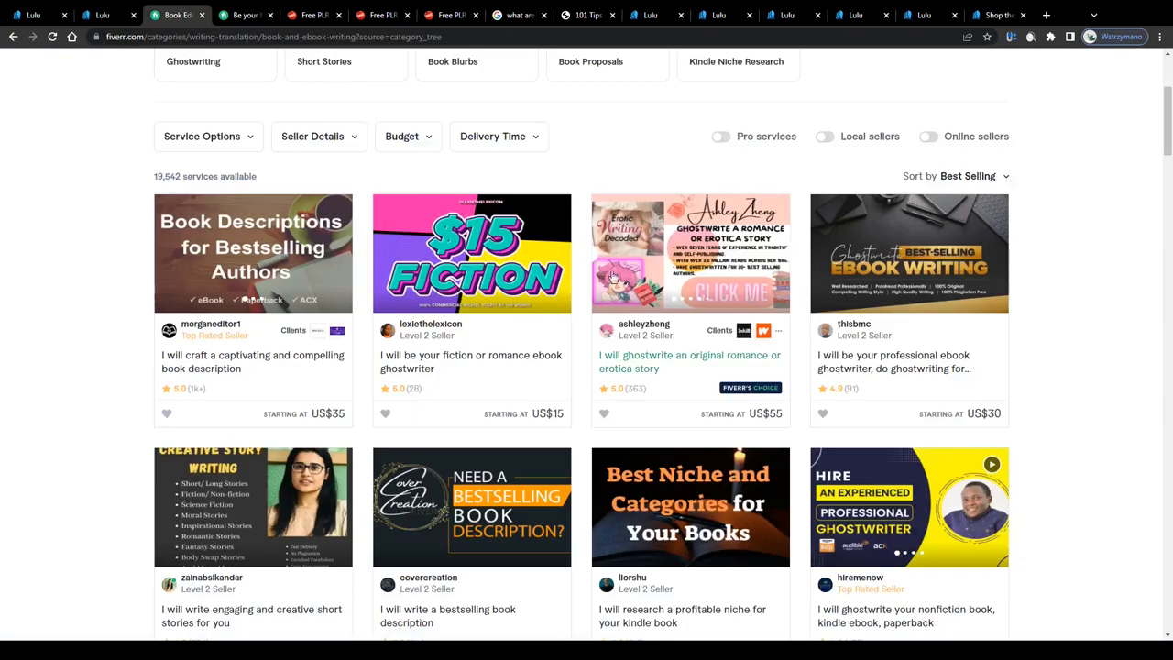
pyautogui.scroll(3)
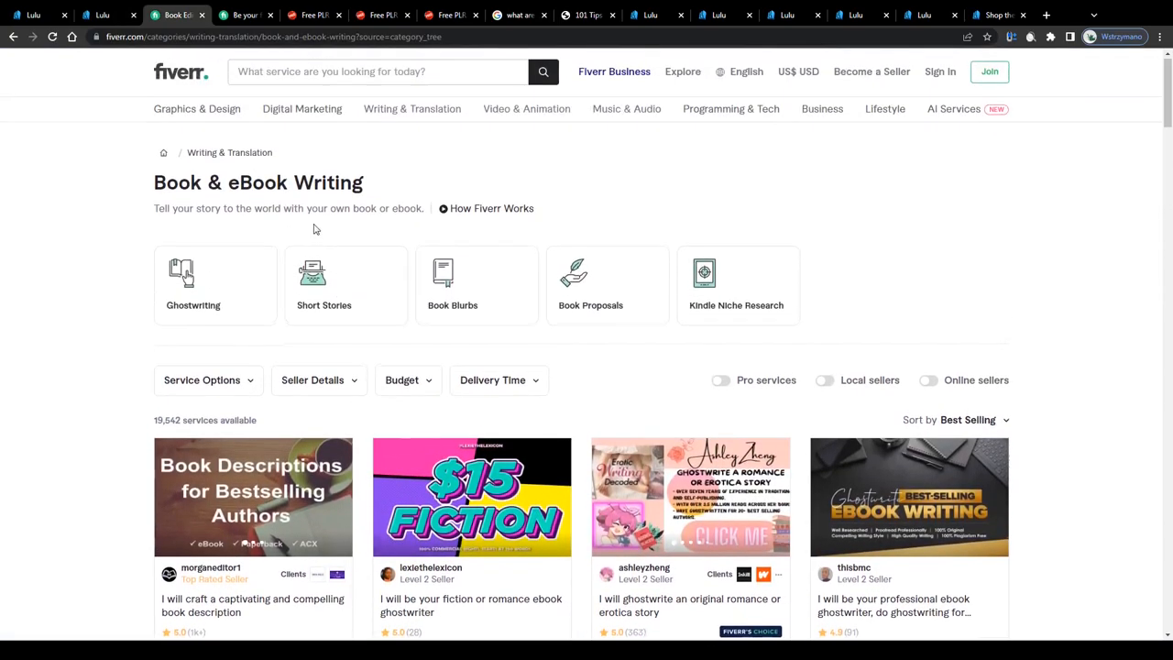
pyautogui.scroll(-3)
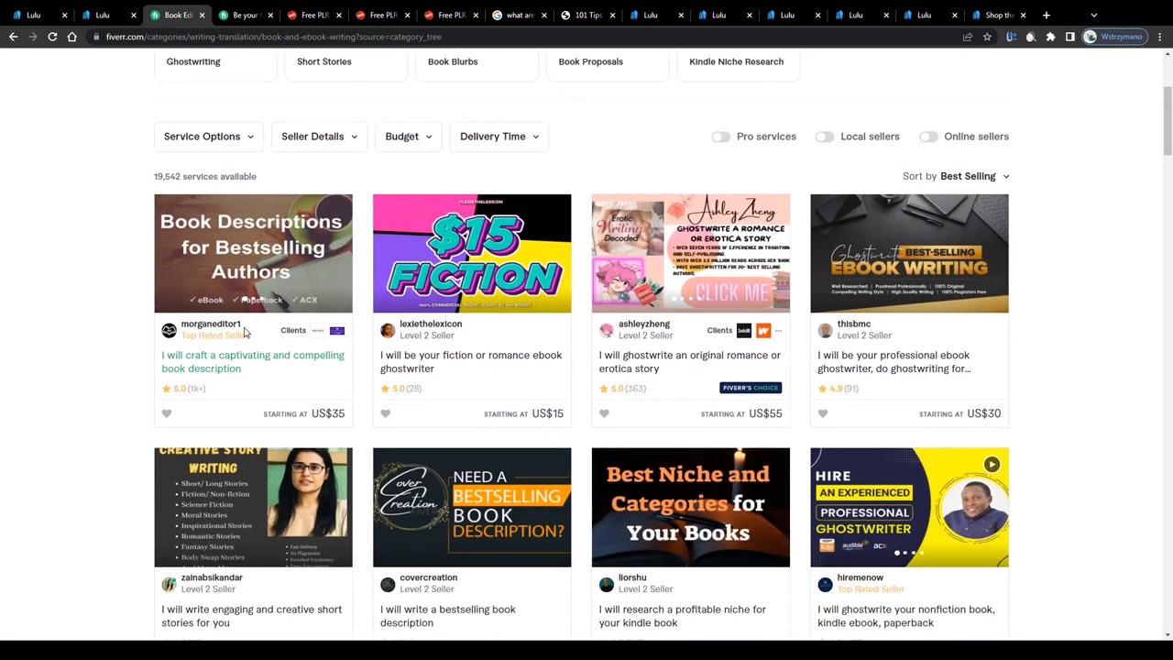
pyautogui.scroll(-3)
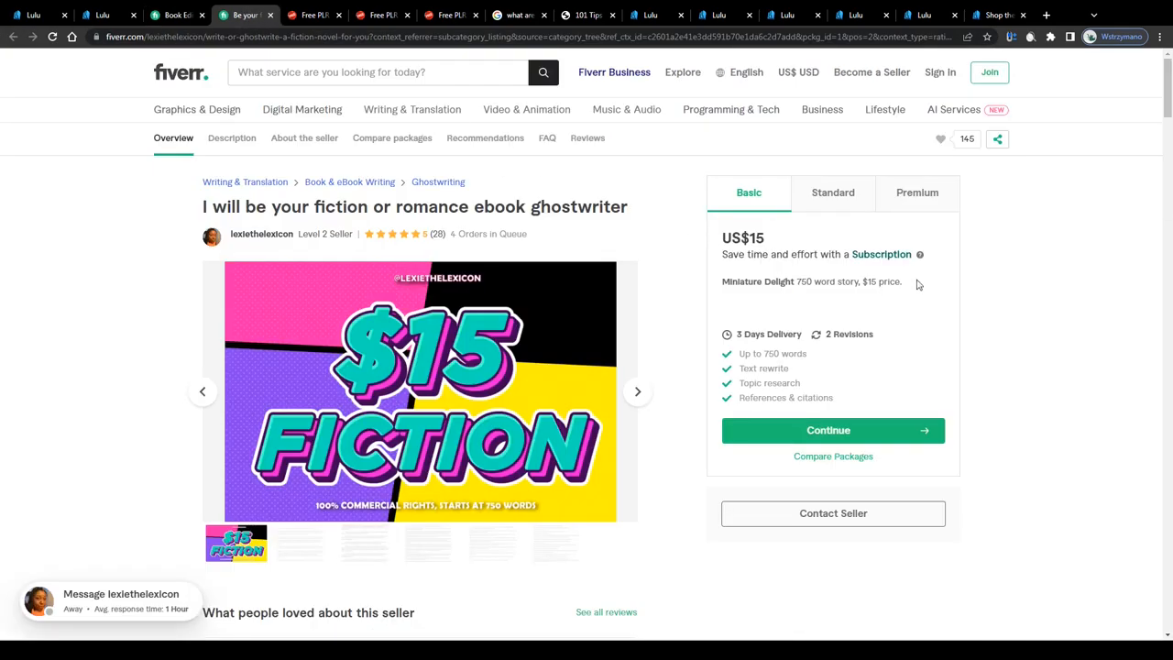
pyautogui.moveTo(190, 206)
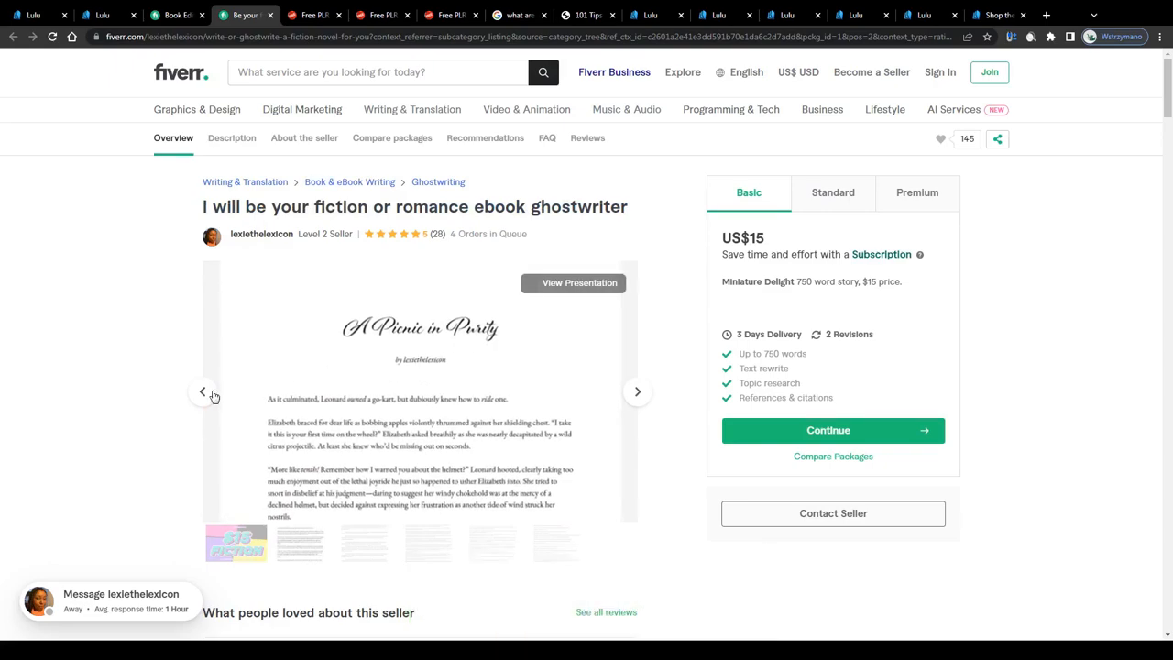
# Step: Compare the ghostwriter gig's Basic $15, Standard $50 and Premium $75 packages
pyautogui.click(201, 392)
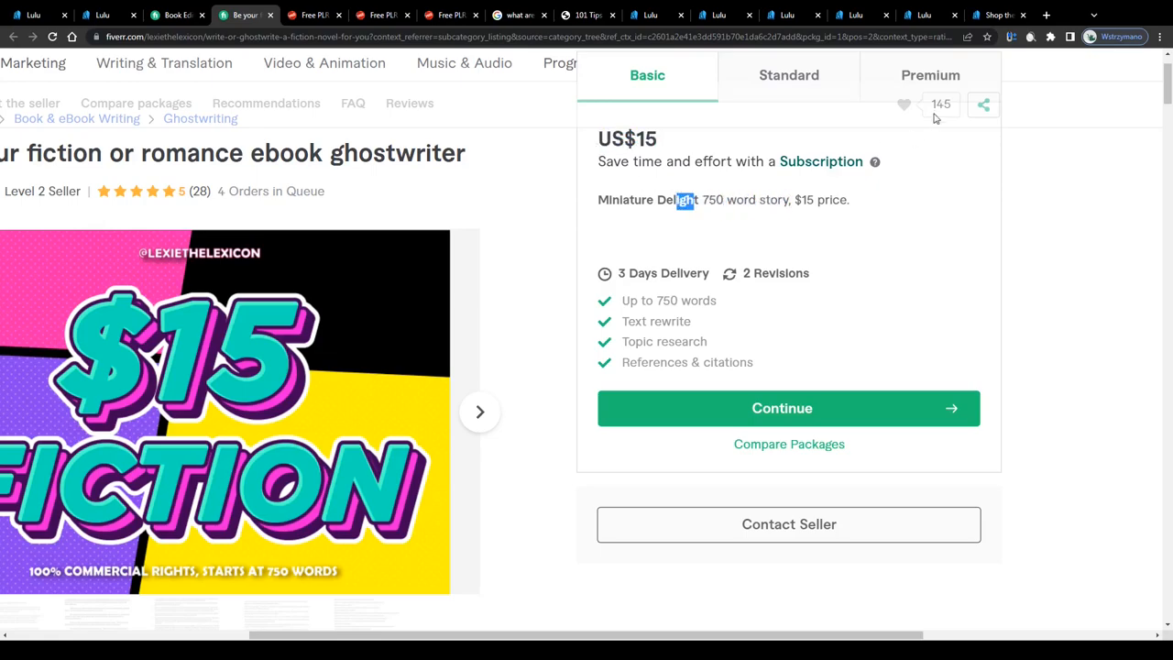
pyautogui.click(788, 75)
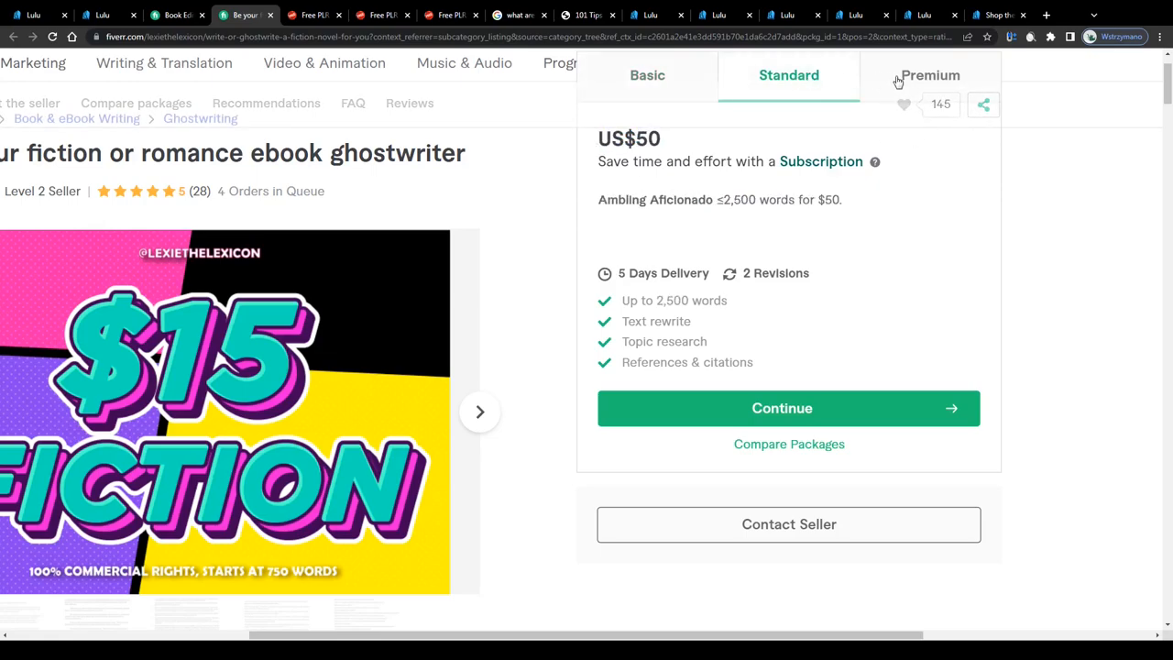
pyautogui.click(931, 75)
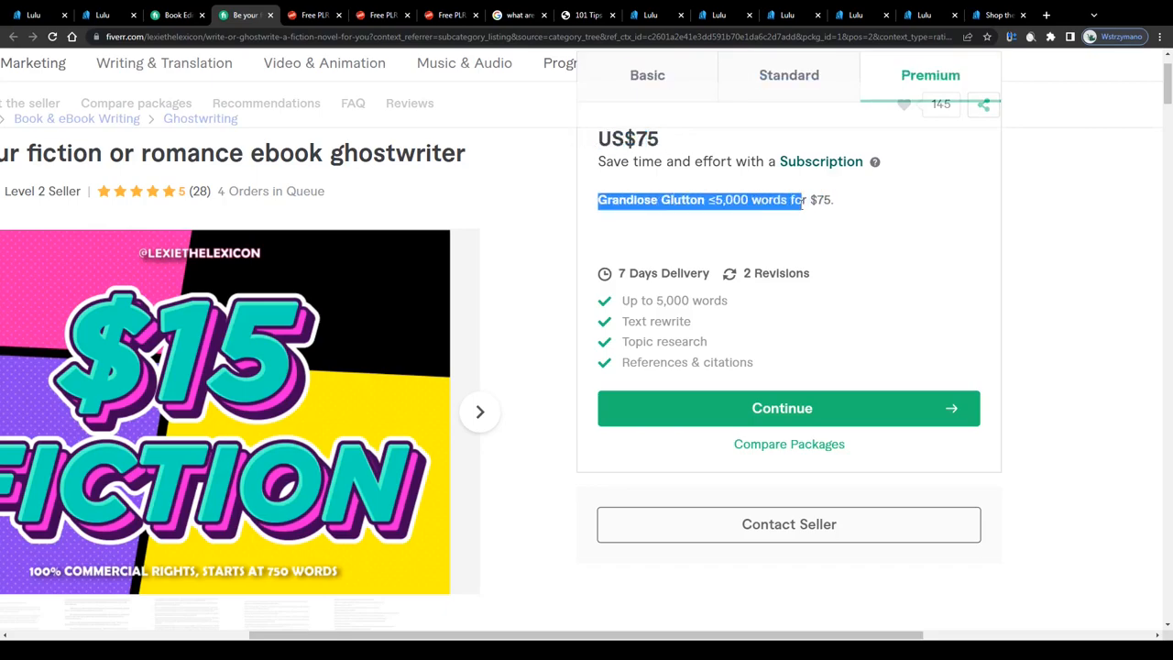
pyautogui.click(616, 200)
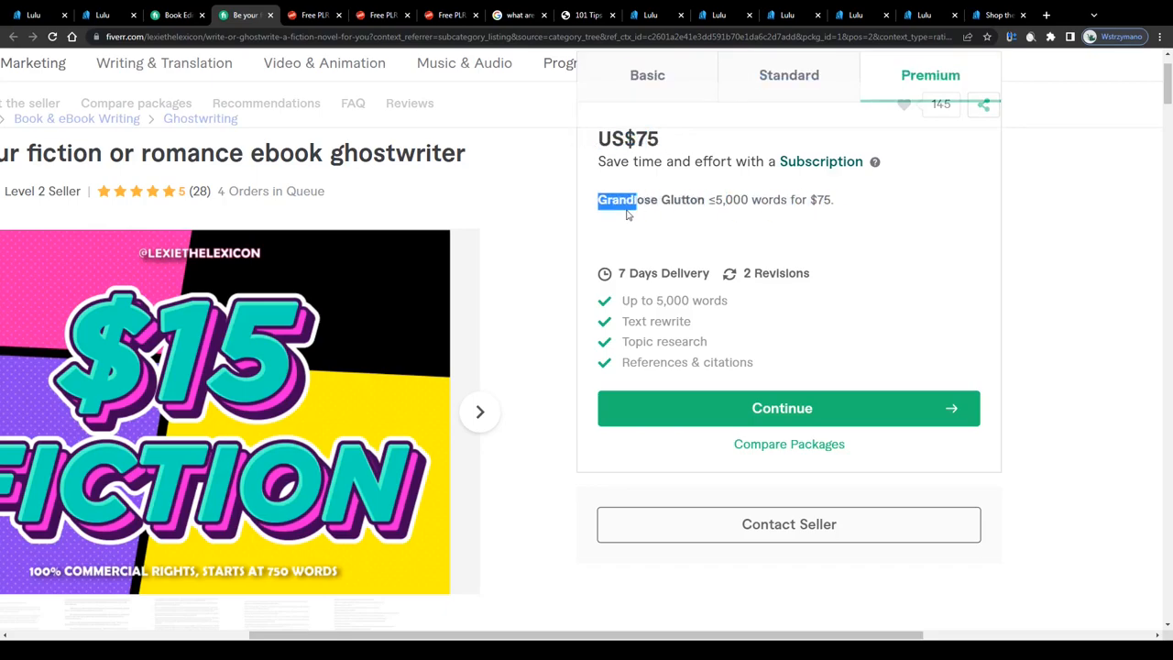
pyautogui.scroll(3)
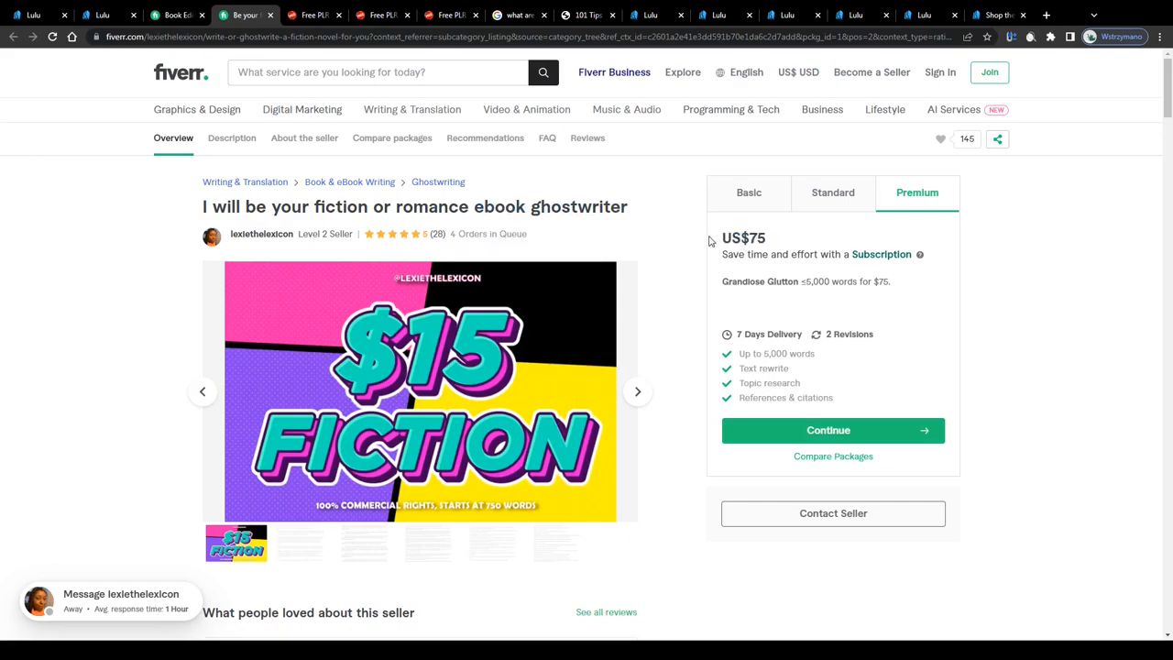
pyautogui.doubleClick(216, 205)
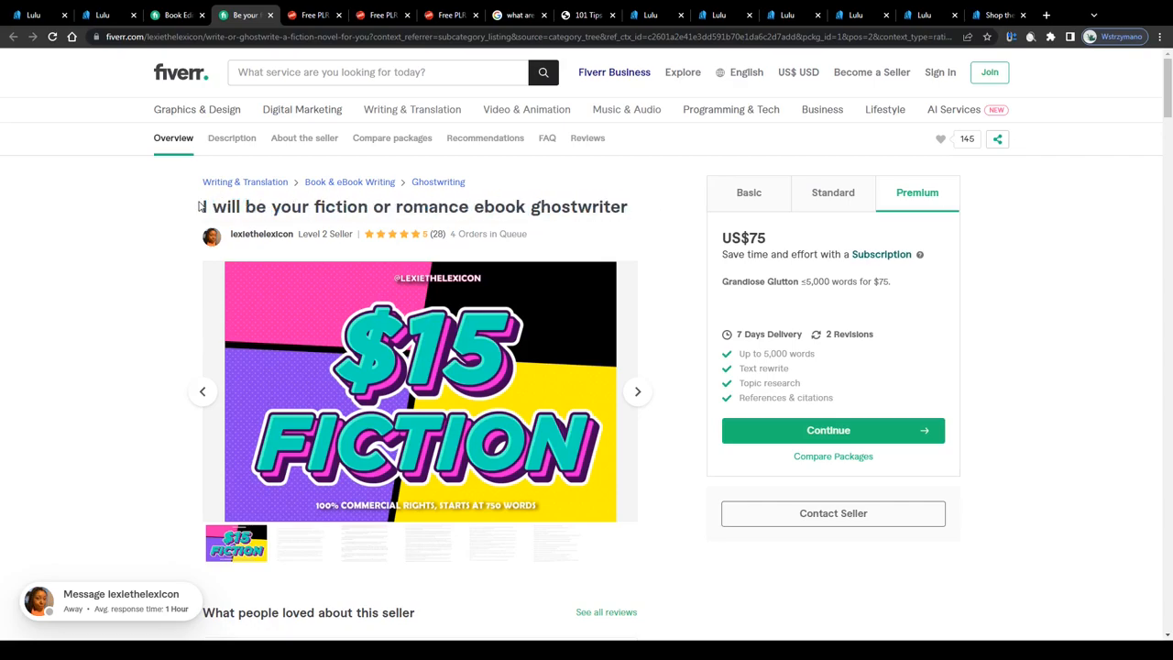
pyautogui.click(101, 14)
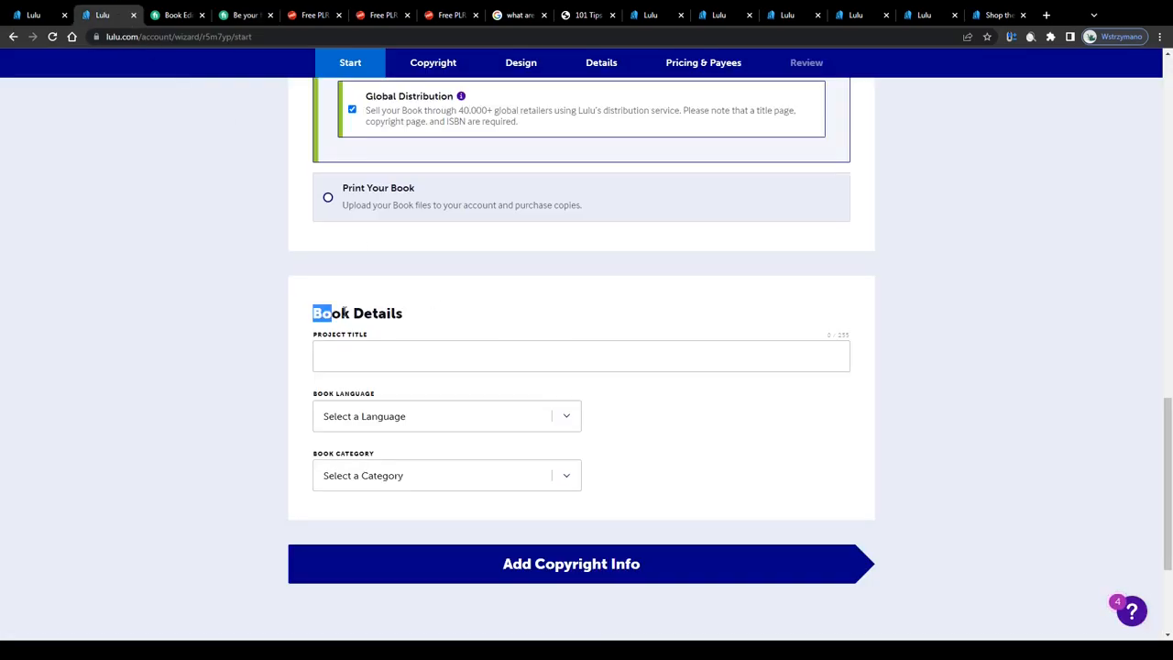
pyautogui.scroll(3)
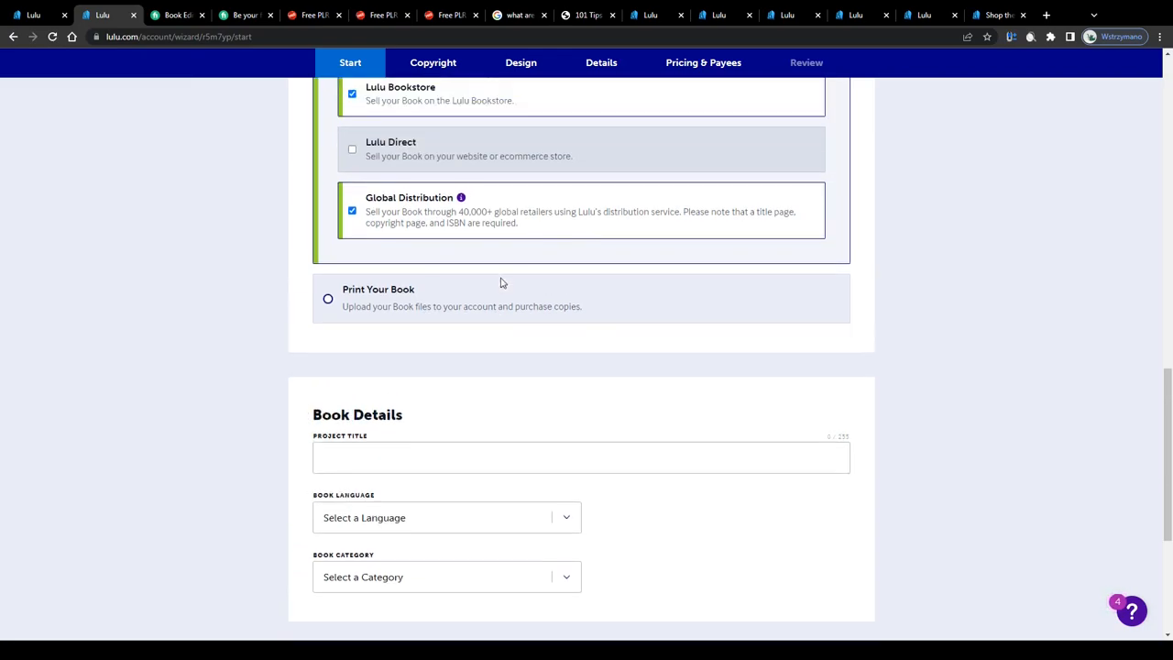
pyautogui.scroll(3)
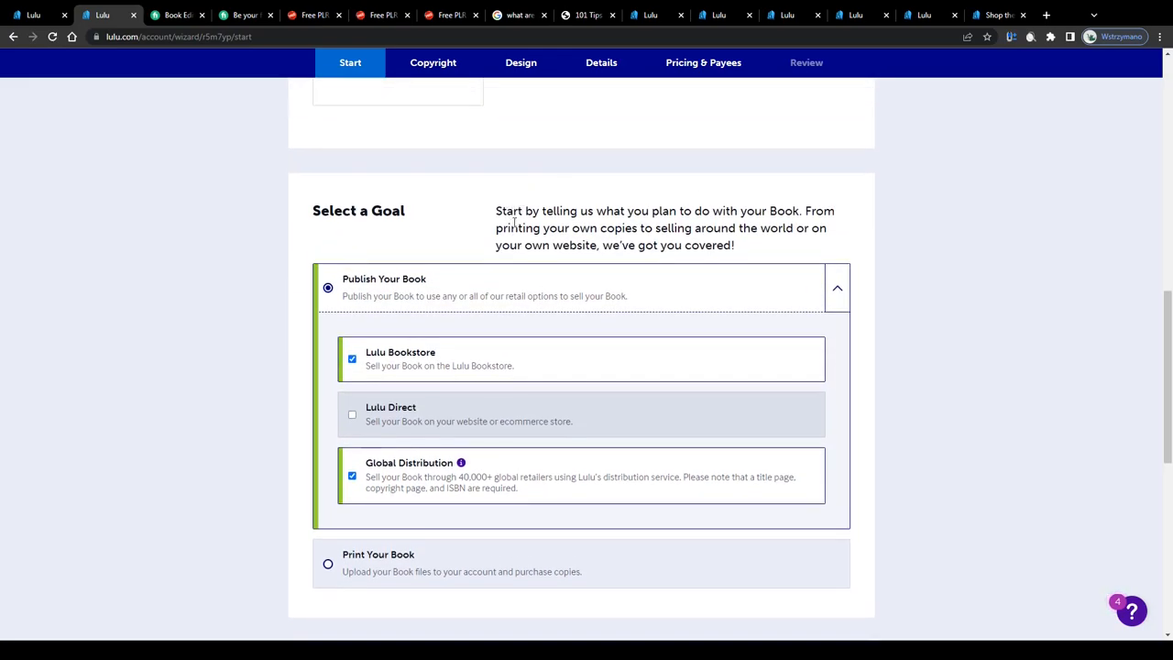
pyautogui.click(174, 15)
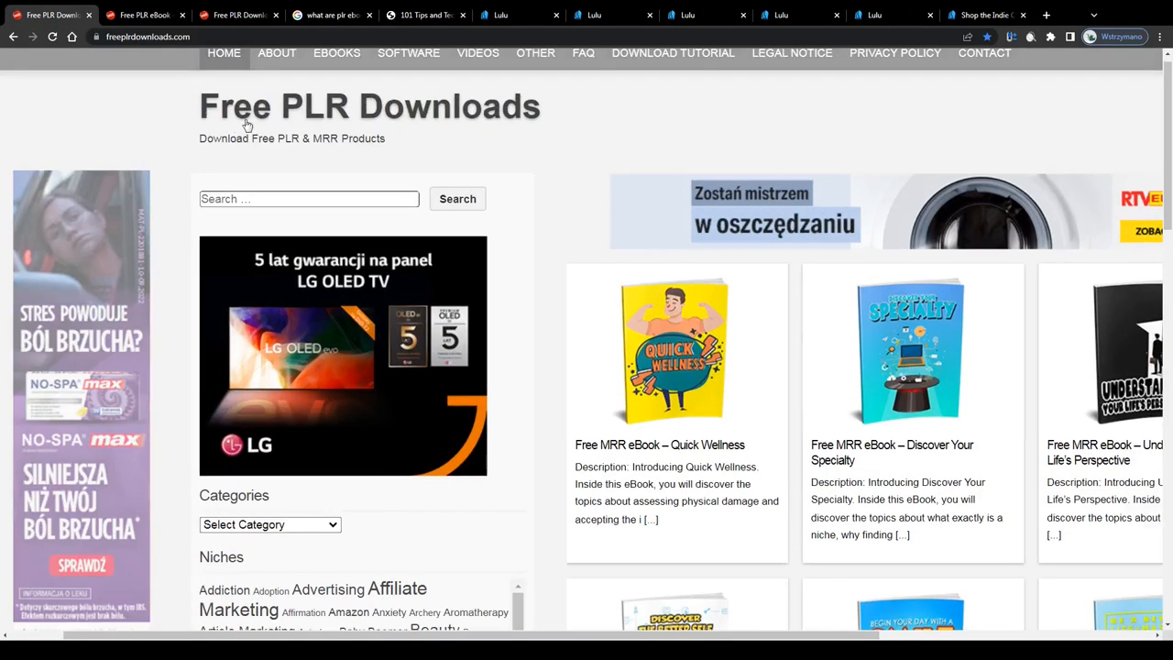
pyautogui.moveTo(407, 130)
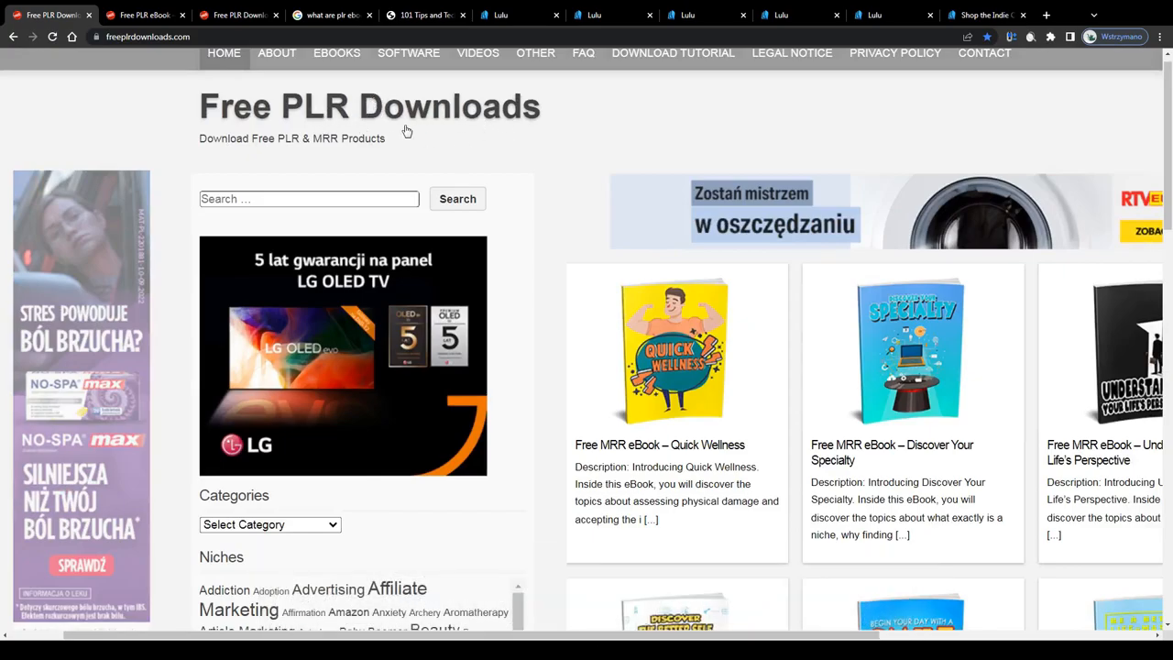
# Step: Browse the Free PLR Downloads homepage listings and Niches tag cloud
pyautogui.scroll(-3)
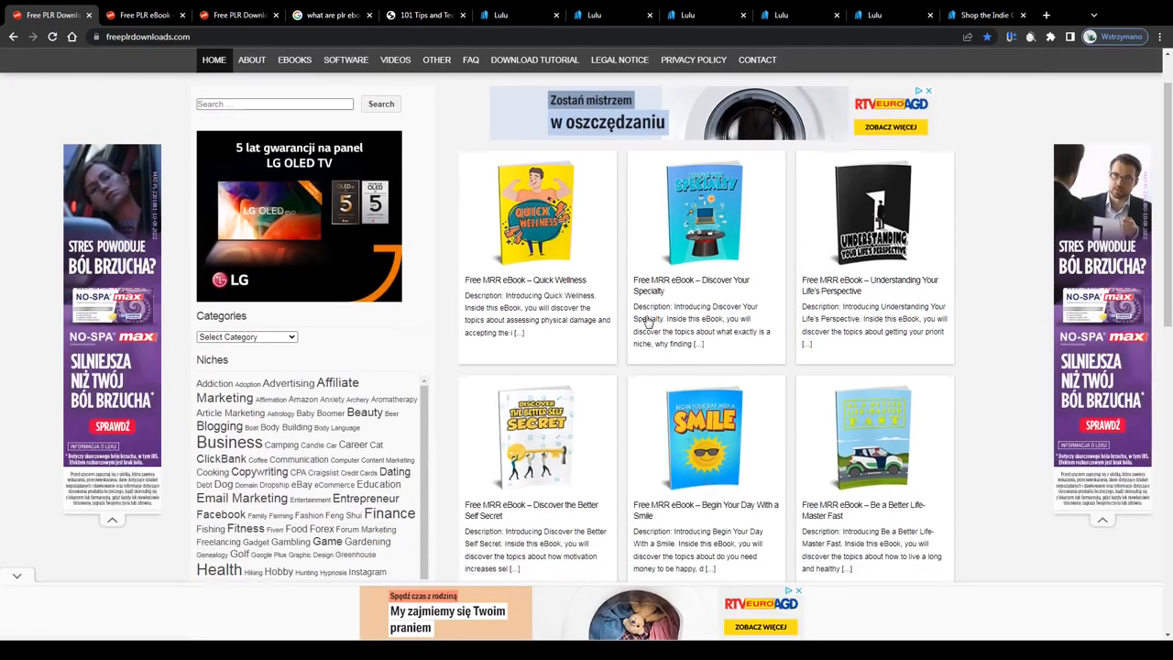
pyautogui.scroll(-3)
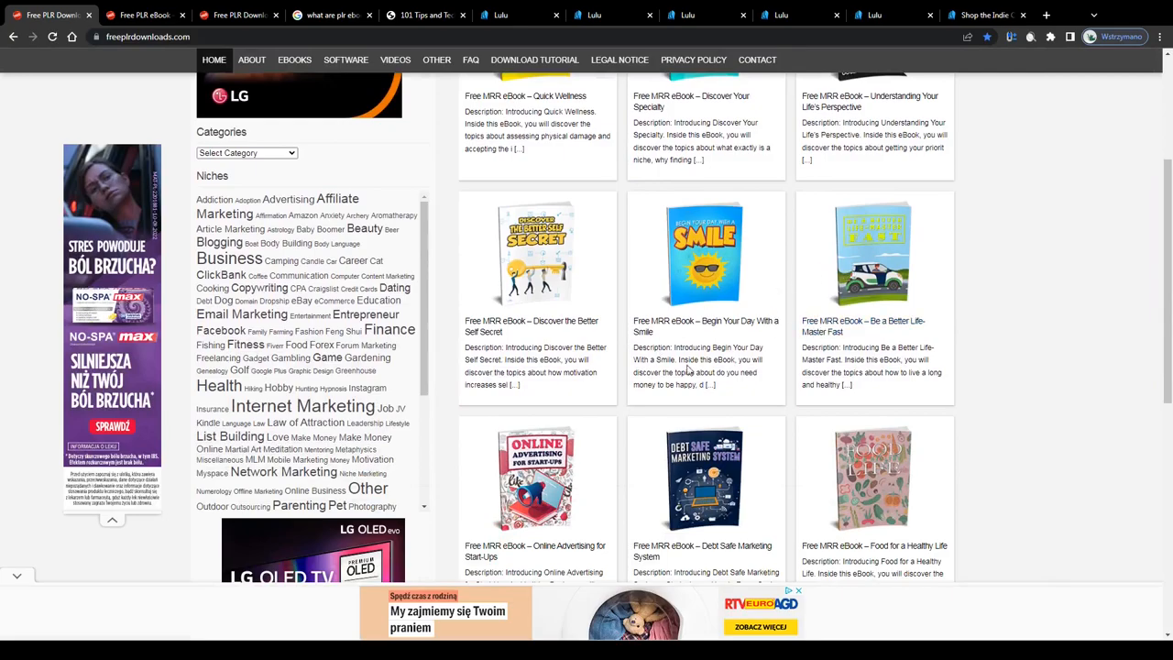
pyautogui.scroll(3)
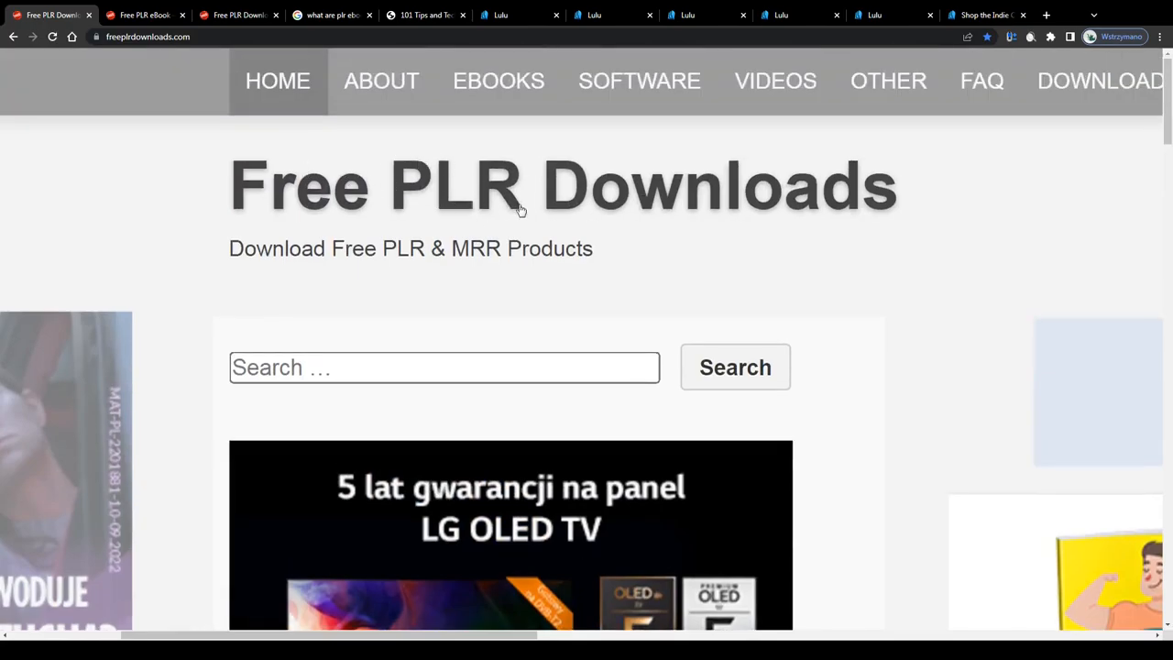
pyautogui.scroll(-3)
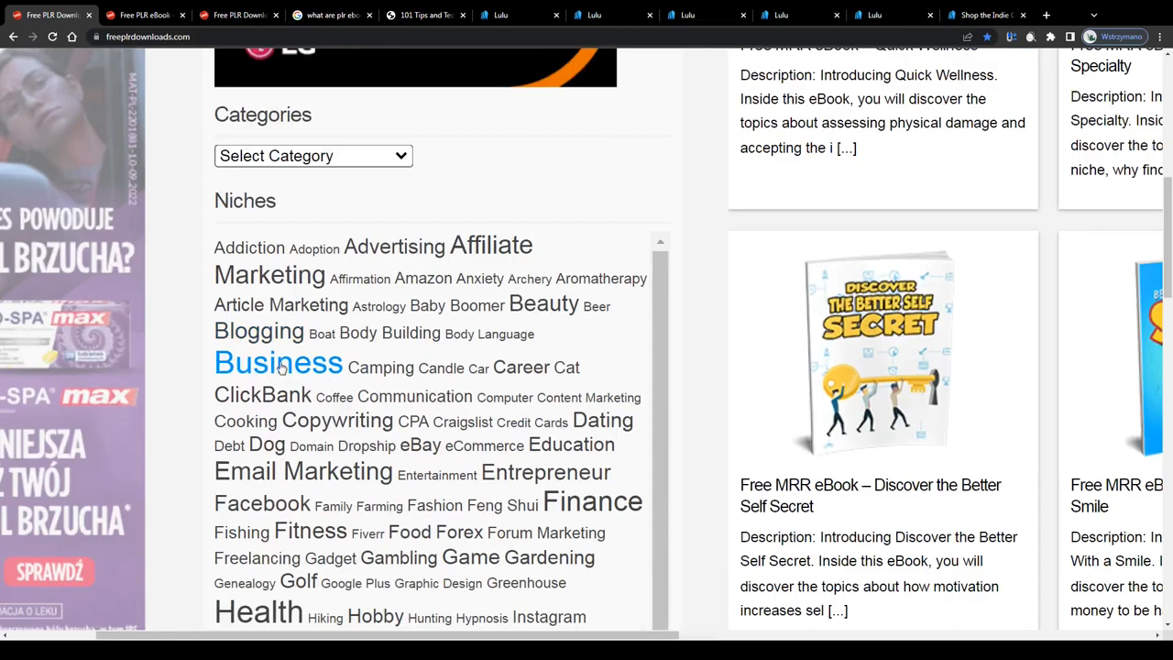
pyautogui.moveTo(310, 532)
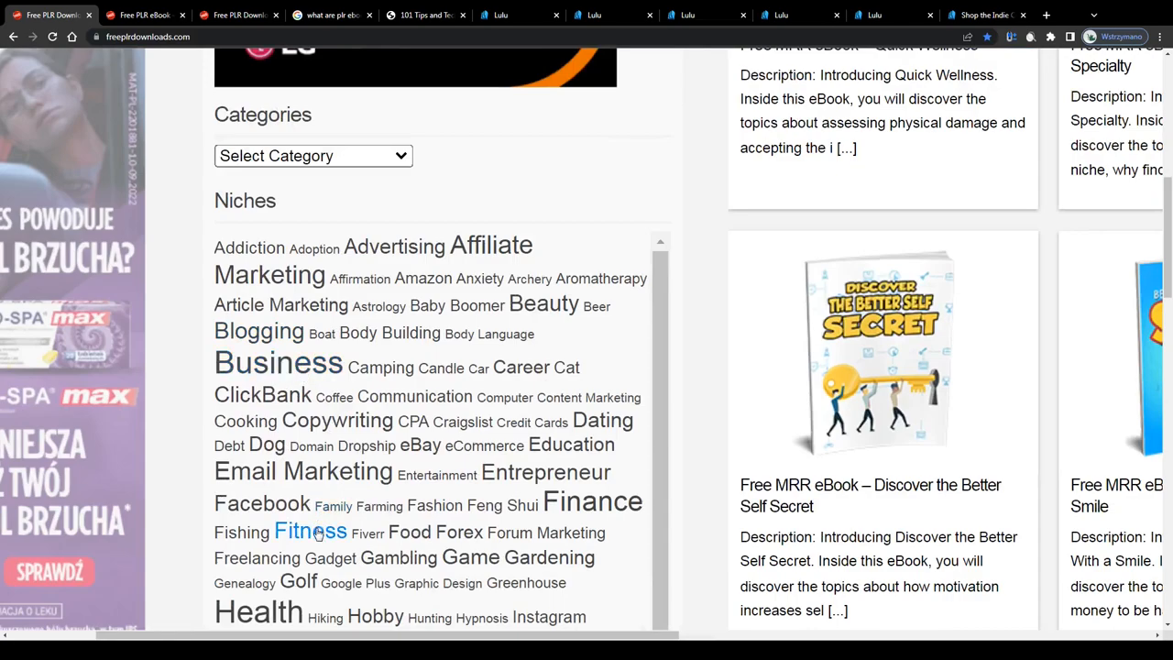
pyautogui.moveTo(246, 420)
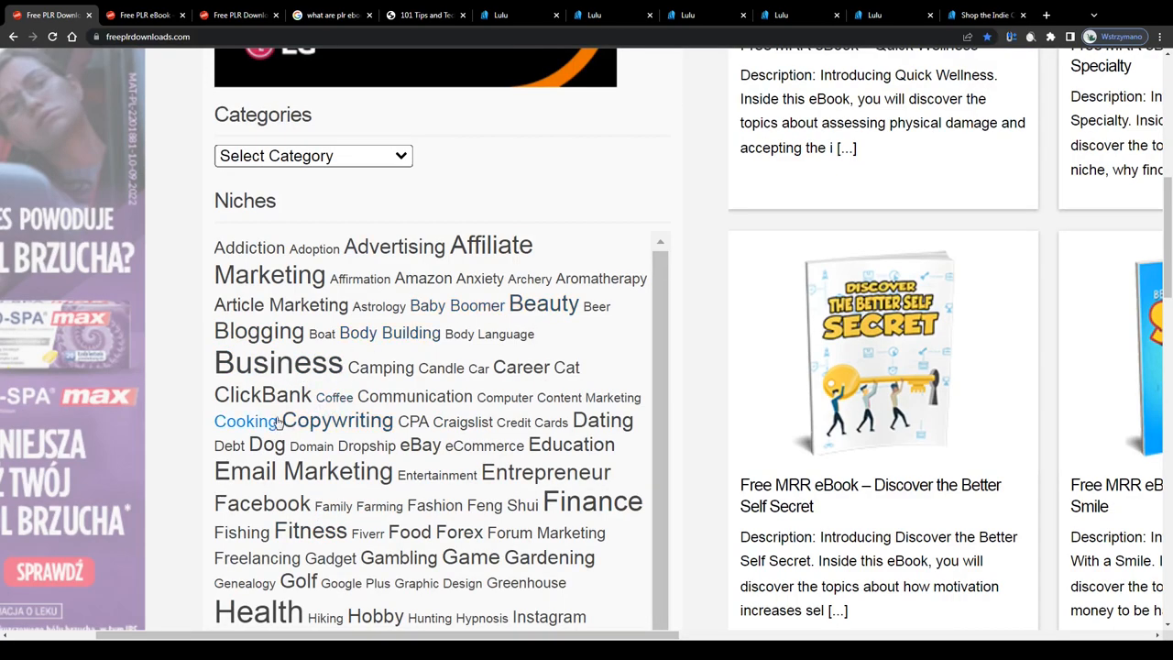
# Step: View the Cooking Like a Chef ebook page with its unrestricted PLR license and 19 pages
pyautogui.click(243, 419)
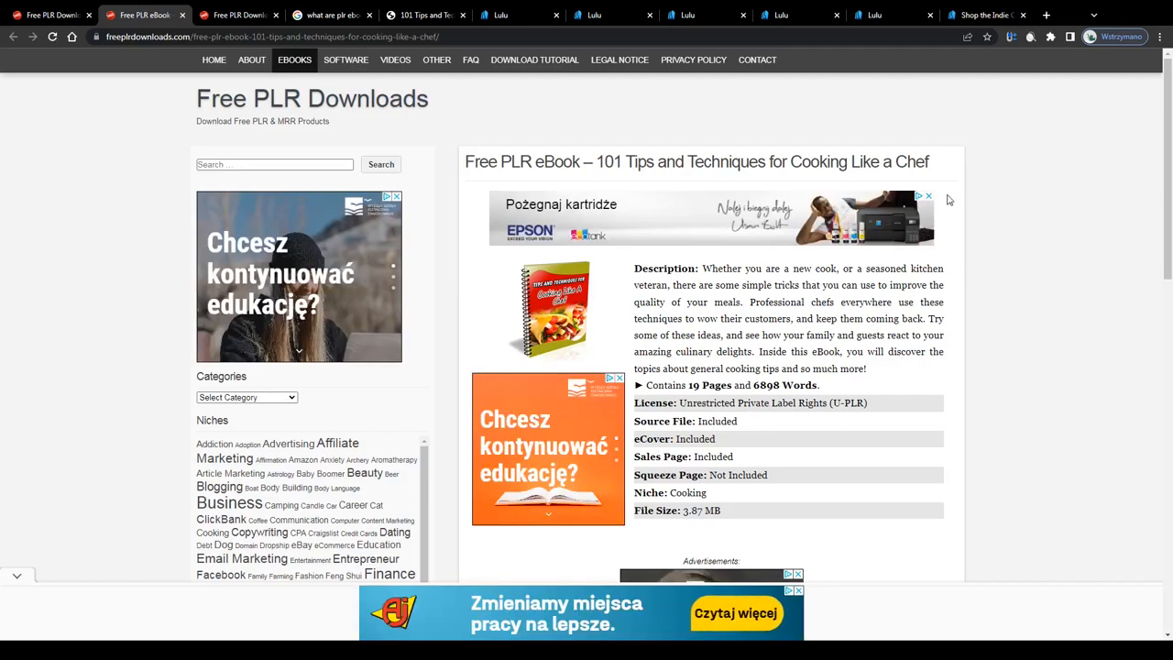
pyautogui.scroll(-3)
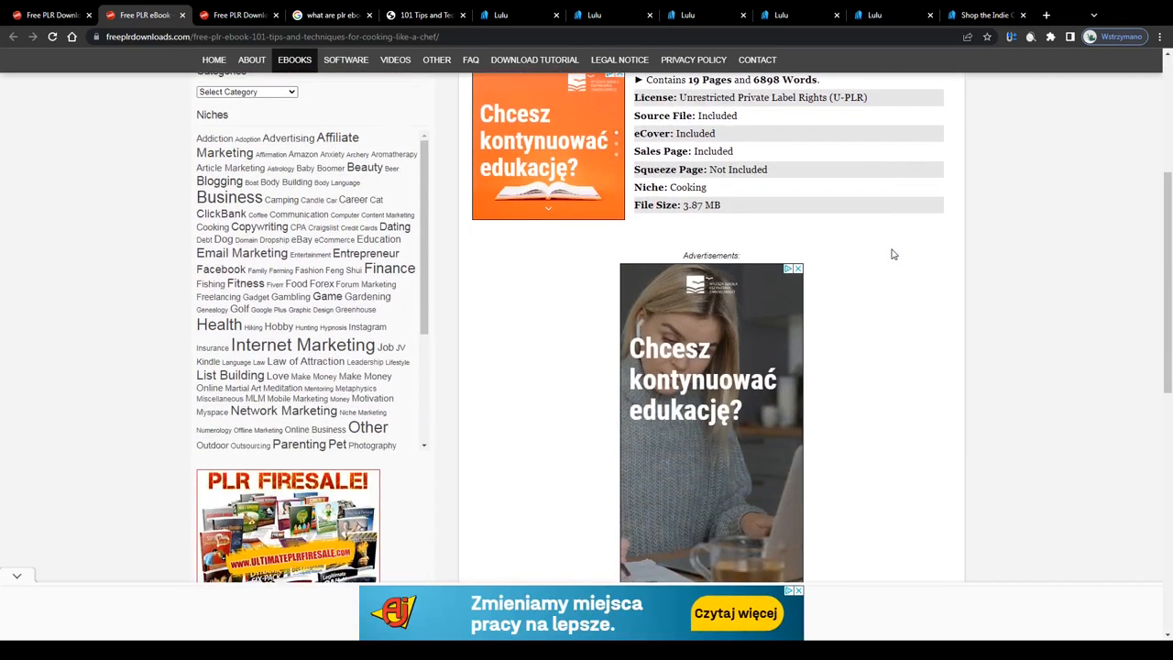
pyautogui.scroll(-3)
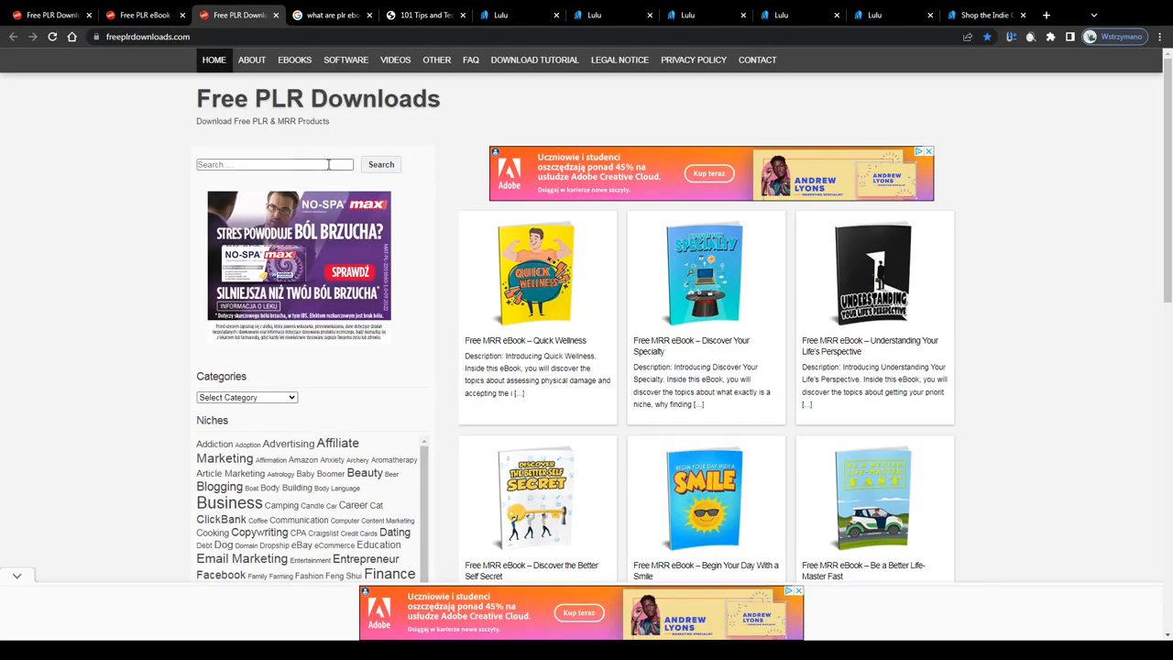
pyautogui.scroll(-3)
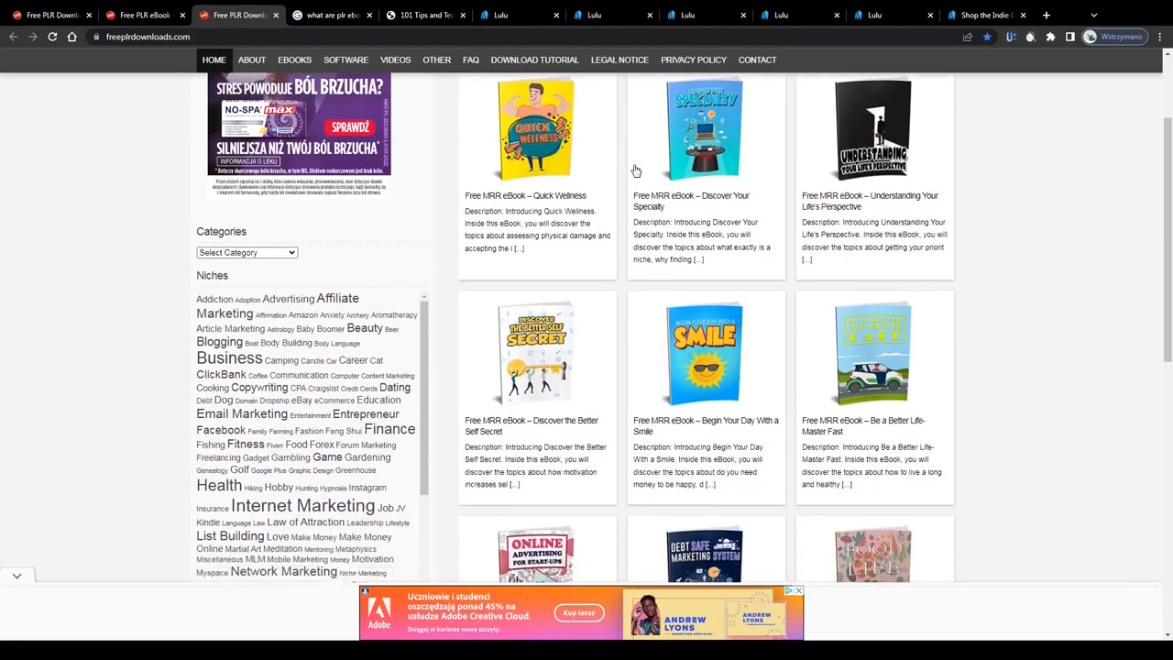
pyautogui.scroll(3)
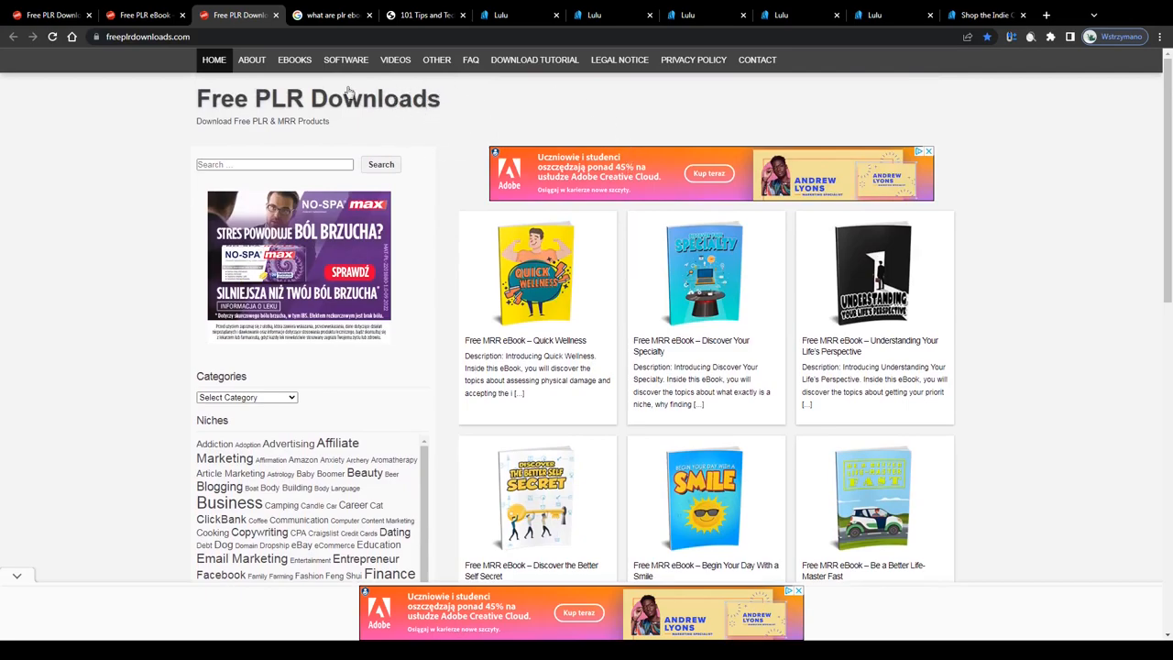
pyautogui.scroll(-3)
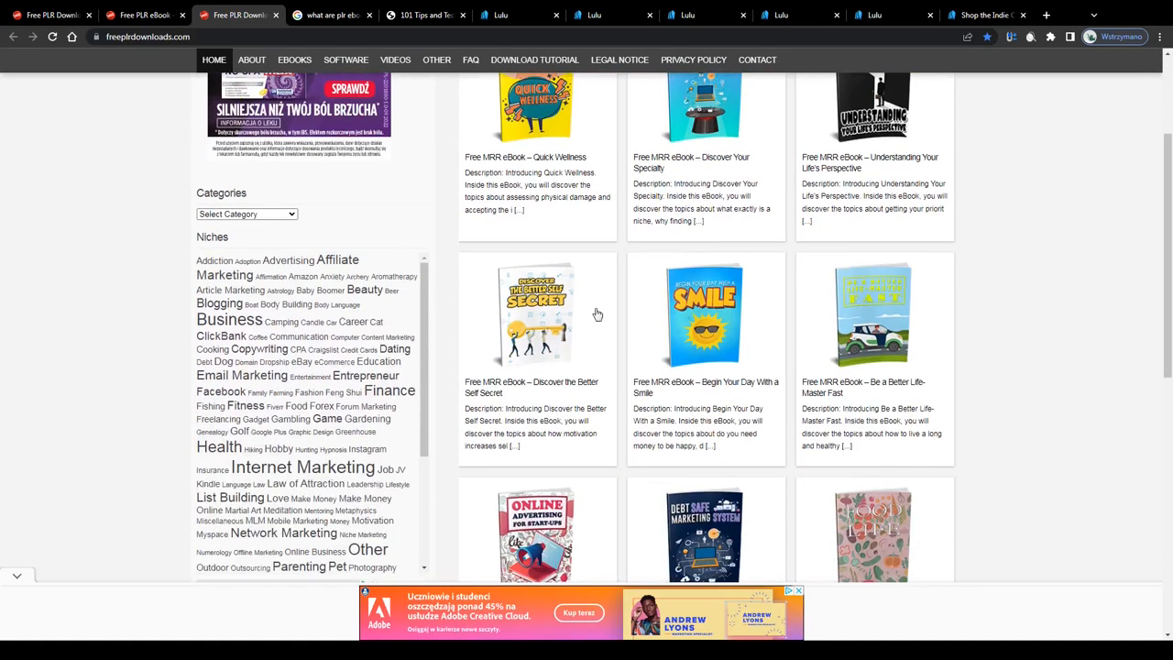
pyautogui.scroll(-3)
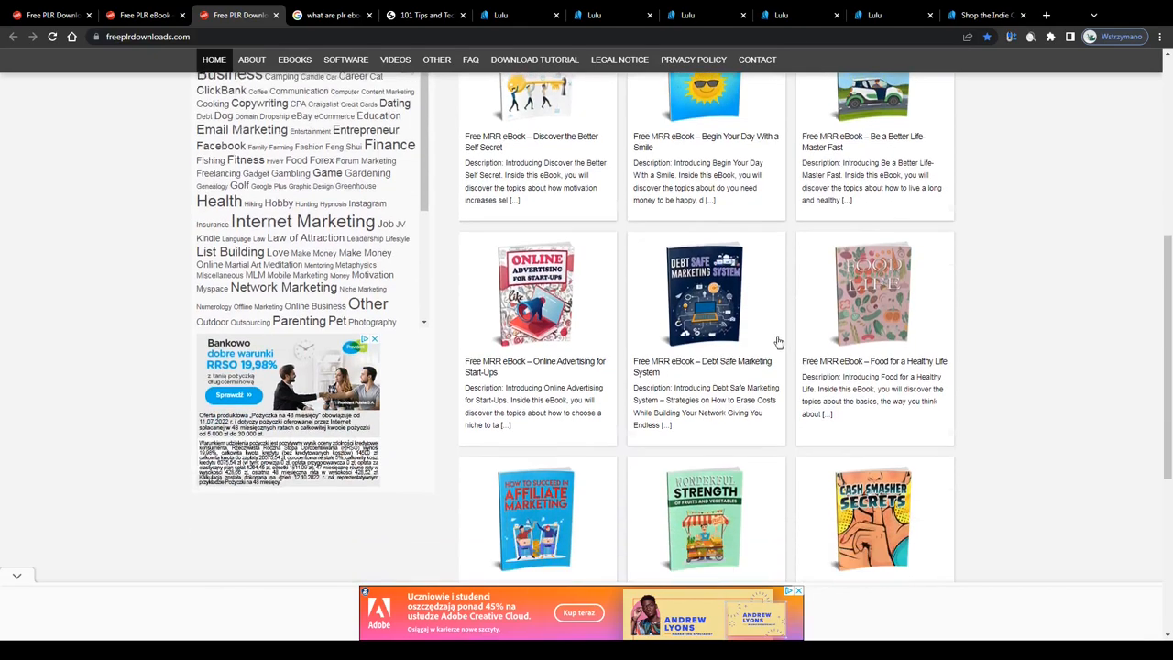
pyautogui.scroll(-3)
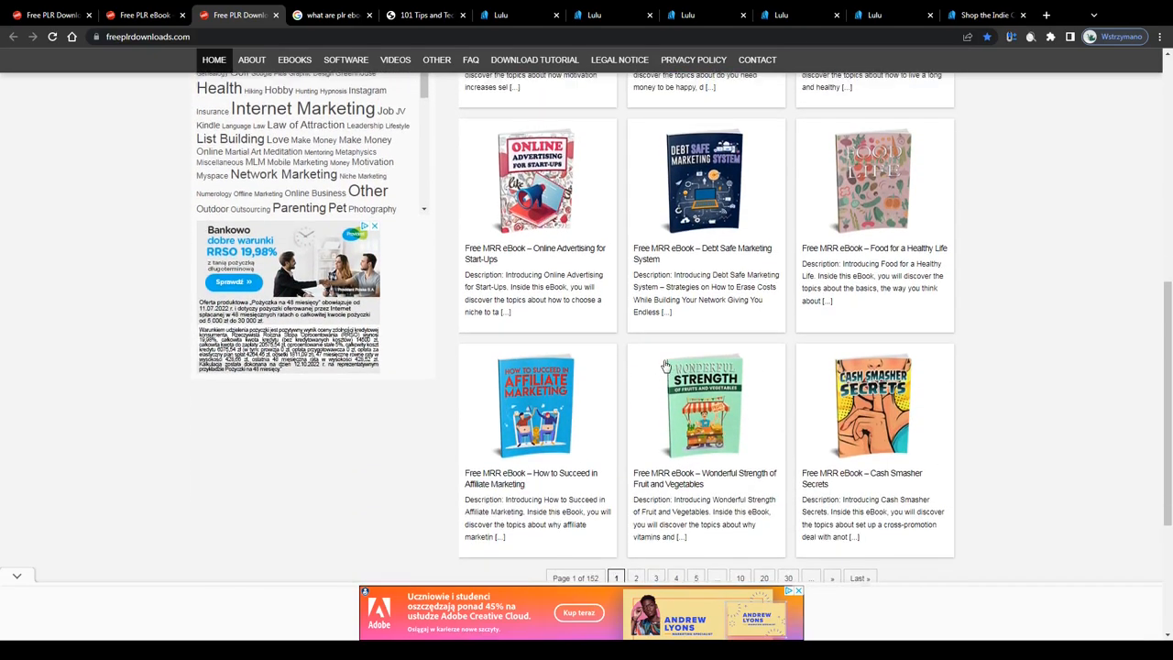
pyautogui.scroll(3)
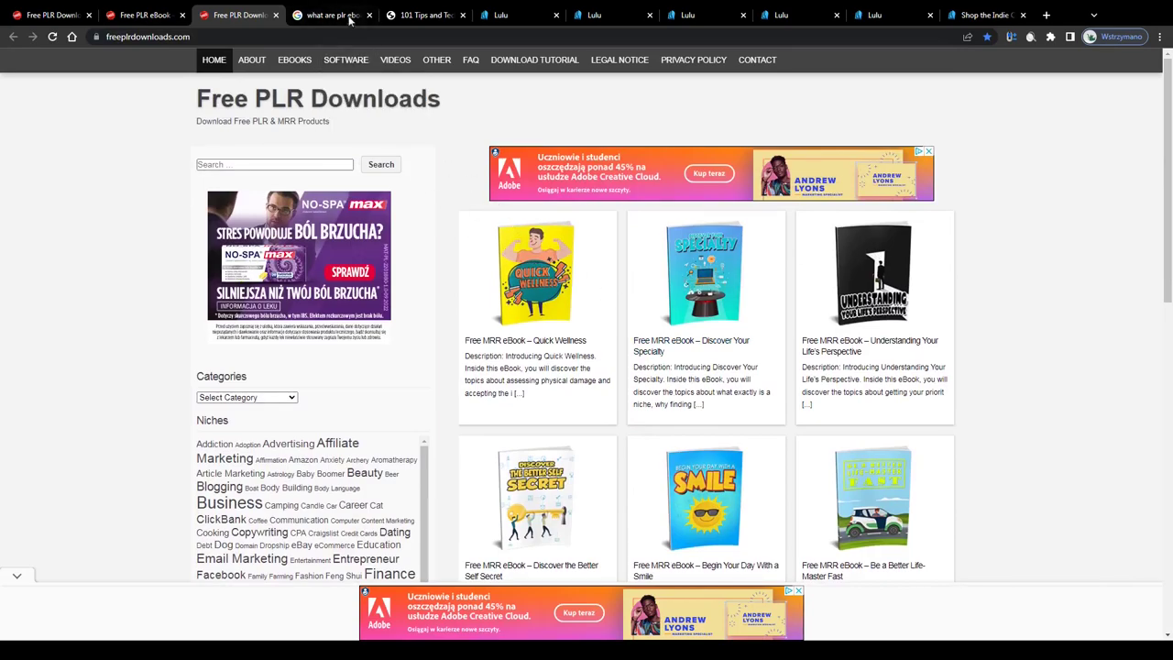
# Step: Highlight the featured snippet sentences defining PLR ebooks as ebooks with Private Label Rights
pyautogui.click(332, 15)
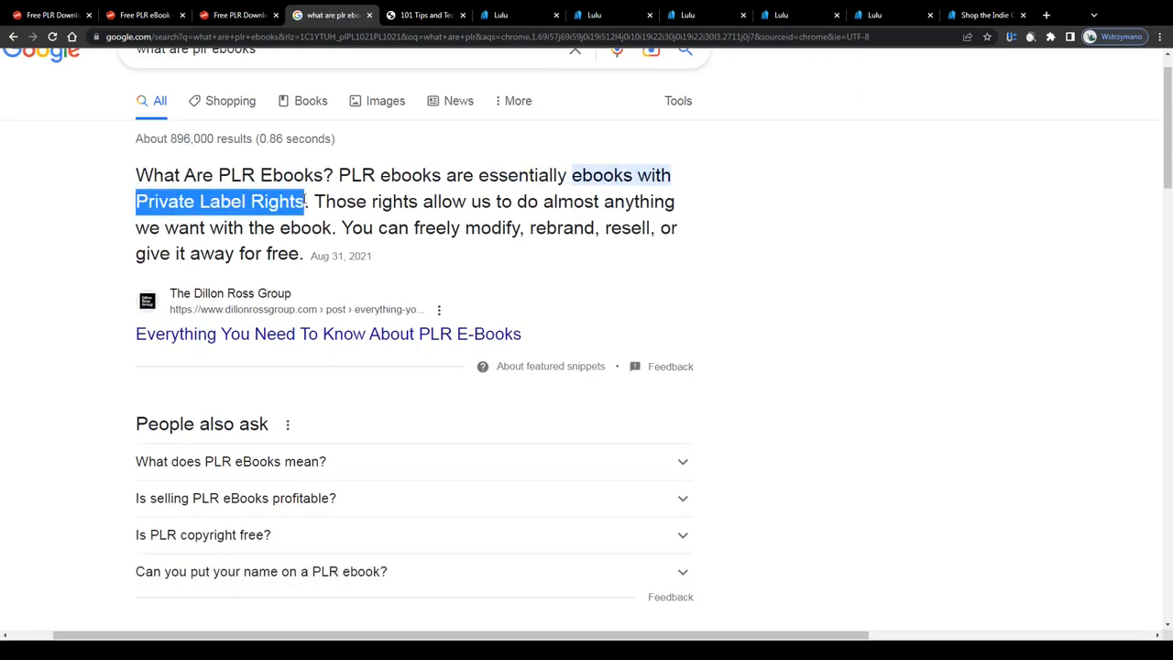
pyautogui.click(312, 201)
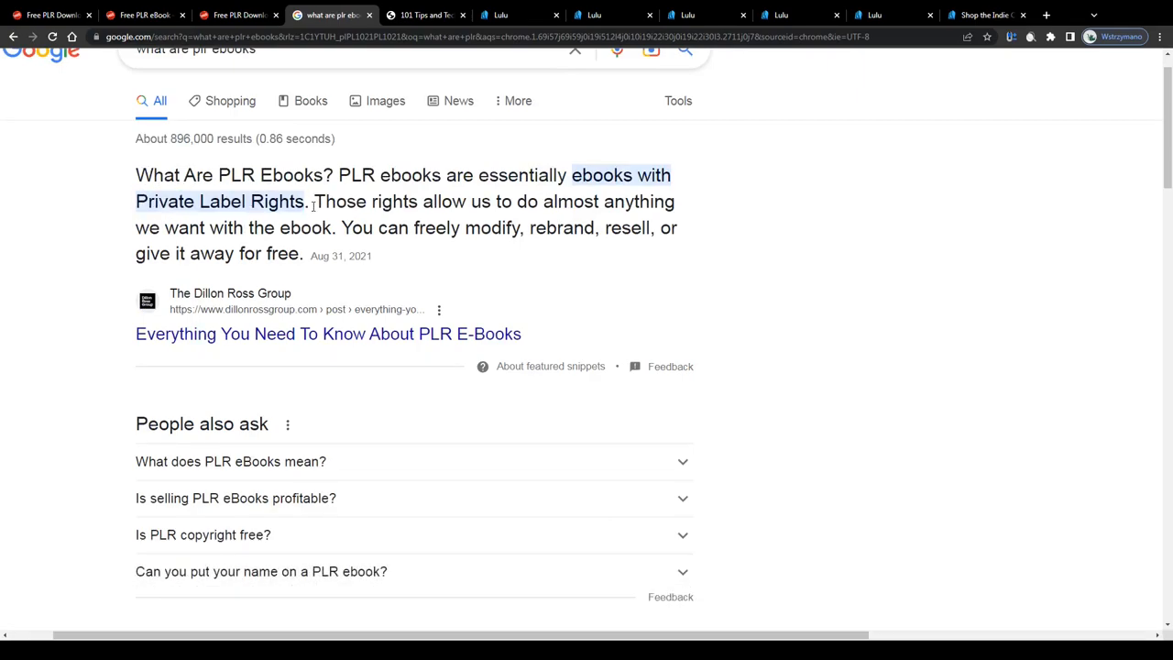
pyautogui.moveTo(313, 200); pyautogui.dragTo(444, 200)
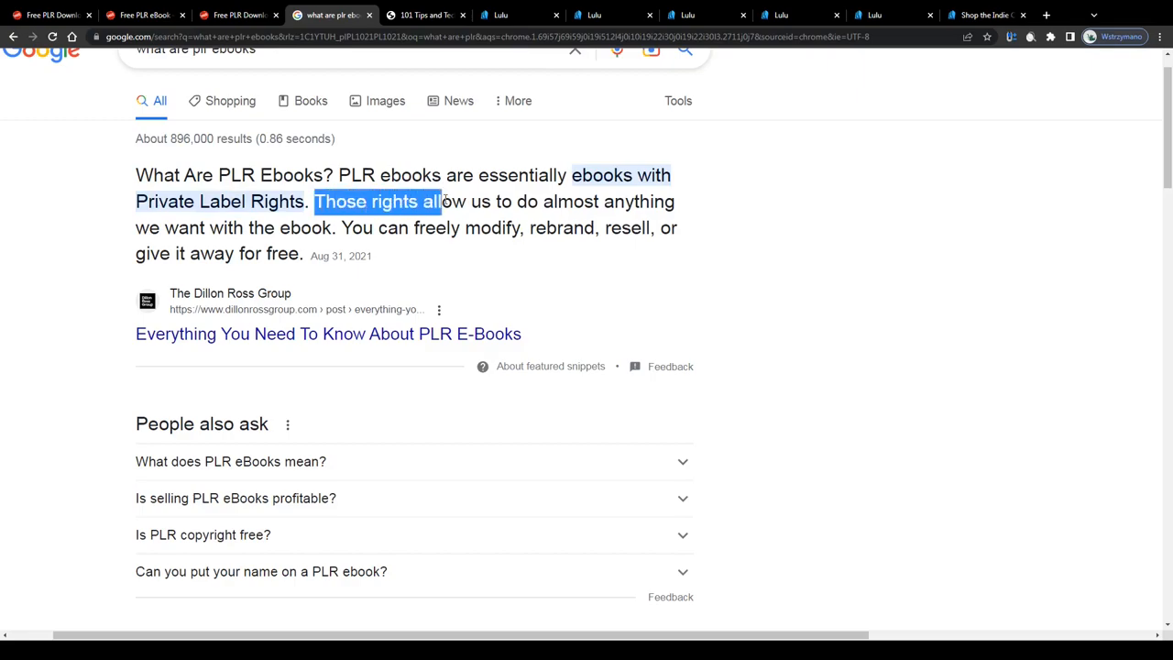
pyautogui.moveTo(442, 200); pyautogui.dragTo(638, 200)
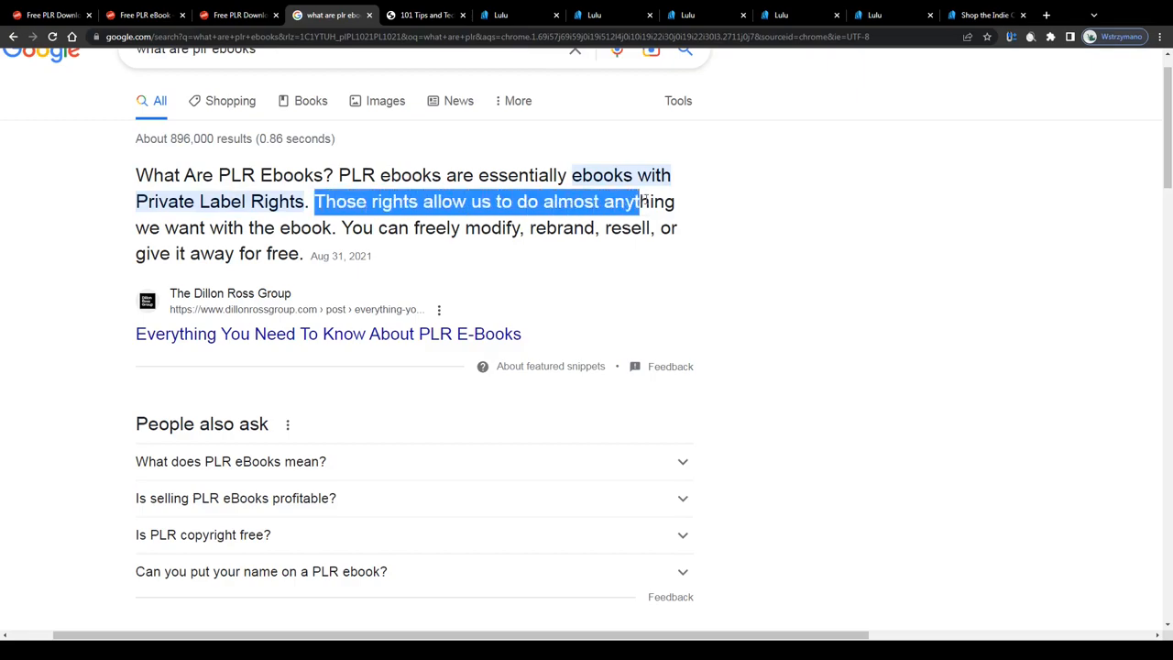
pyautogui.moveTo(642, 200); pyautogui.dragTo(321, 228)
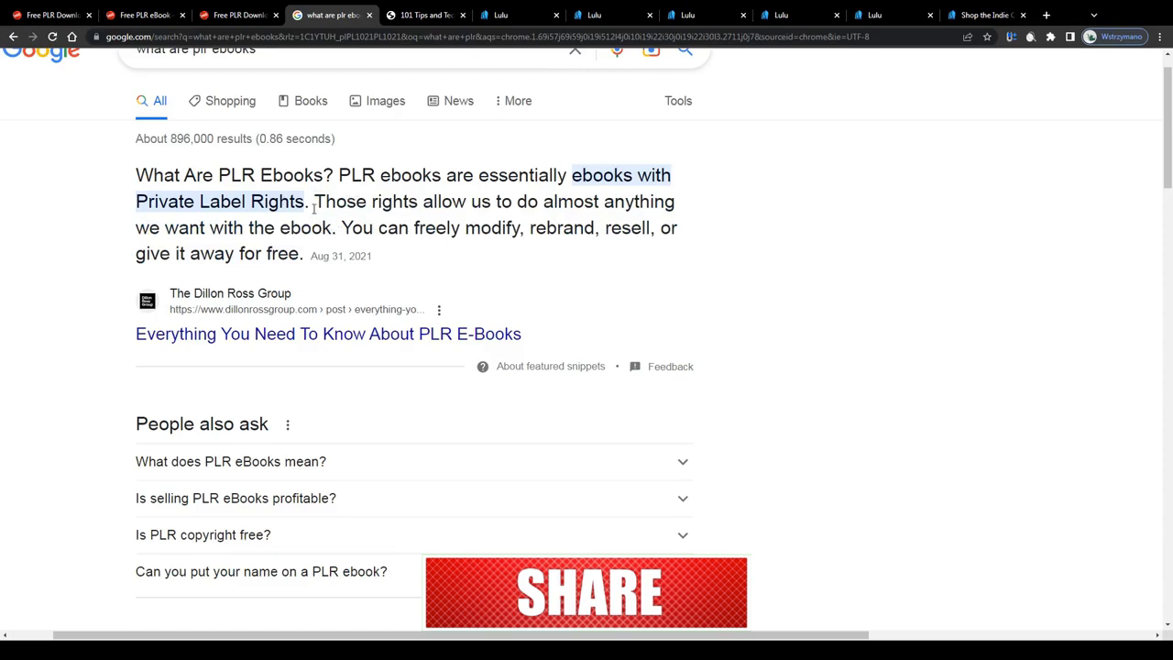
# Step: Review the cooking ebook's Download button and title, then view the 101 Tips PDF itself
pyautogui.click(143, 15)
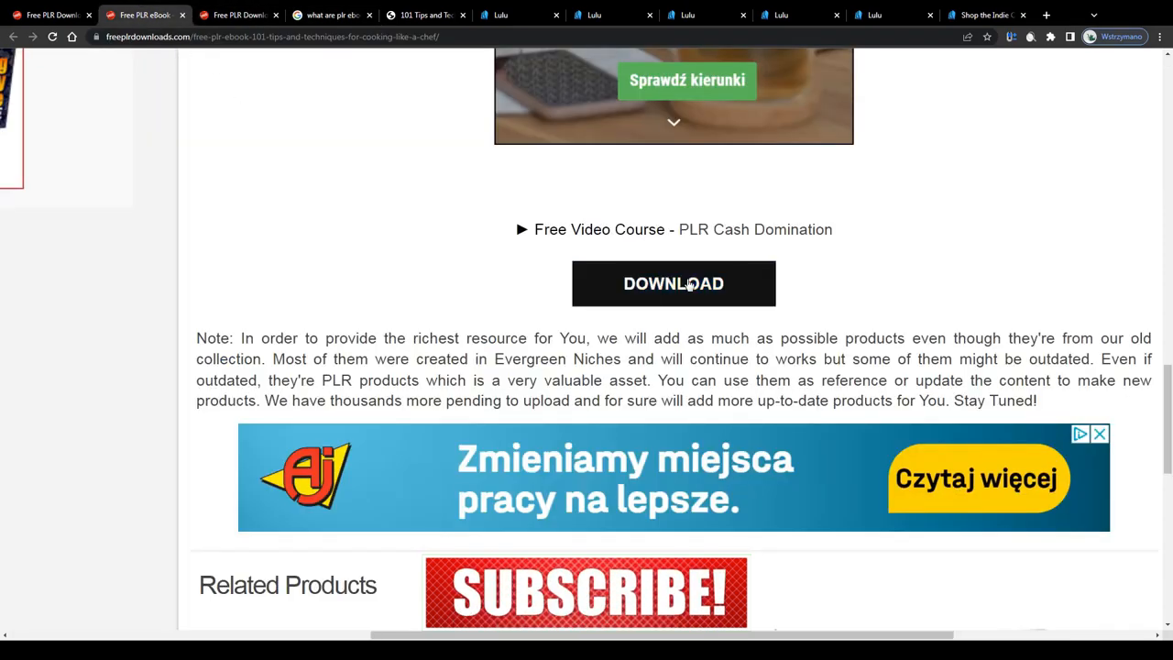
pyautogui.scroll(3)
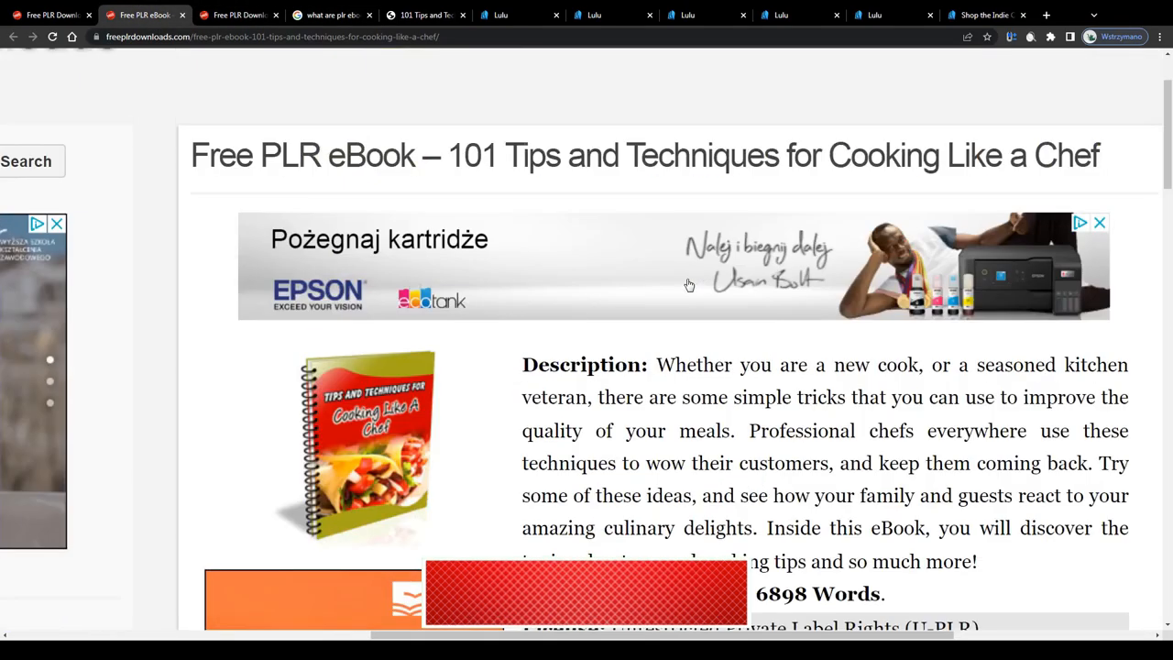
pyautogui.scroll(3)
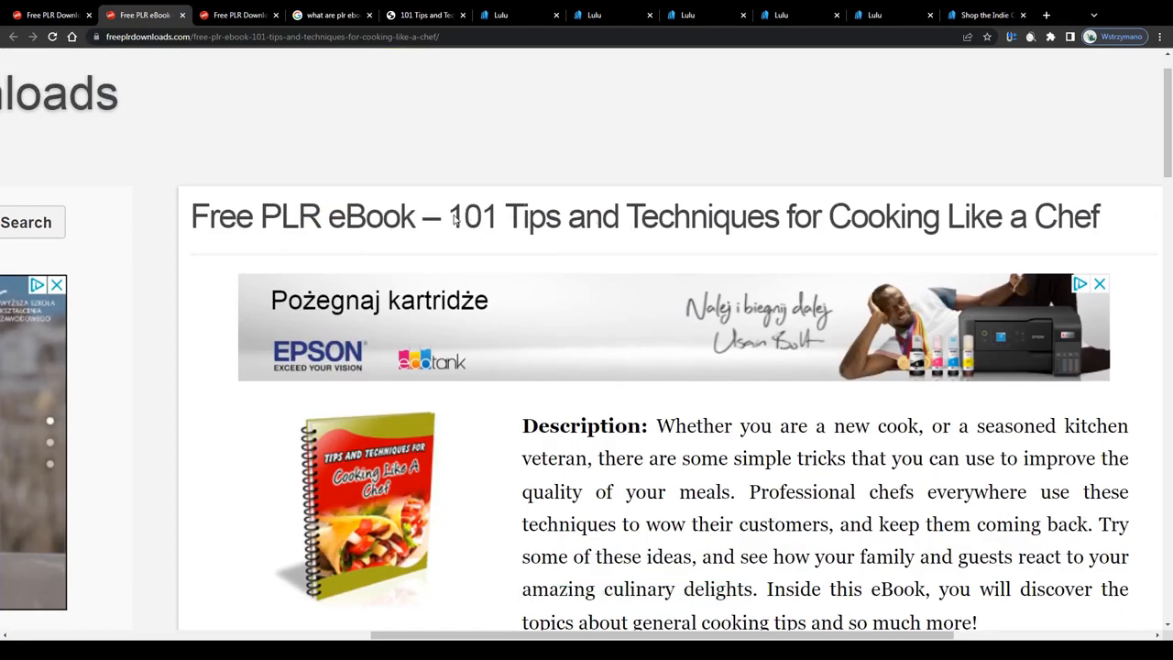
pyautogui.click(425, 14)
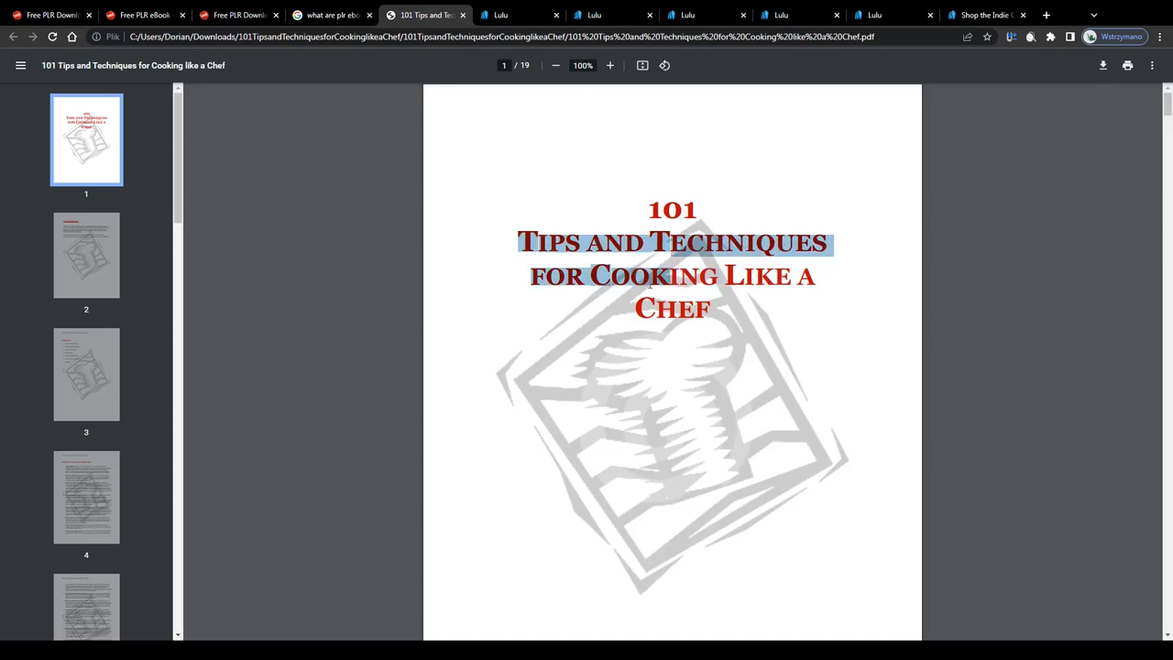
# Step: Page the 101 Tips PDF to Chapter 1 General Cooking Tips, then return to the PLR ebooks search results
pyautogui.click(143, 14)
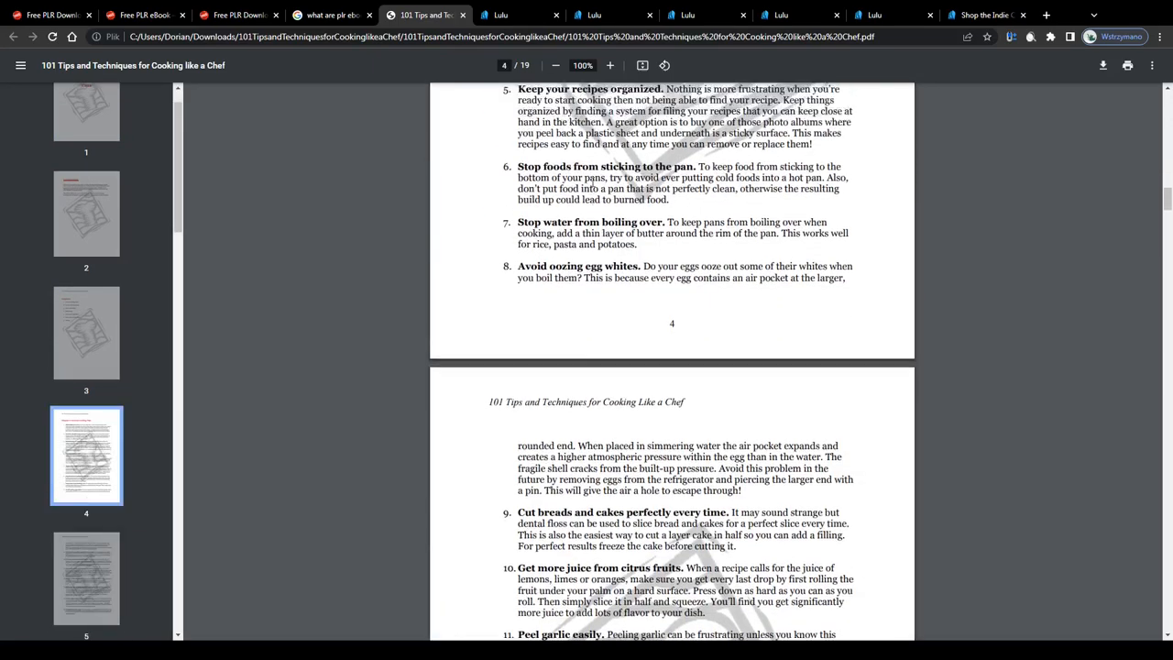
pyautogui.scroll(3)
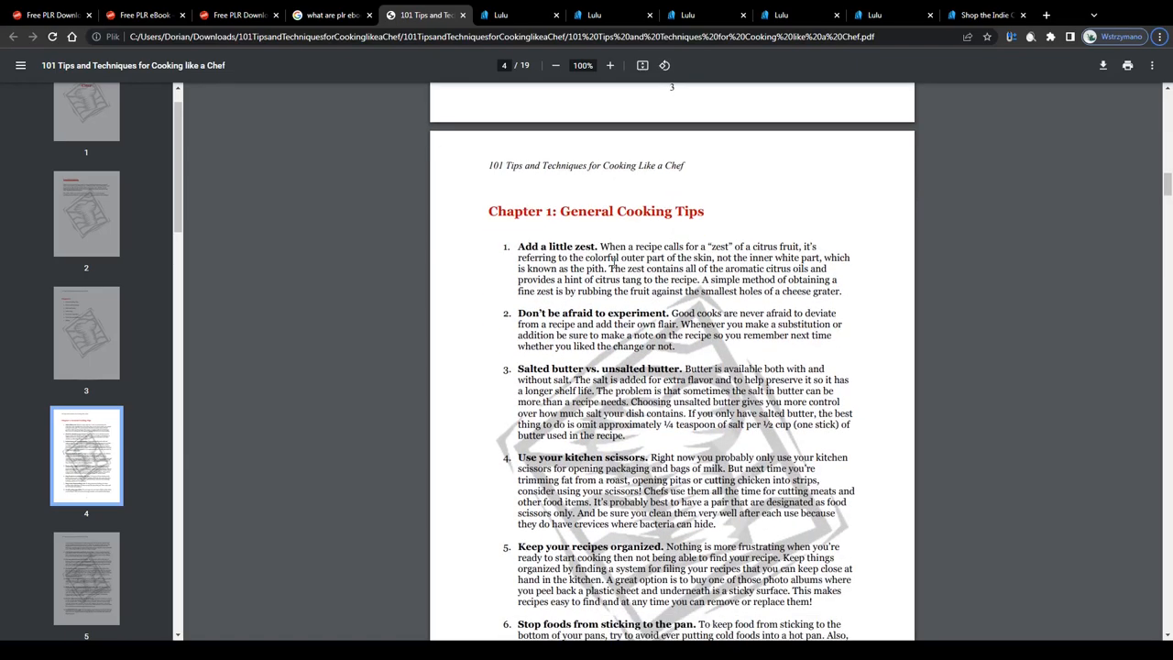
pyautogui.click(332, 14)
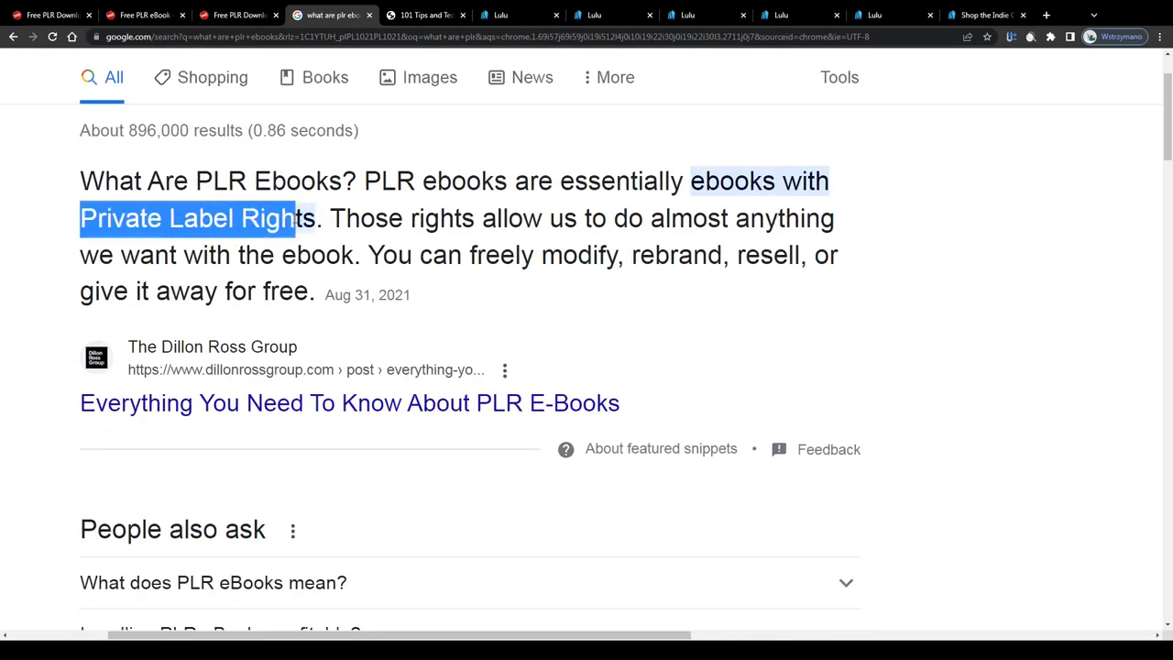
# Step: Enter the Project Title '101 TIPS AND TECHNIQUES FOR COOKING LIKE A CHEF' and continue to Copyright
pyautogui.click(516, 15)
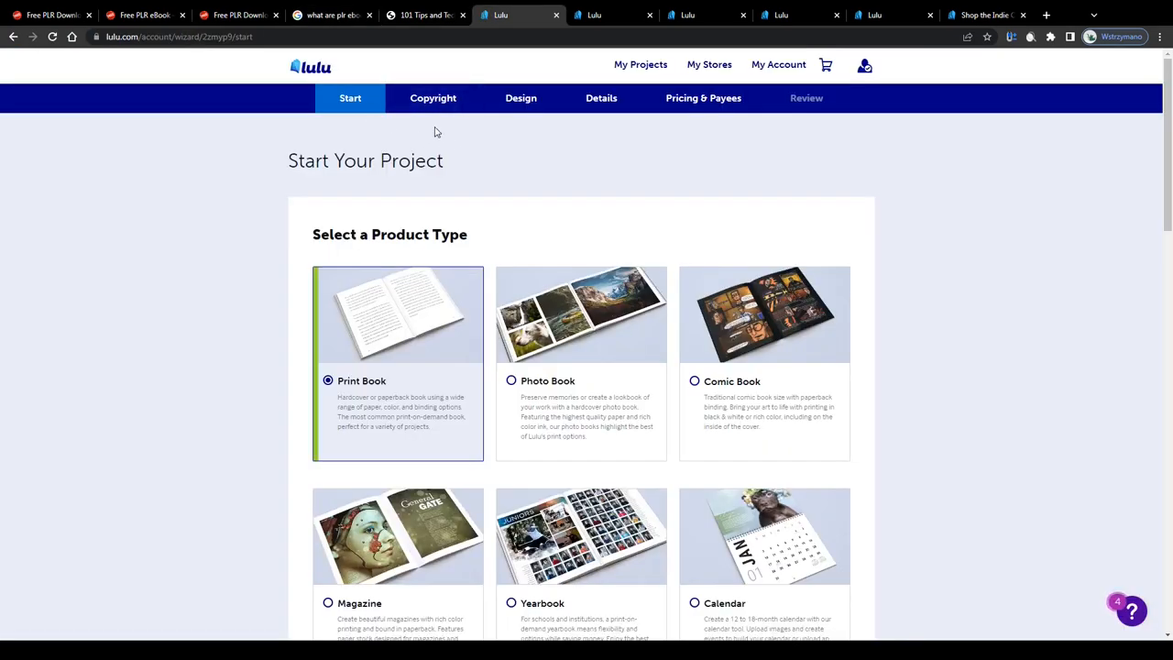
pyautogui.scroll(-3)
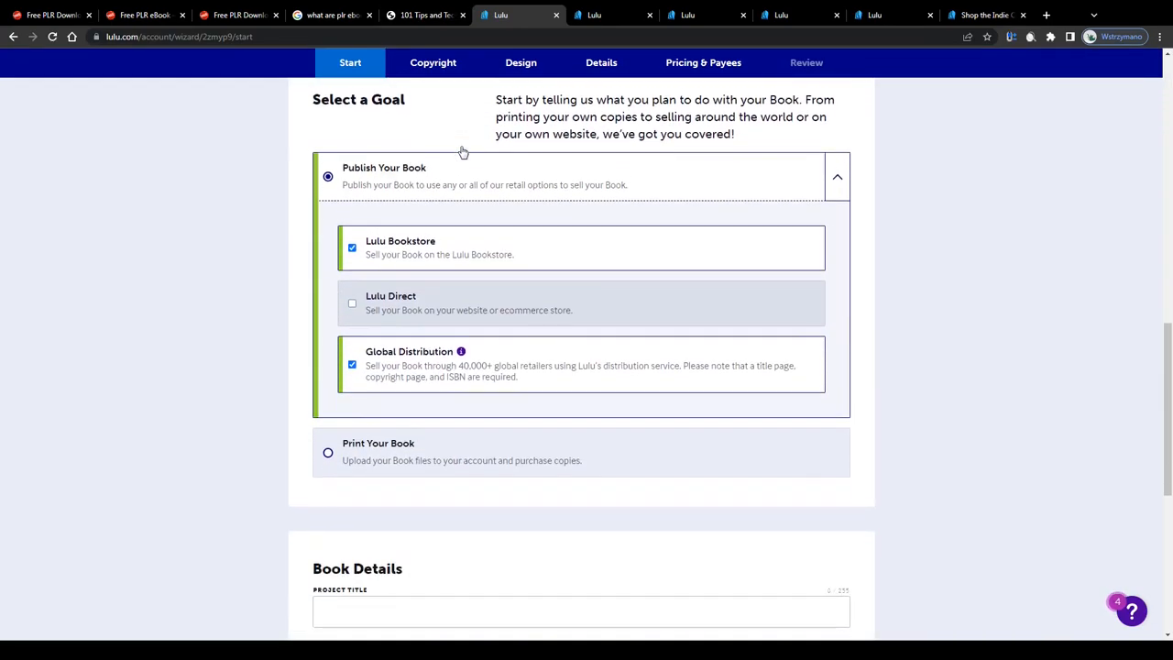
pyautogui.scroll(-3)
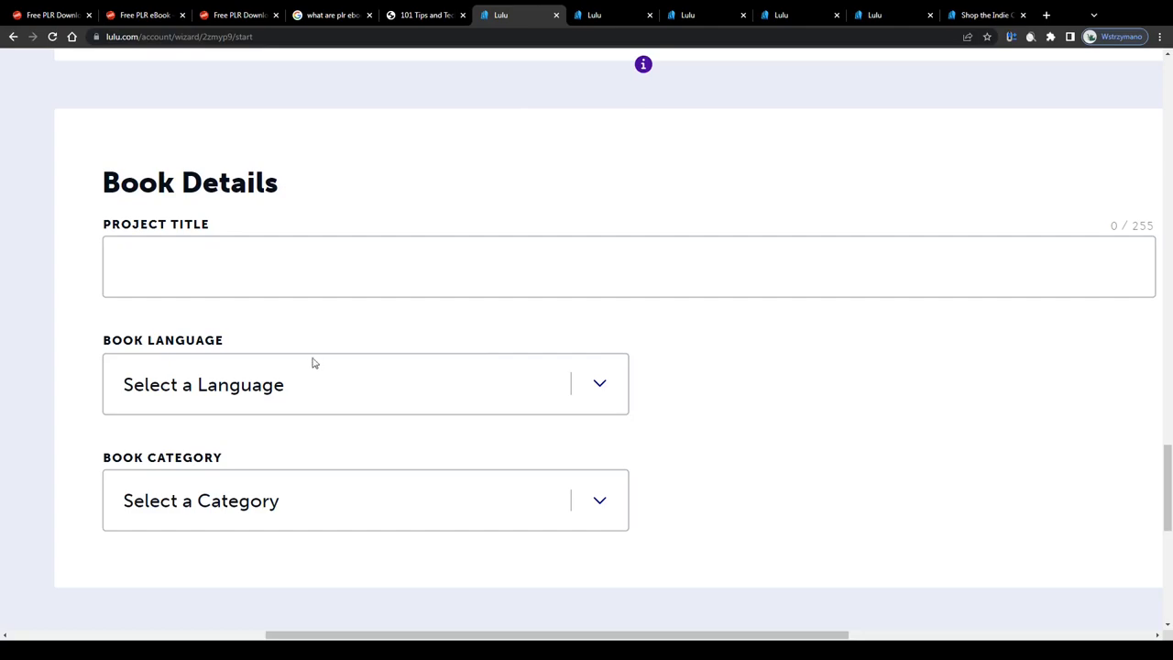
pyautogui.write('101 TIPS AND TECHNIQUES FOR COOKING LIKE A CHEF')
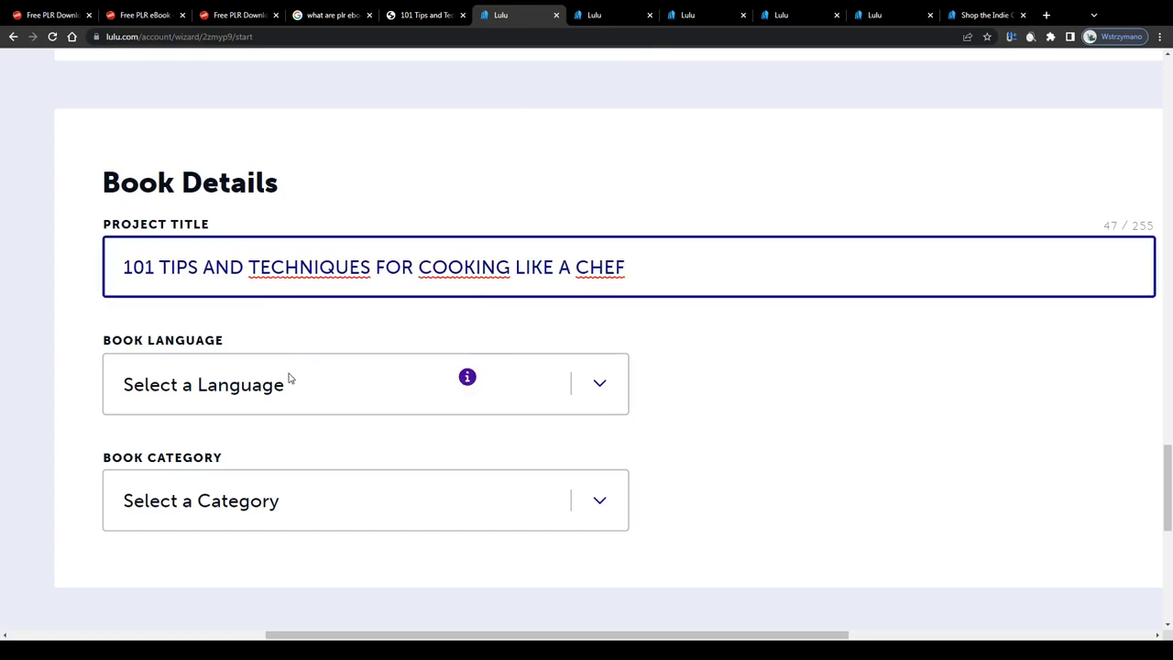
pyautogui.click(364, 384)
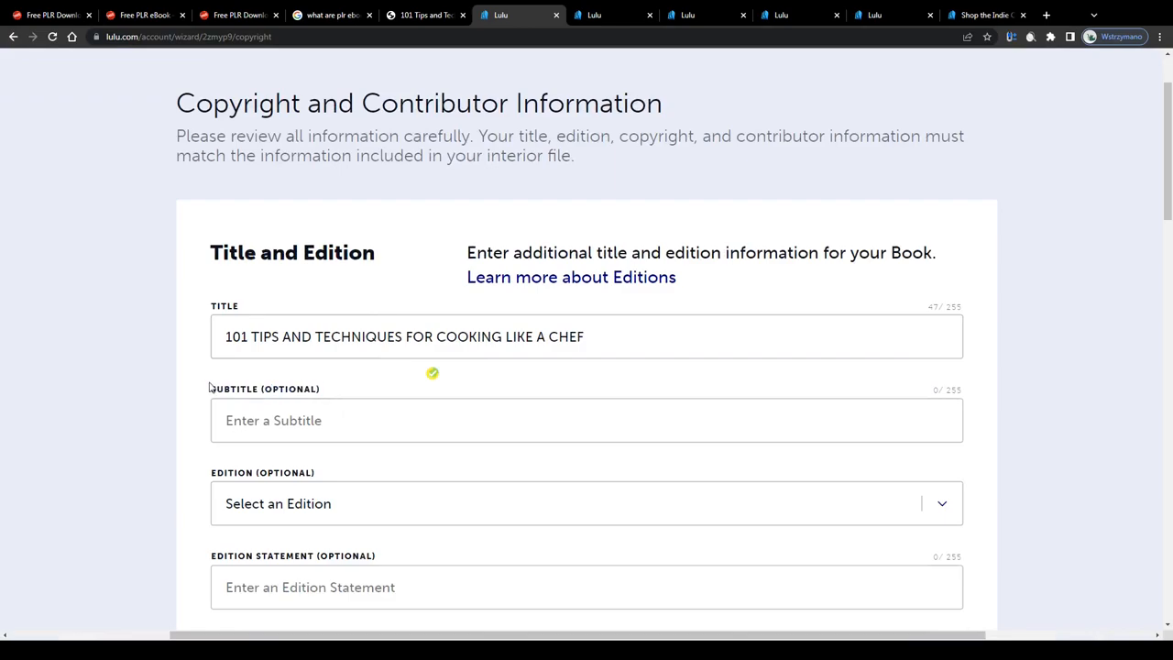
# Step: Fill the author contributor with role By, first name Your 1st and last name Your 2nd name
pyautogui.scroll(-3)
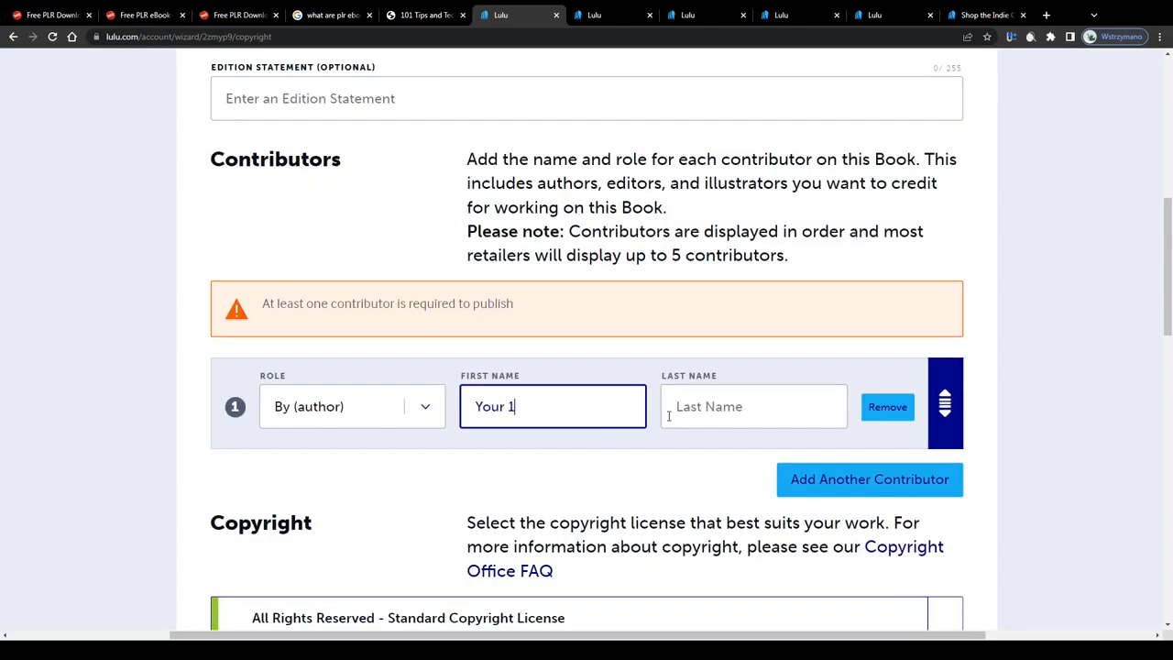
pyautogui.write('Your 2nd name')
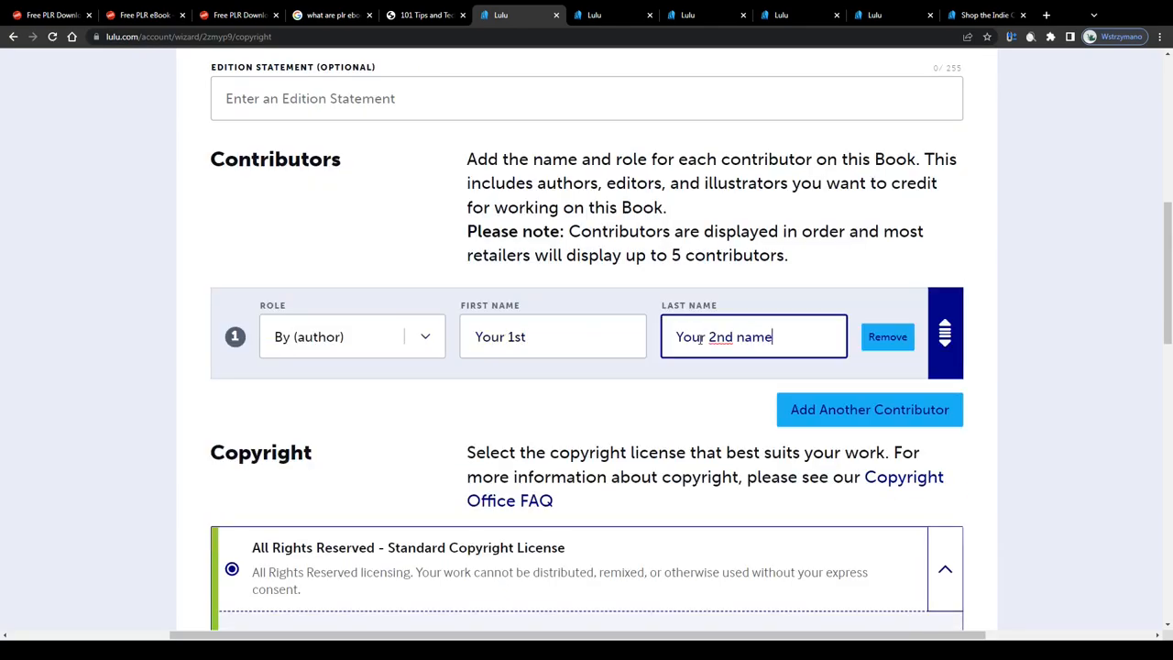
pyautogui.moveTo(434, 411)
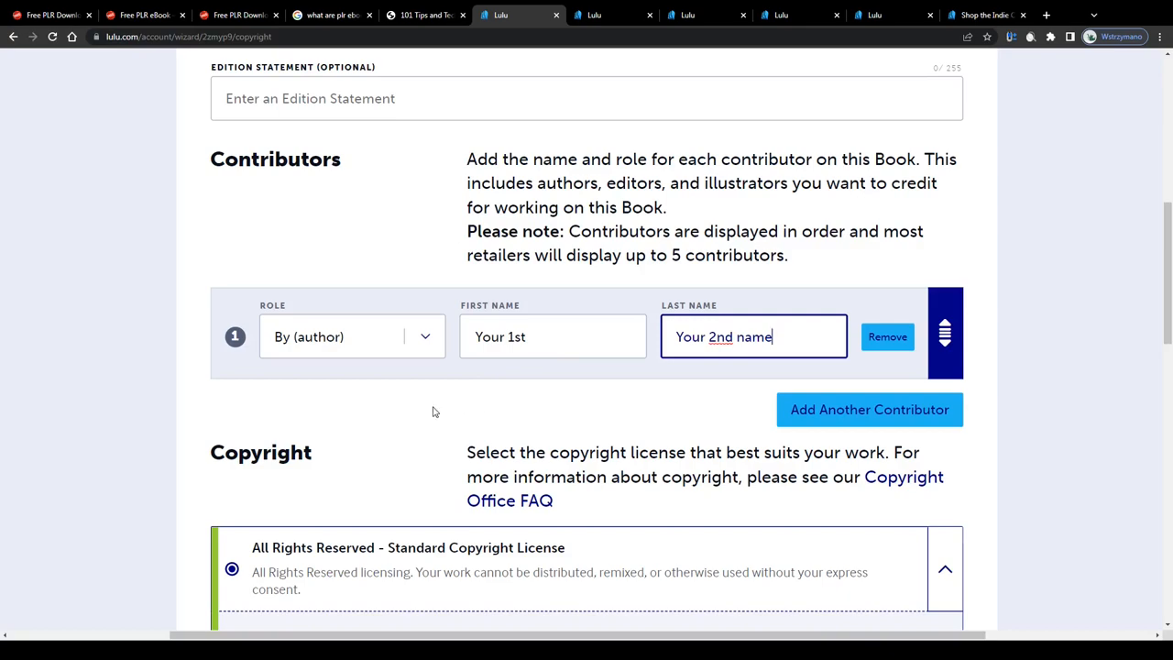
pyautogui.scroll(-3)
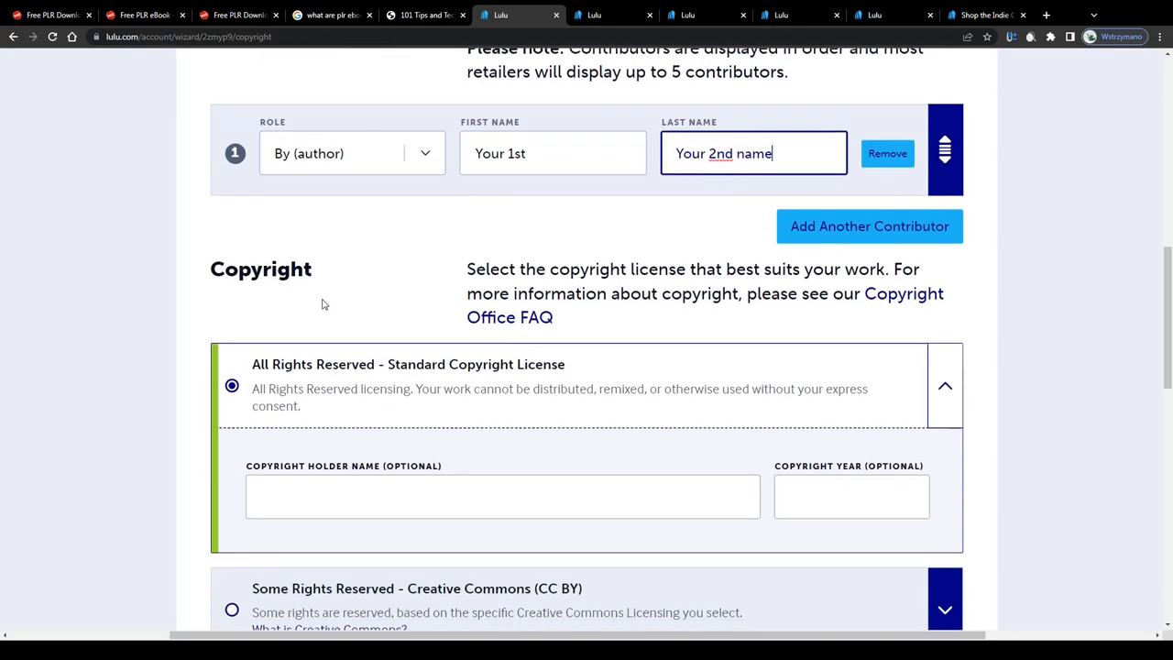
# Step: Compare the Creative Commons and Public Domain copyright license alternatives
pyautogui.doubleClick(231, 268)
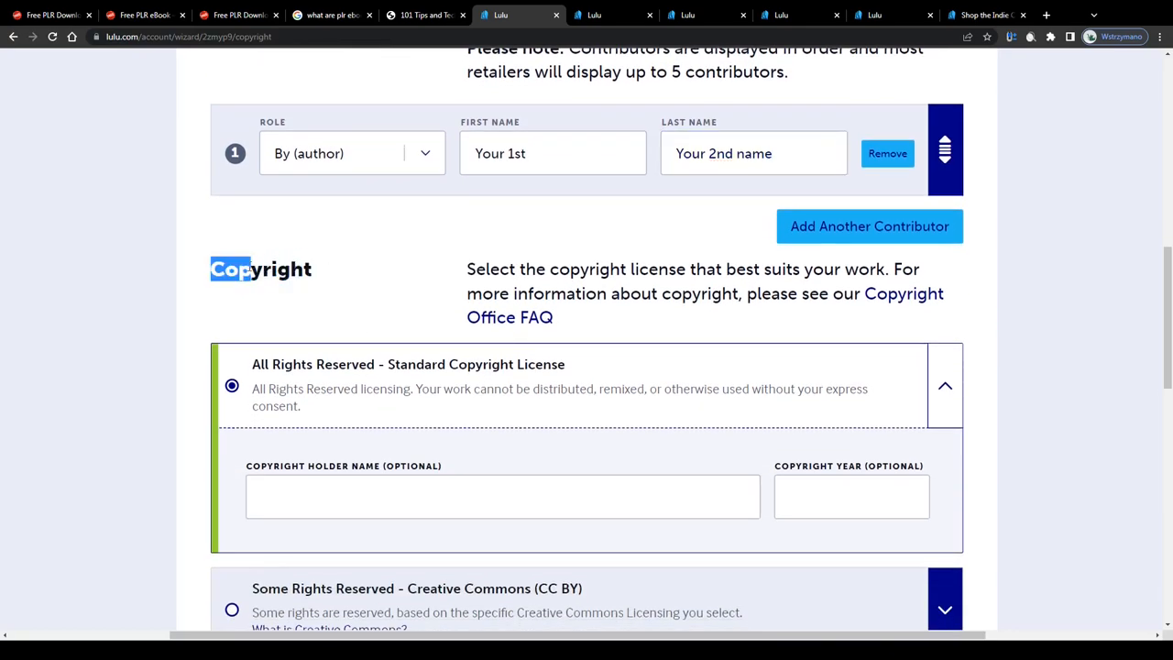
pyautogui.scroll(-3)
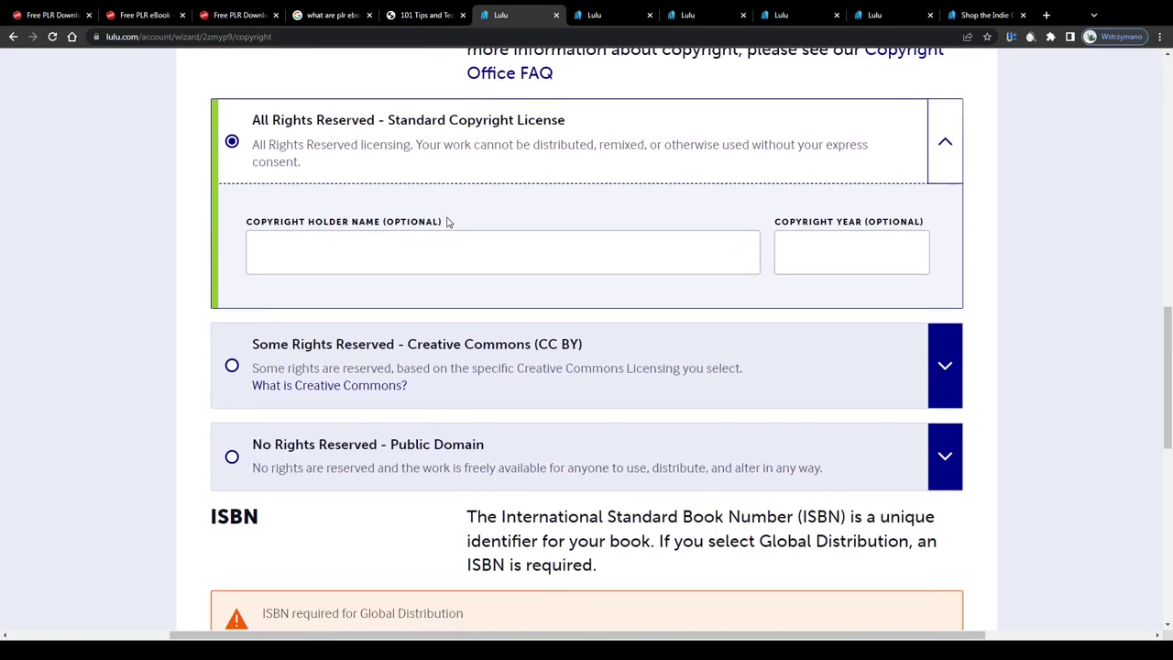
pyautogui.scroll(3)
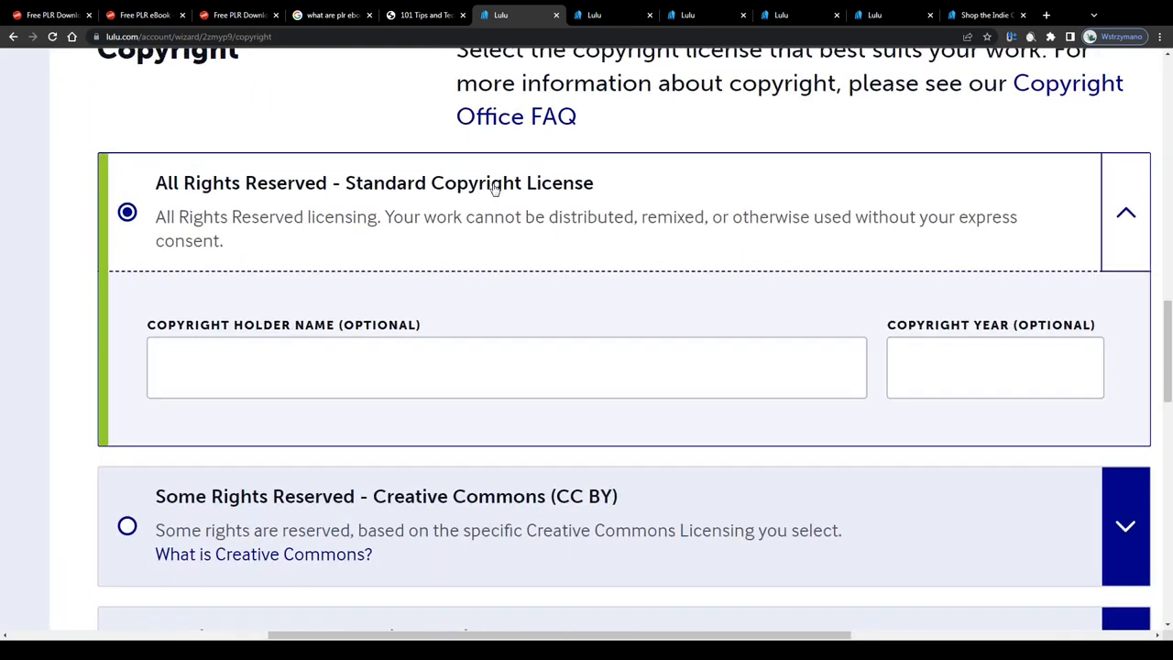
pyautogui.moveTo(725, 228)
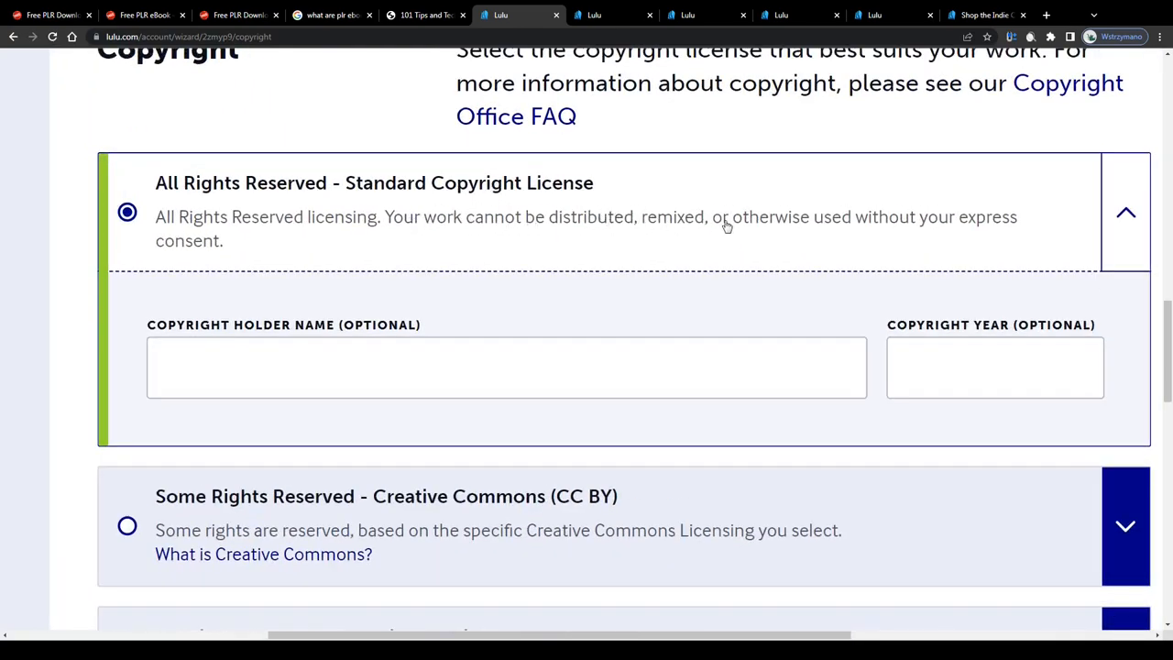
pyautogui.moveTo(477, 224)
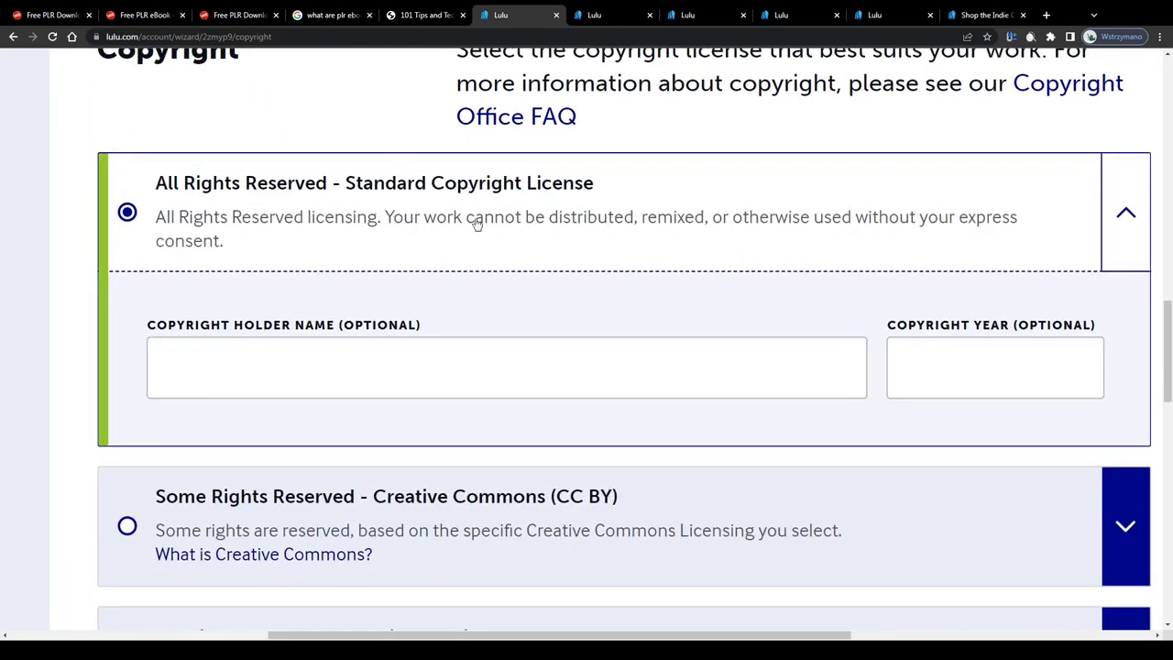
pyautogui.scroll(-3)
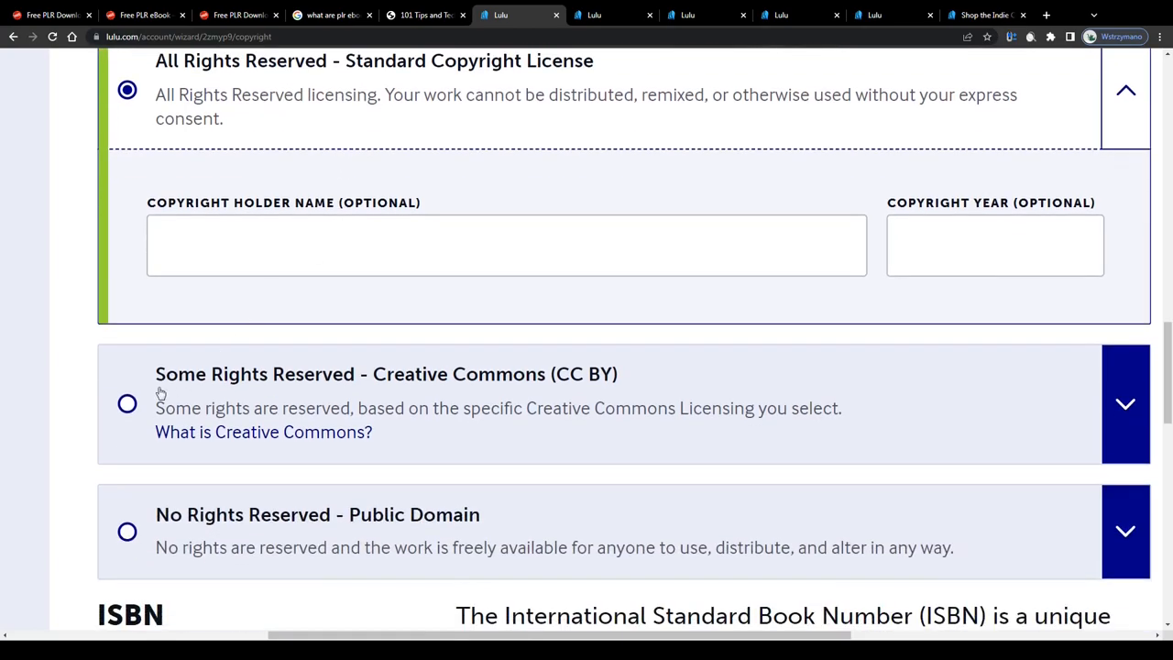
pyautogui.click(128, 405)
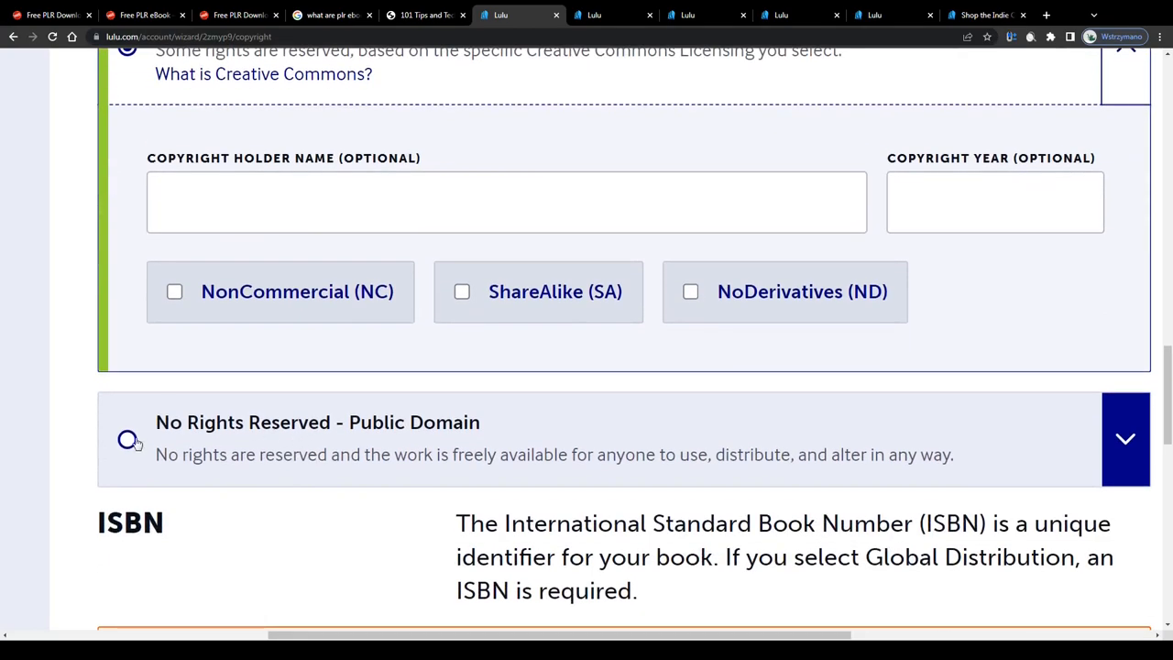
pyautogui.click(129, 439)
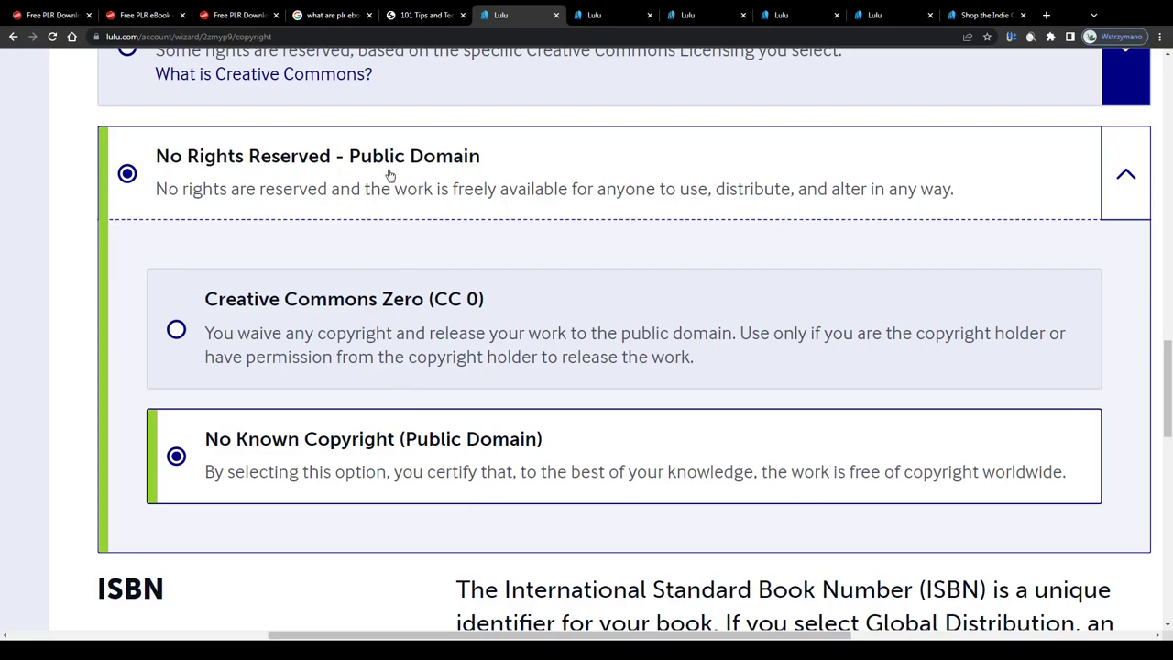
# Step: Keep All Rights Reserved, review the ISBN section and continue to Design Your Book
pyautogui.scroll(3)
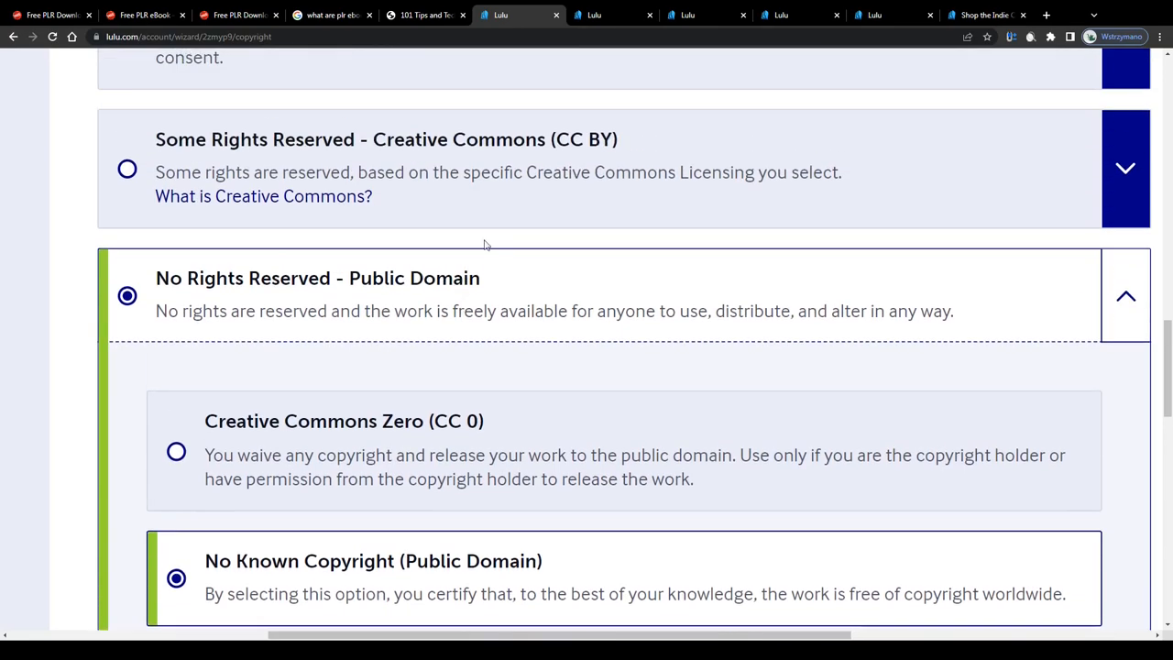
pyautogui.moveTo(795, 311)
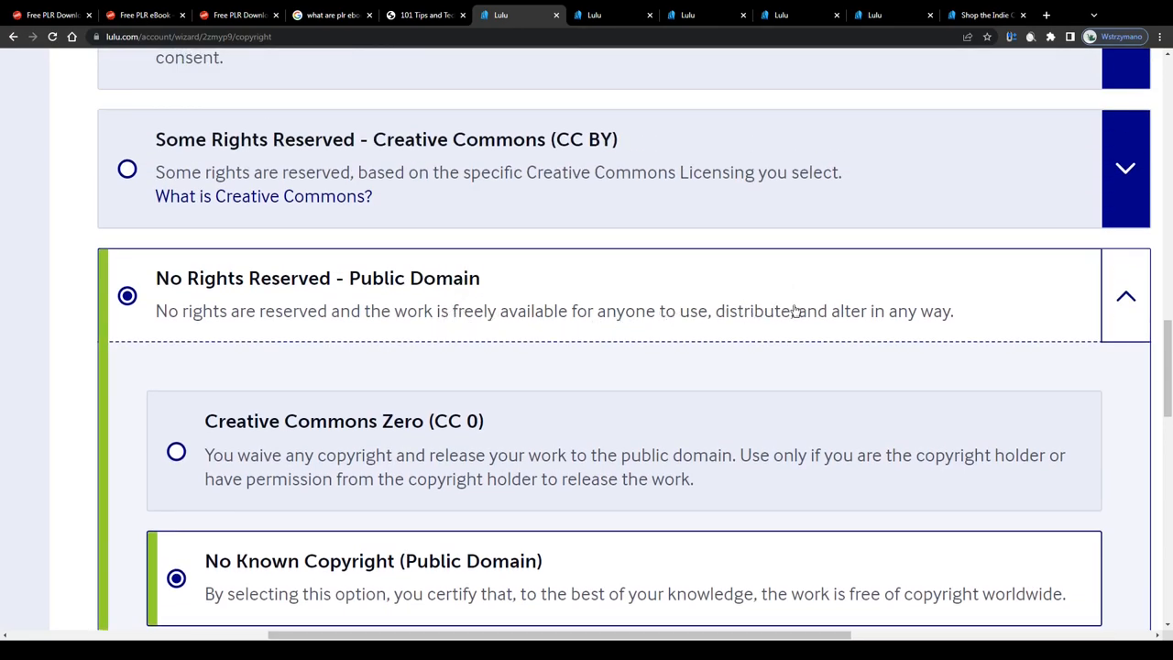
pyautogui.scroll(3)
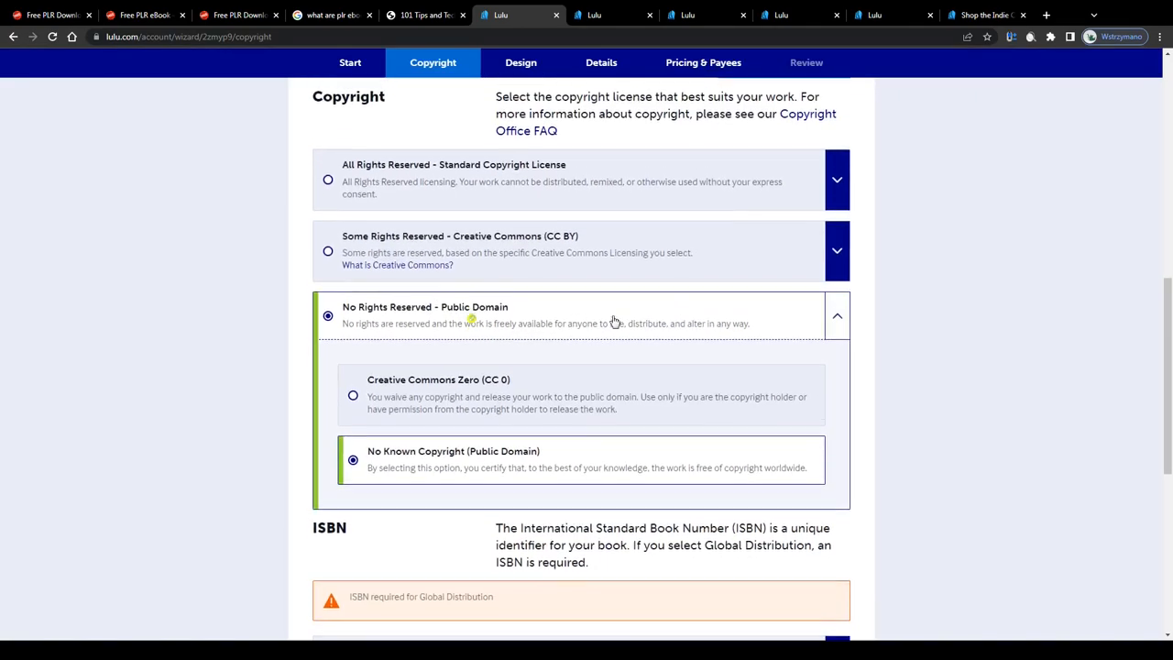
pyautogui.scroll(3)
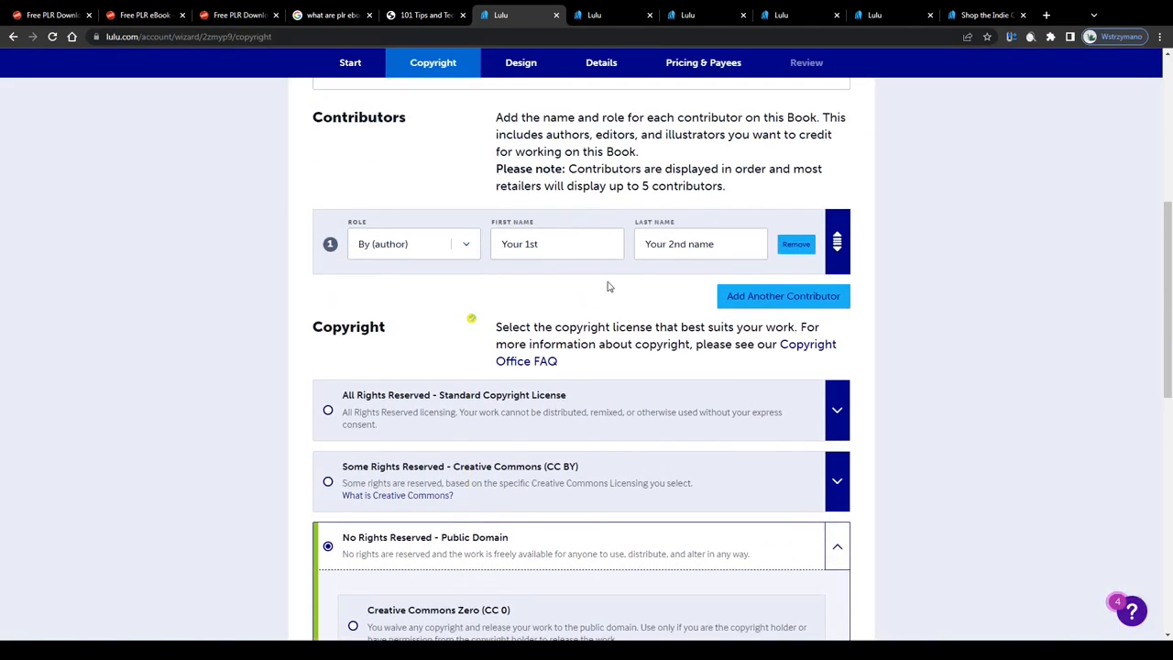
pyautogui.moveTo(663, 425)
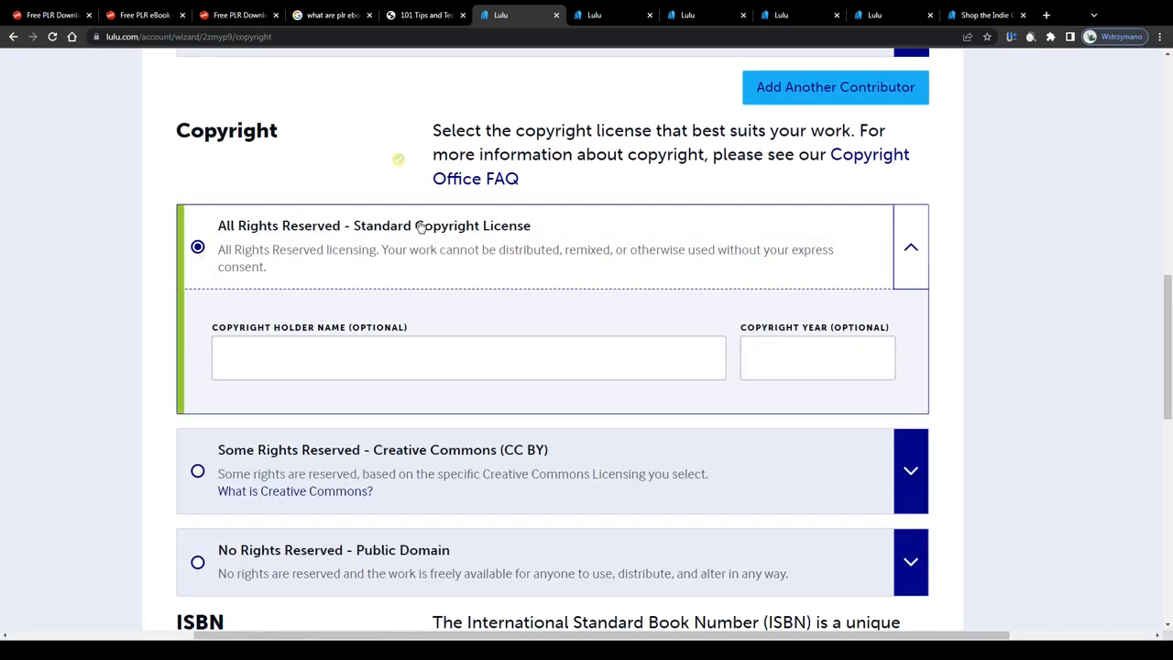
pyautogui.scroll(-3)
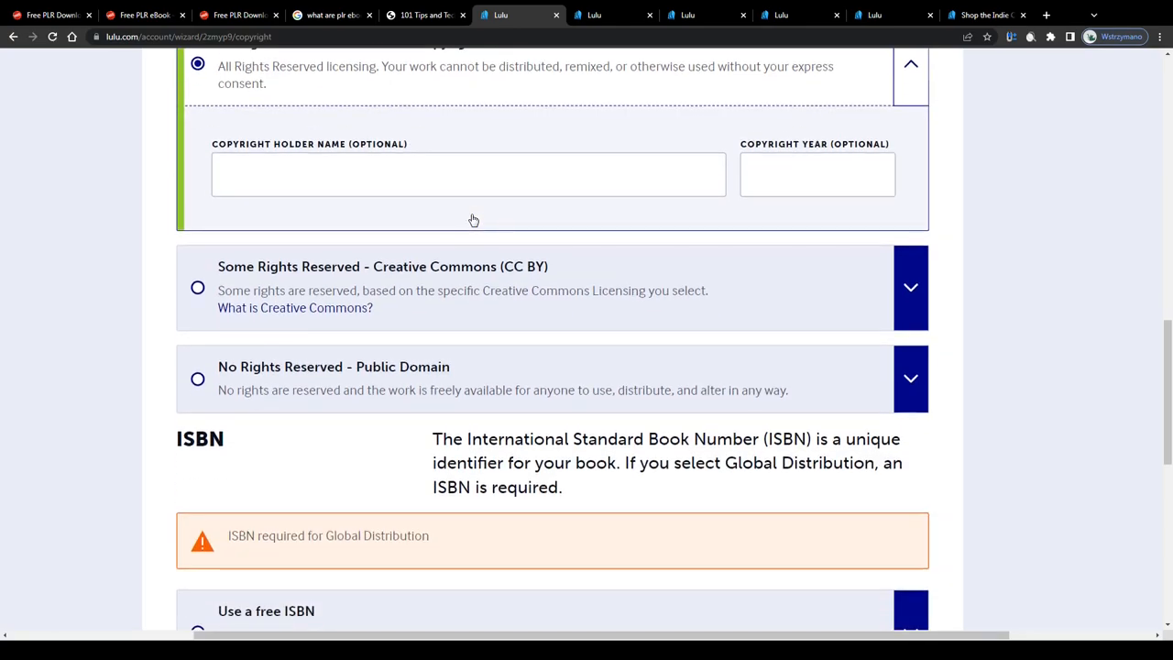
pyautogui.scroll(-3)
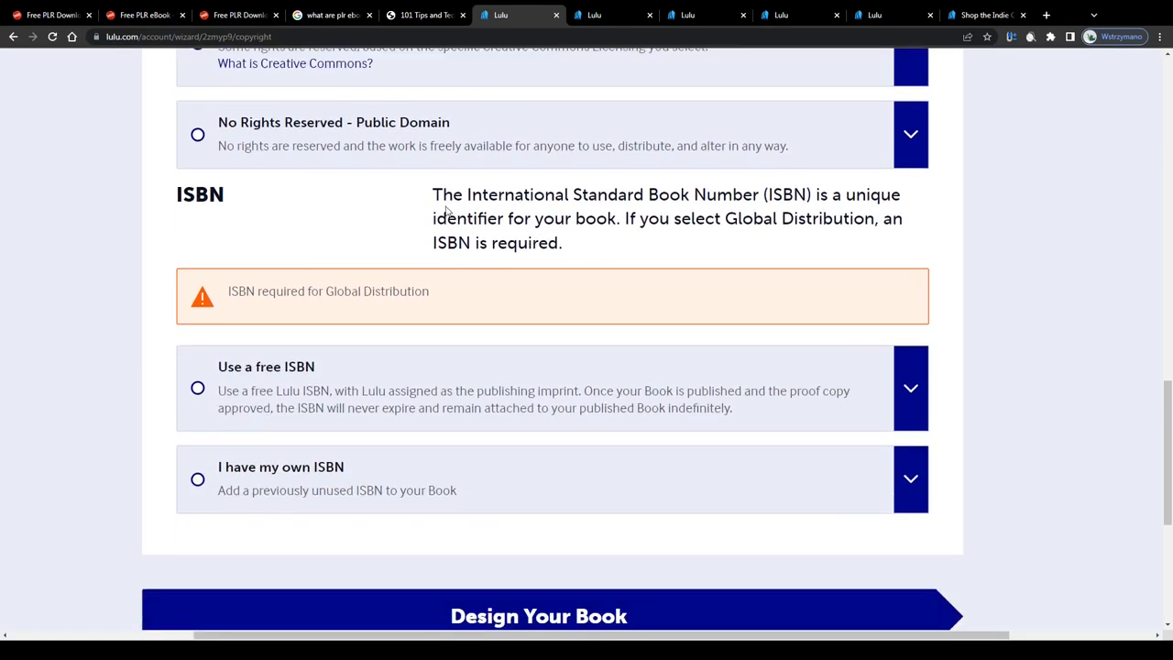
pyautogui.click(198, 480)
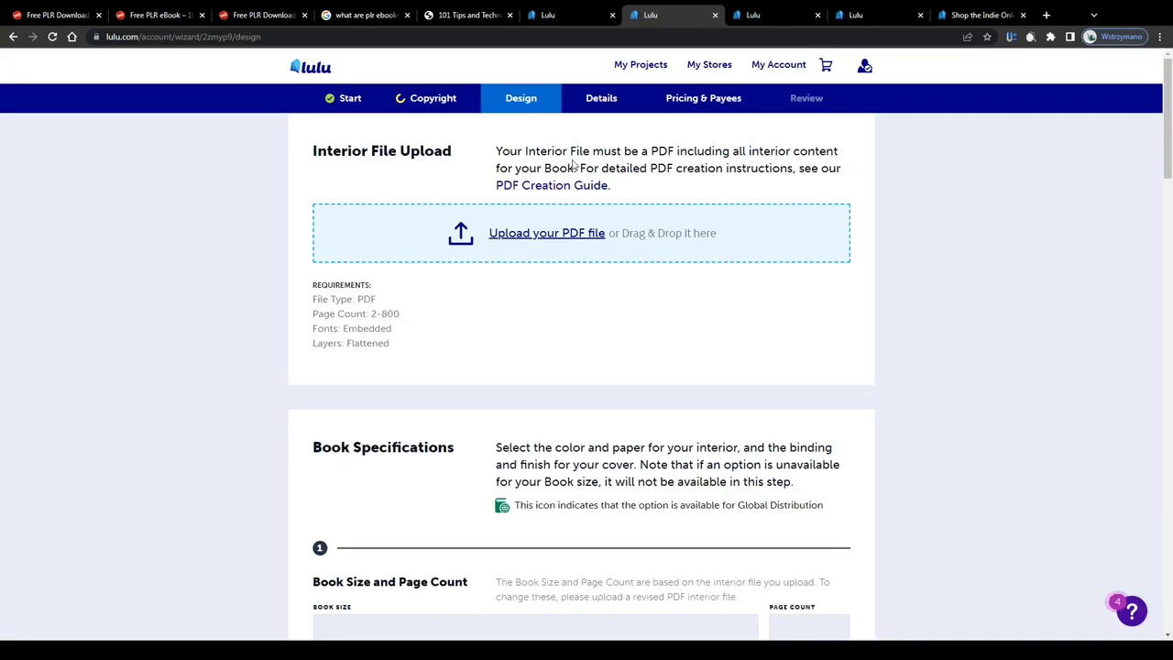
# Step: Upload the cooking tips PDF as the interior file and scroll past Design Your Cover to the Details step
pyautogui.click(546, 233)
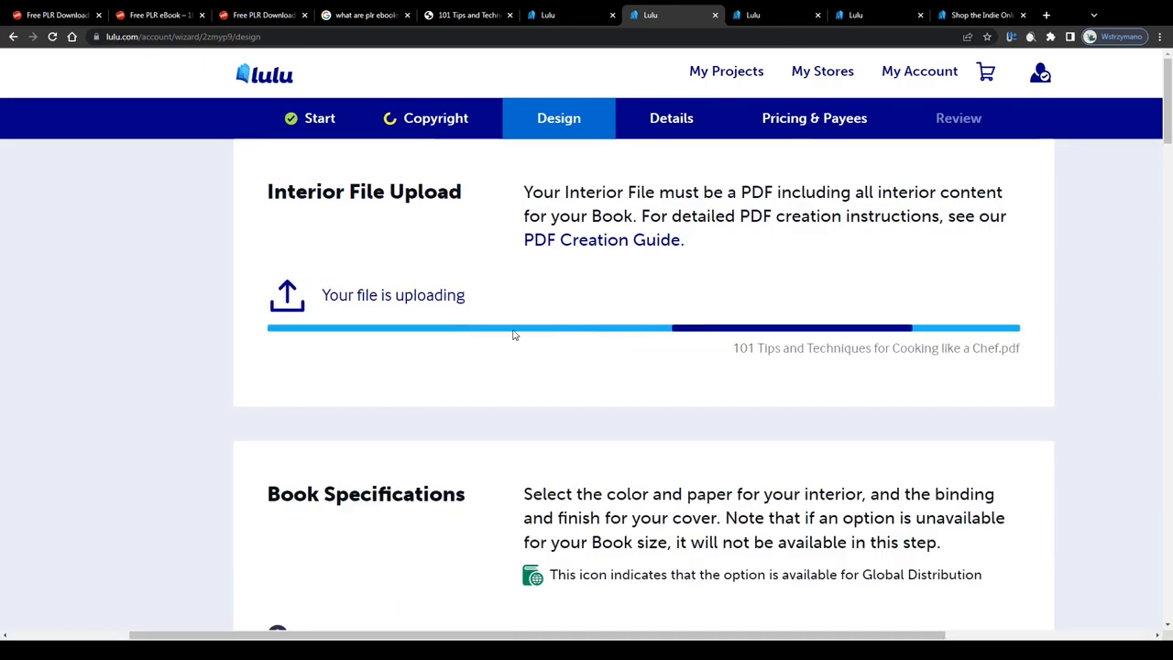
pyautogui.scroll(-3)
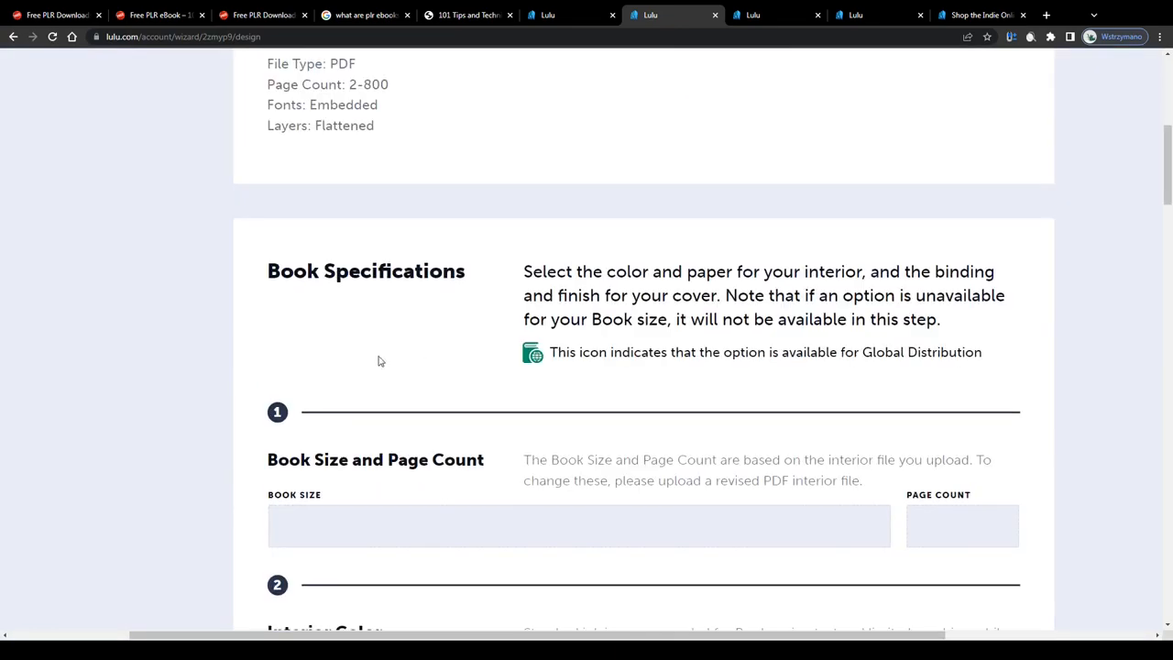
pyautogui.scroll(-3)
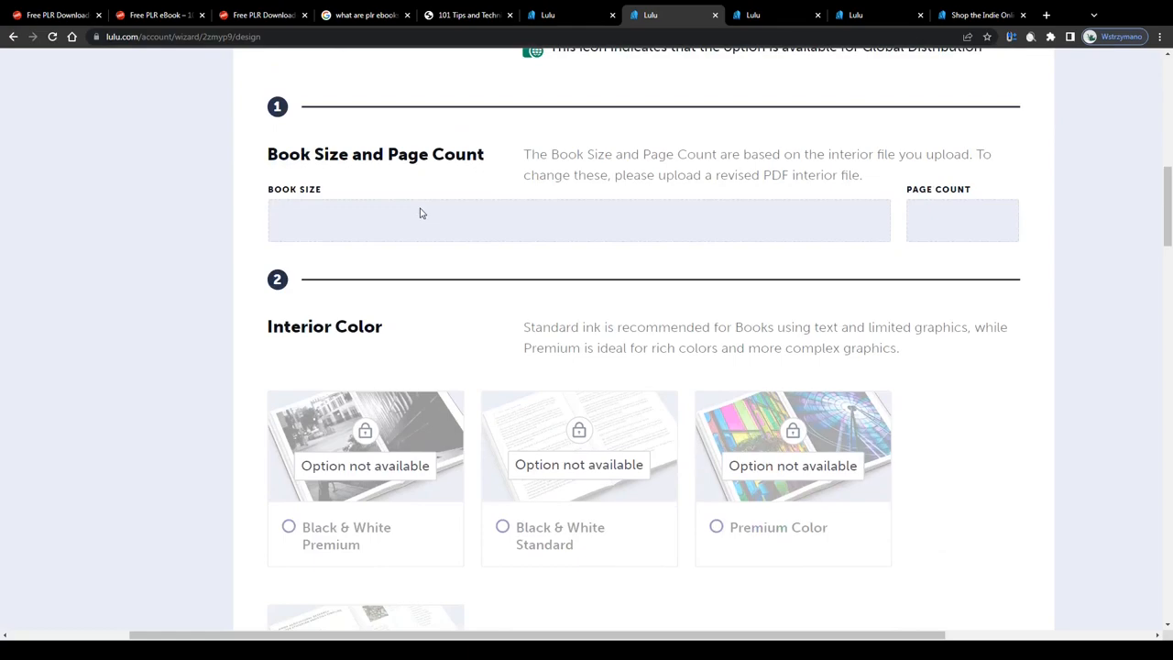
pyautogui.scroll(-3)
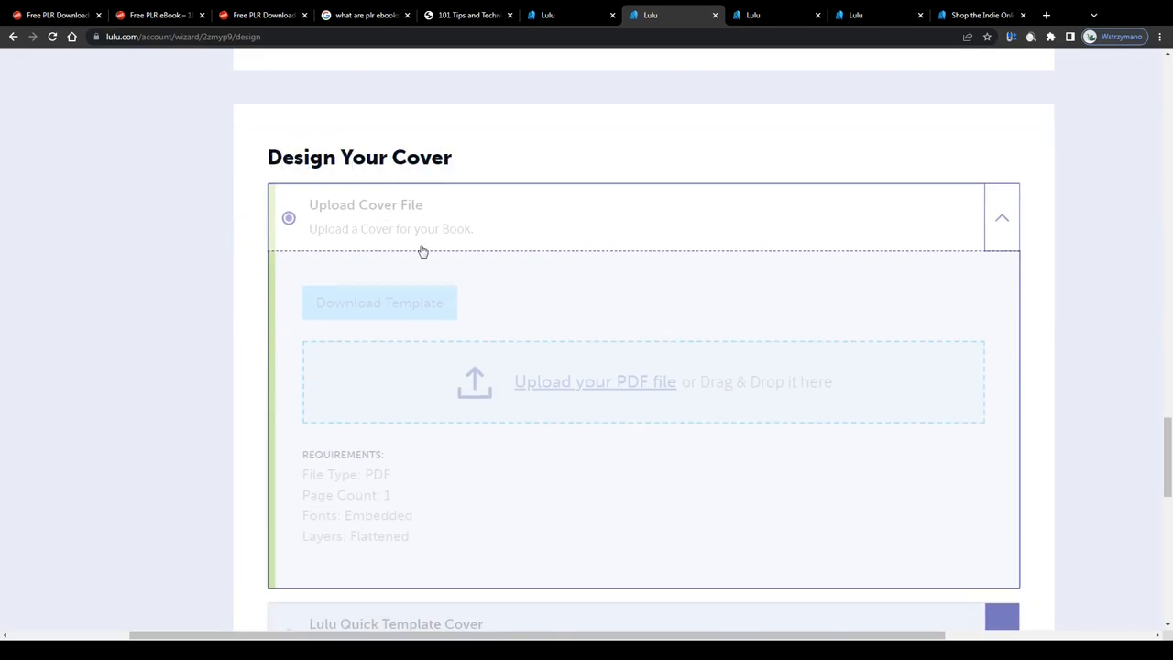
pyautogui.scroll(-3)
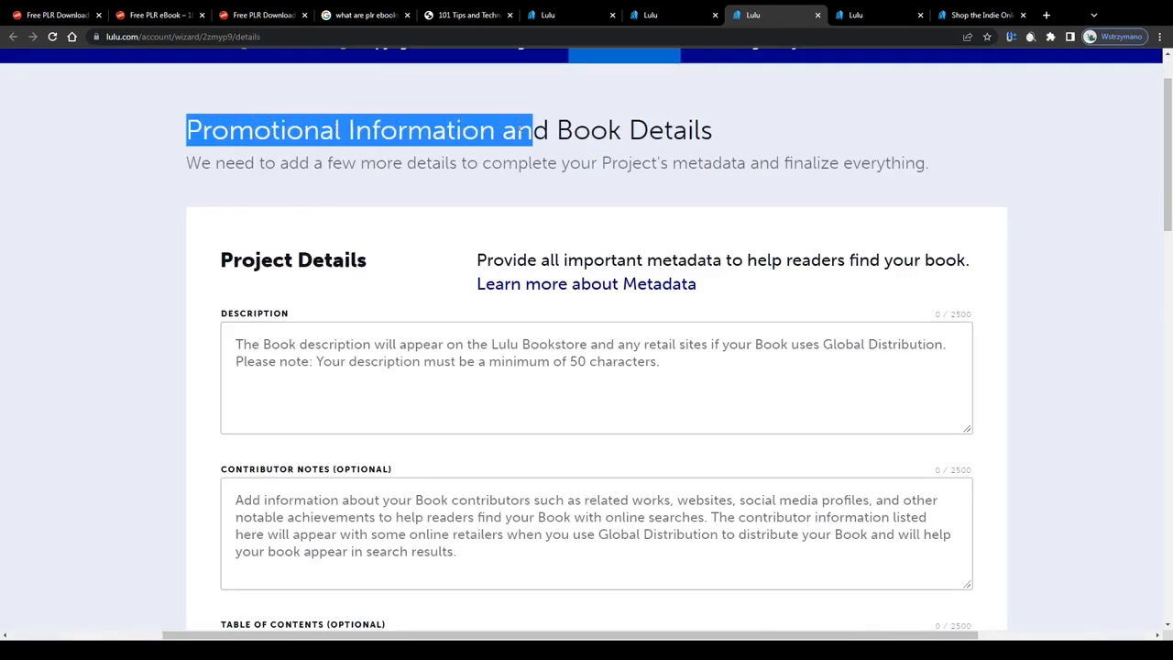
pyautogui.click(229, 307)
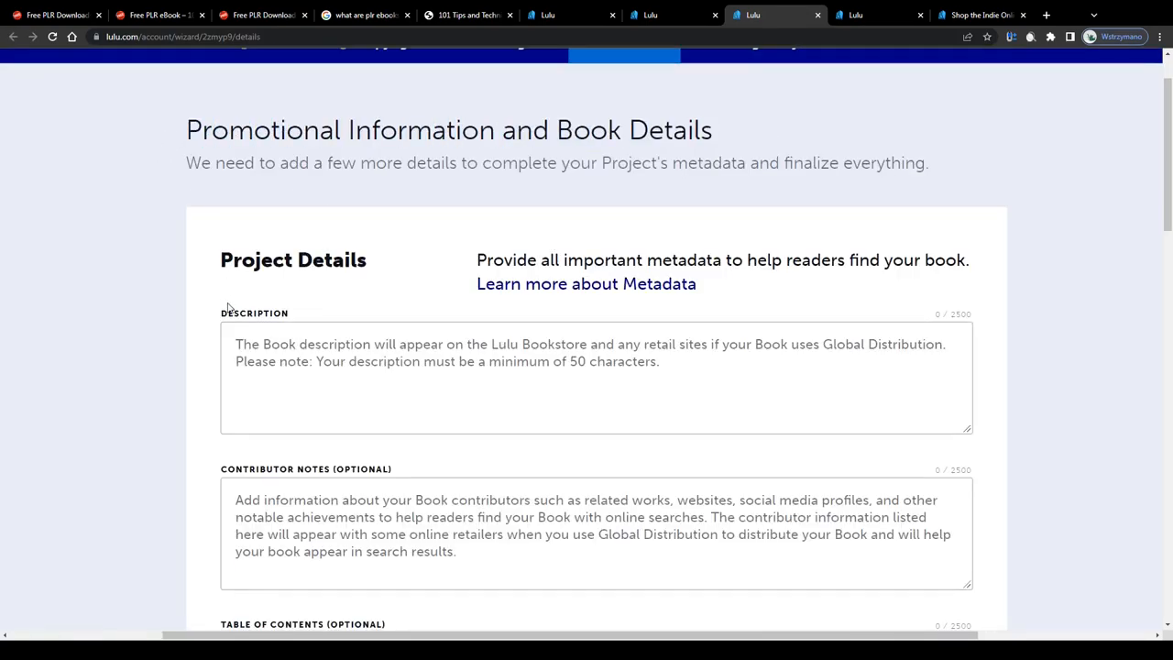
pyautogui.scroll(-3)
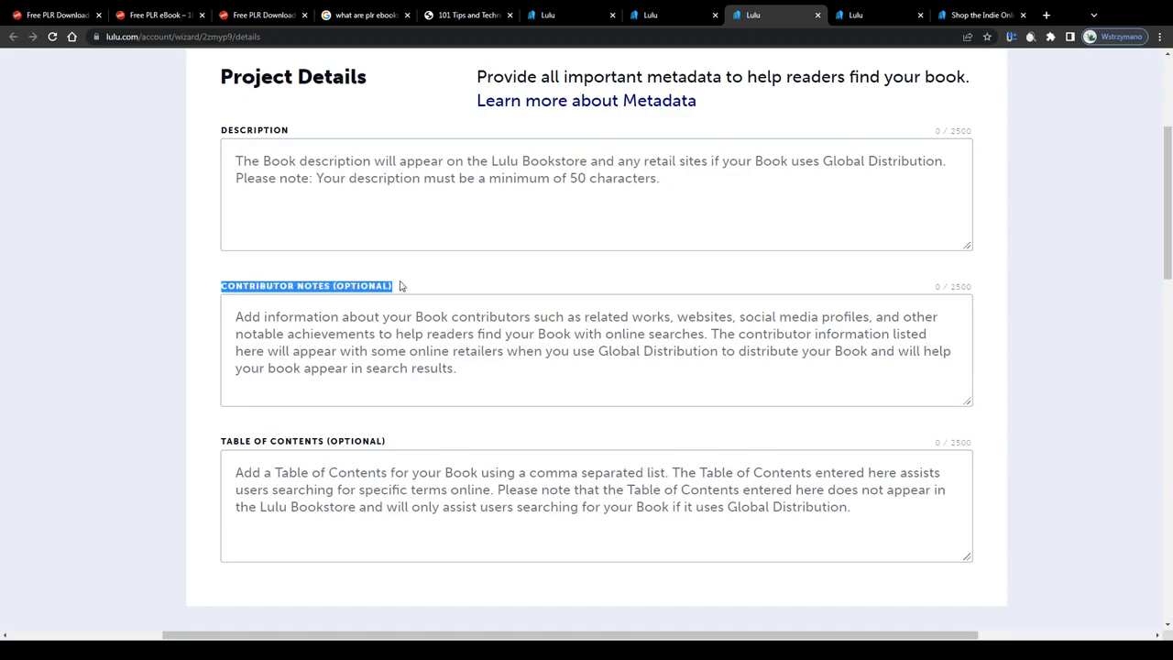
pyautogui.scroll(-3)
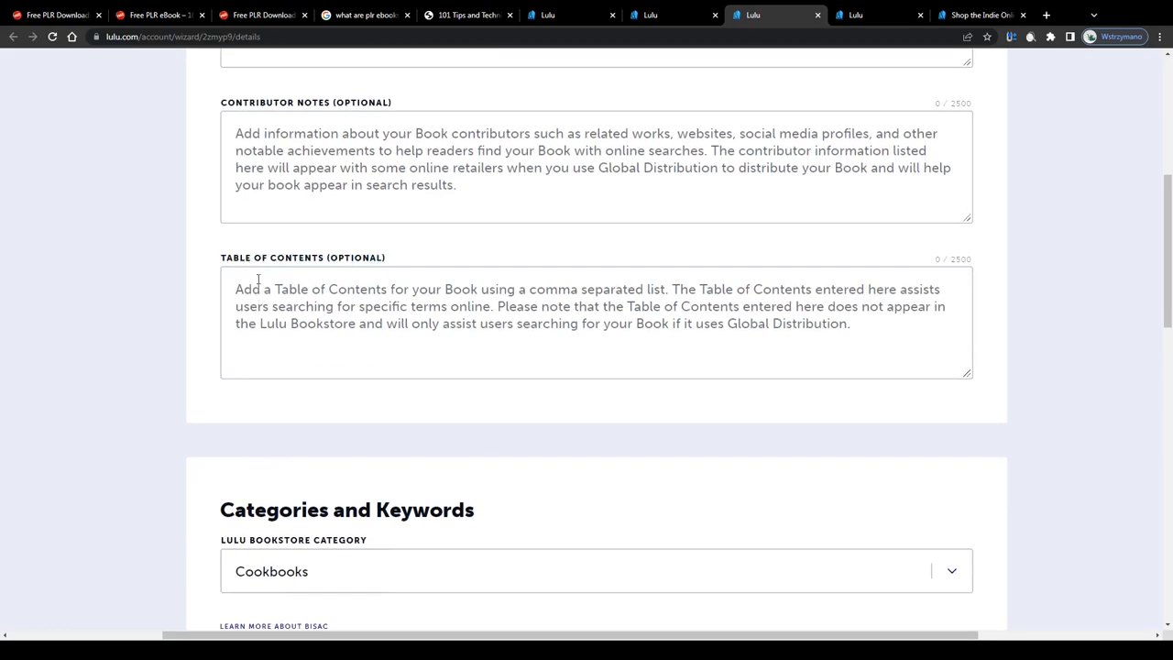
pyautogui.scroll(-3)
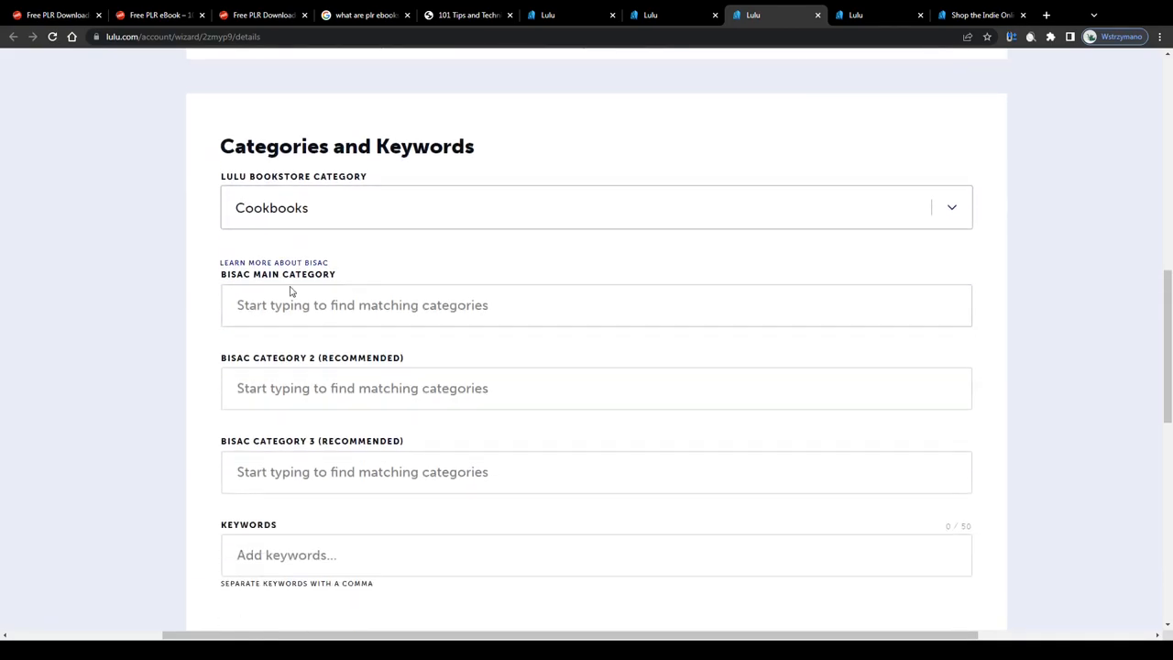
pyautogui.scroll(-3)
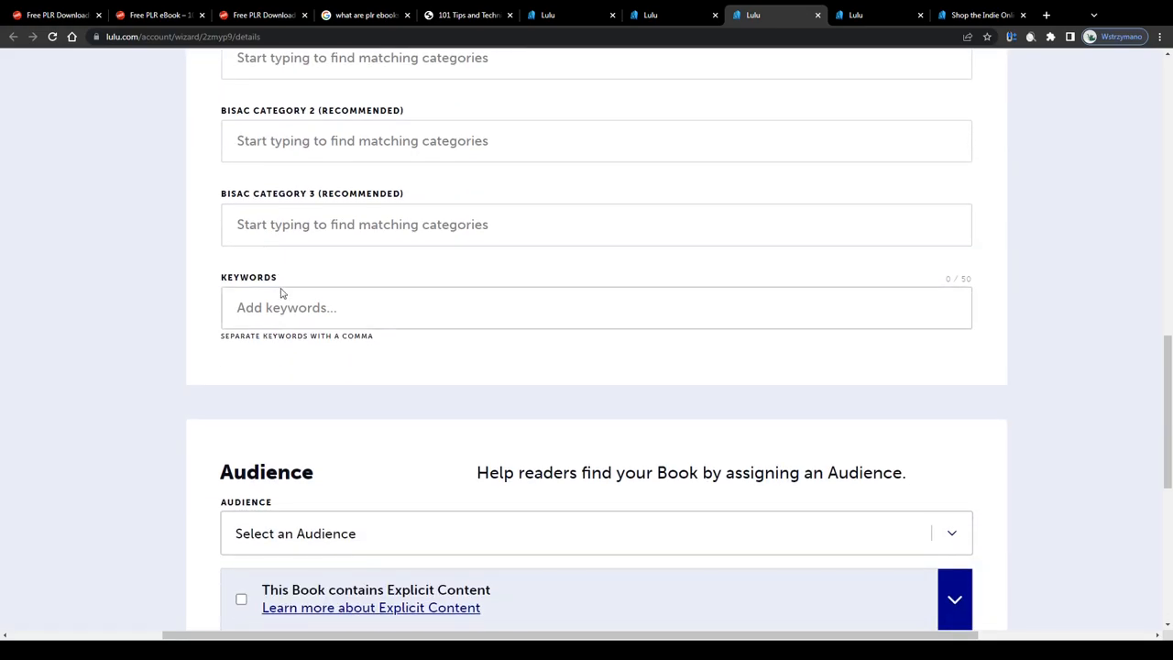
pyautogui.moveTo(310, 277)
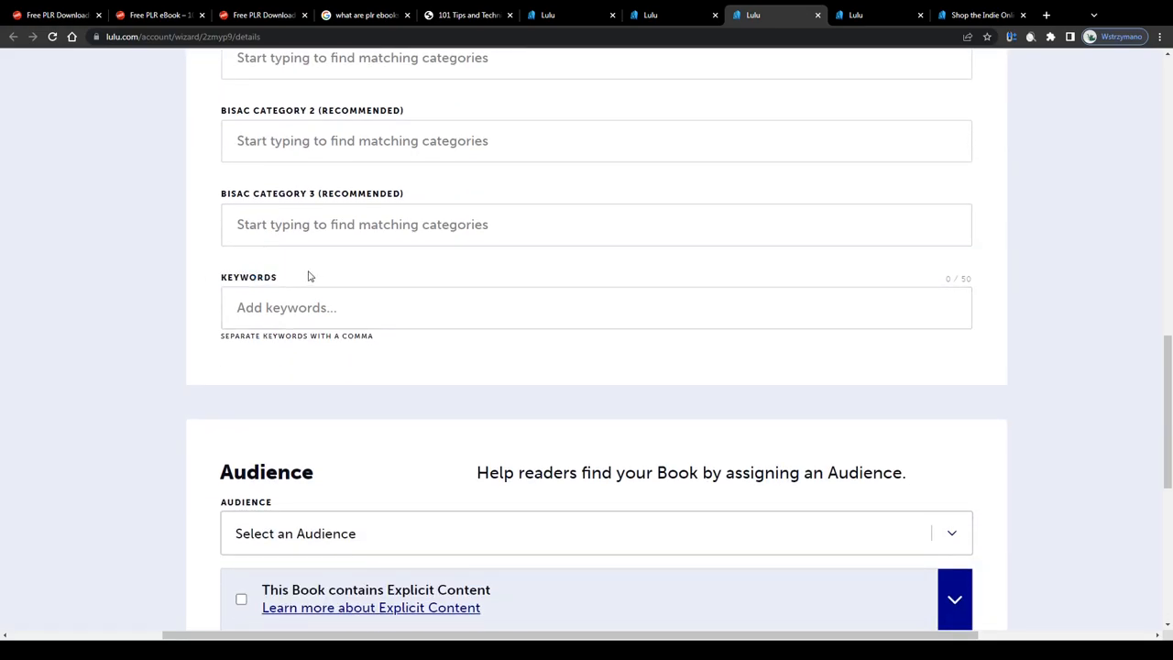
pyautogui.doubleClick(249, 276)
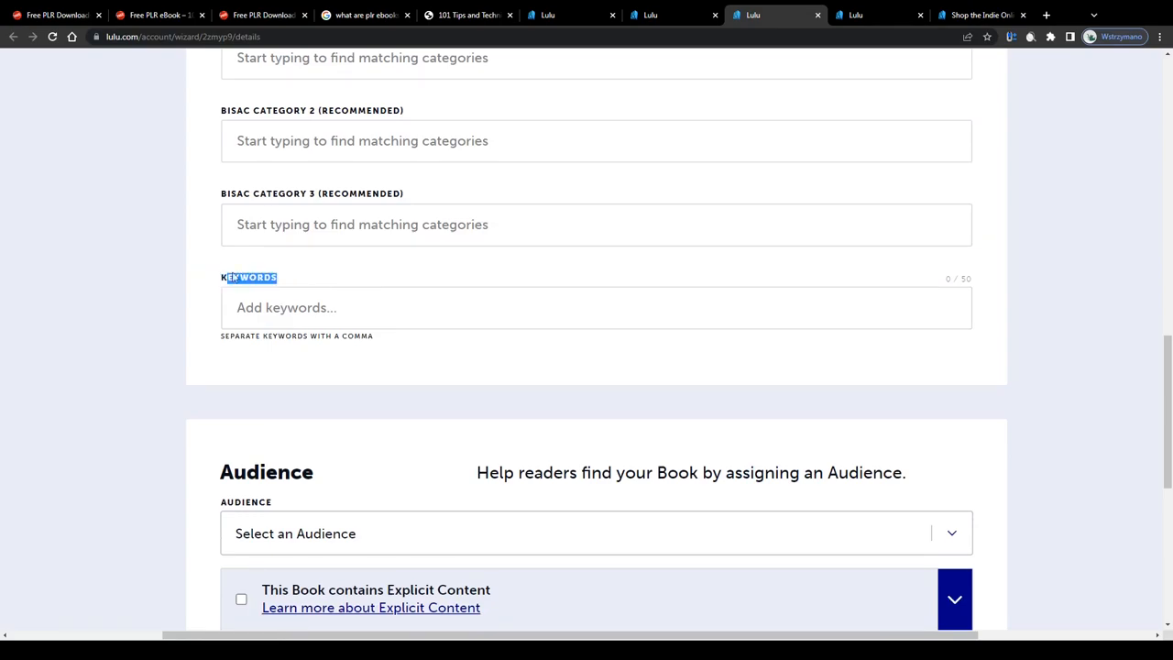
pyautogui.scroll(-3)
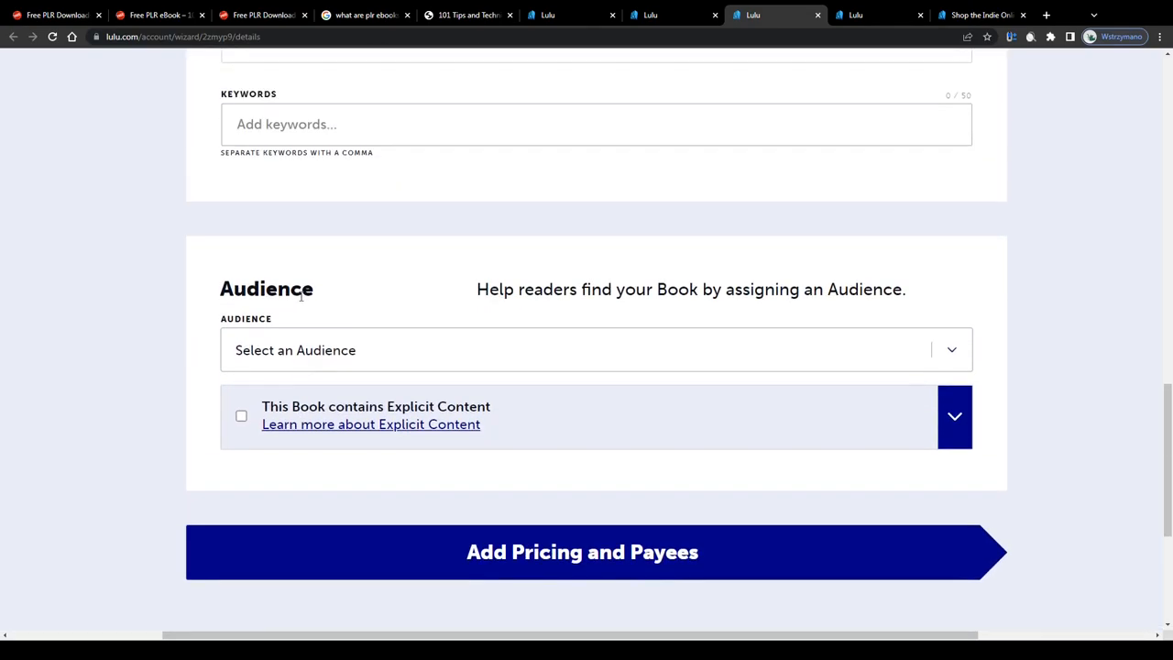
pyautogui.moveTo(541, 515)
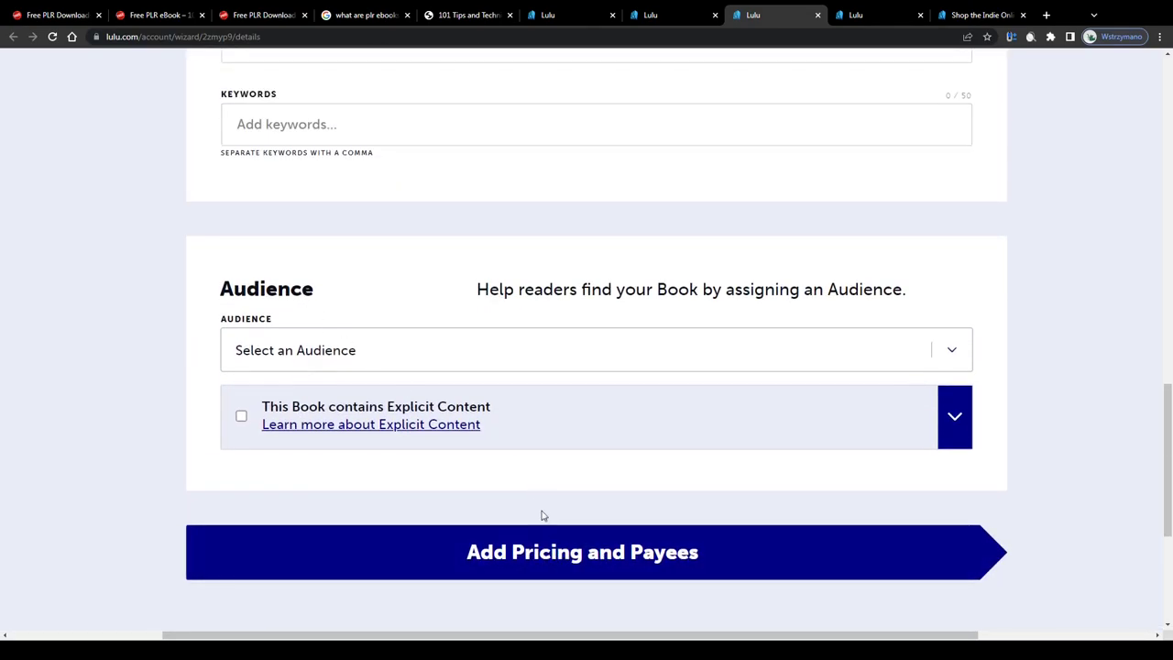
pyautogui.click(582, 552)
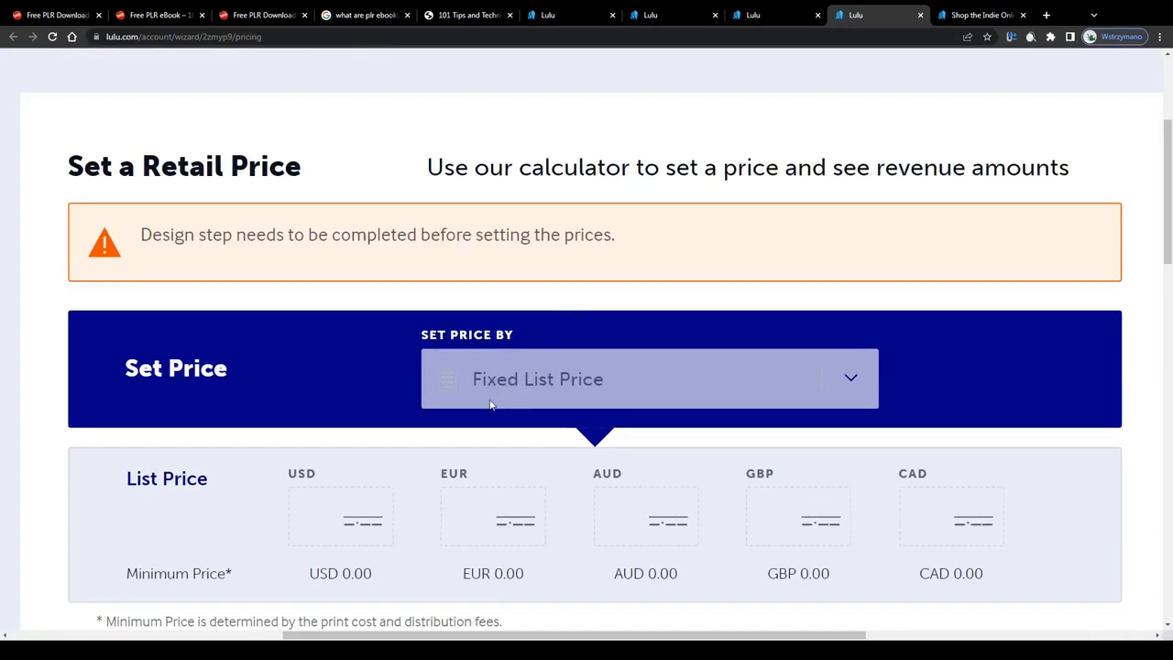
# Step: Scroll the Pricing page past empty list prices and Set Payees to Final Review, then show the Lulu Bookstore
pyautogui.doubleClick(190, 366)
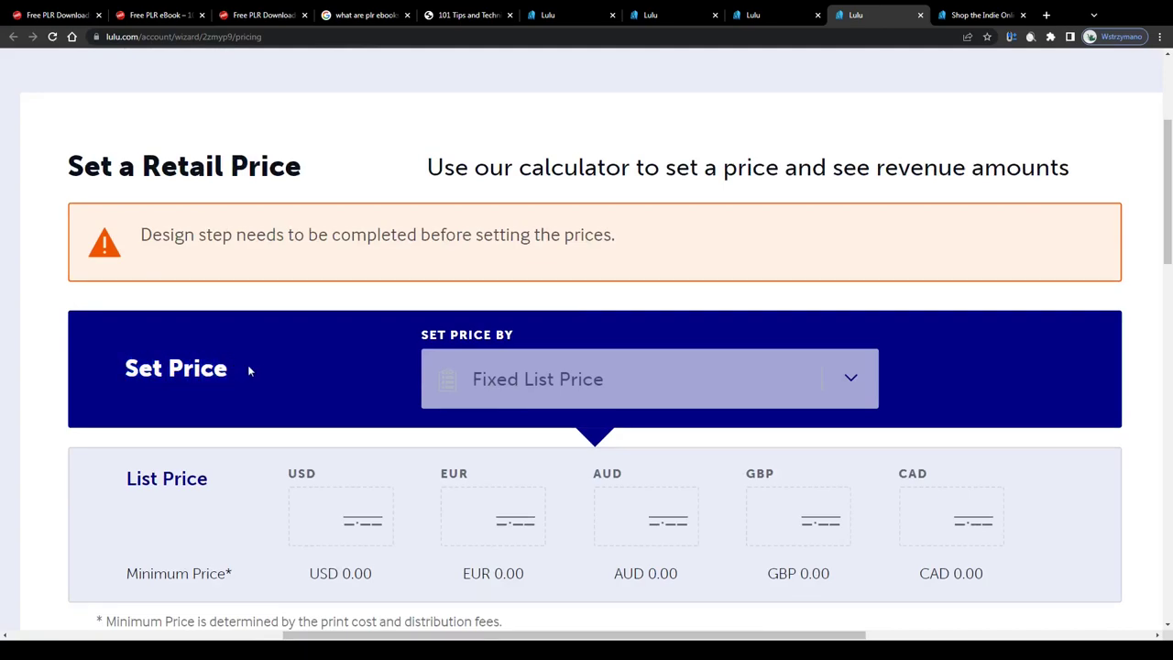
pyautogui.scroll(-3)
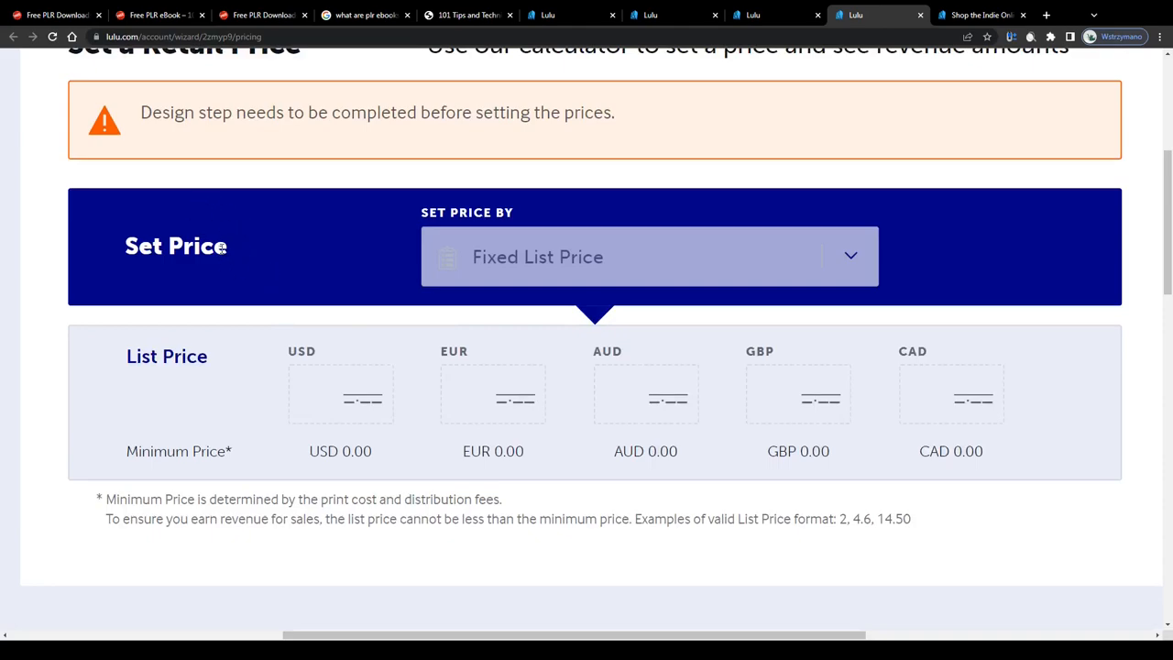
pyautogui.moveTo(290, 275)
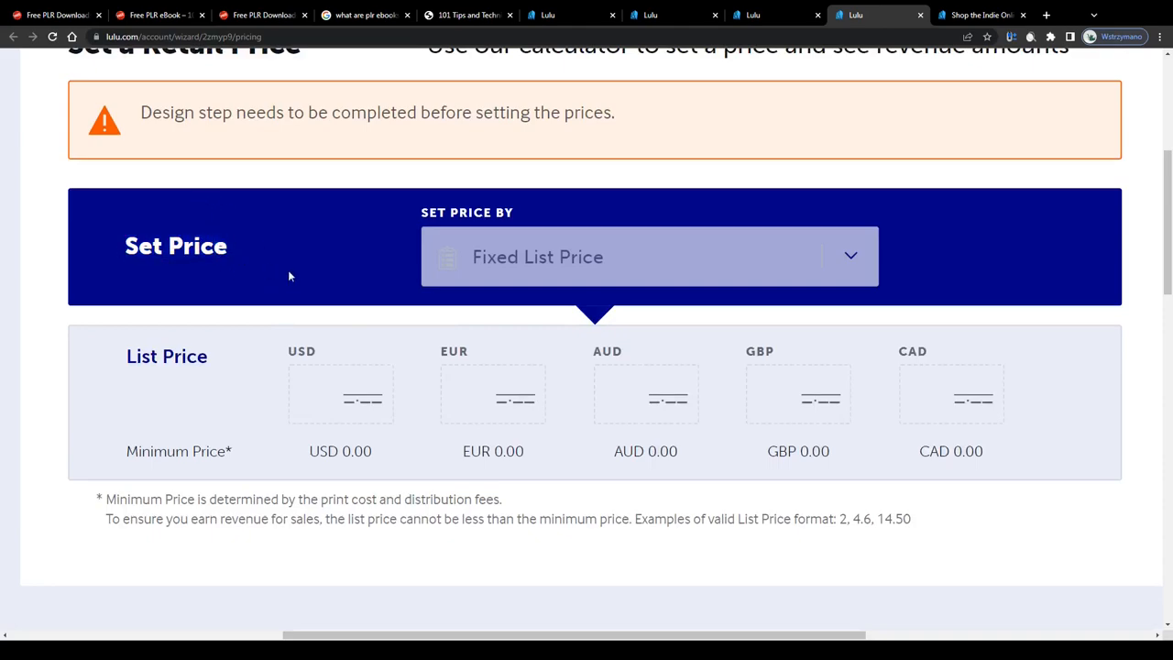
pyautogui.scroll(-3)
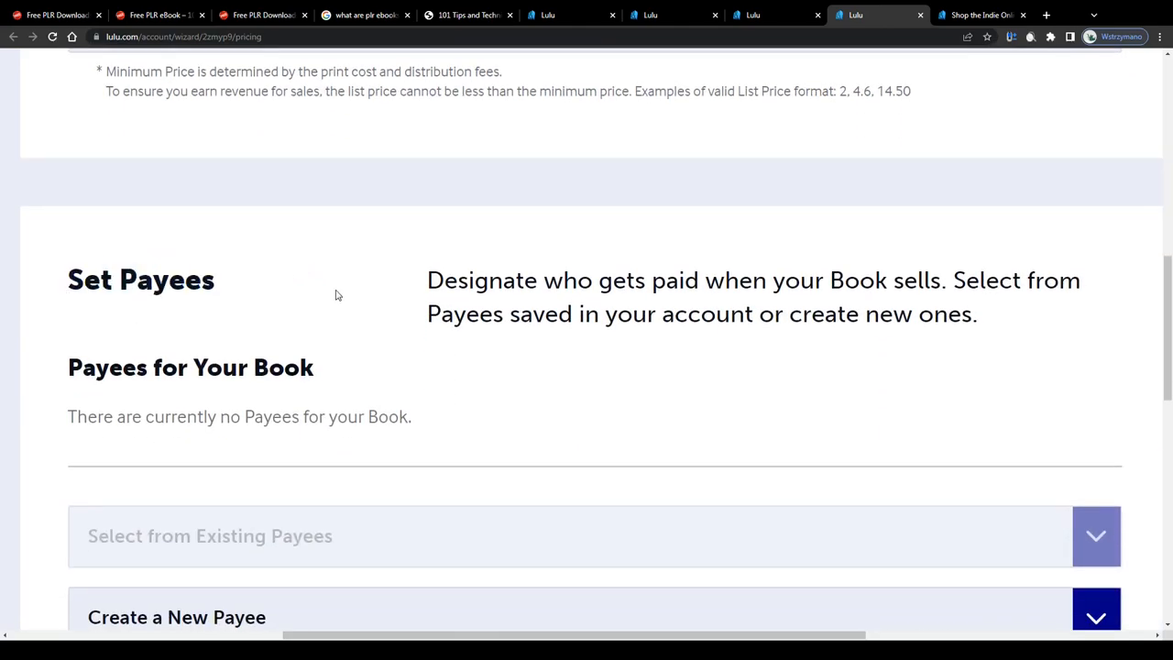
pyautogui.scroll(-3)
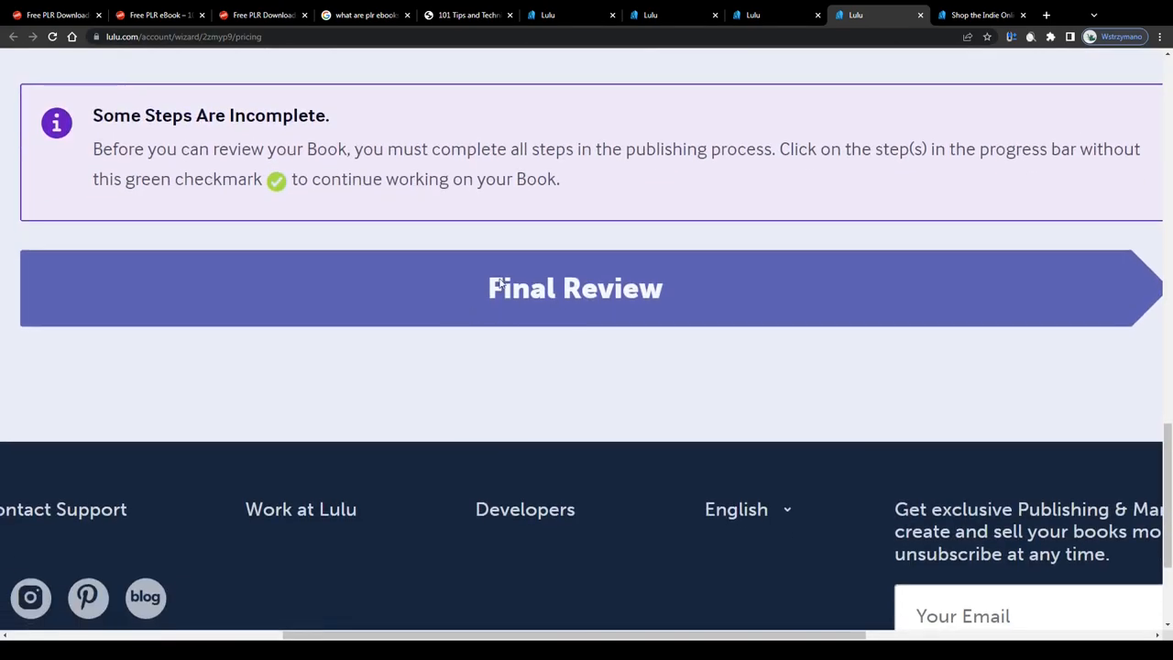
pyautogui.moveTo(498, 271)
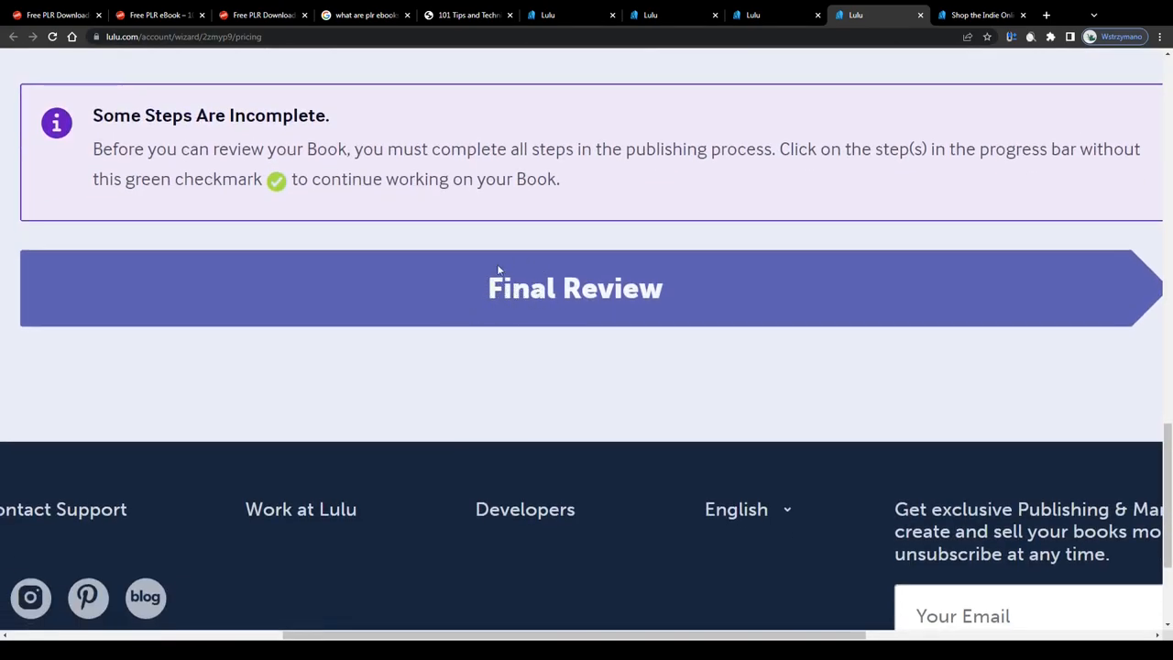
pyautogui.moveTo(586, 297)
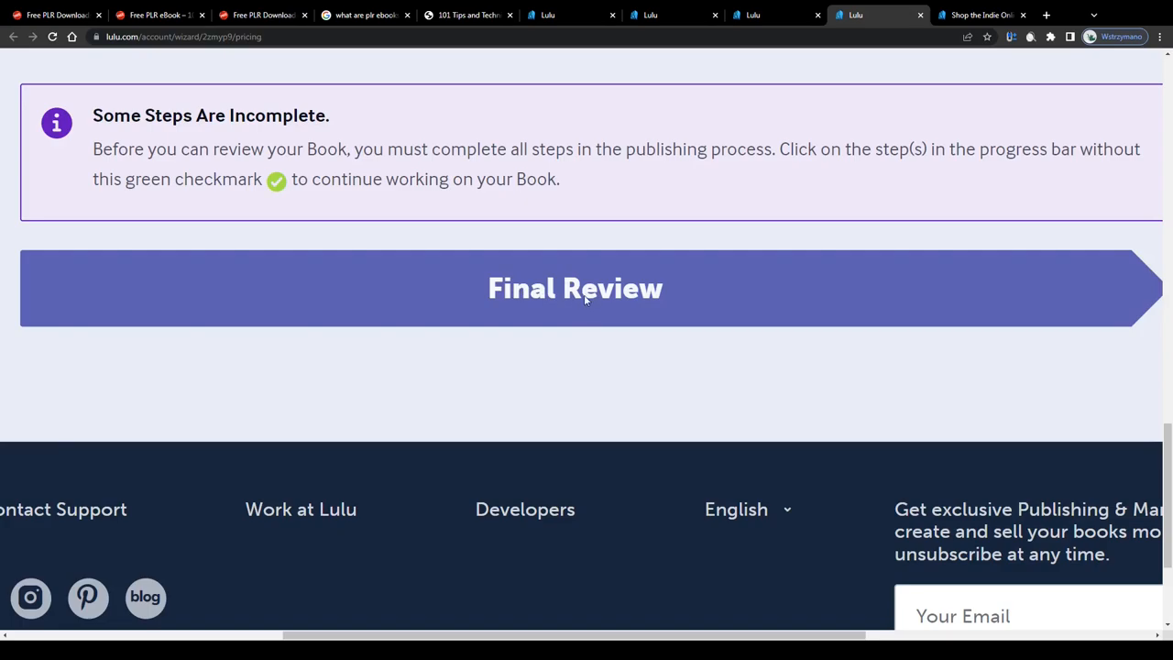
pyautogui.click(980, 14)
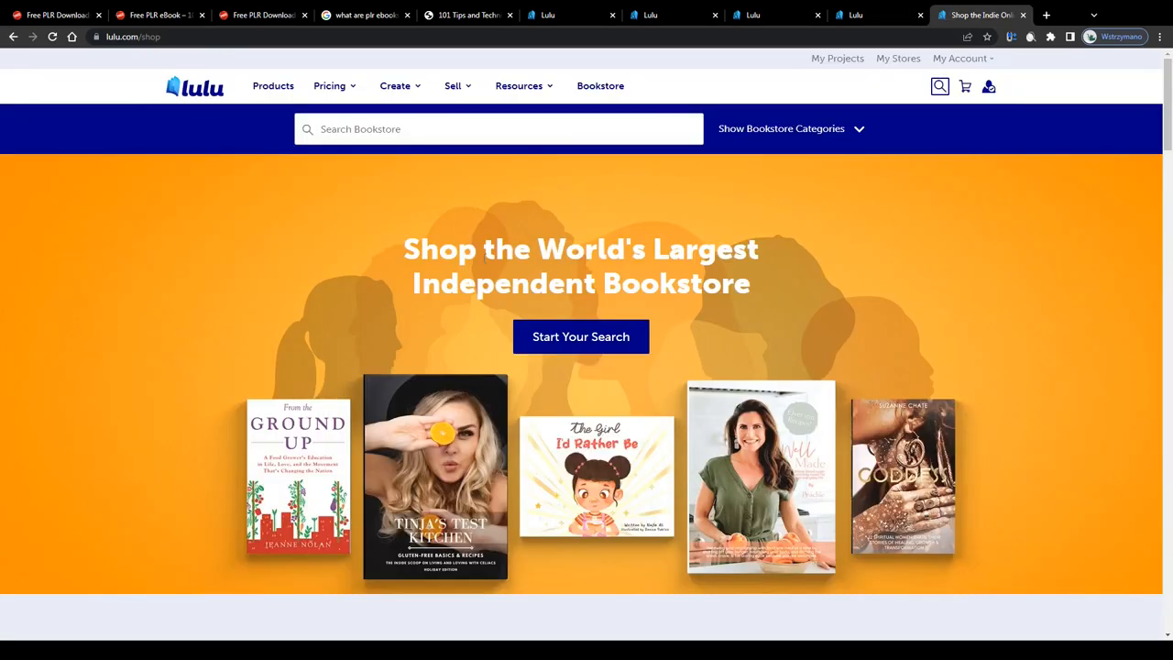
pyautogui.scroll(-3)
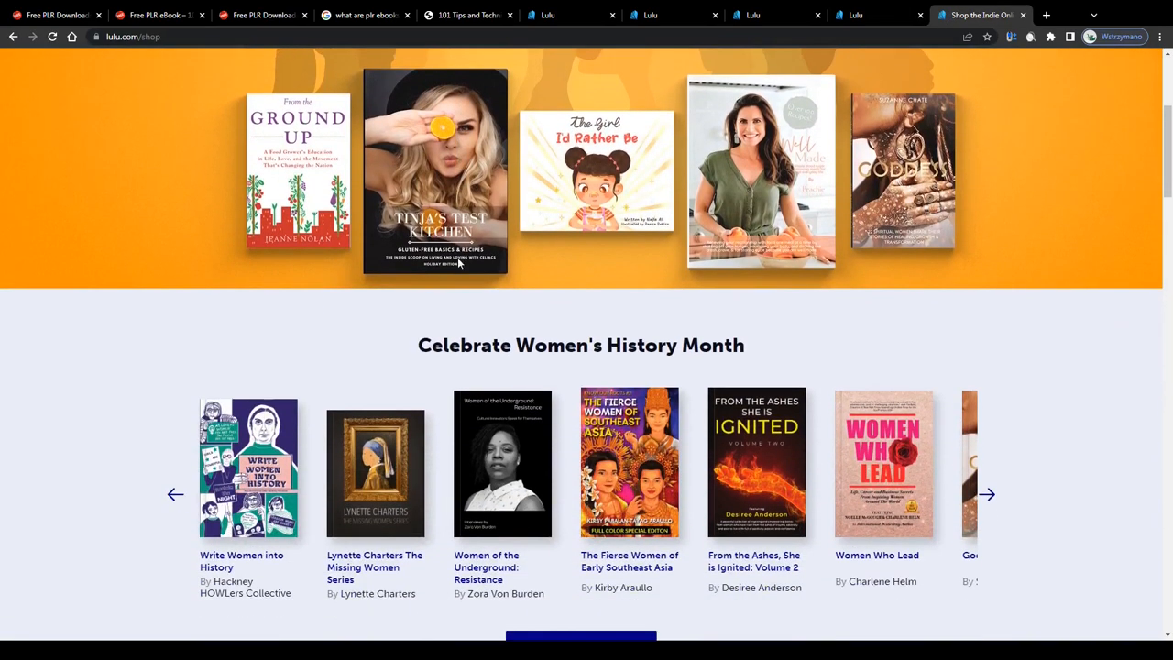
pyautogui.scroll(-3)
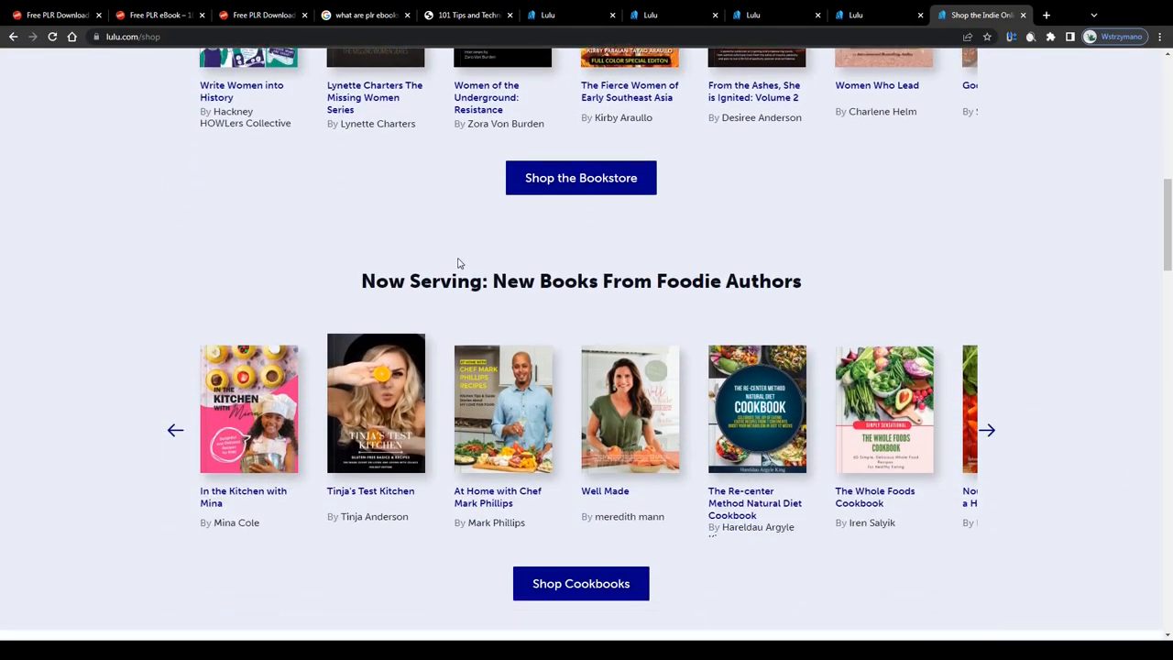
pyautogui.scroll(-3)
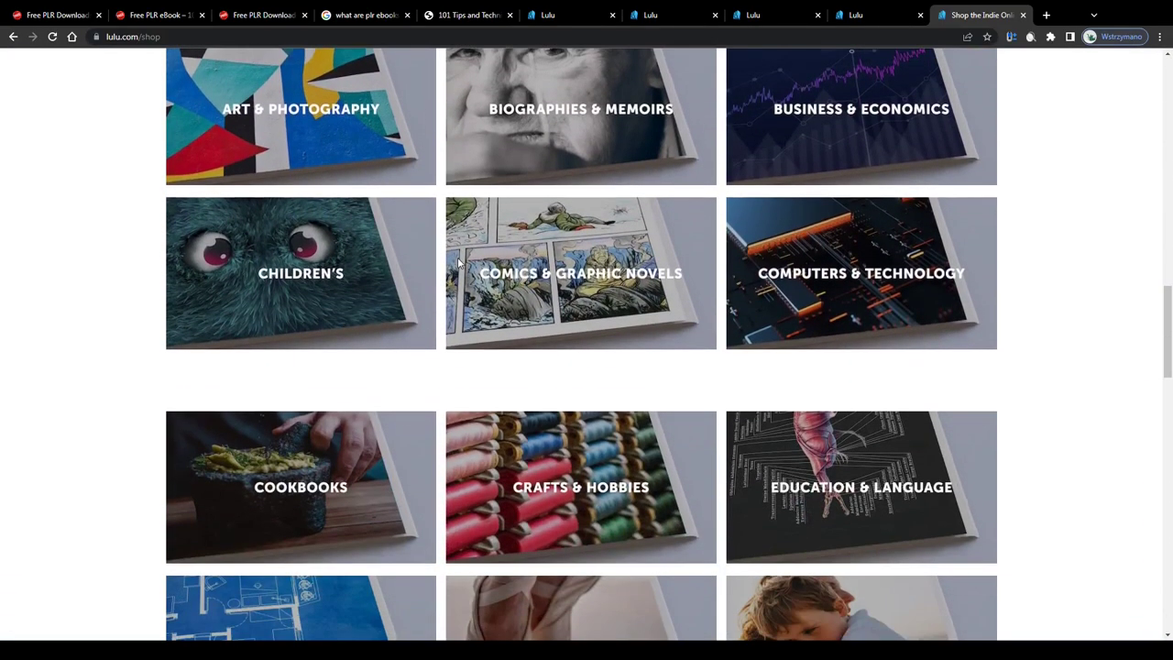
pyautogui.scroll(3)
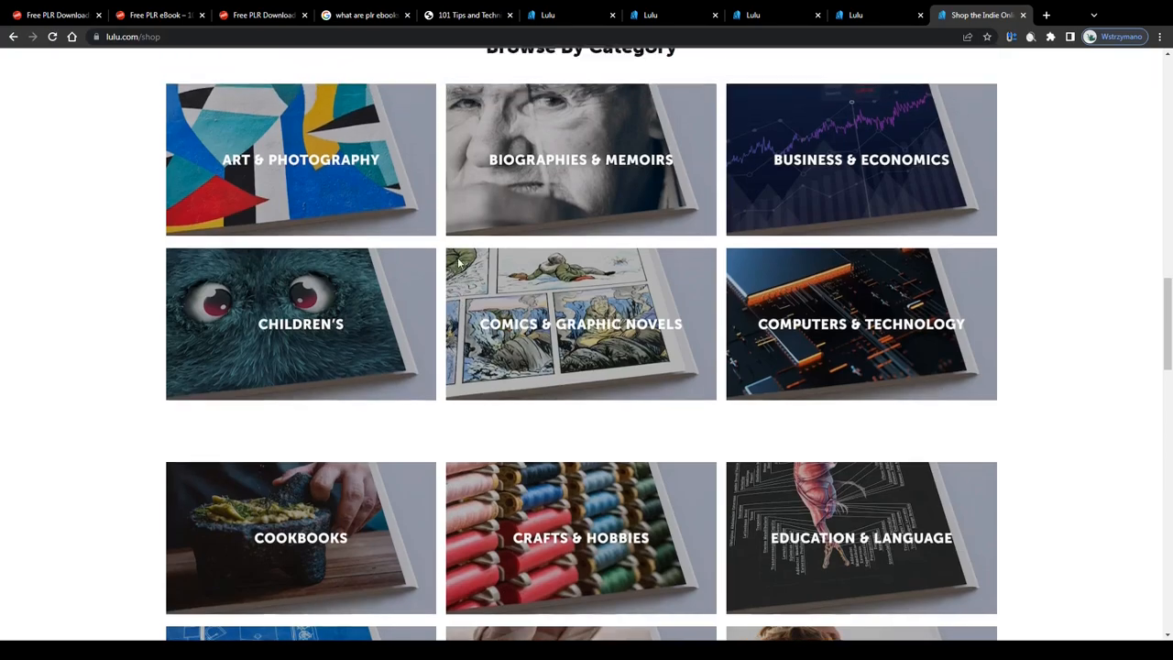
pyautogui.scroll(3)
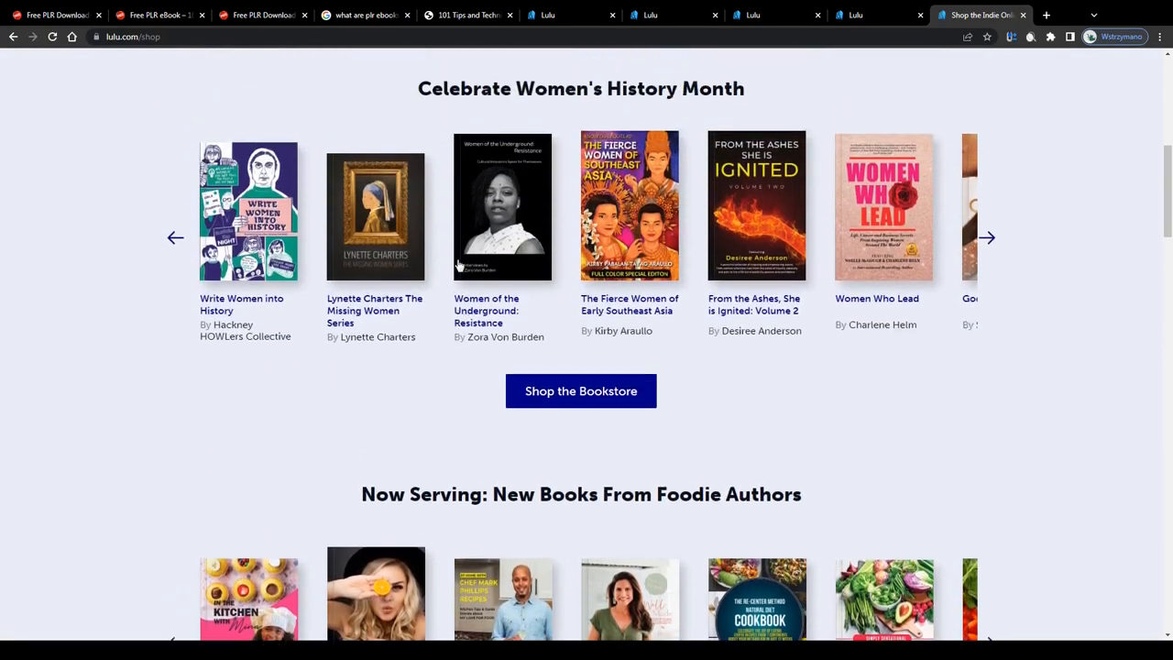
pyautogui.scroll(3)
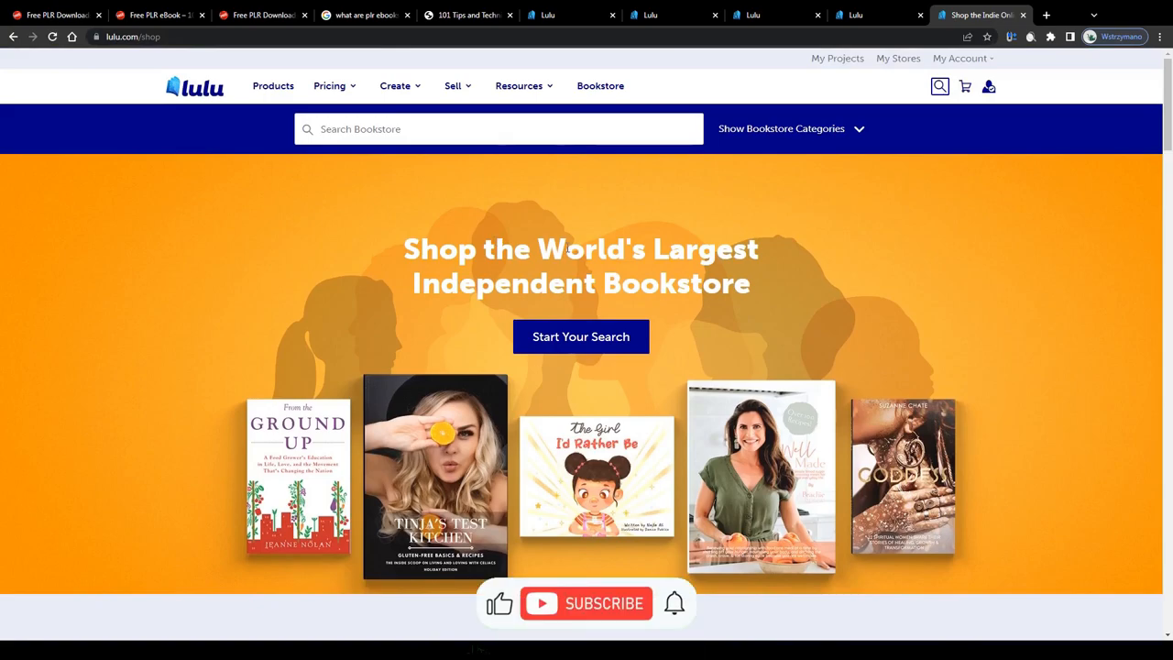
pyautogui.click(587, 603)
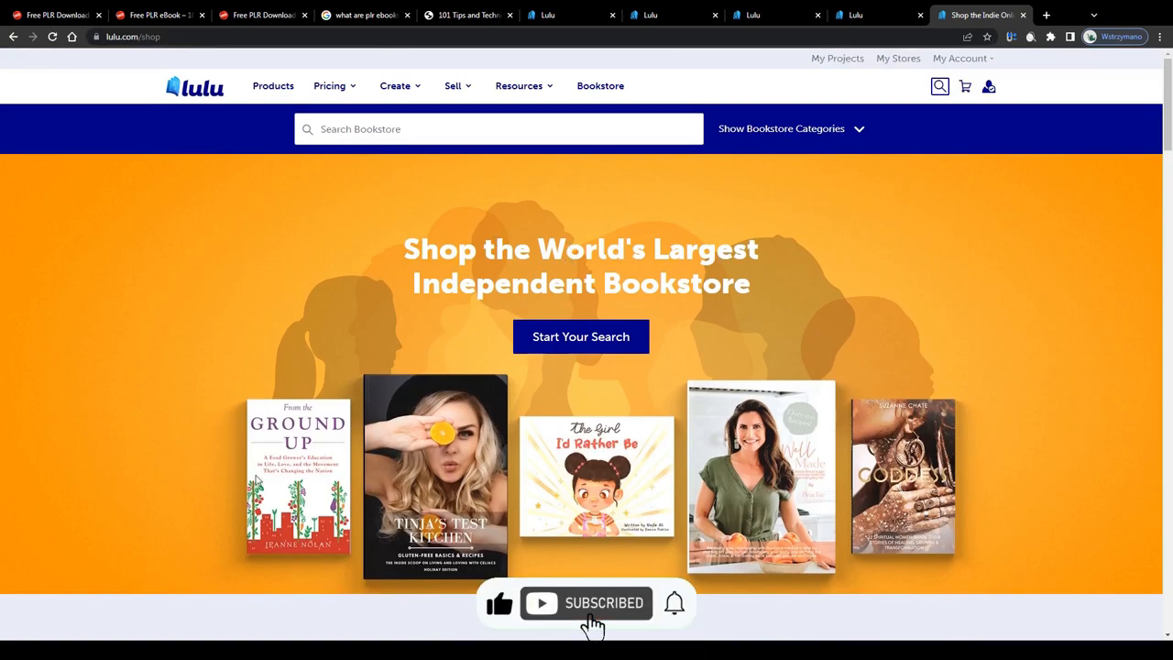